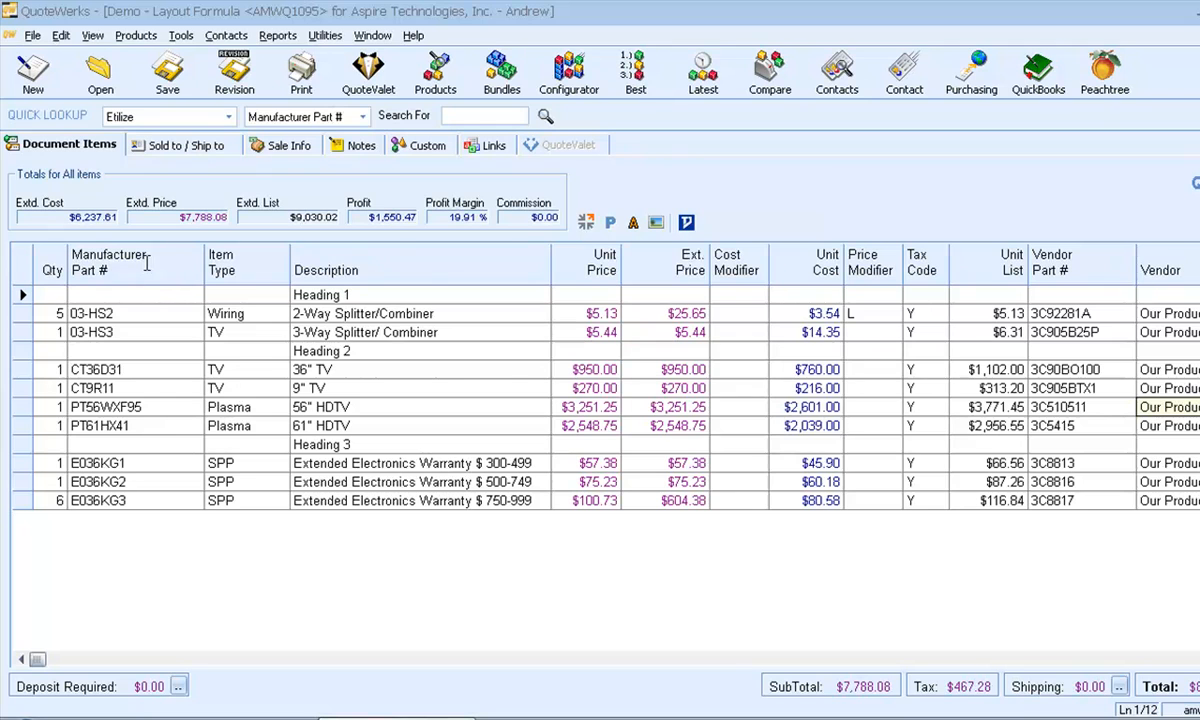
mouse_move(312, 558)
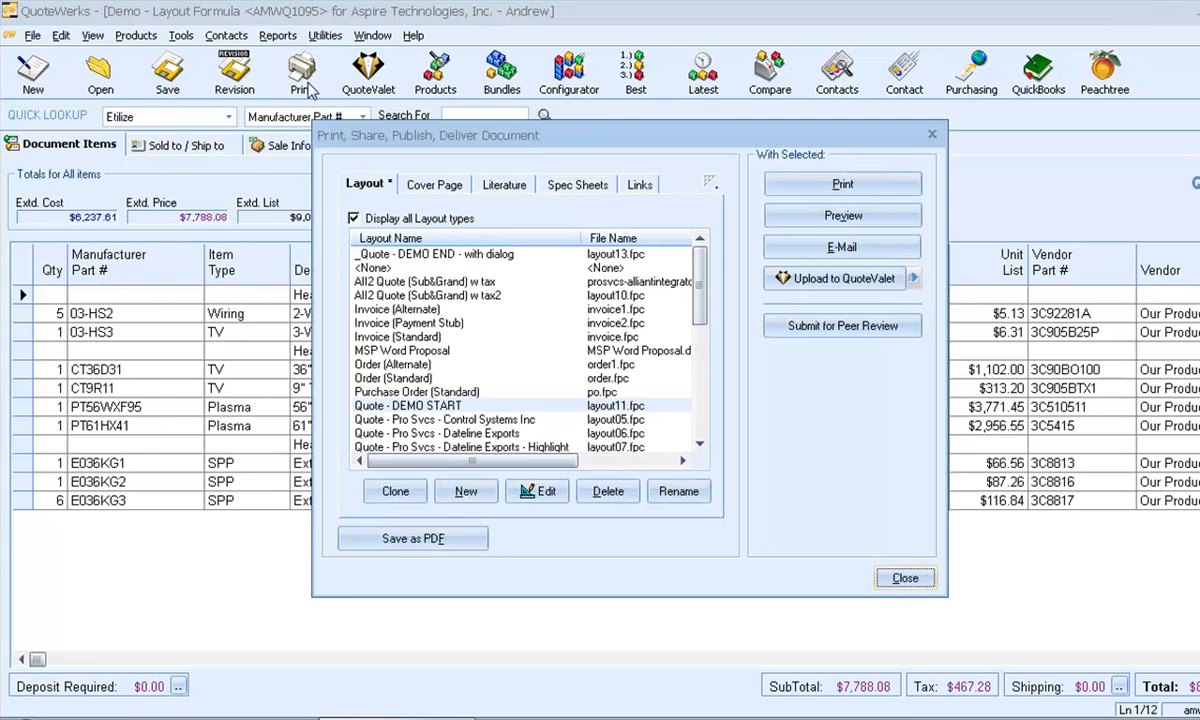
Preview the Aspire Technologies quote and scroll through its nine lines and $8,255.36 totals.
left_click(842, 215)
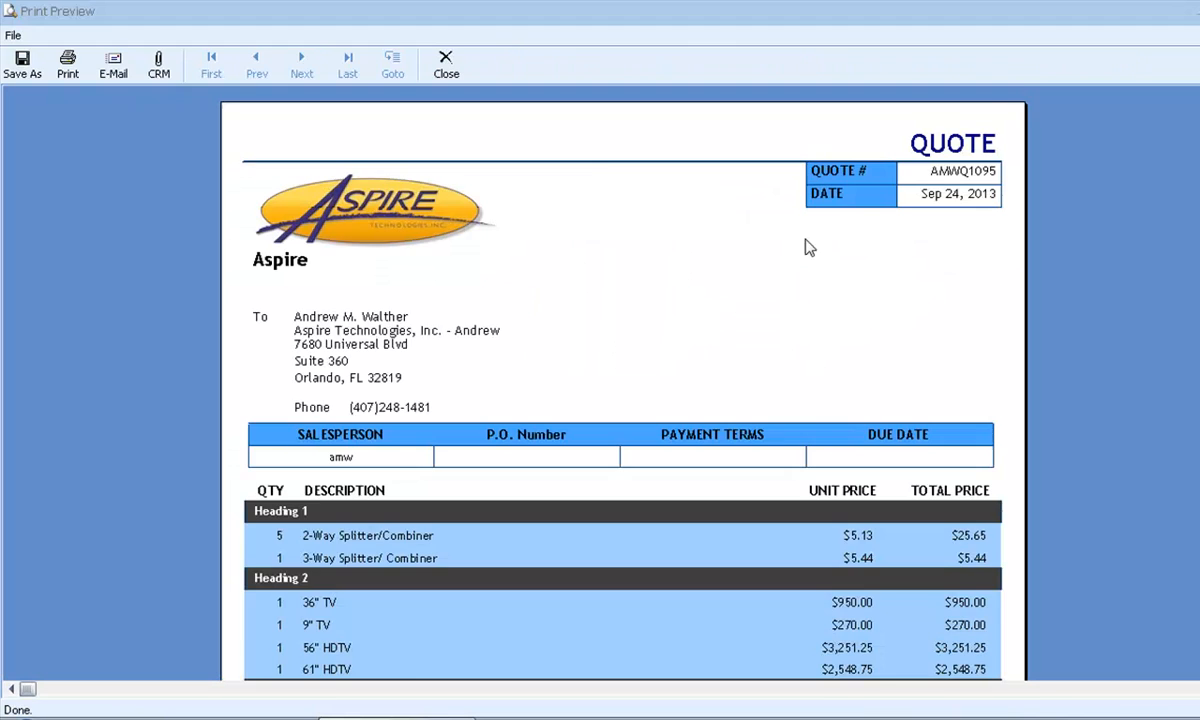
scroll("down", 3)
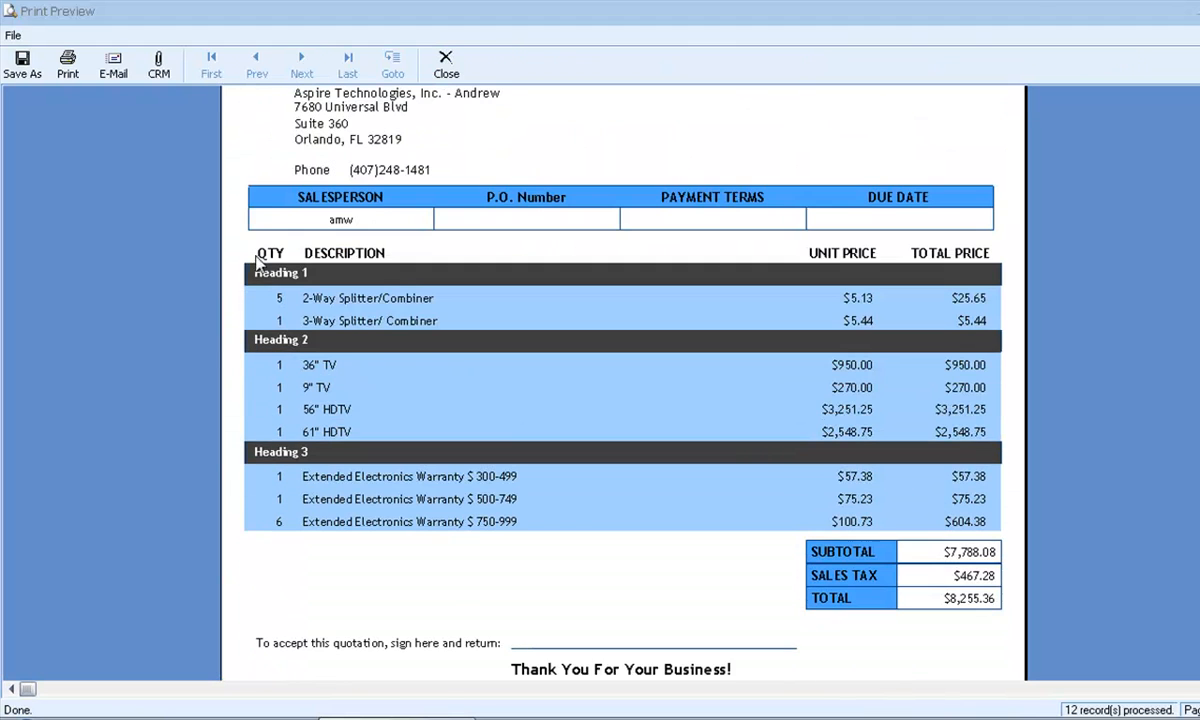
mouse_move(264, 320)
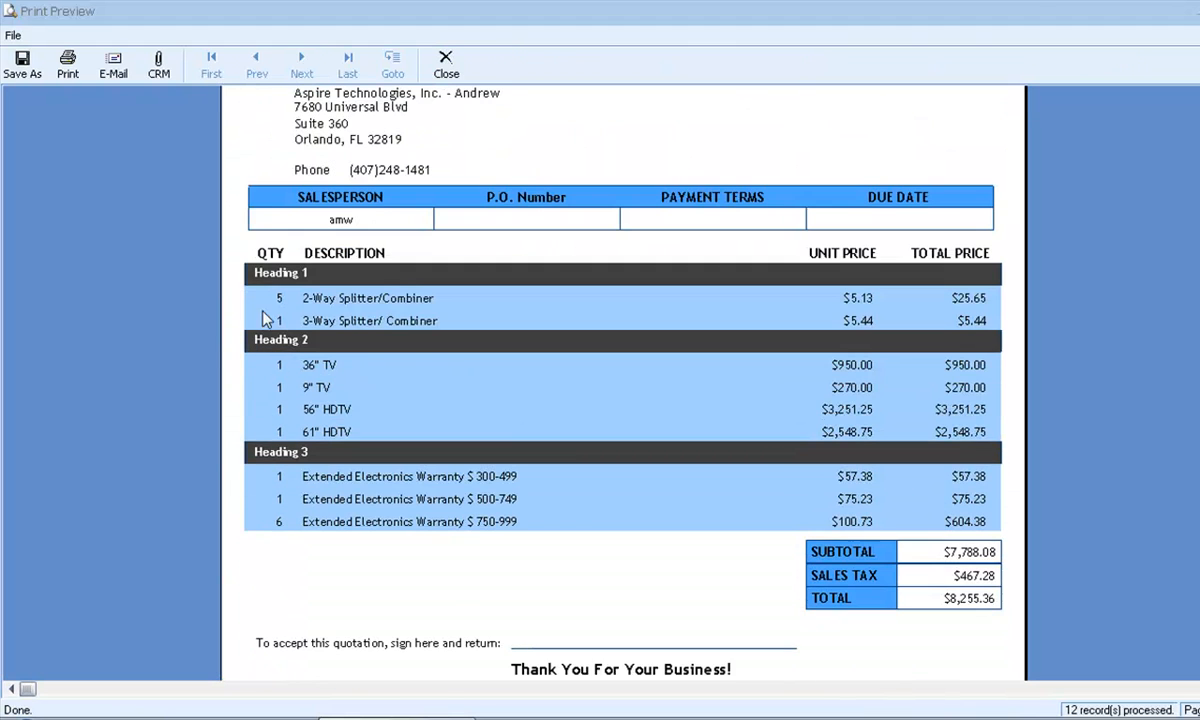
mouse_move(393, 388)
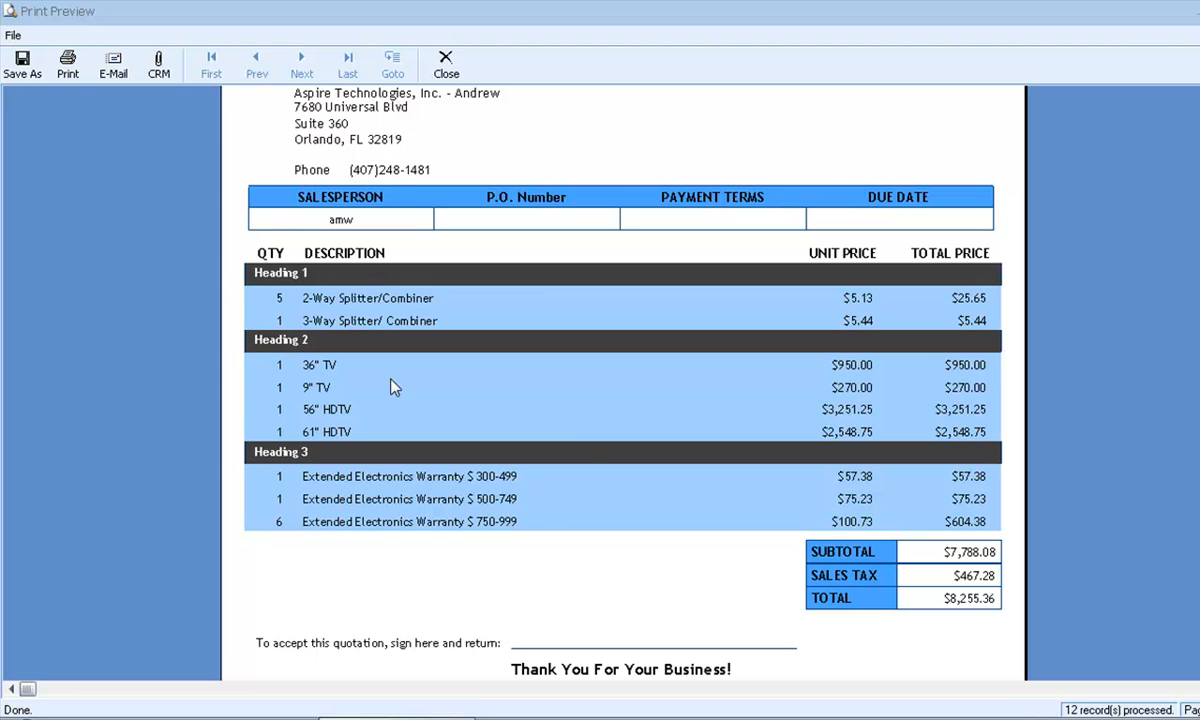
mouse_move(967, 351)
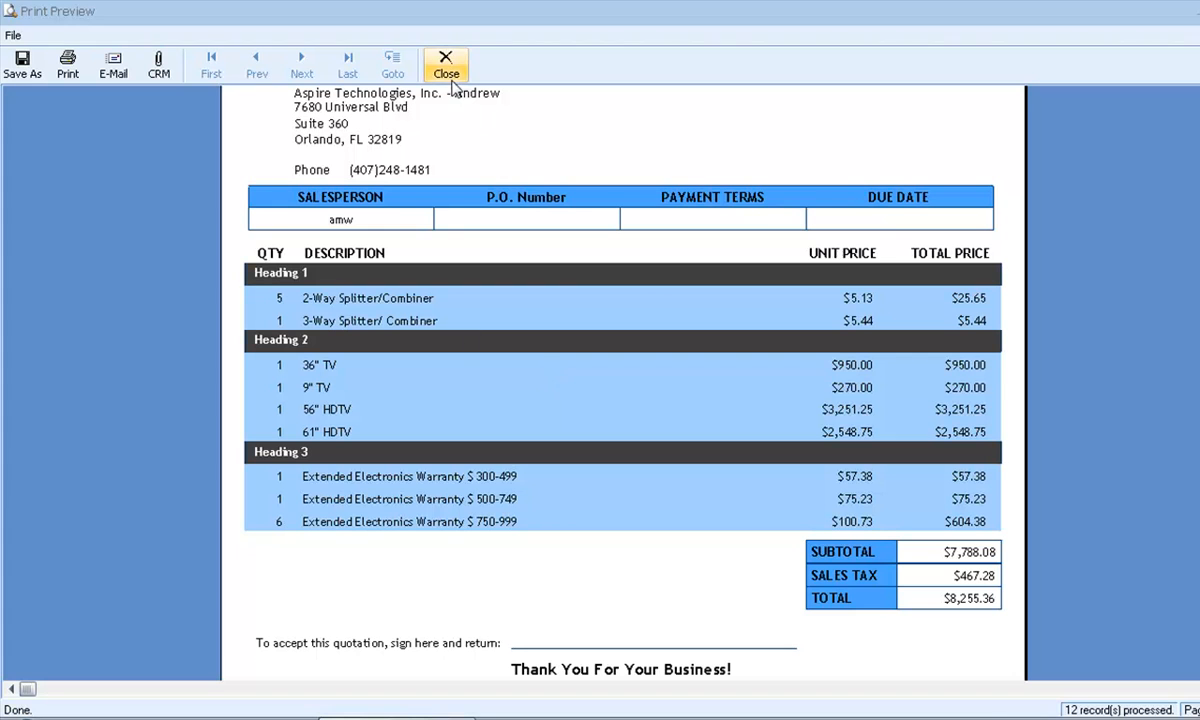
Close the preview and clone Quote - DEMO START as Quote - DEMO END.
left_click(445, 64)
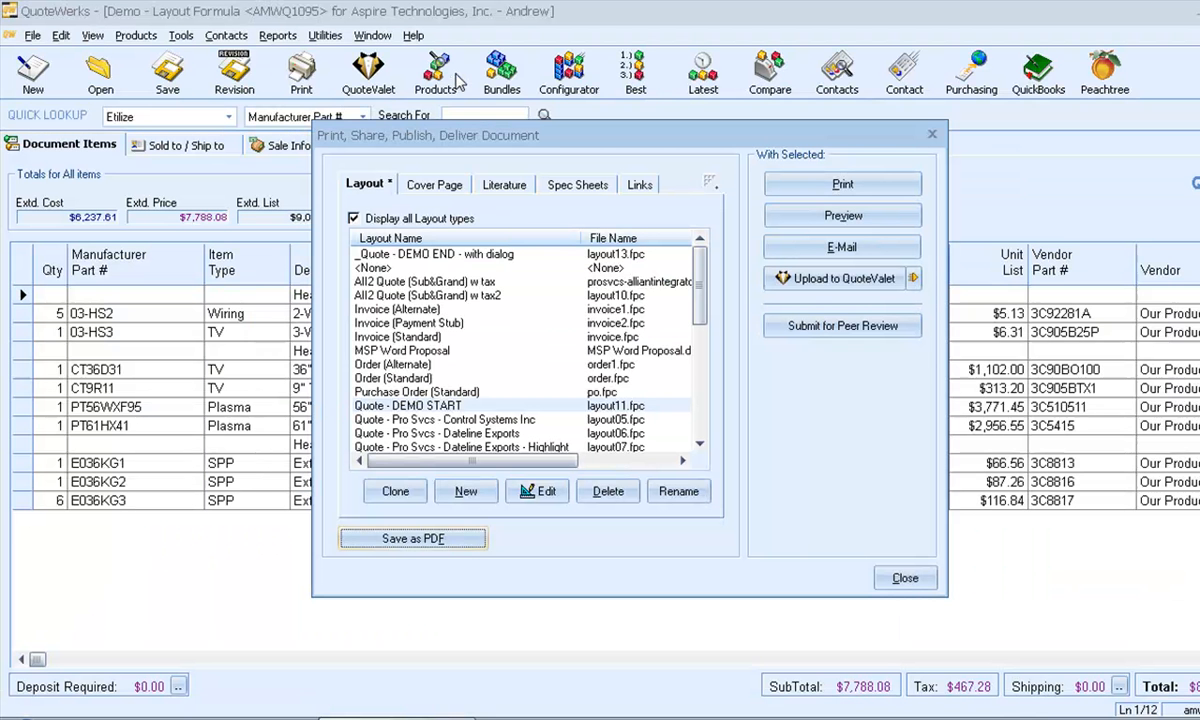
mouse_move(572, 222)
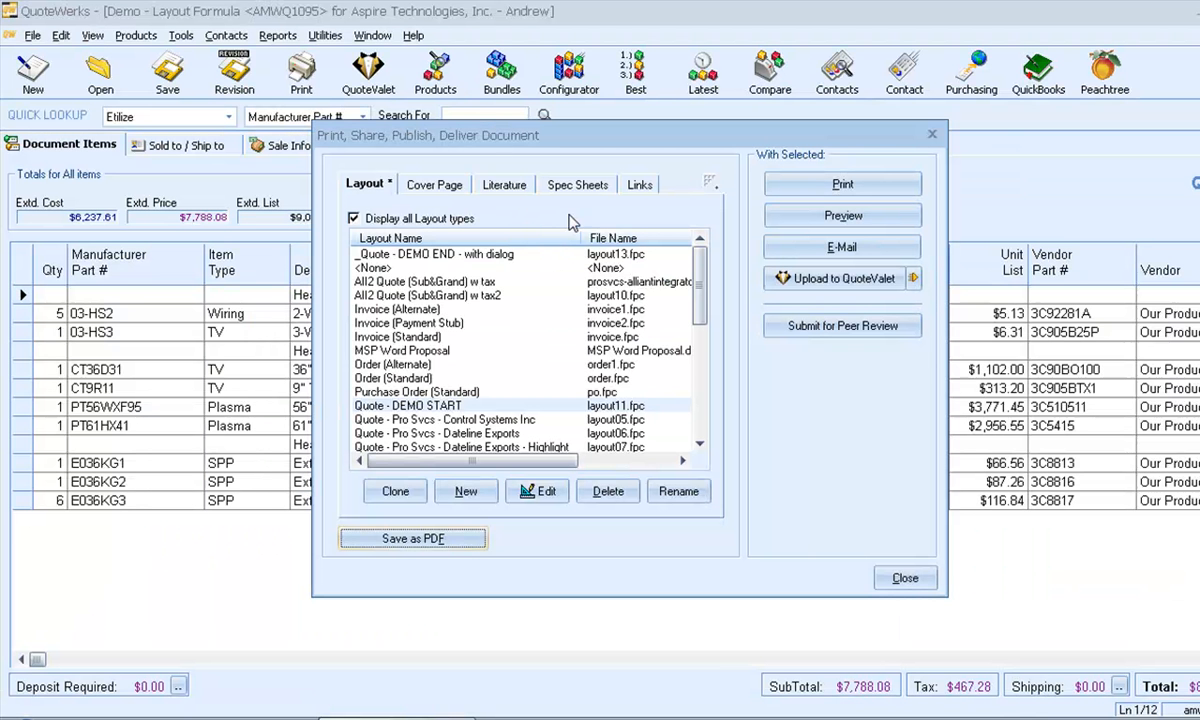
mouse_move(864, 363)
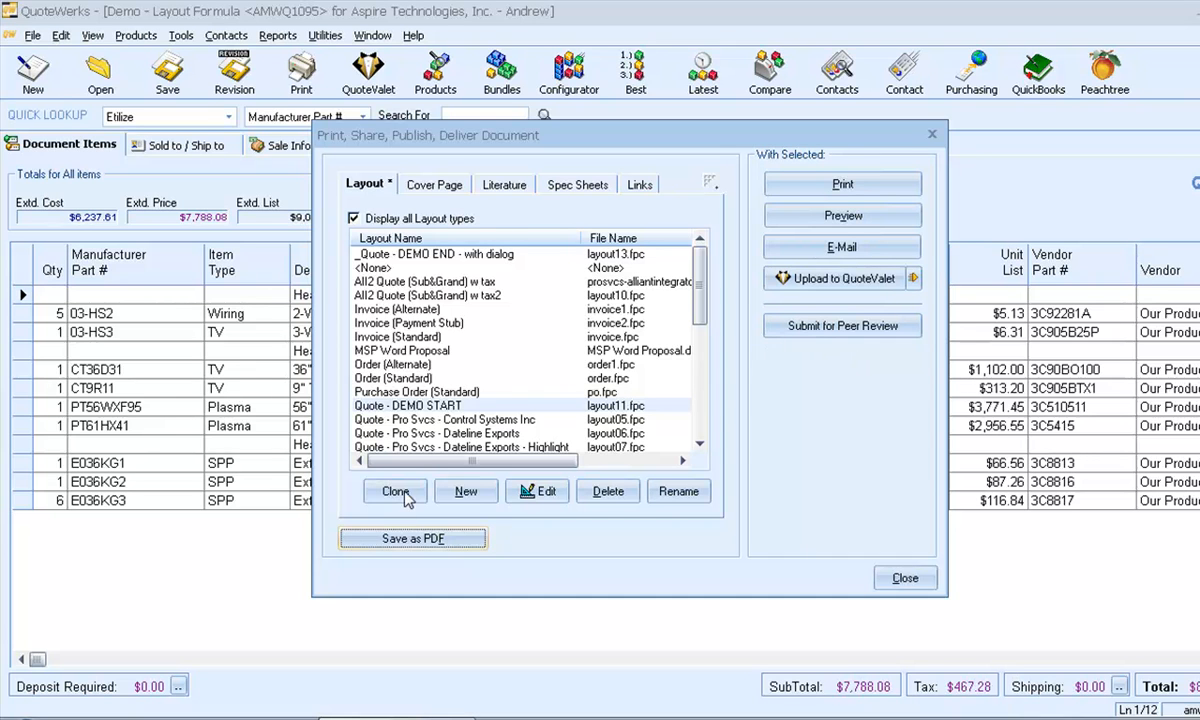
left_click(395, 491)
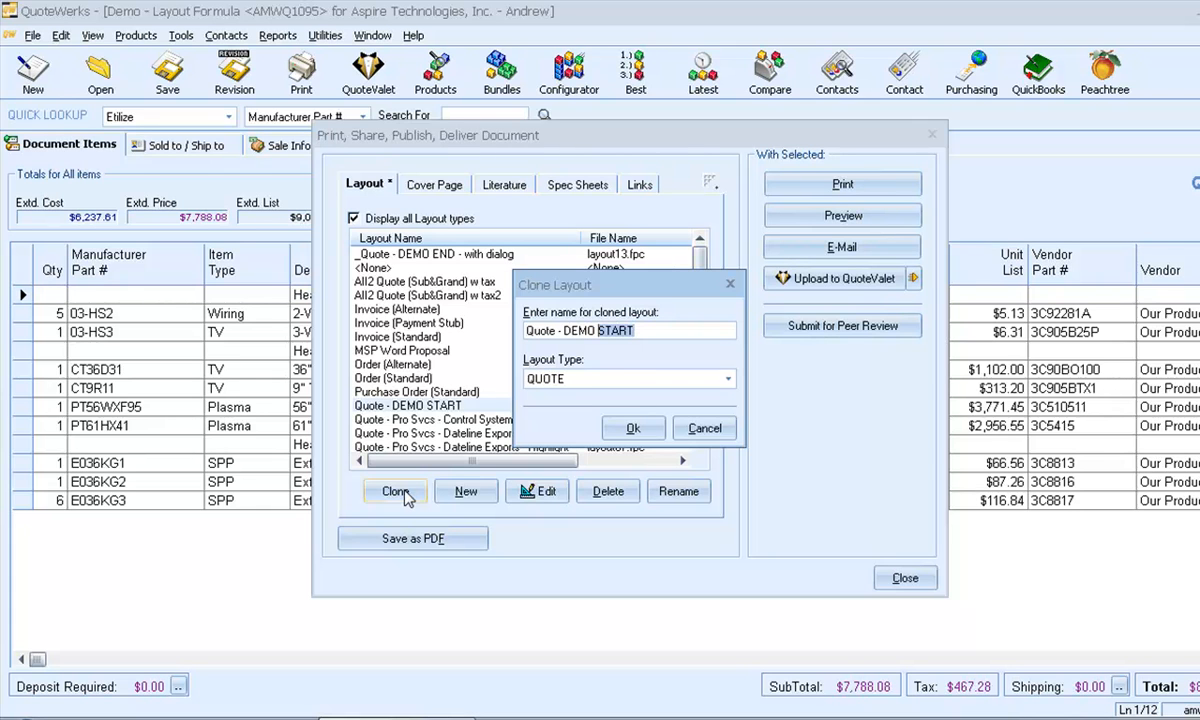
left_click(633, 427)
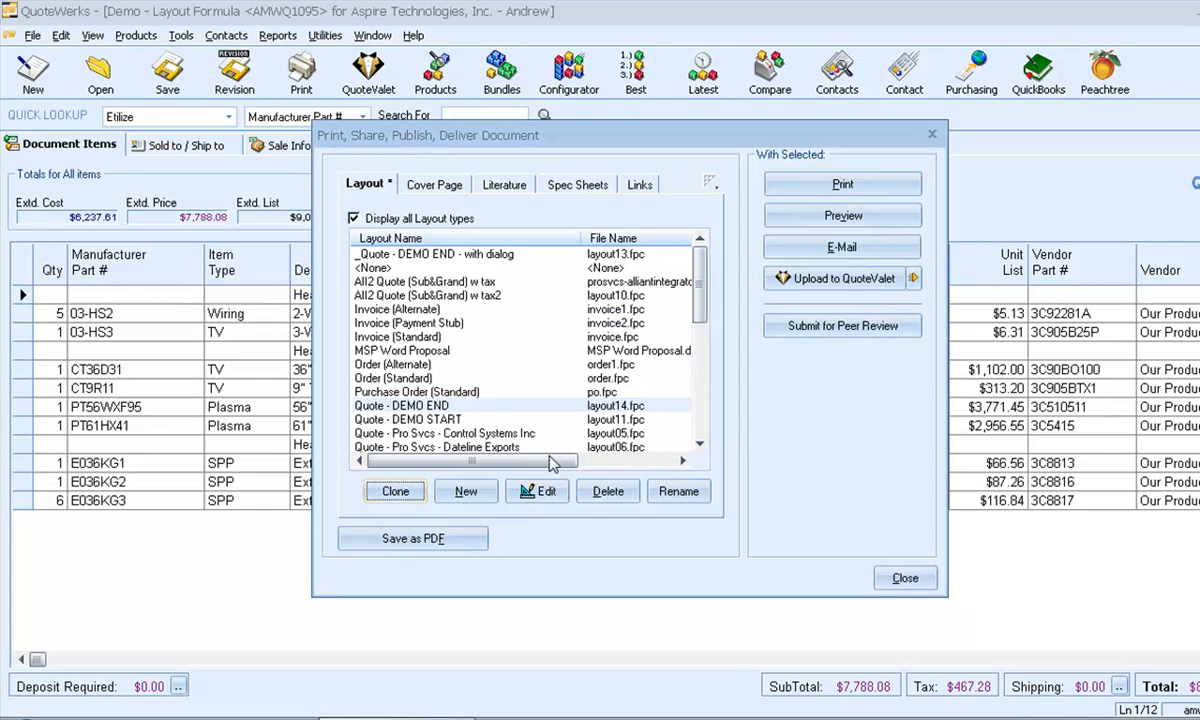
Open Quote - DEMO END in Layout Designer and select the Detail Section 1 band.
left_click(537, 491)
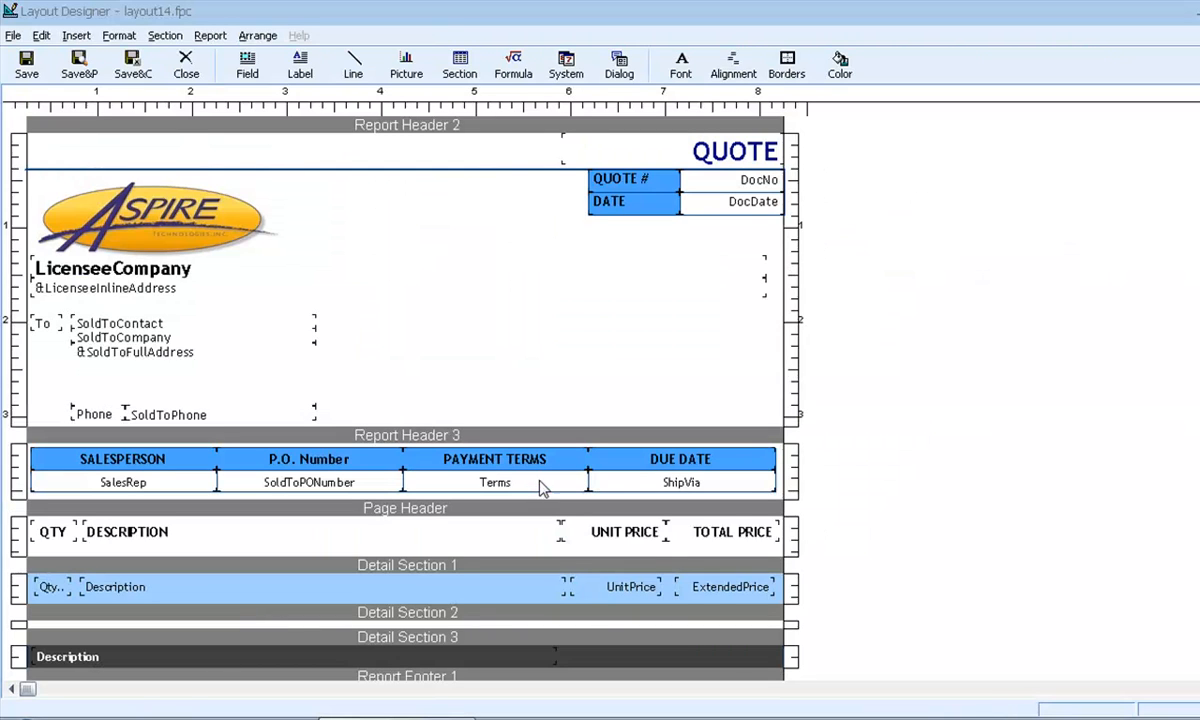
scroll("down", 3)
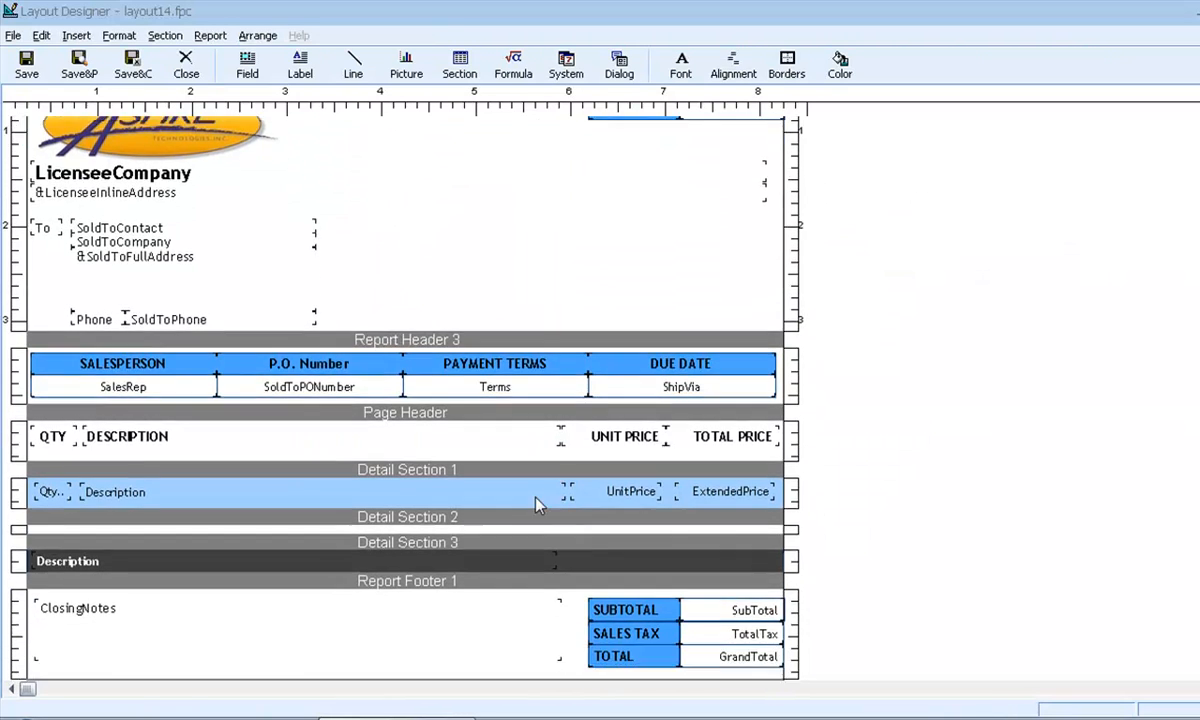
scroll("down", 3)
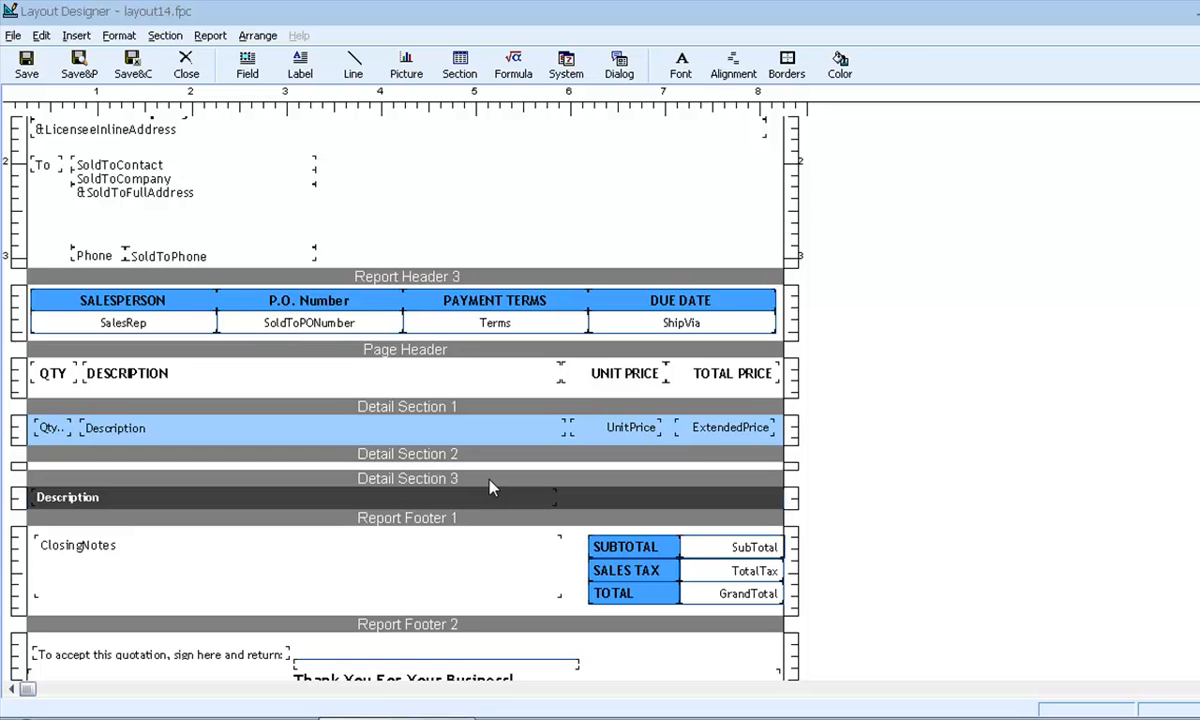
left_click(490, 413)
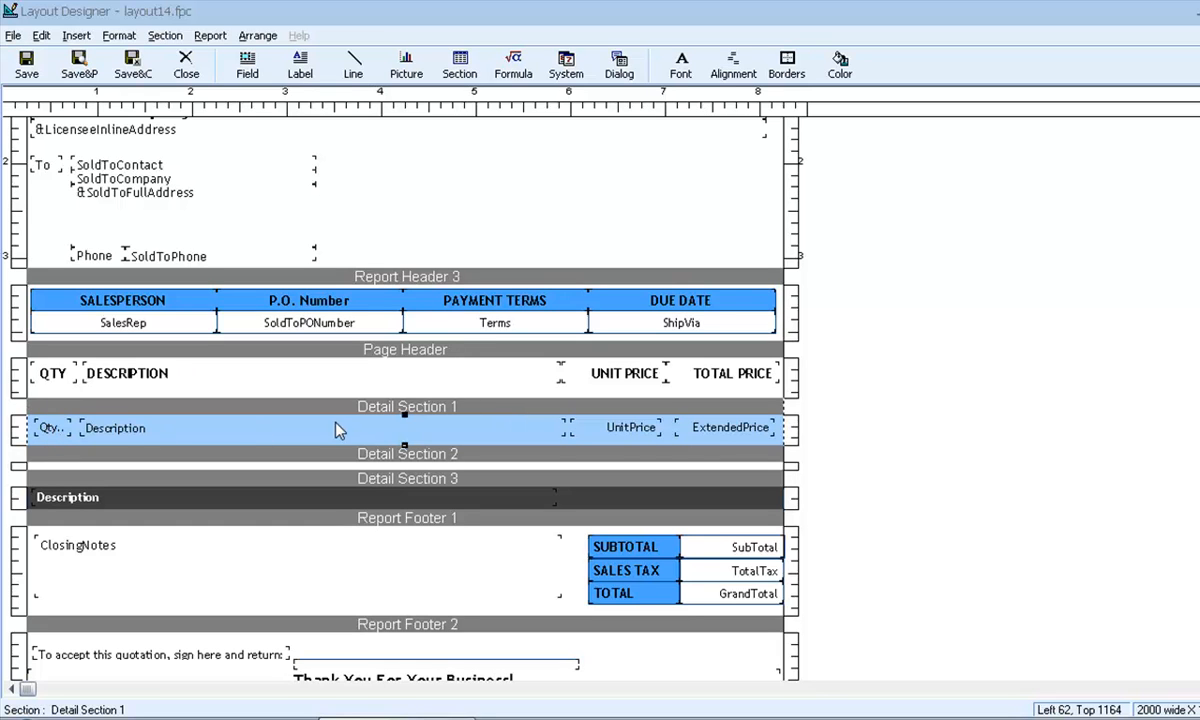
mouse_move(712, 434)
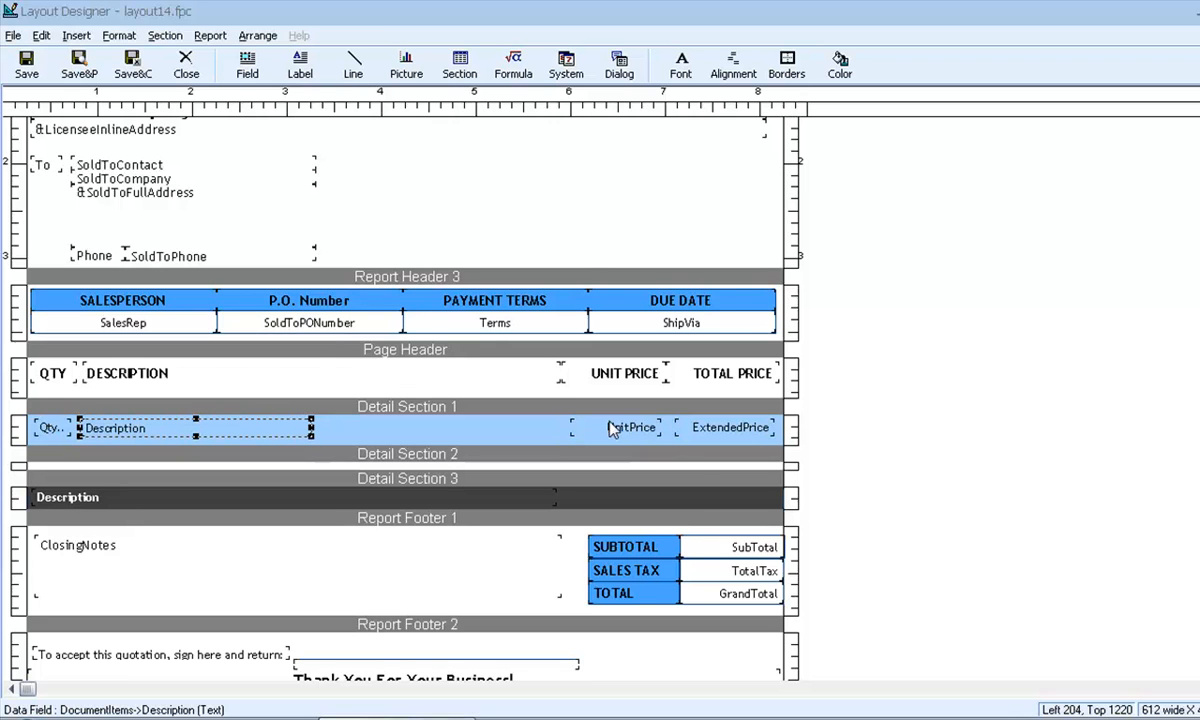
Shrink the DESCRIPTION column heading to match the narrower Description field.
left_click(125, 373)
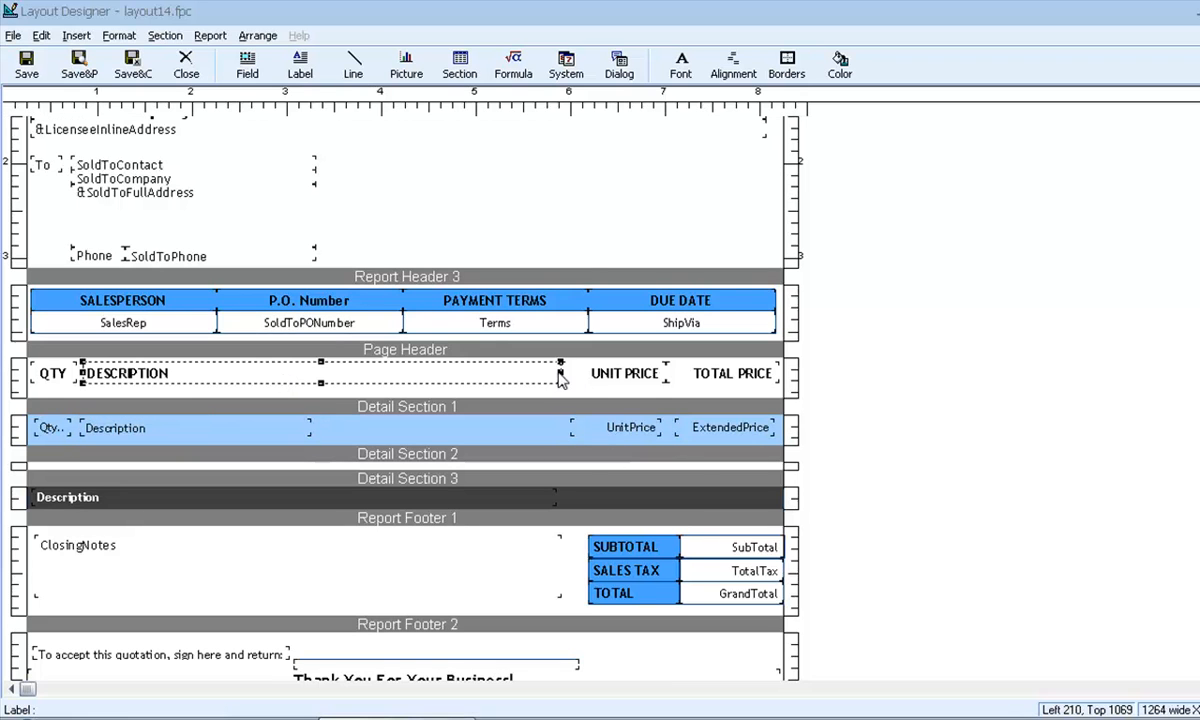
left_click_drag(560, 374, 318, 374)
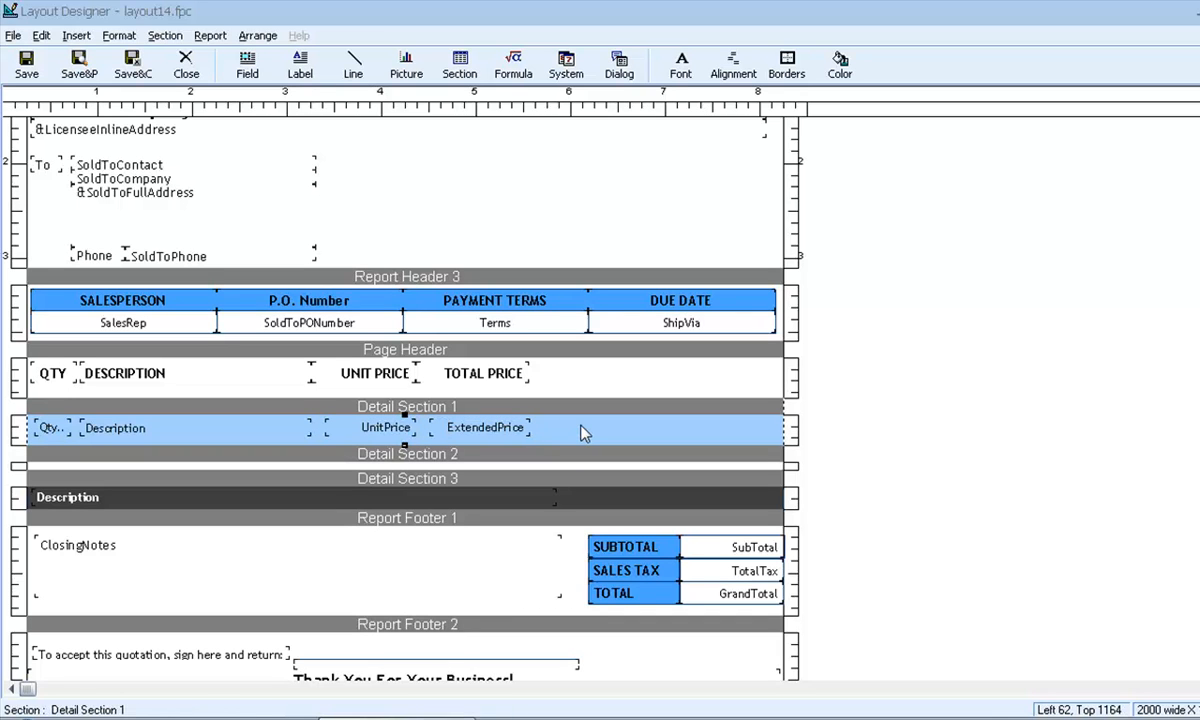
Add a calculated formula field named ItemProfit to the detail row.
right_click(585, 432)
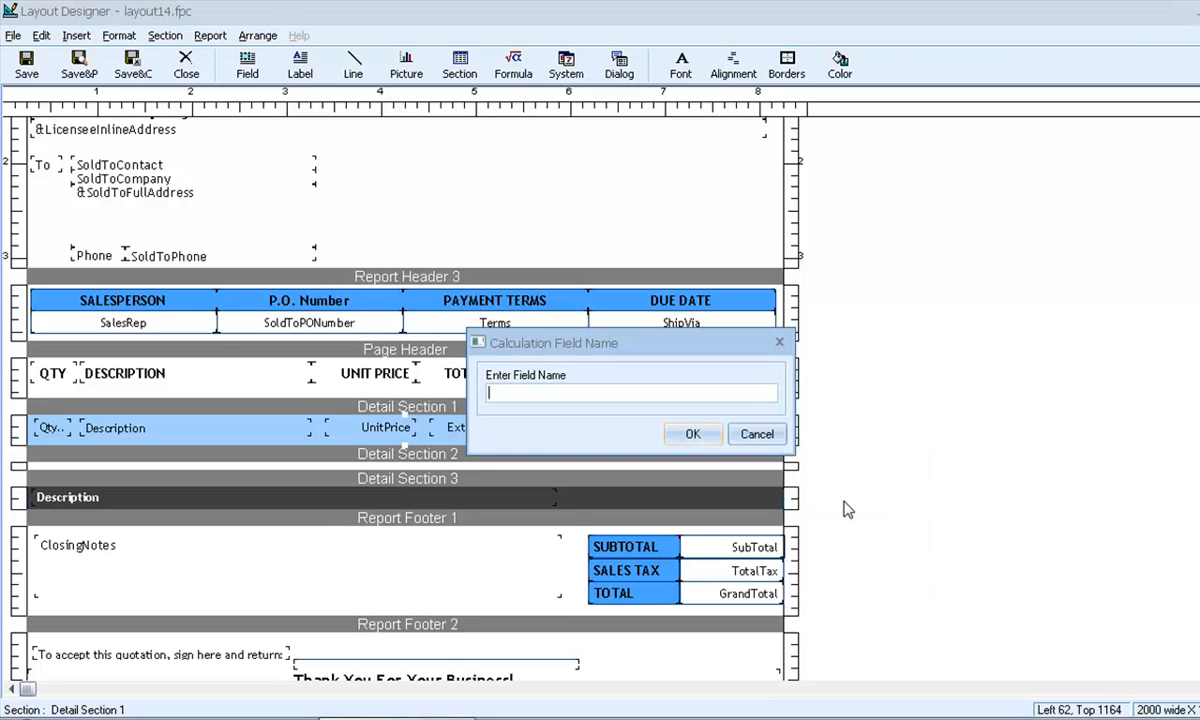
type("ItemProf")
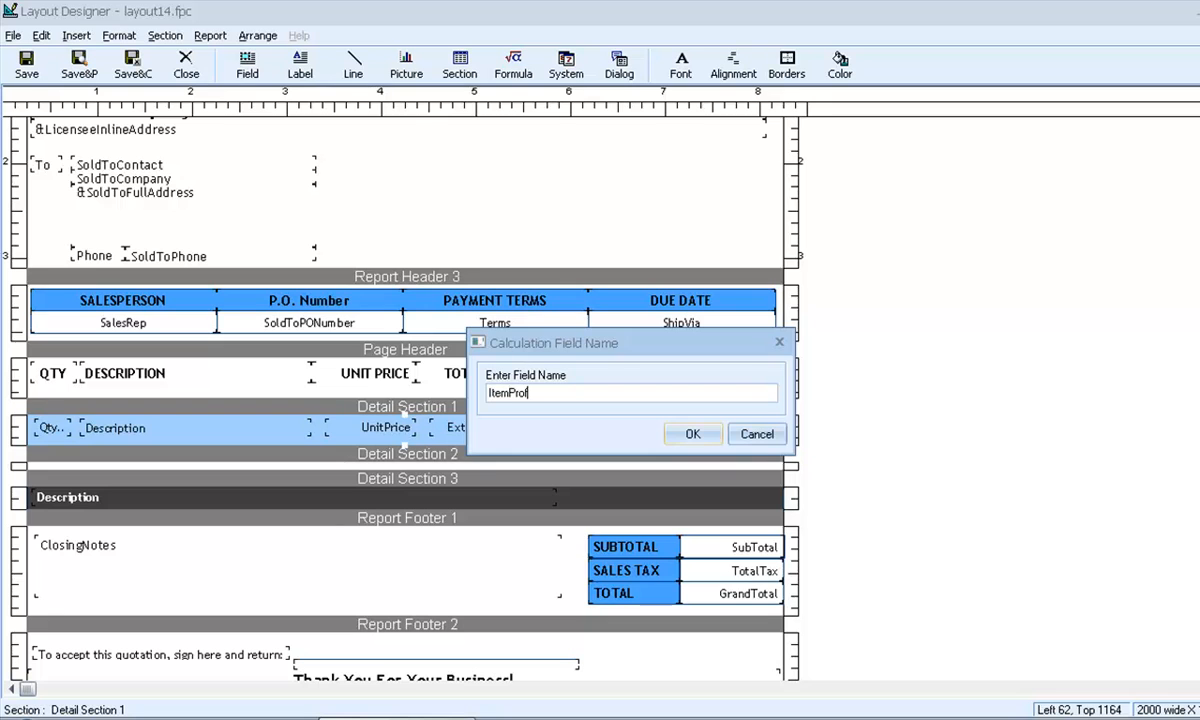
left_click(692, 433)
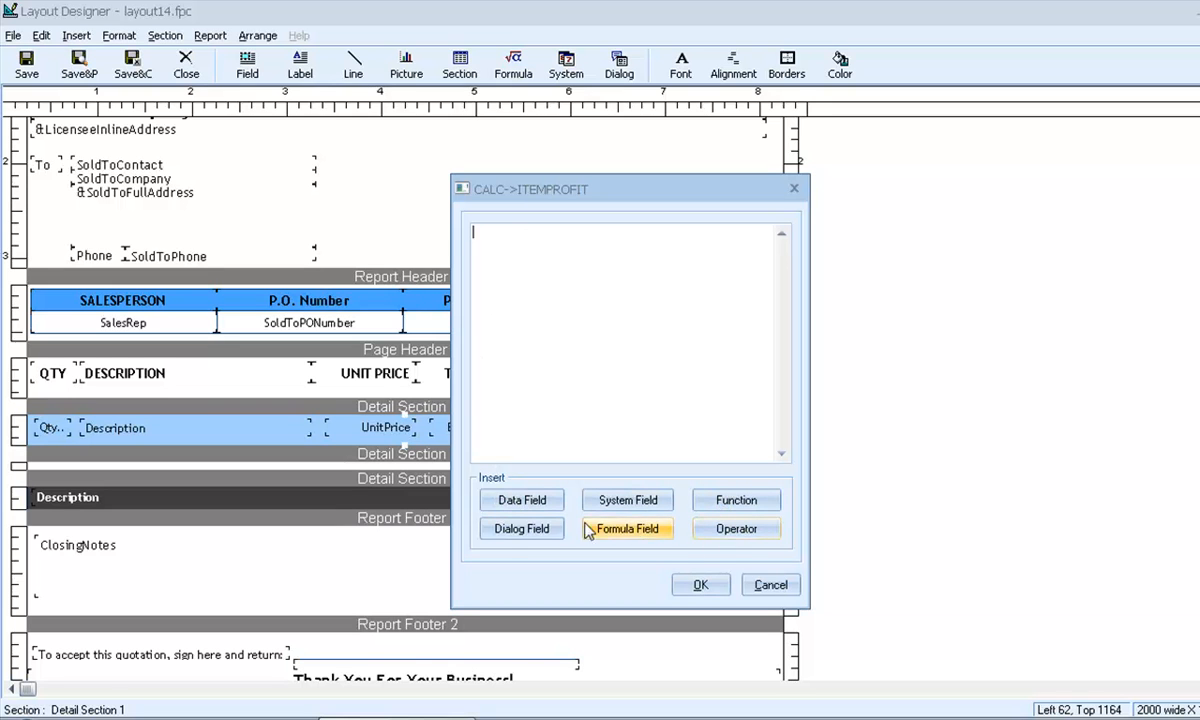
Browse the data fields and system fields available for the ITEMPROFIT formula.
left_click(520, 500)
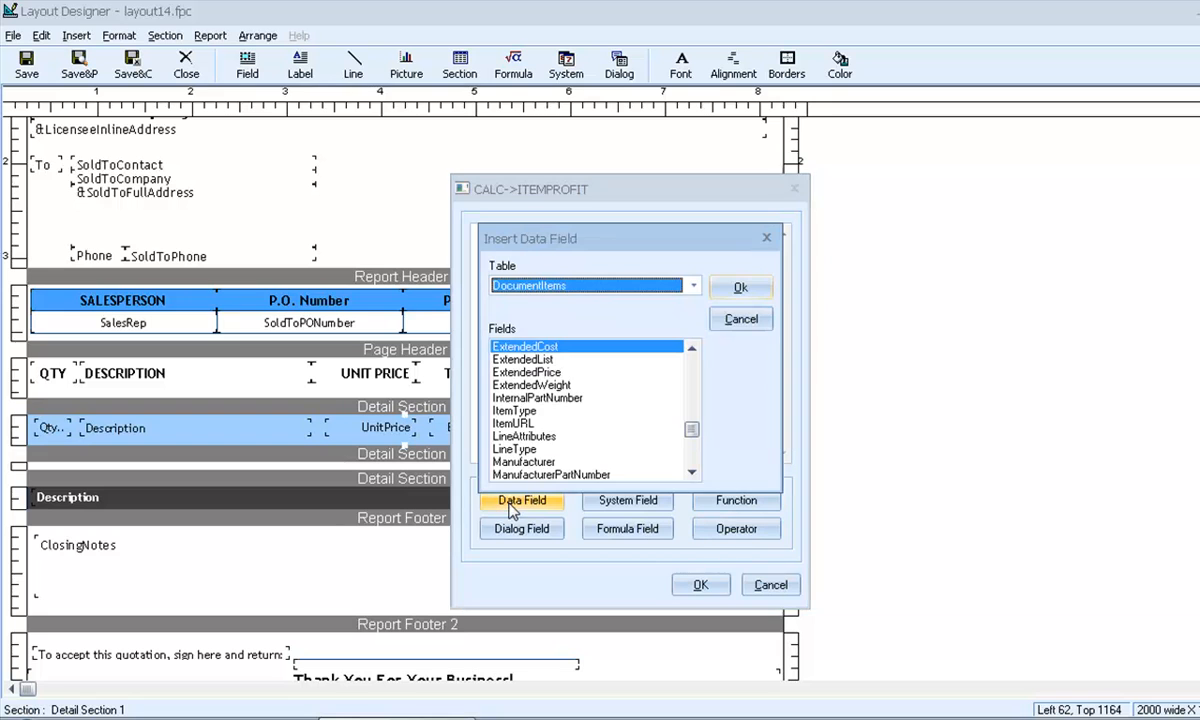
scroll("up", 3)
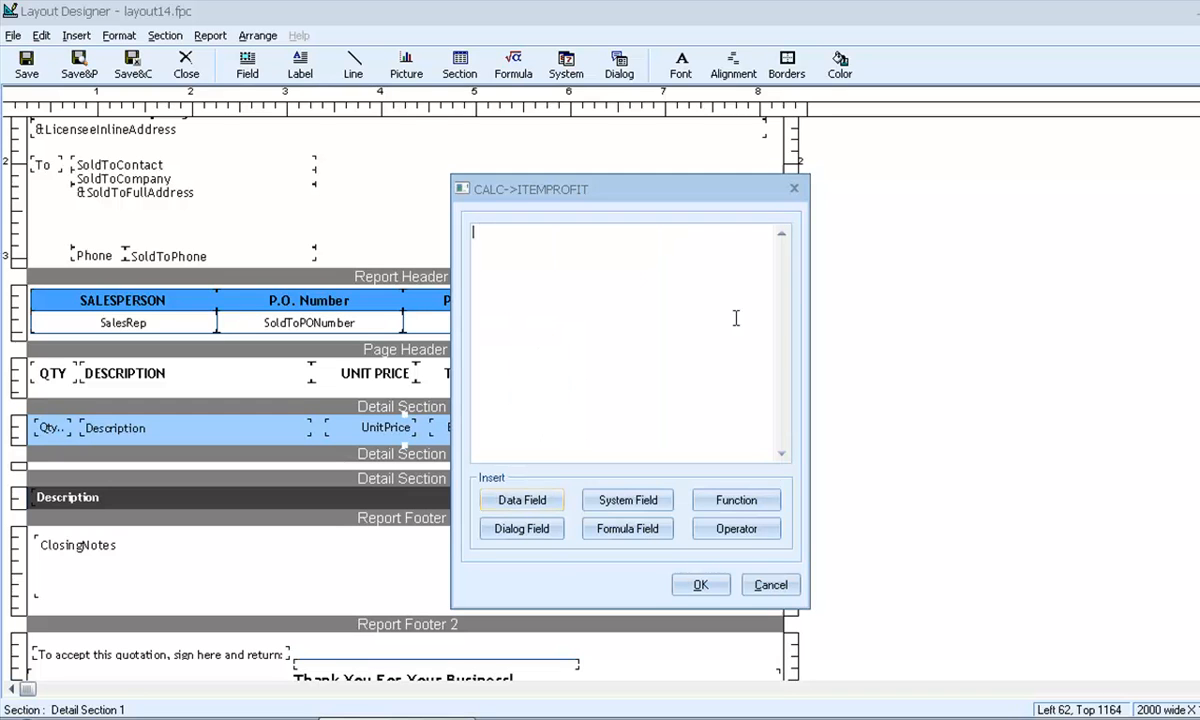
left_click(627, 500)
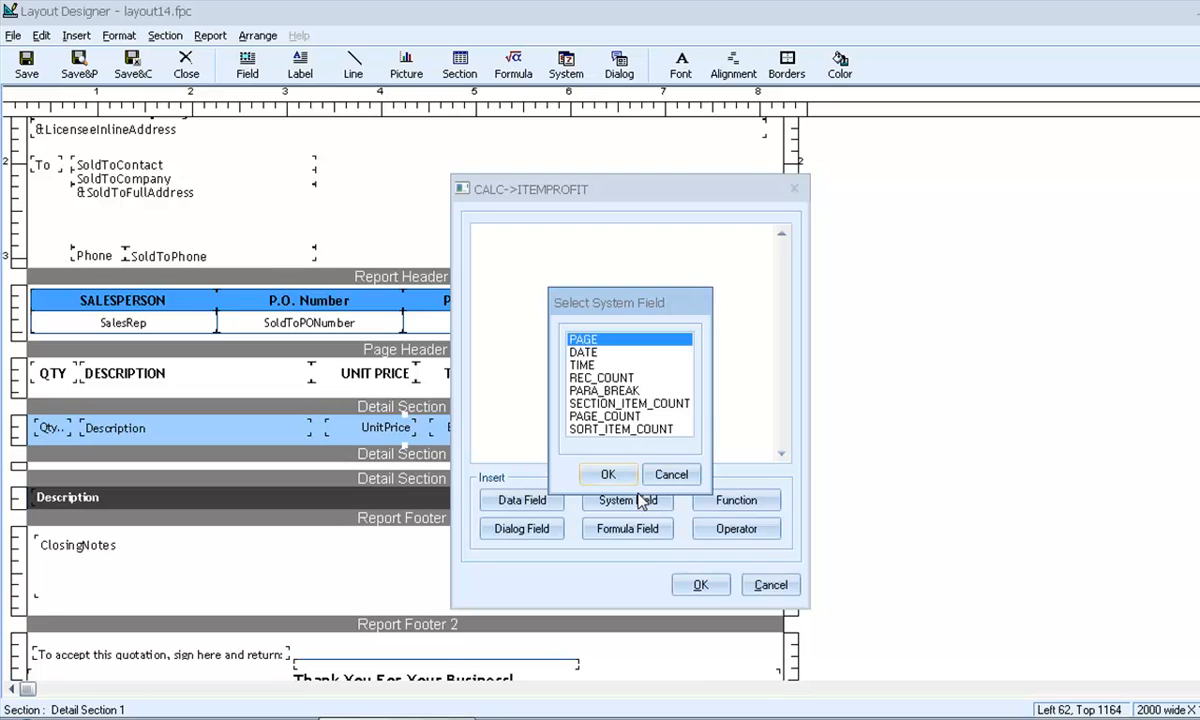
mouse_move(645, 498)
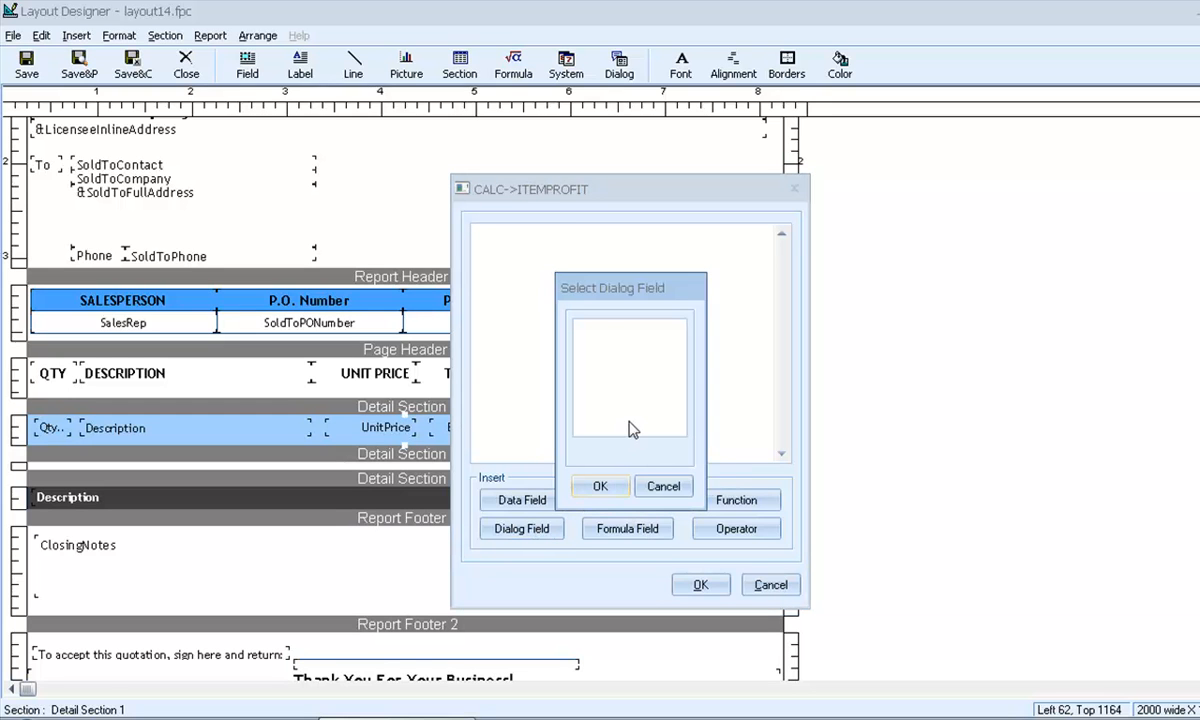
mouse_move(648, 461)
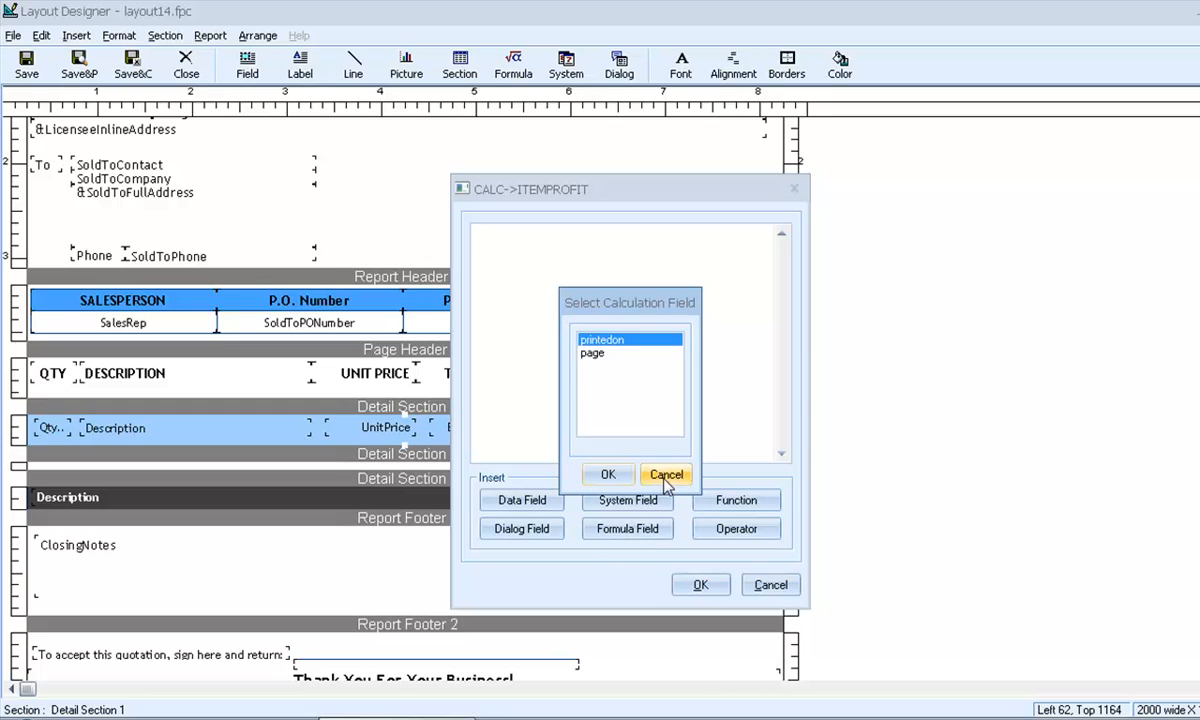
Browse the formula functions and operators, such as = and .ELSE., without inserting any.
left_click(736, 500)
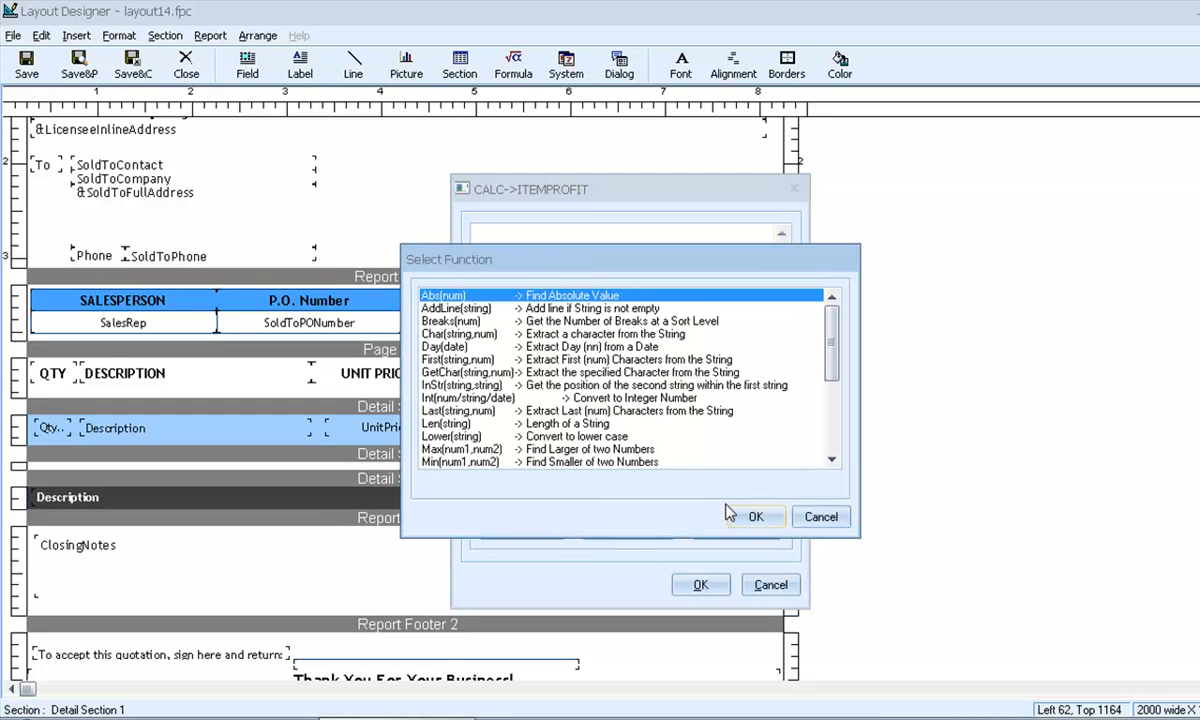
scroll("down", 3)
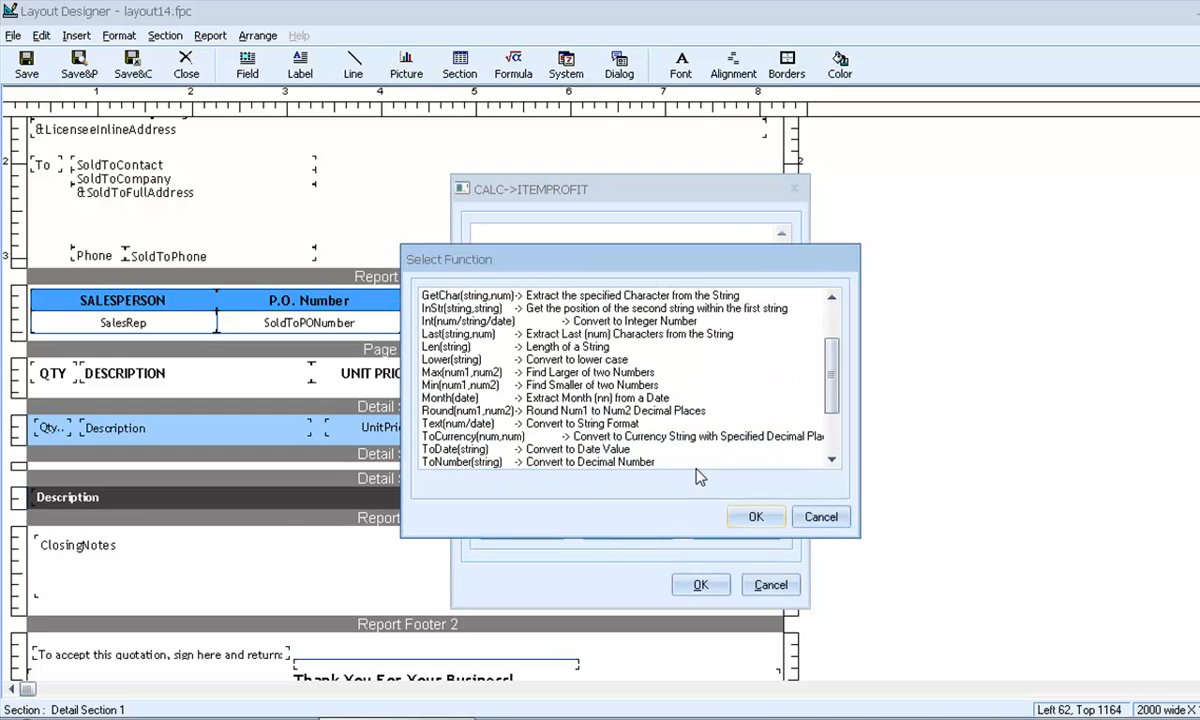
scroll("down", 3)
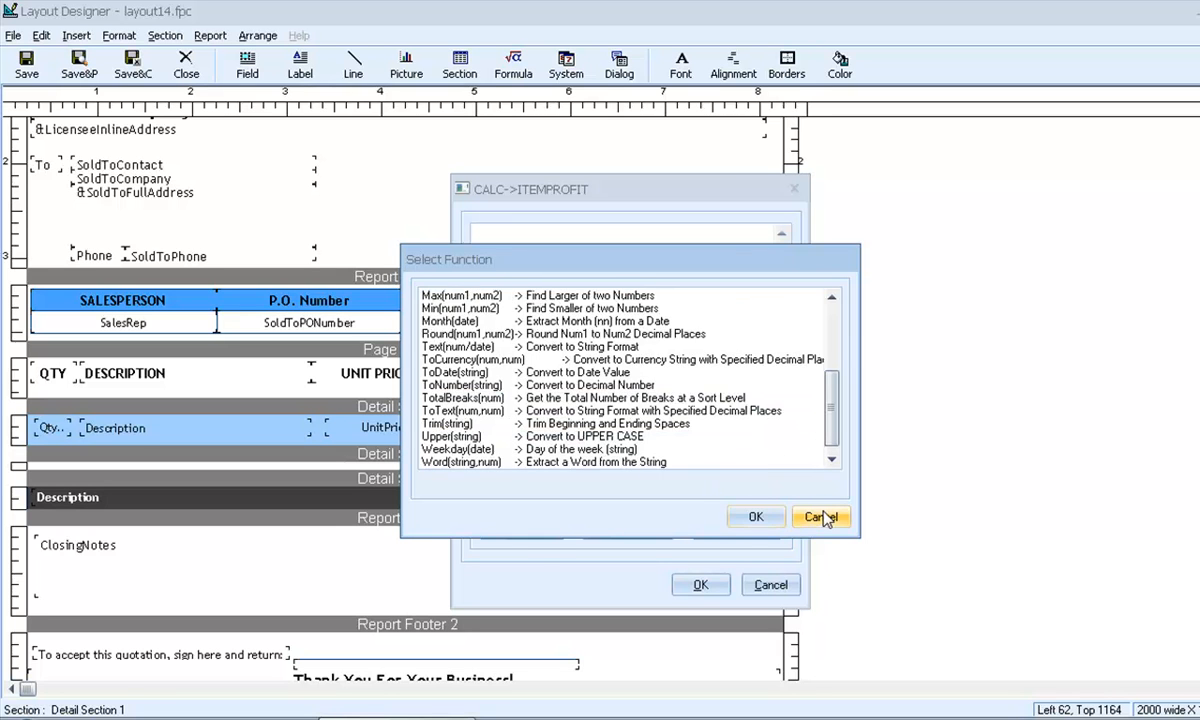
left_click(820, 517)
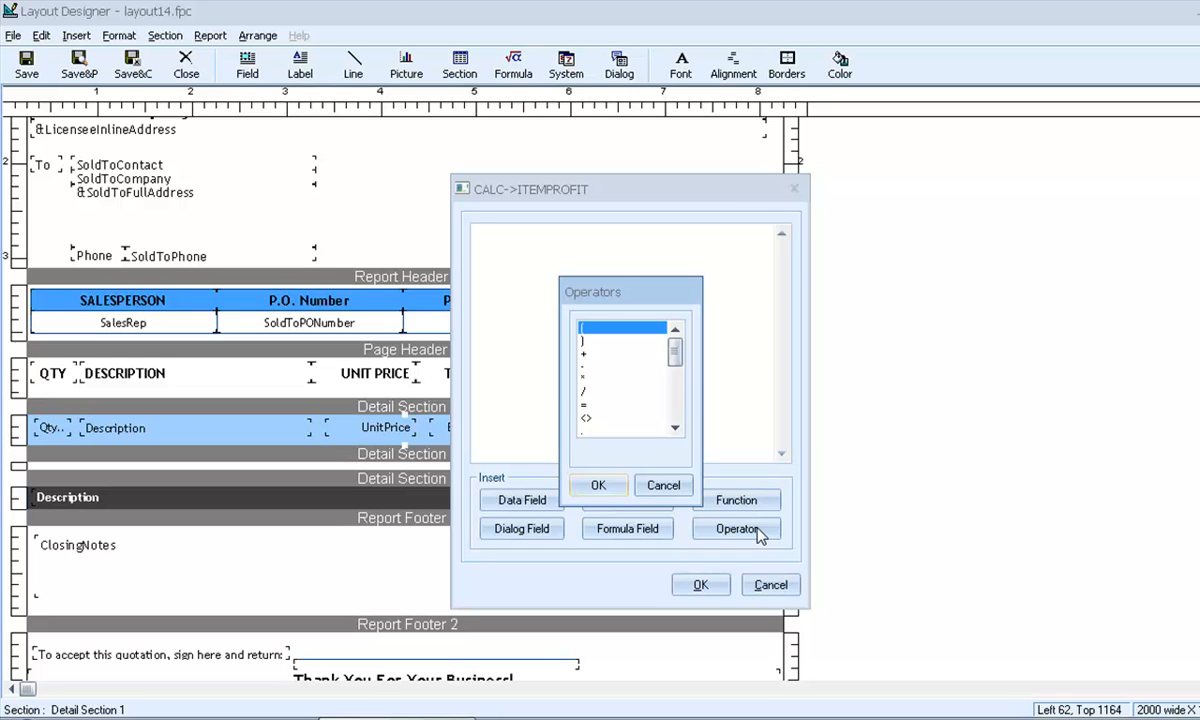
mouse_move(610, 362)
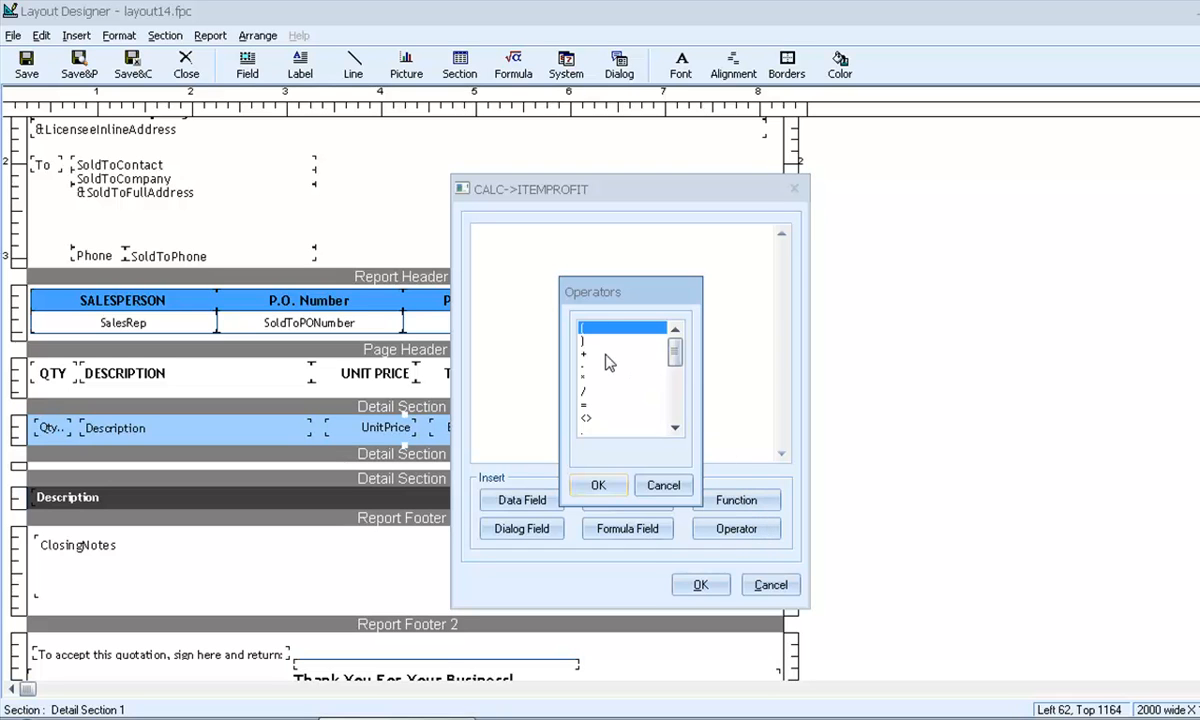
left_click(590, 405)
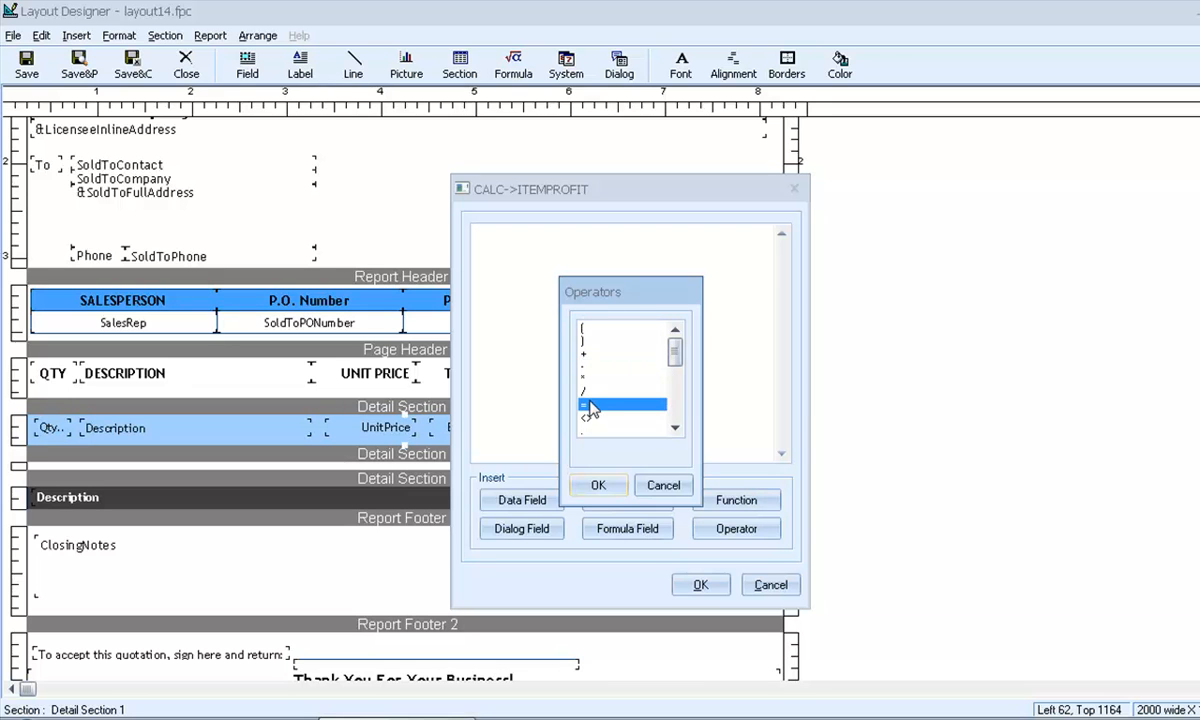
scroll("down", 3)
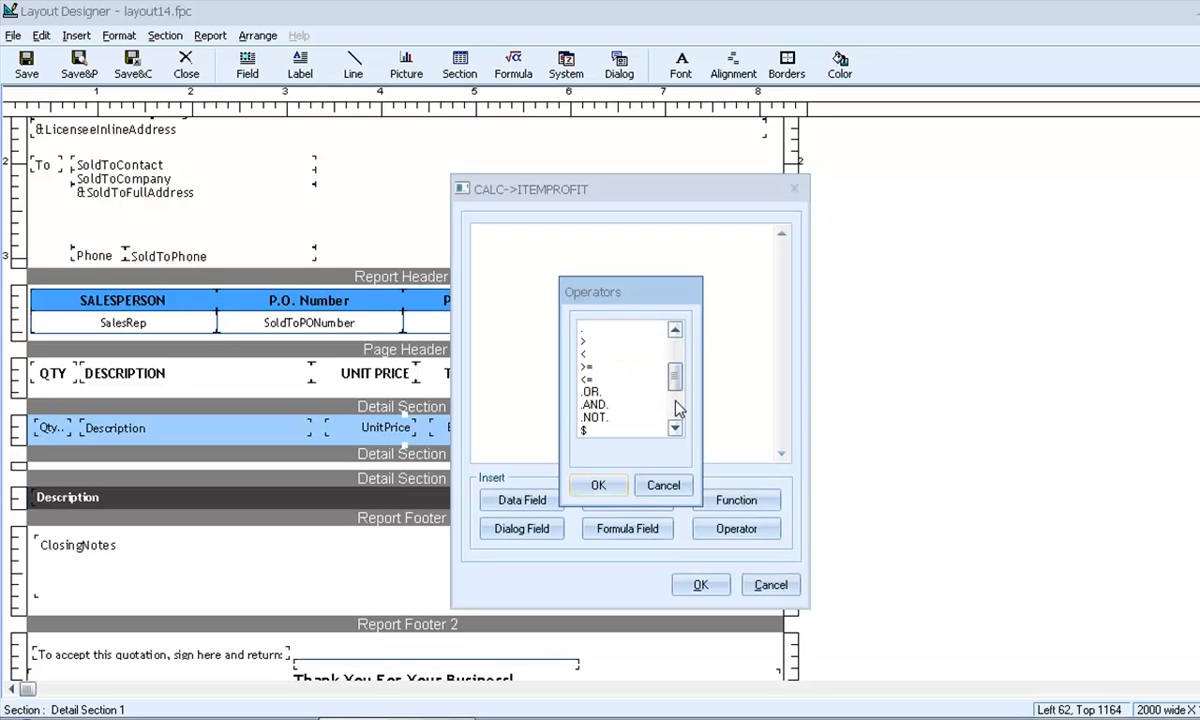
left_click(593, 404)
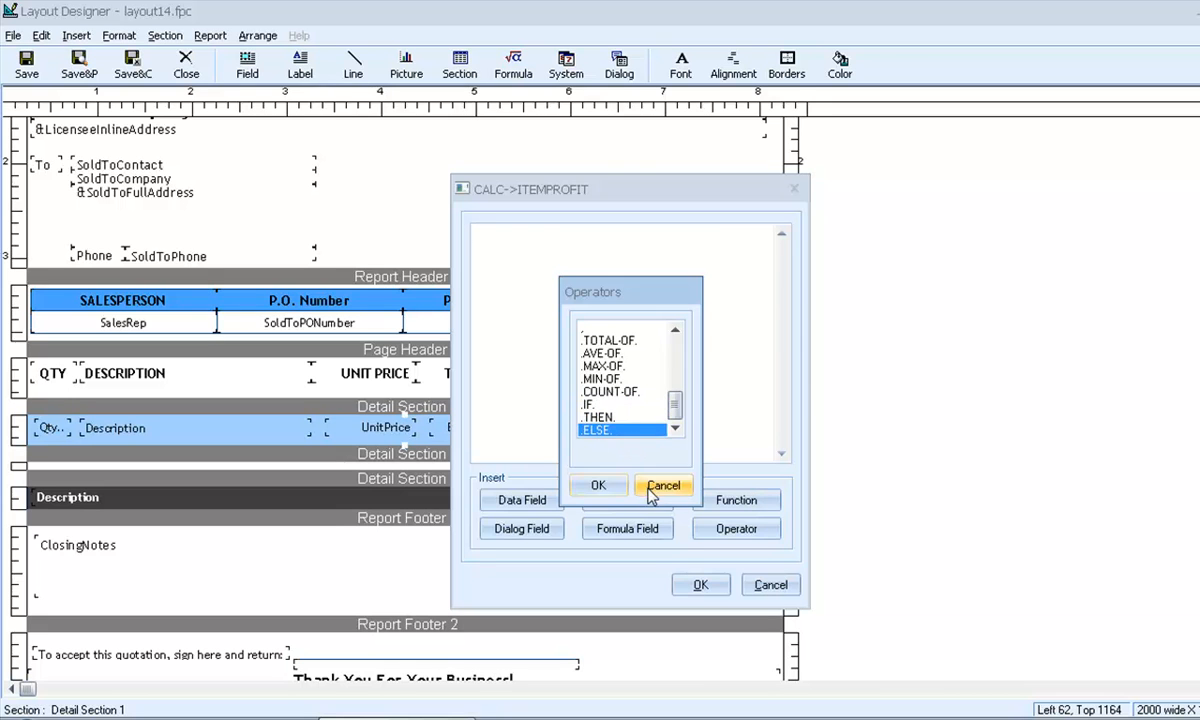
Set the ITEMPROFIT formula to ExtendedPrice - ExtendedCost.
left_click(663, 485)
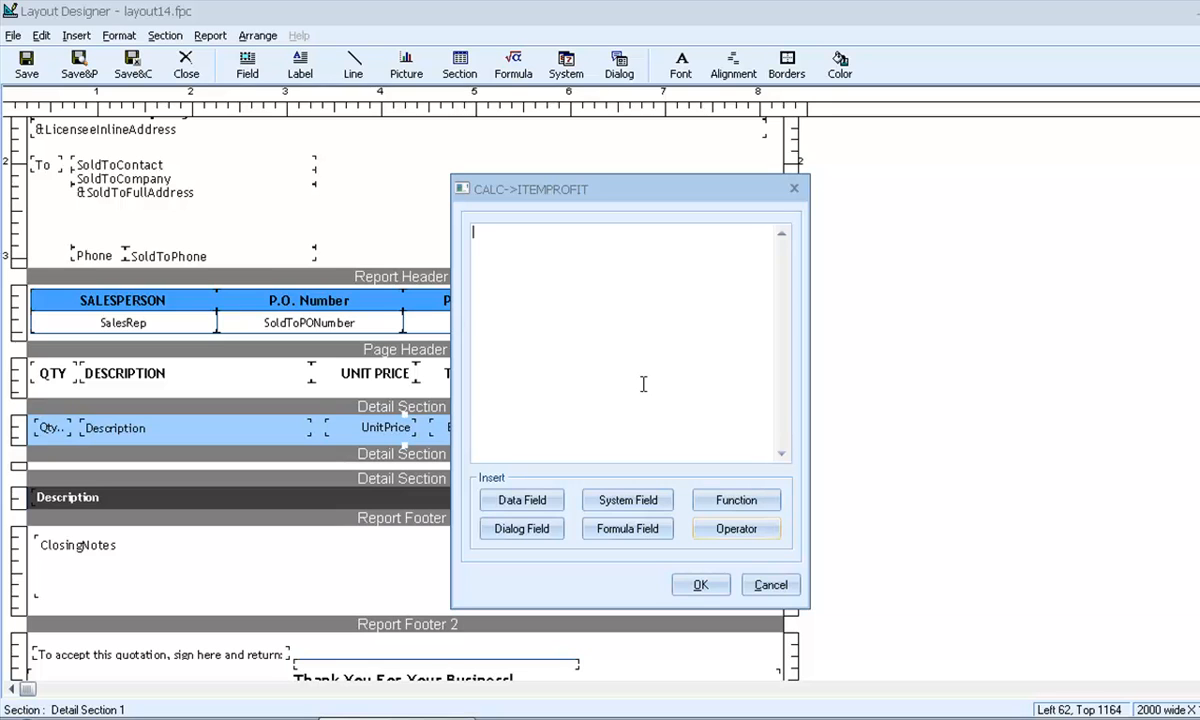
mouse_move(591, 437)
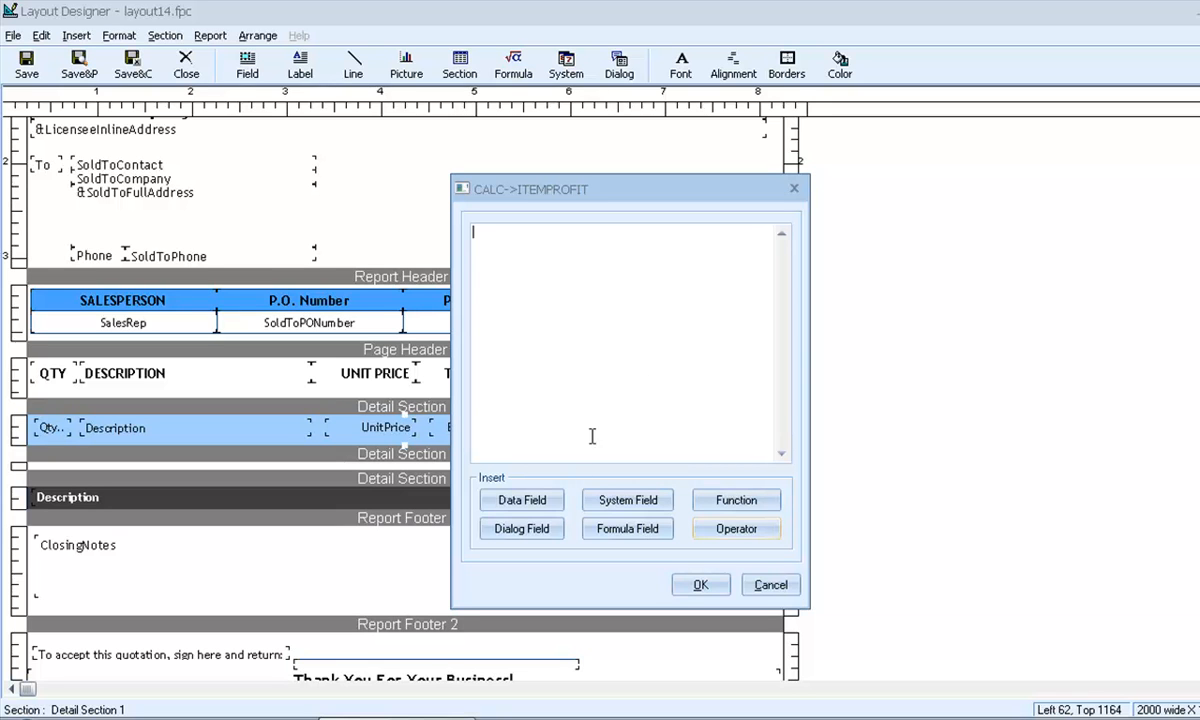
left_click(521, 500)
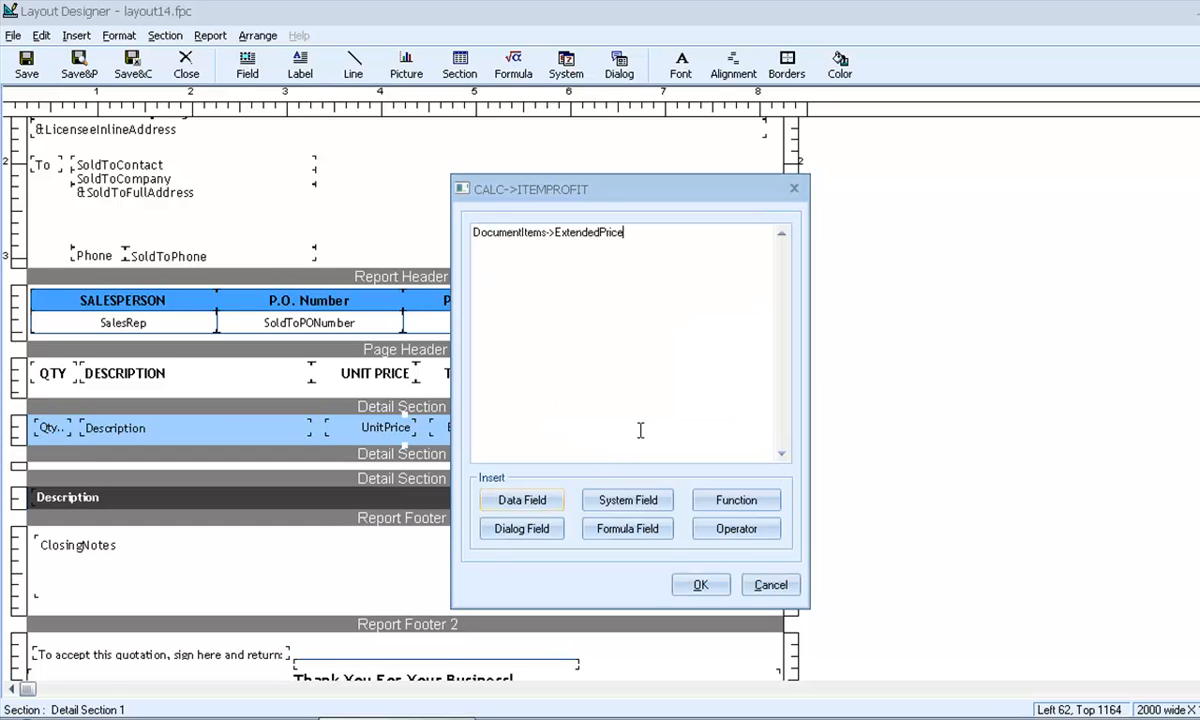
left_click(736, 528)
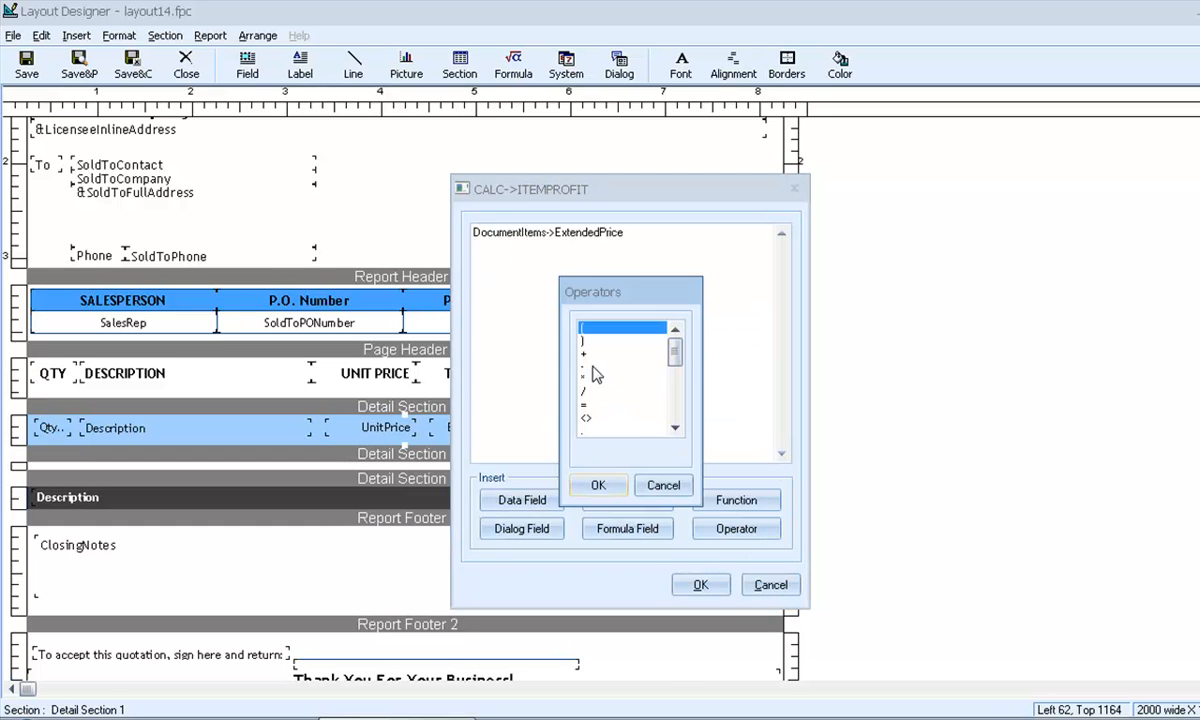
left_click(520, 500)
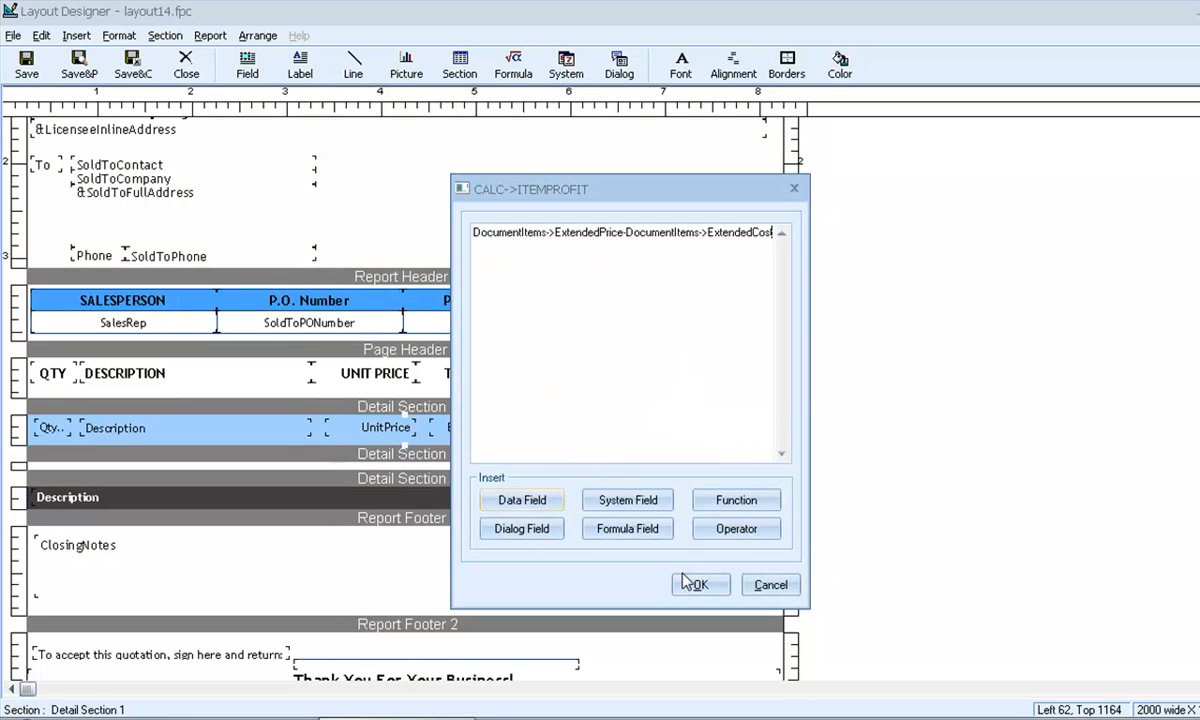
left_click(700, 584)
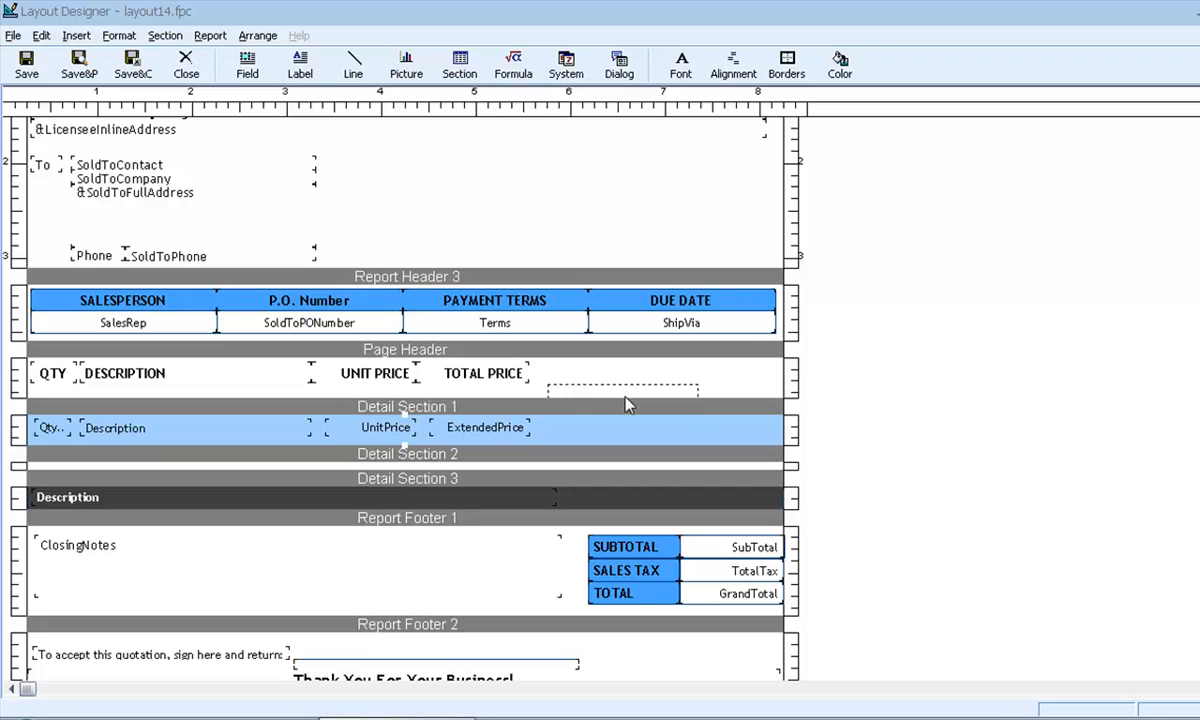
Place the profit field after ExtendedPrice and add a PROFIT heading above it.
left_click(613, 428)
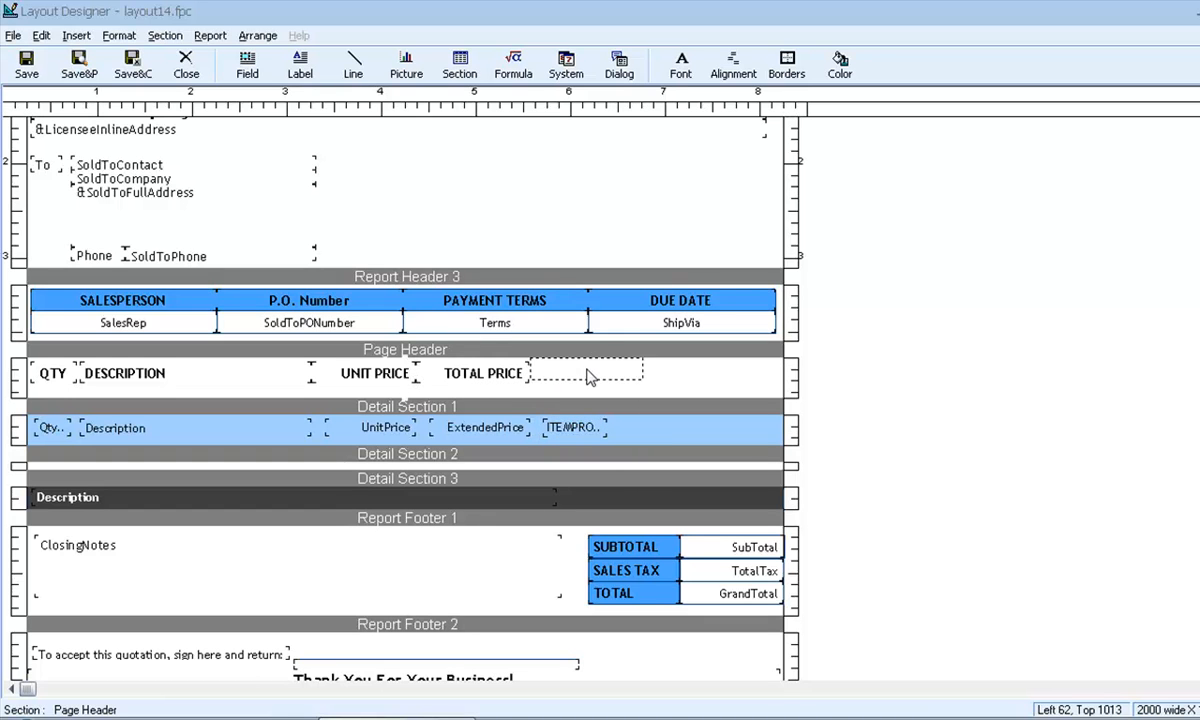
double_click(482, 373)
type("PROFIT")
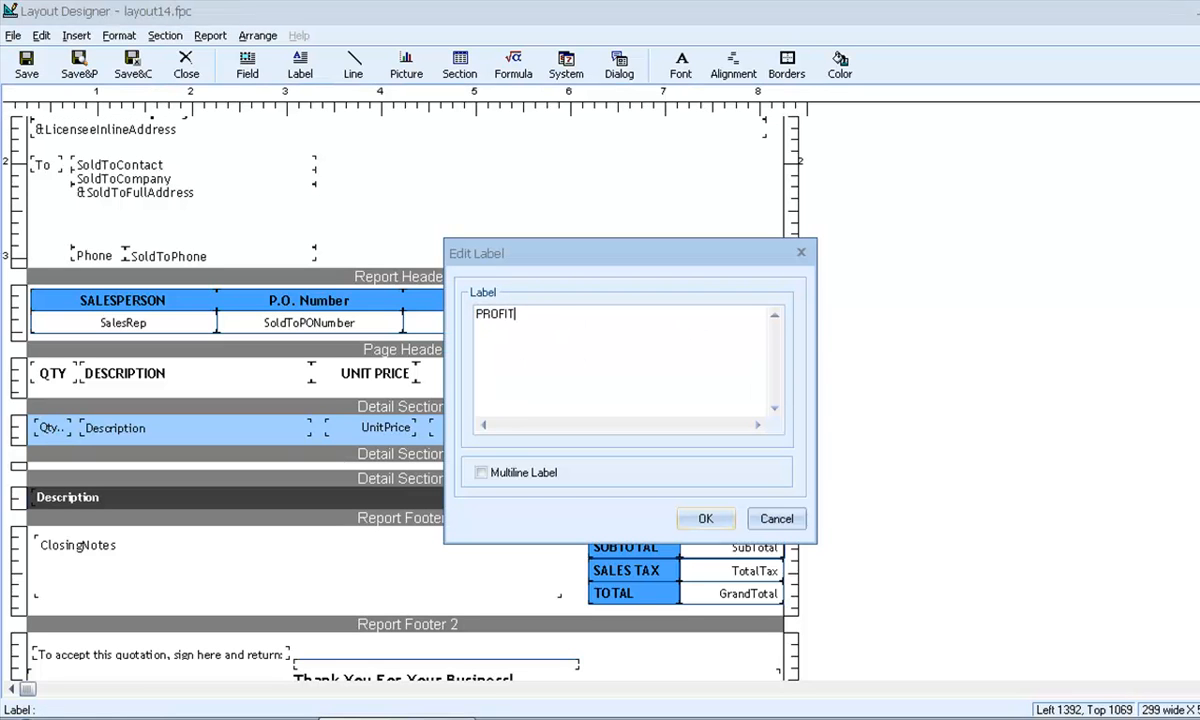
left_click(705, 518)
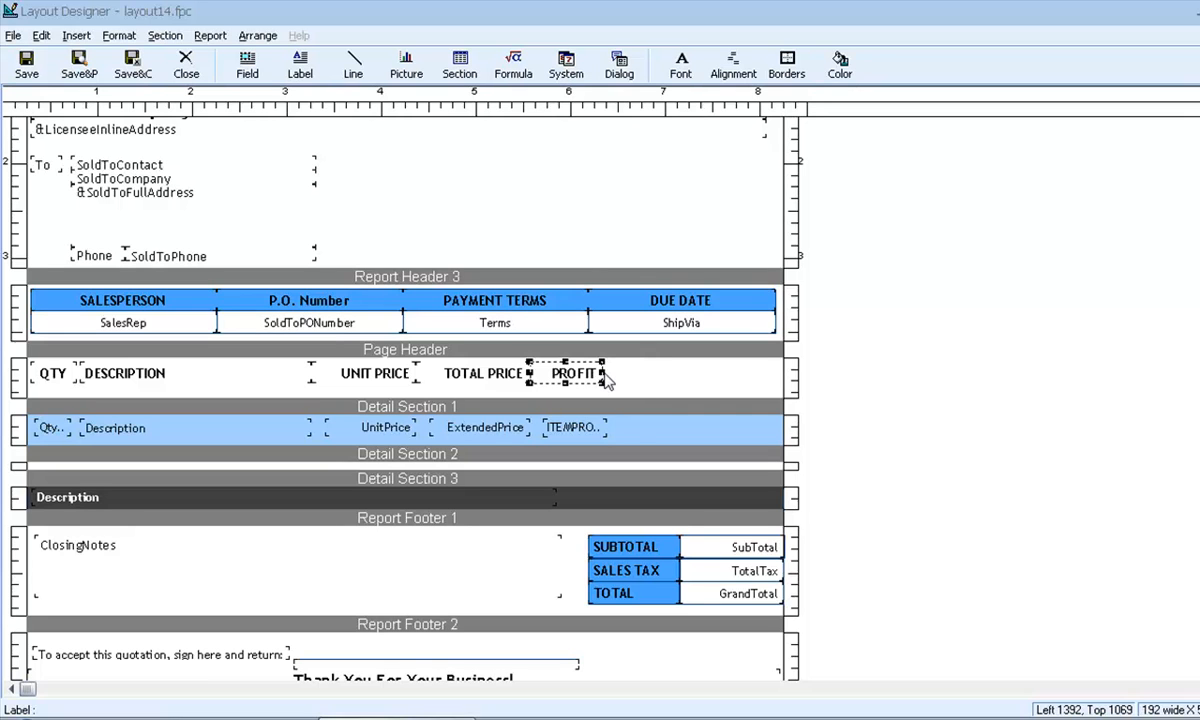
mouse_move(668, 444)
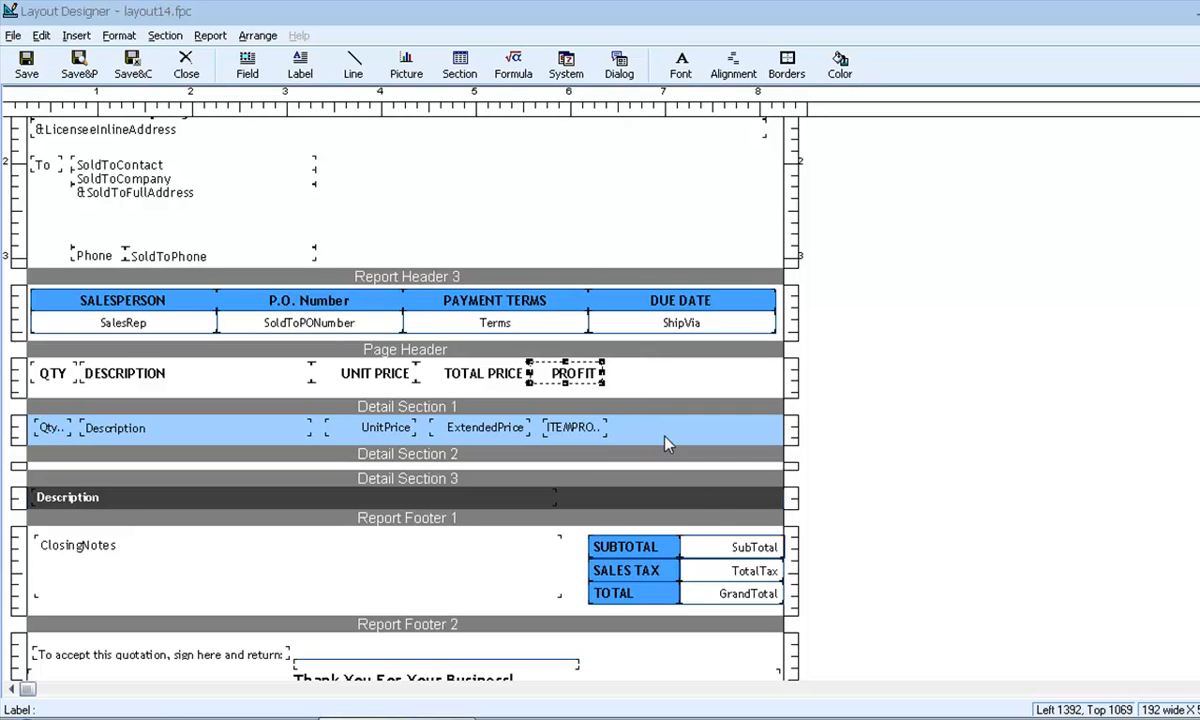
right_click(668, 440)
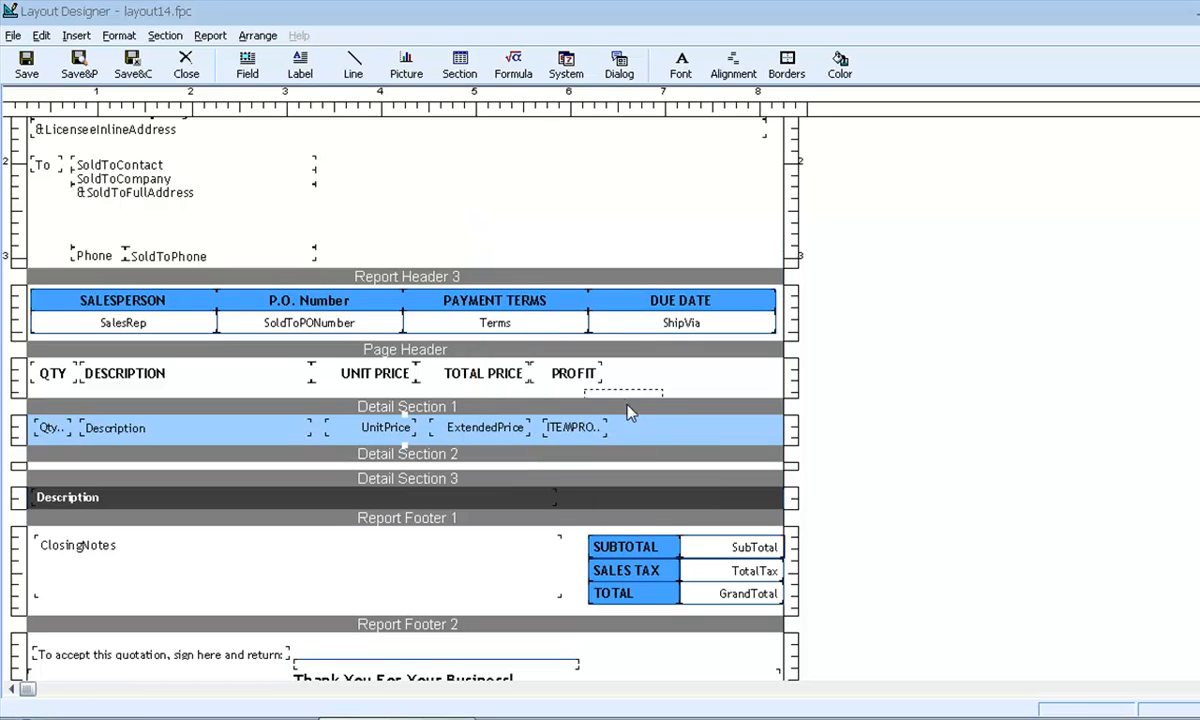
Review the PROFIT column values in the preview, including -8 for one splitter, then close it.
left_click_drag(630, 390, 660, 430)
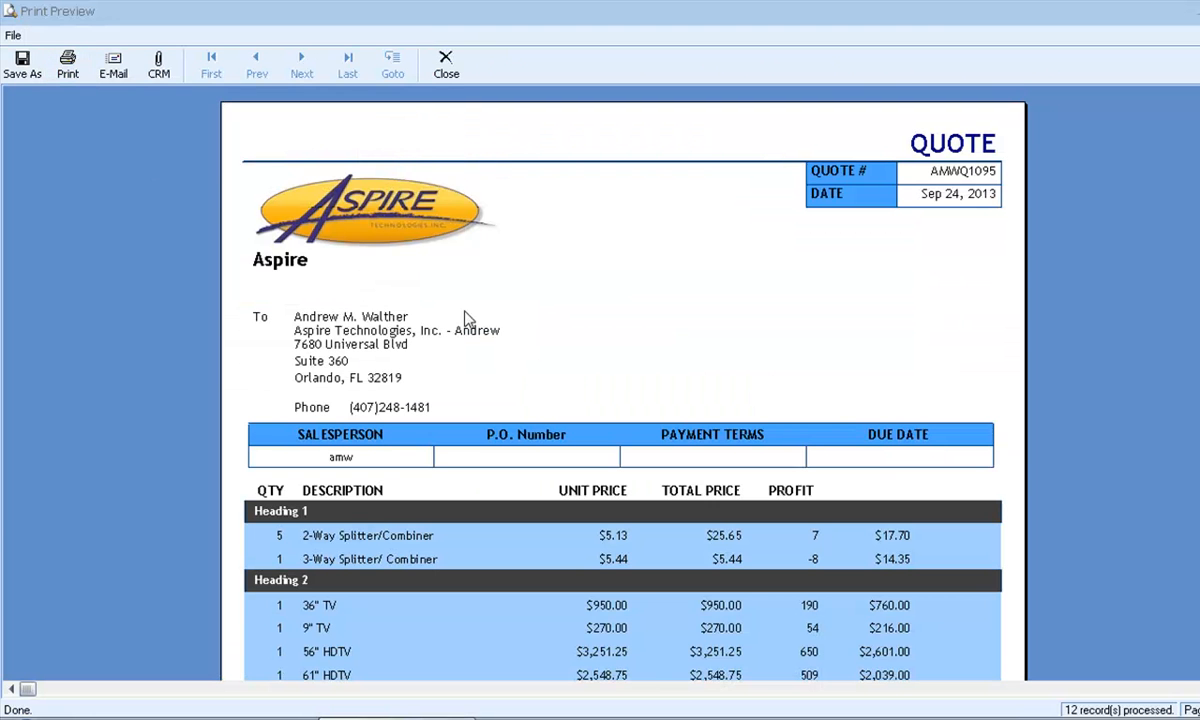
scroll("down", 3)
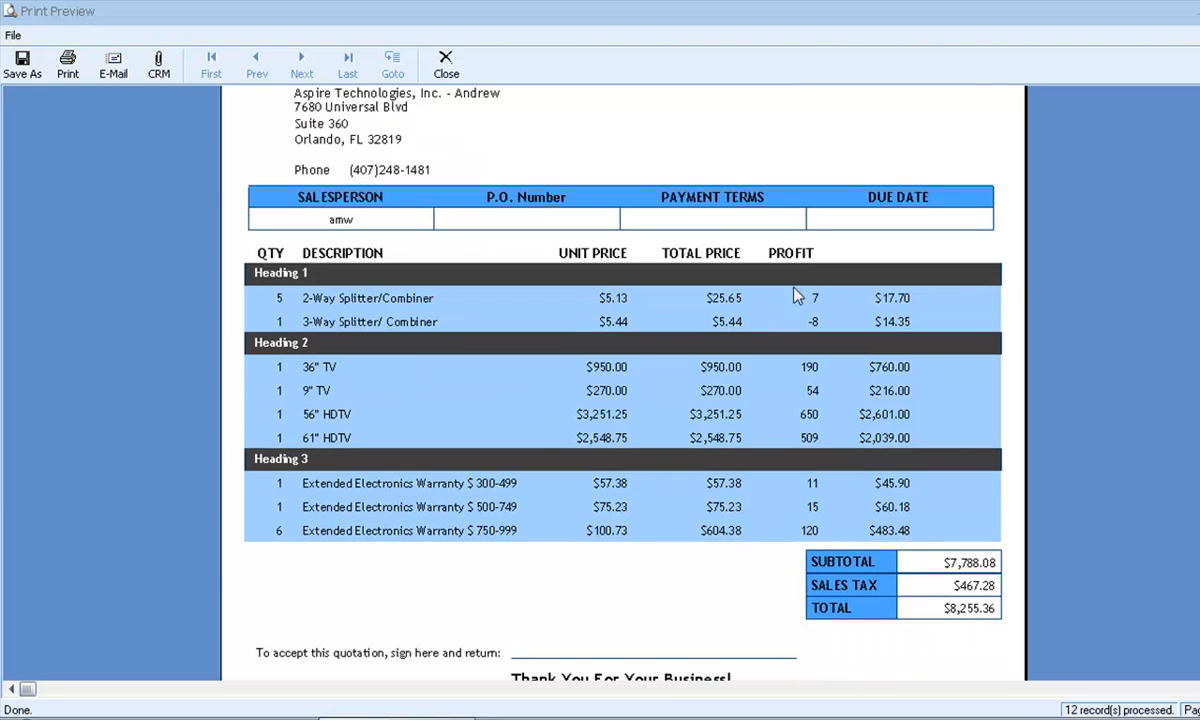
mouse_move(811, 456)
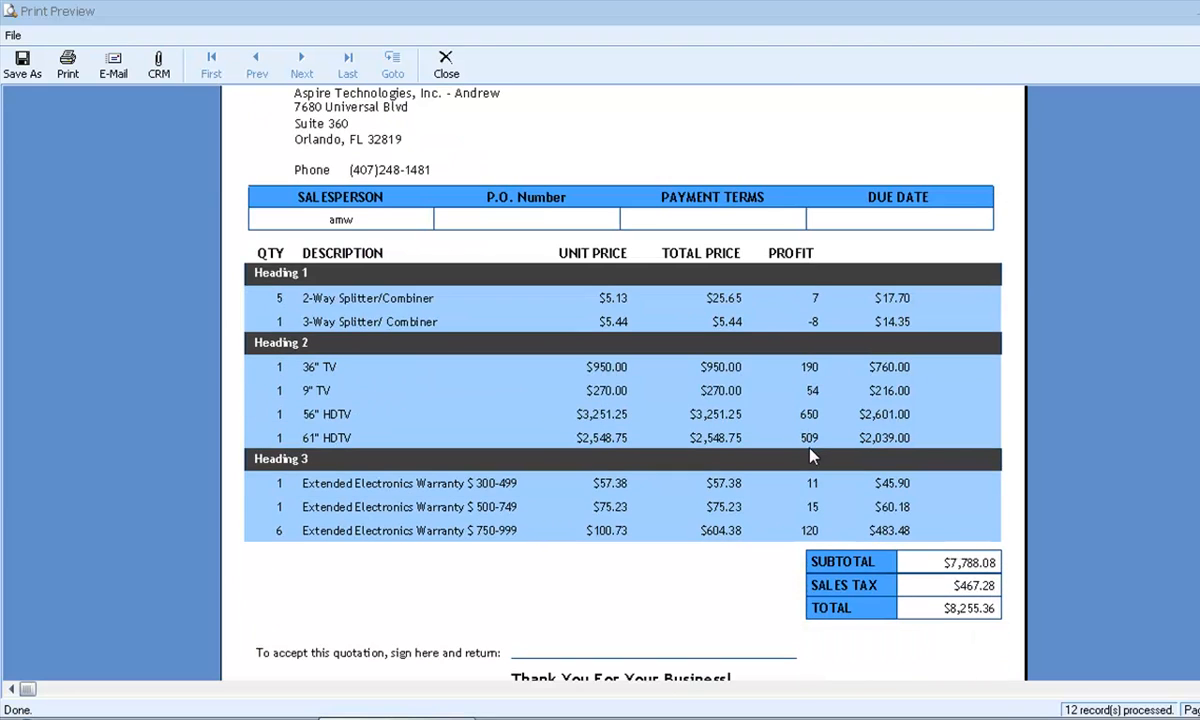
mouse_move(805, 298)
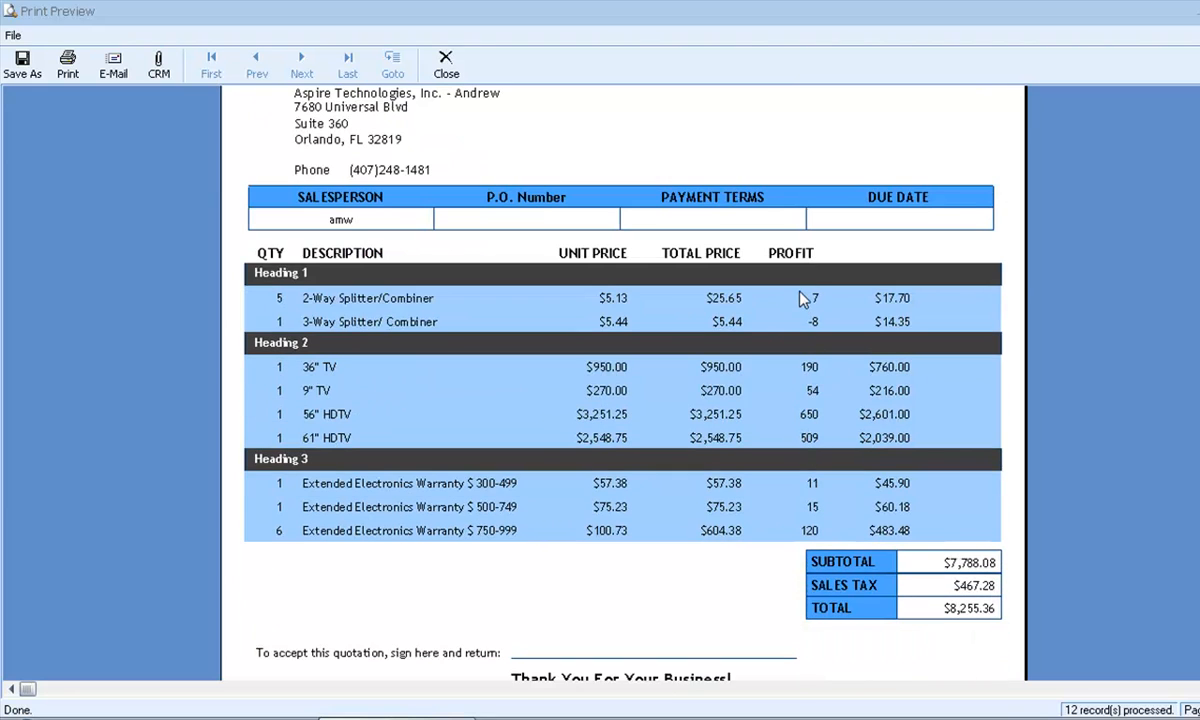
left_click(445, 64)
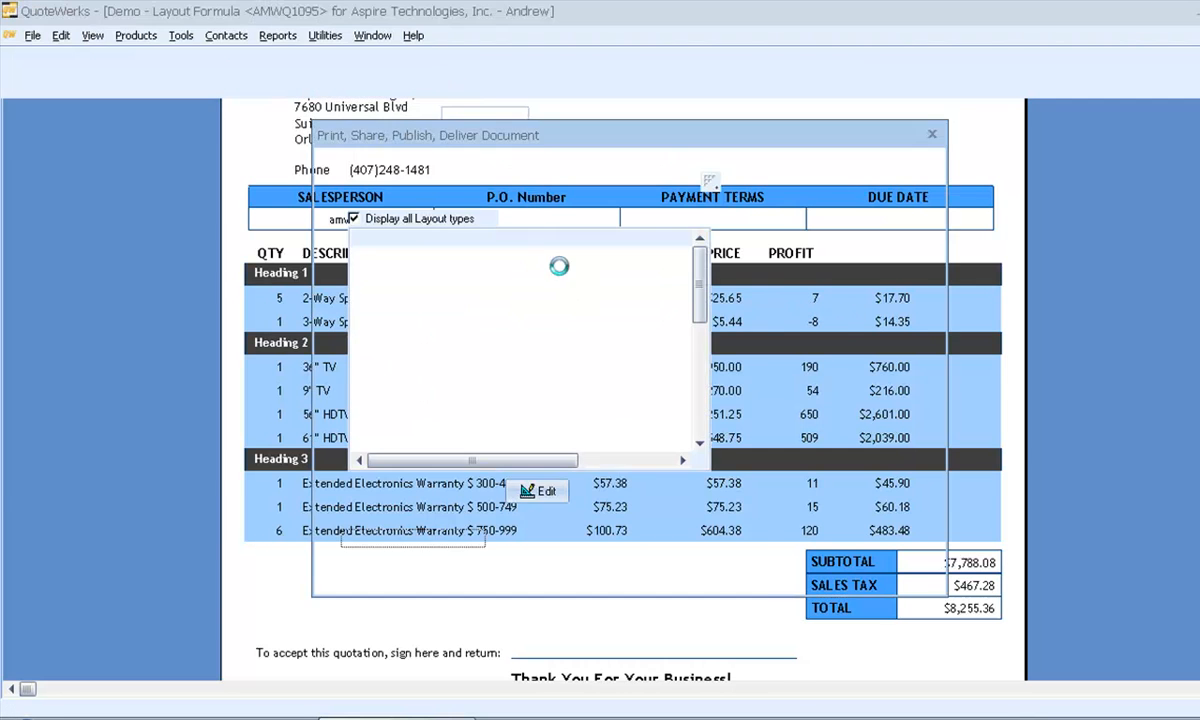
Format the ITEMPROFIT field with 2 decimal places and a $ currency symbol.
left_click(546, 490)
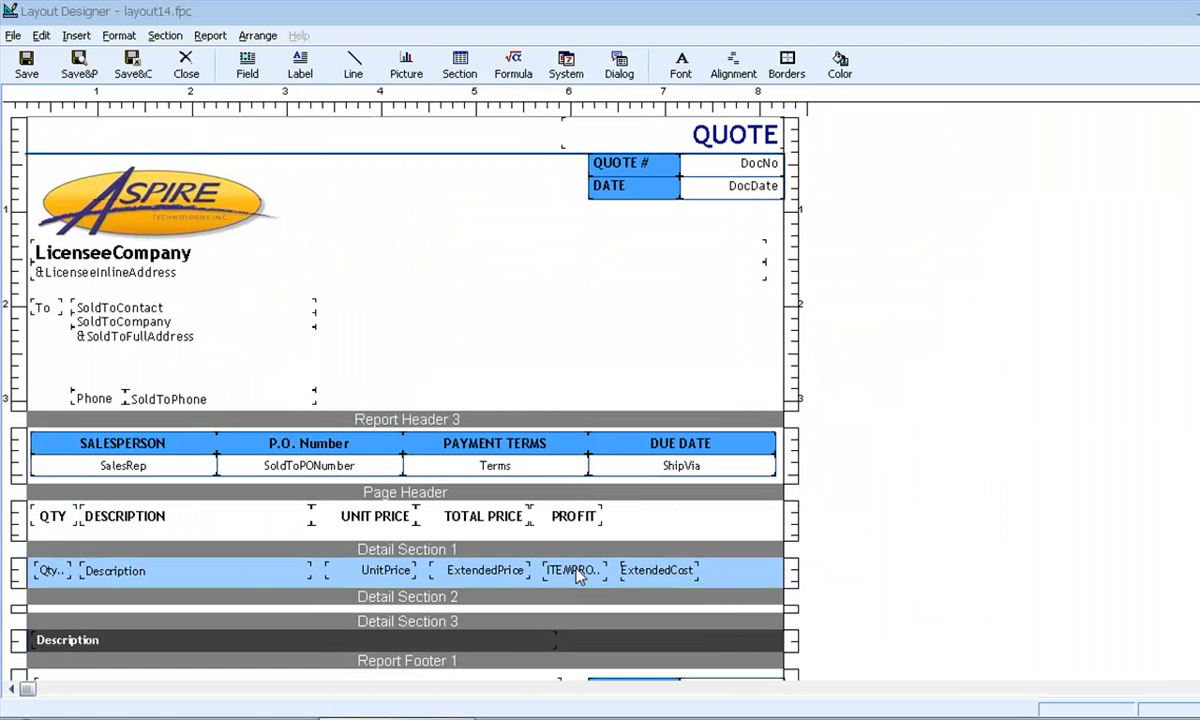
double_click(574, 570)
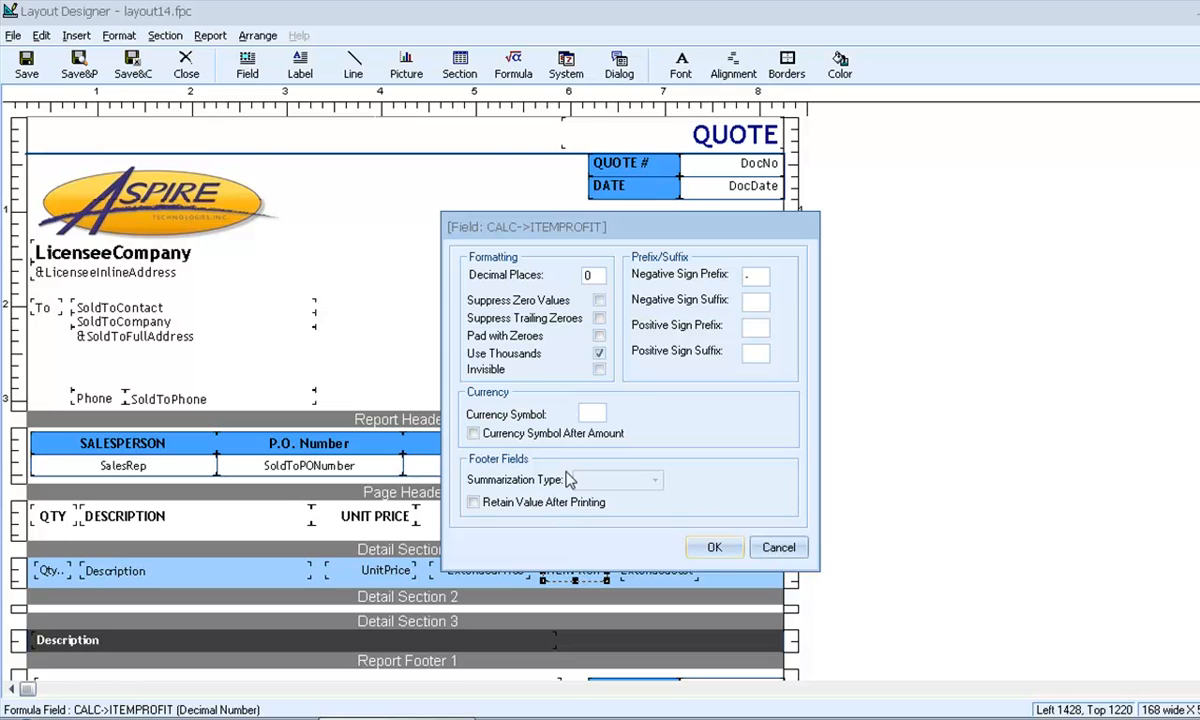
left_click(590, 274)
type("2")
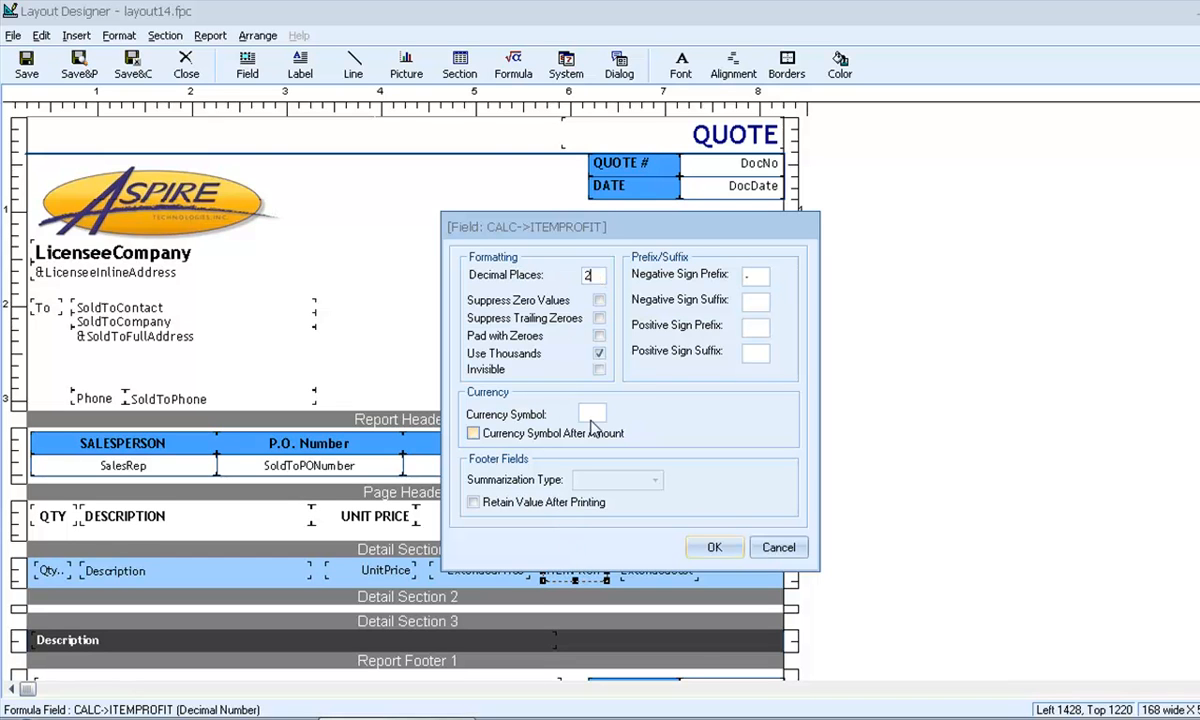
type("$")
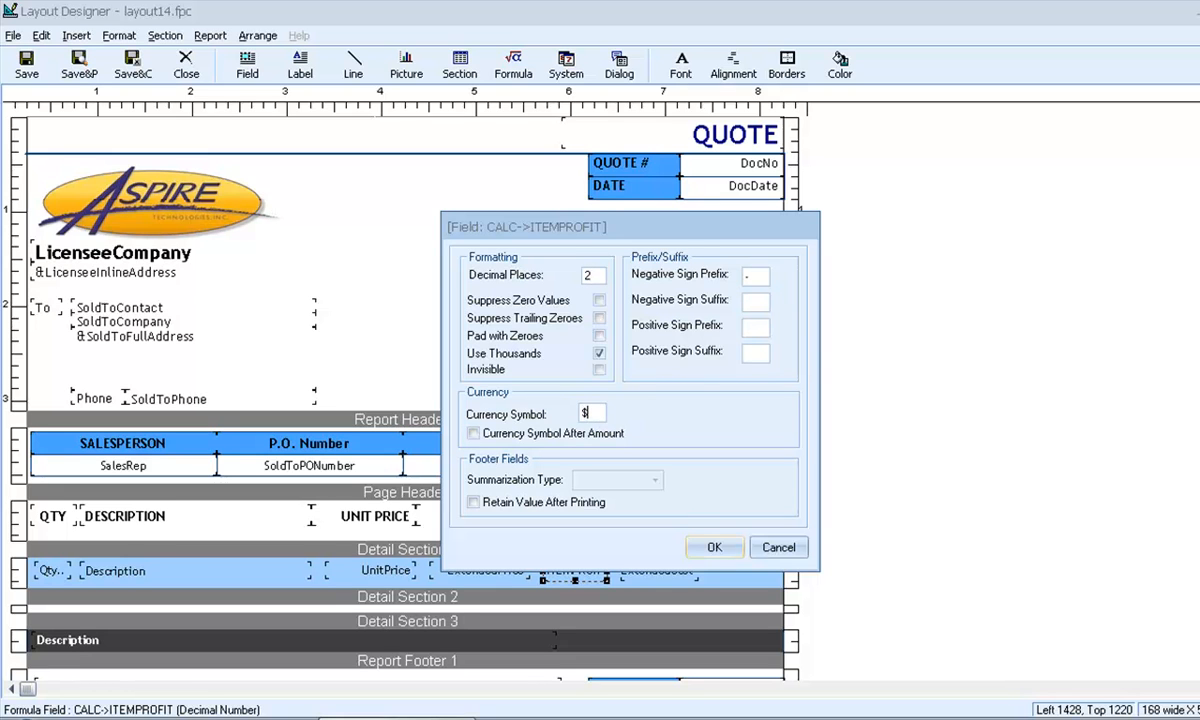
left_click(714, 547)
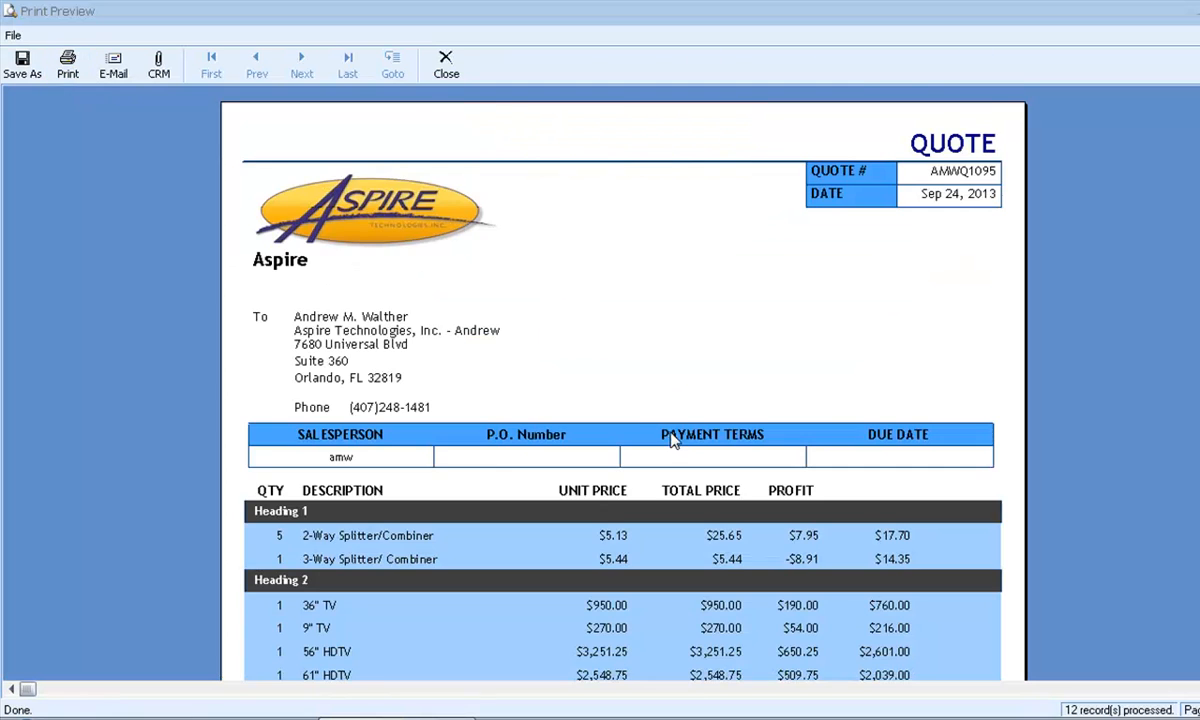
Scroll the preview, then close it to return to layout14.fpc.
scroll("down", 3)
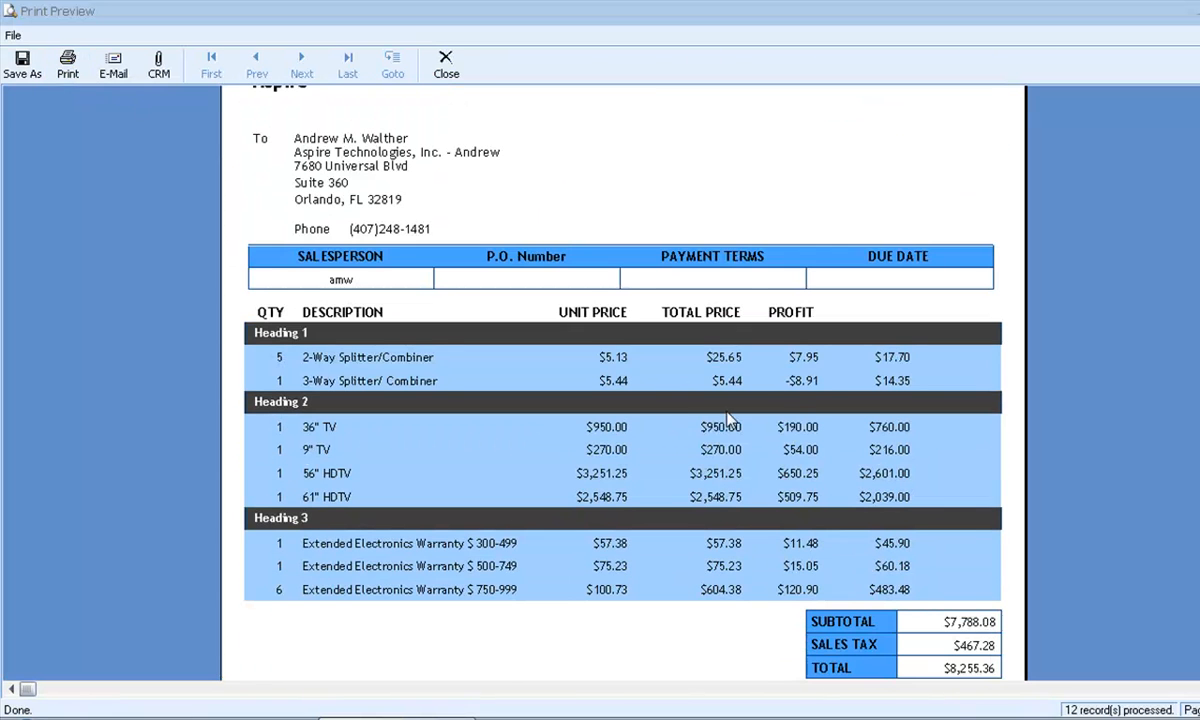
mouse_move(815, 408)
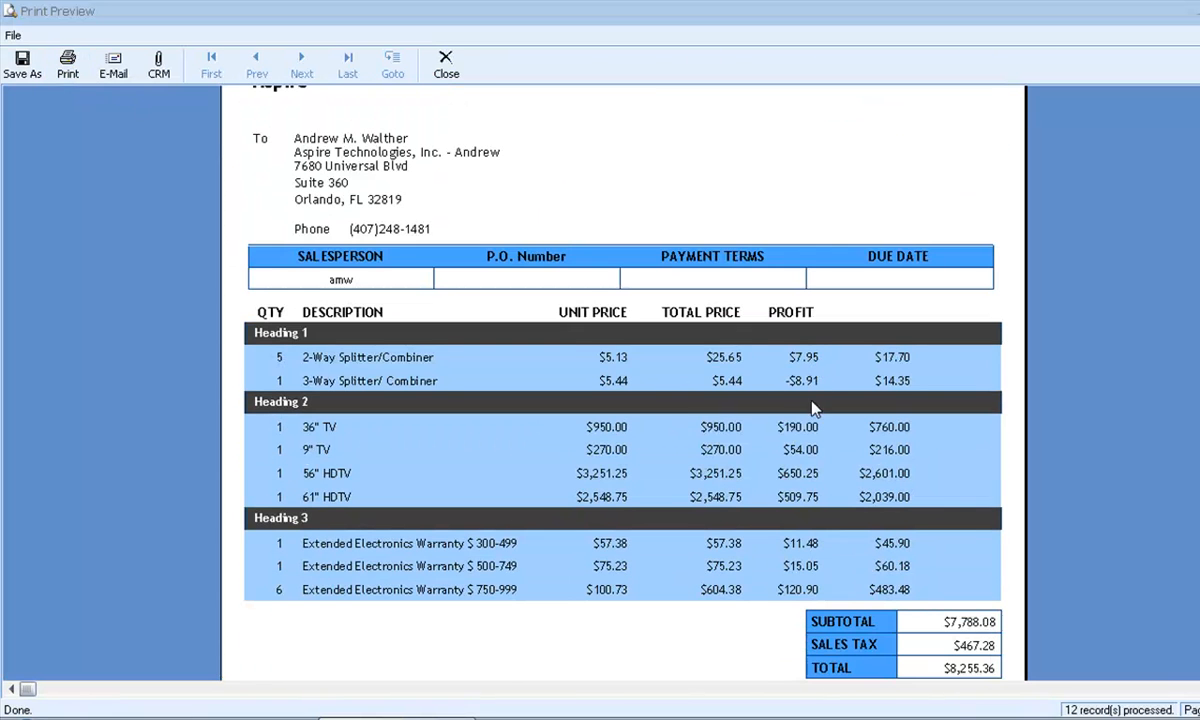
mouse_move(800, 362)
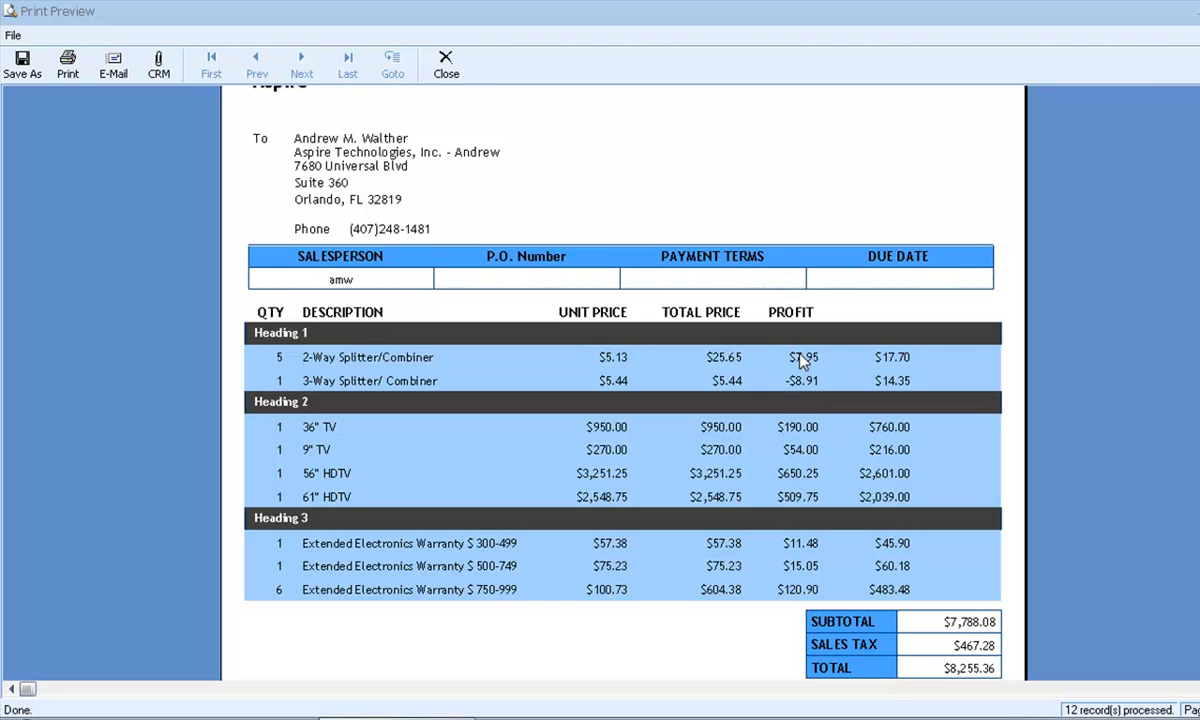
mouse_move(725, 370)
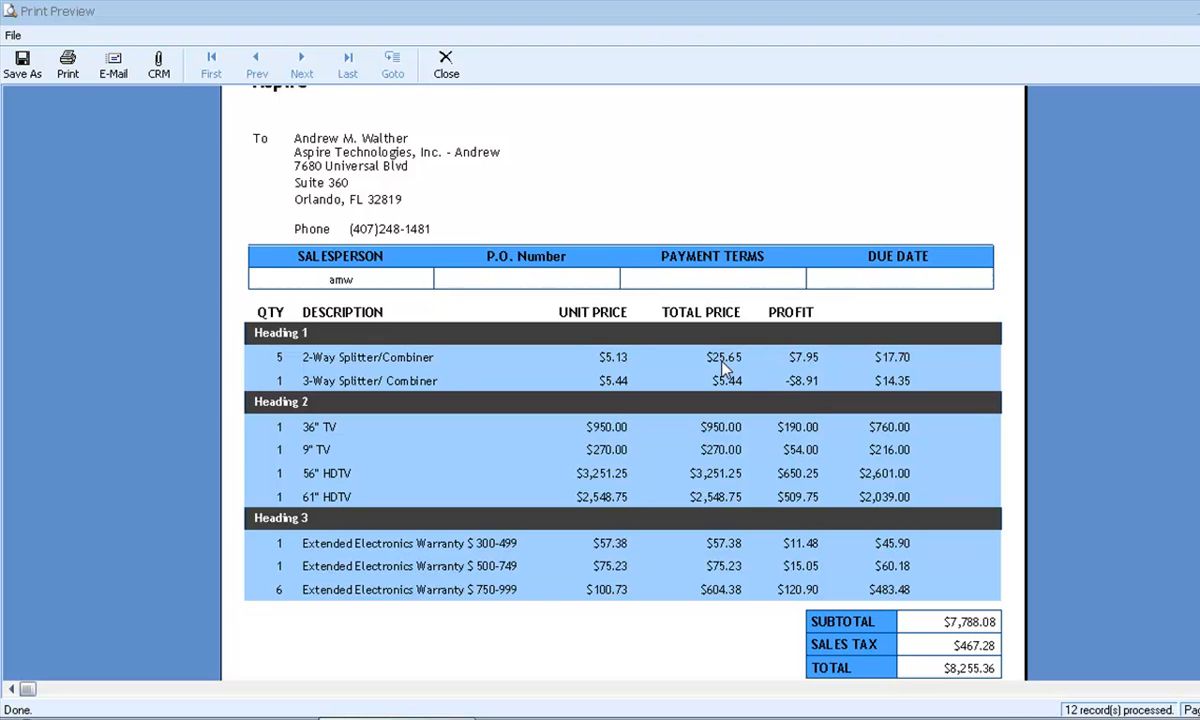
mouse_move(905, 370)
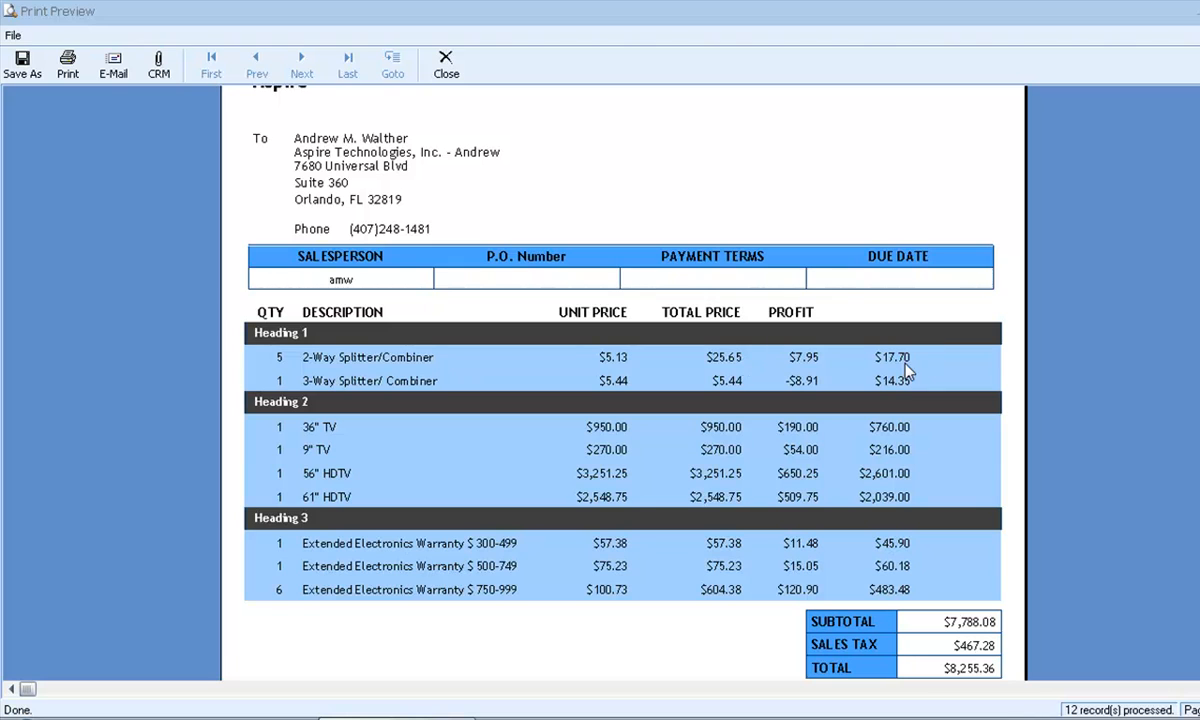
mouse_move(798, 365)
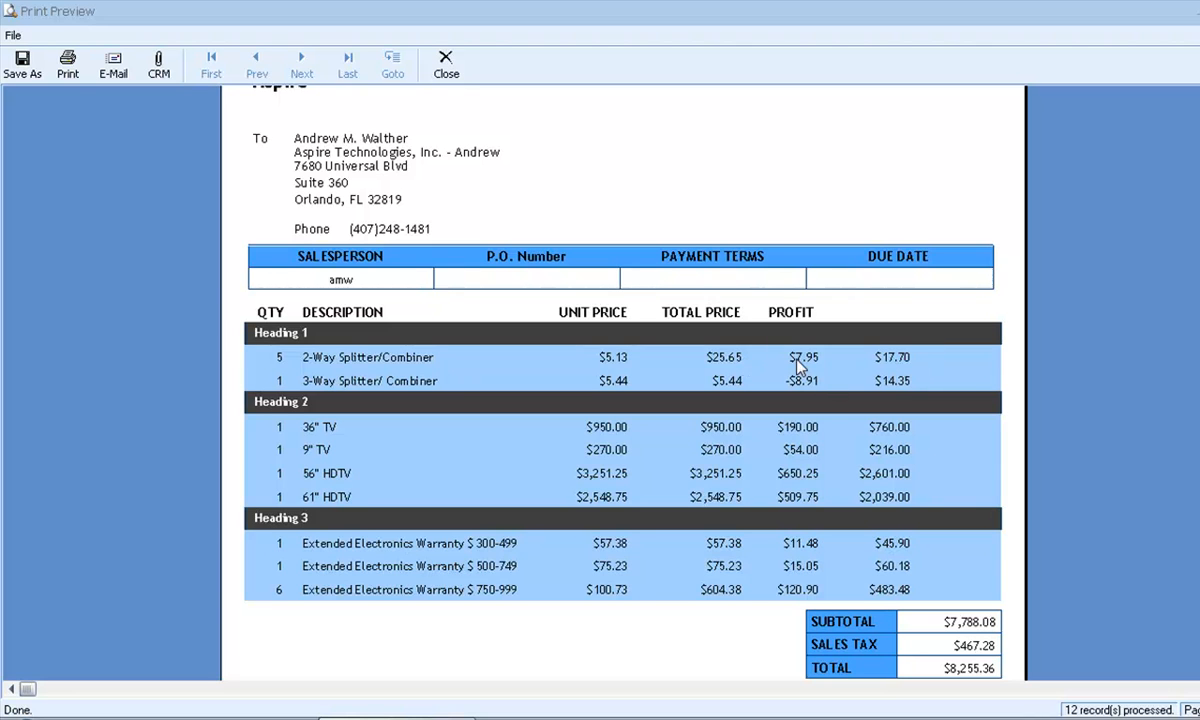
mouse_move(720, 392)
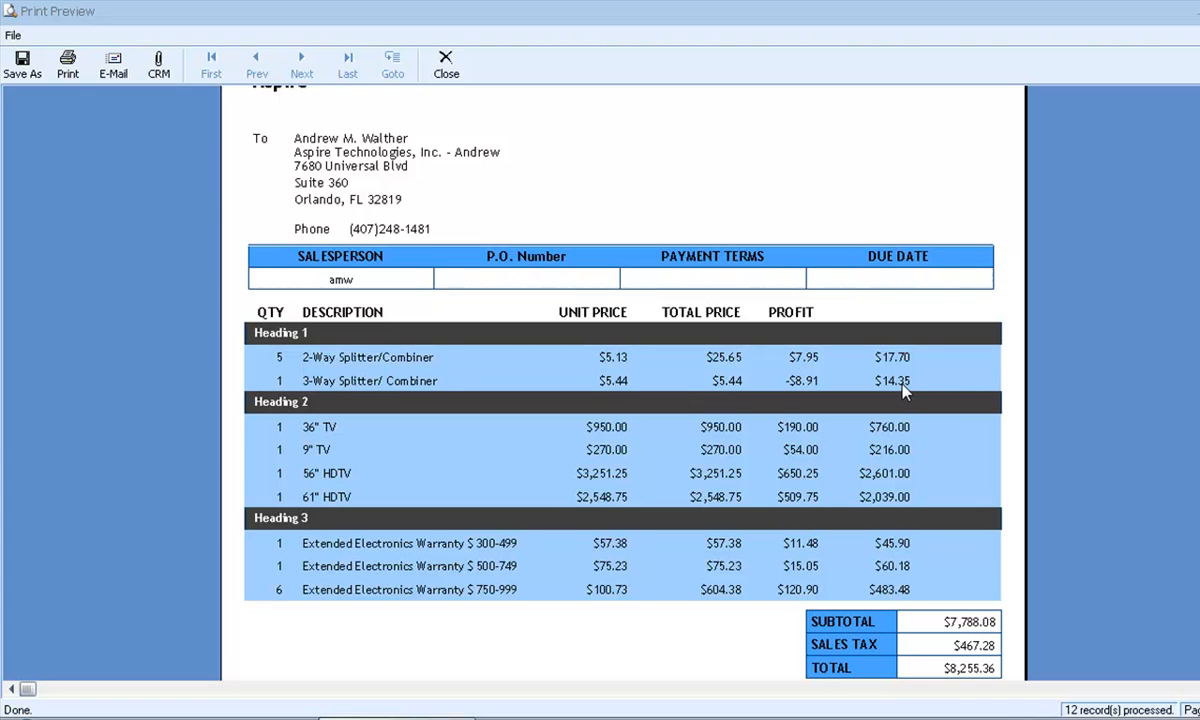
mouse_move(808, 393)
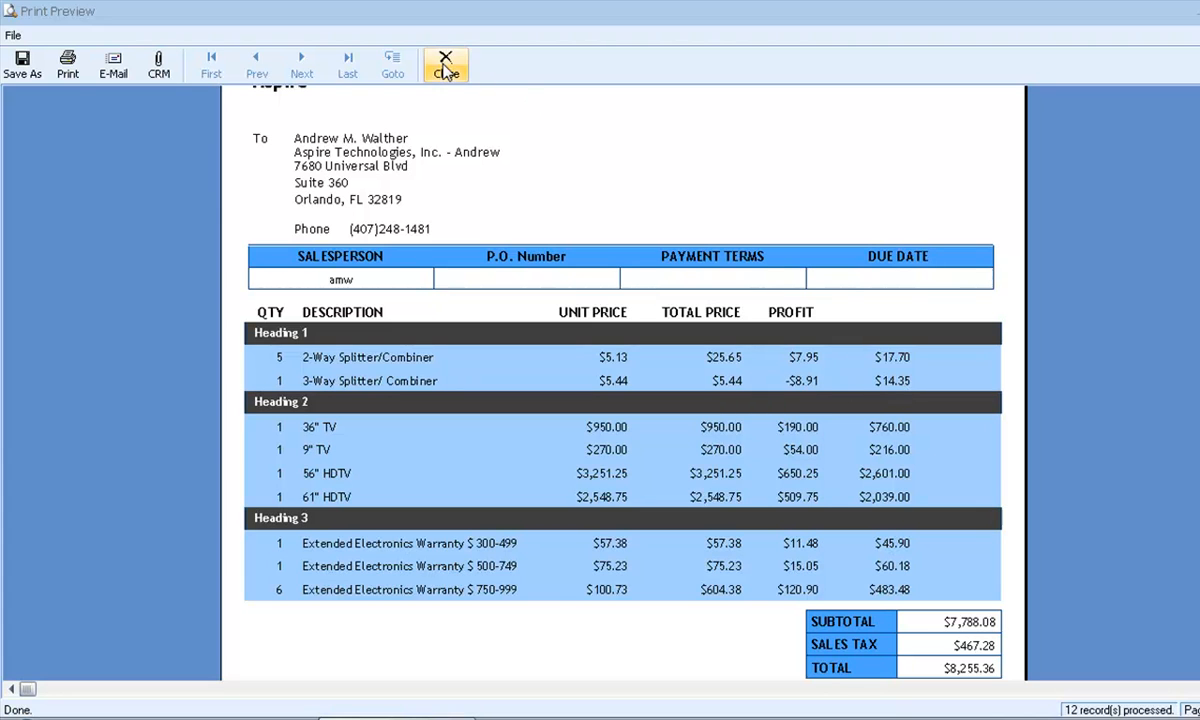
left_click(445, 64)
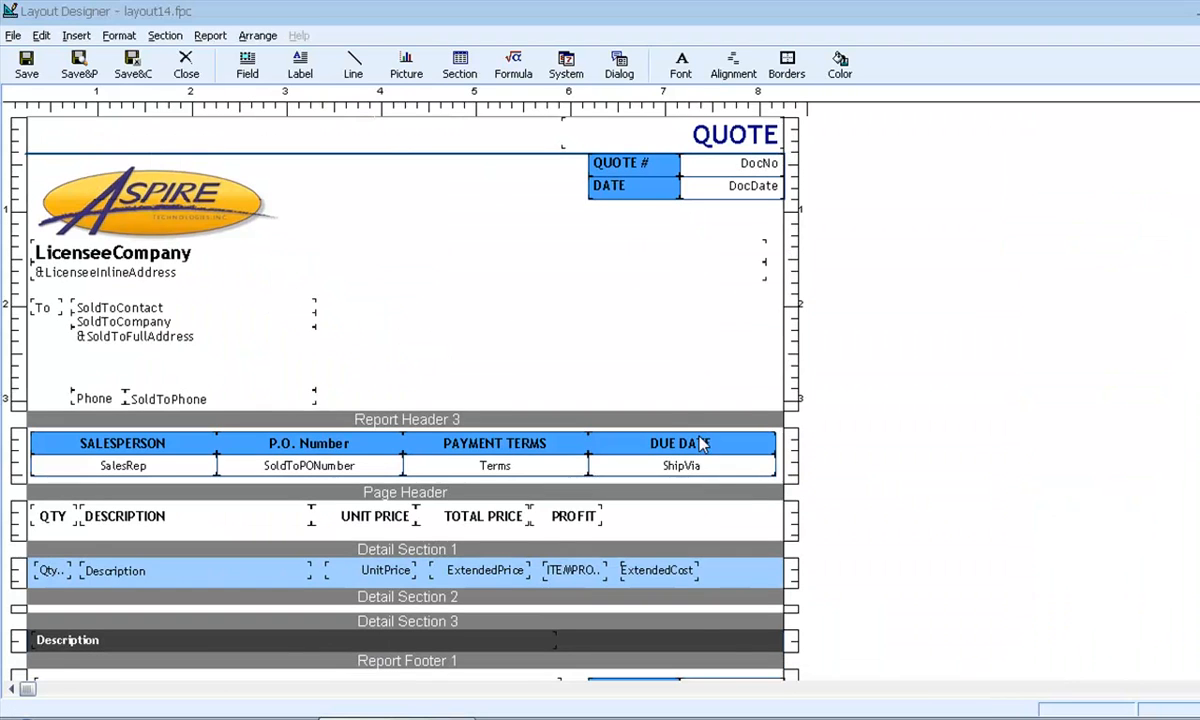
Scroll down the layout to reach Detail Section 1.
scroll("down", 3)
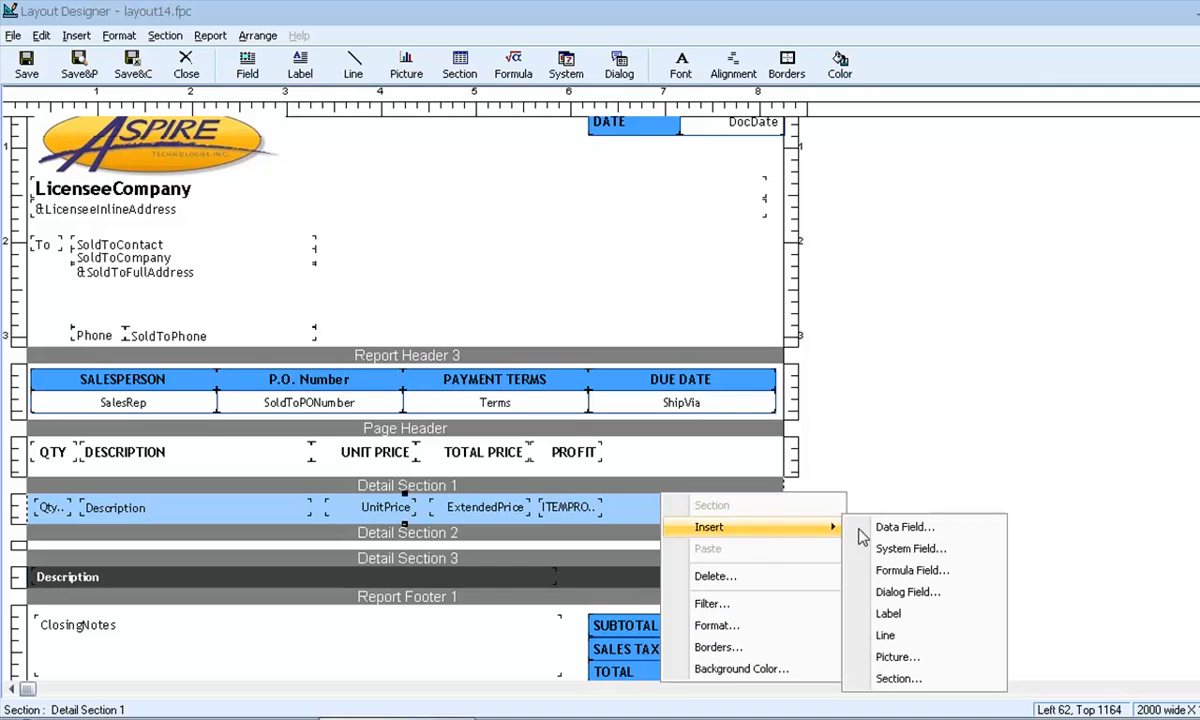
Create a formula field named ProfitWarning in Detail Section 1.
left_click(911, 570)
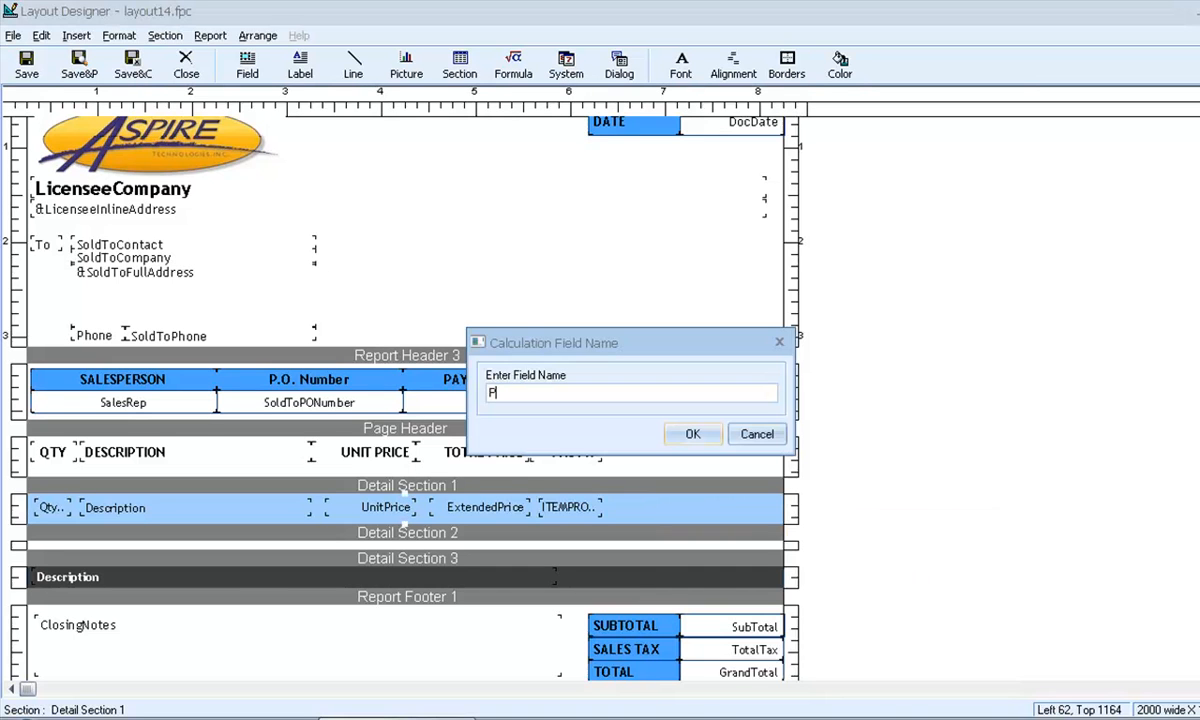
type("ProfitWarning")
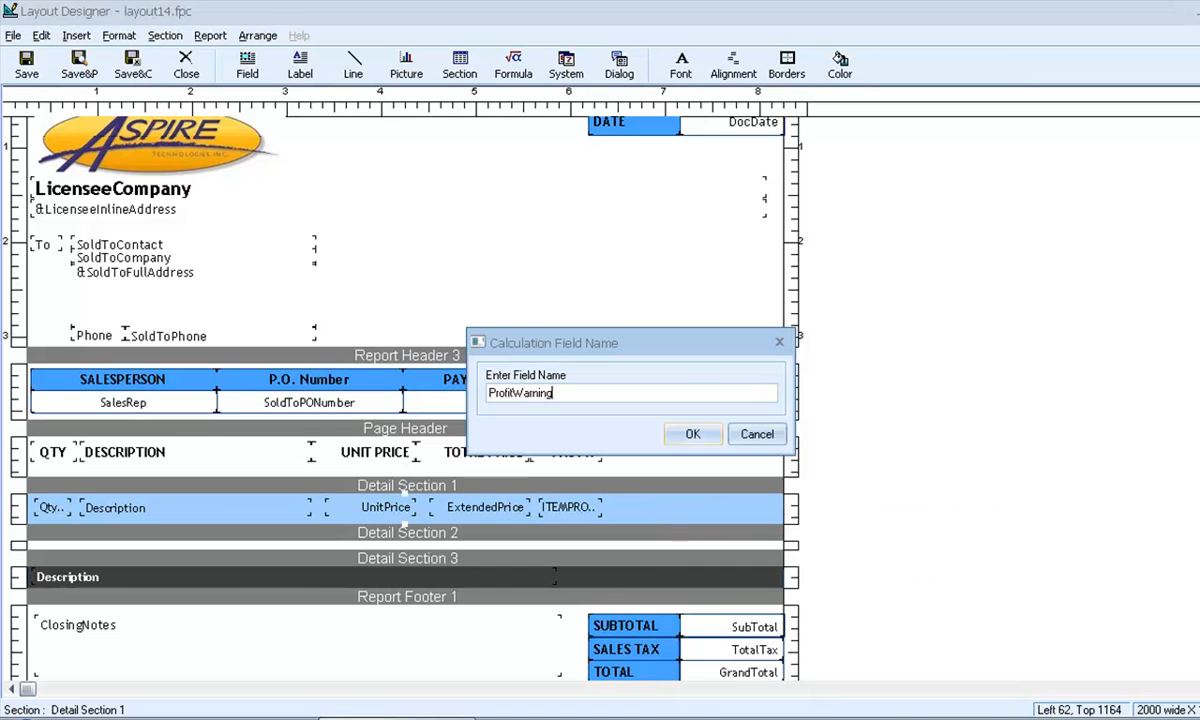
left_click(692, 433)
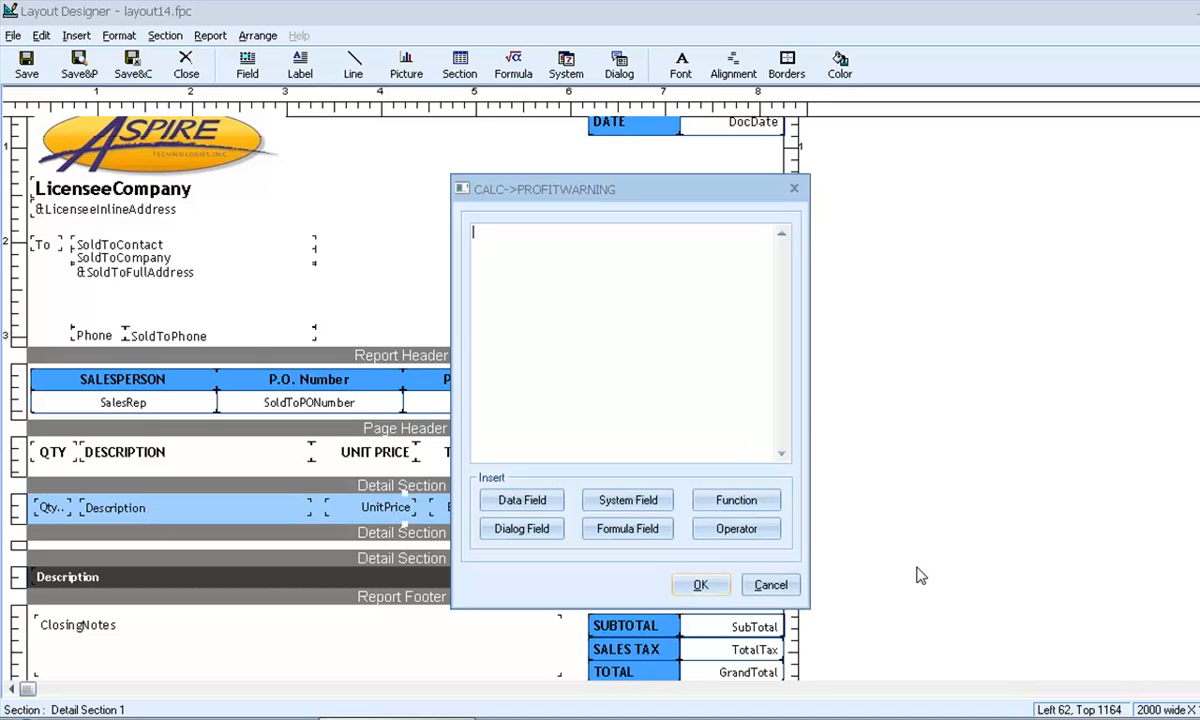
Enter the formula .IF.calc->itemprofit<0.THEN."WARNING!".ELSE."" and confirm it.
left_click(736, 528)
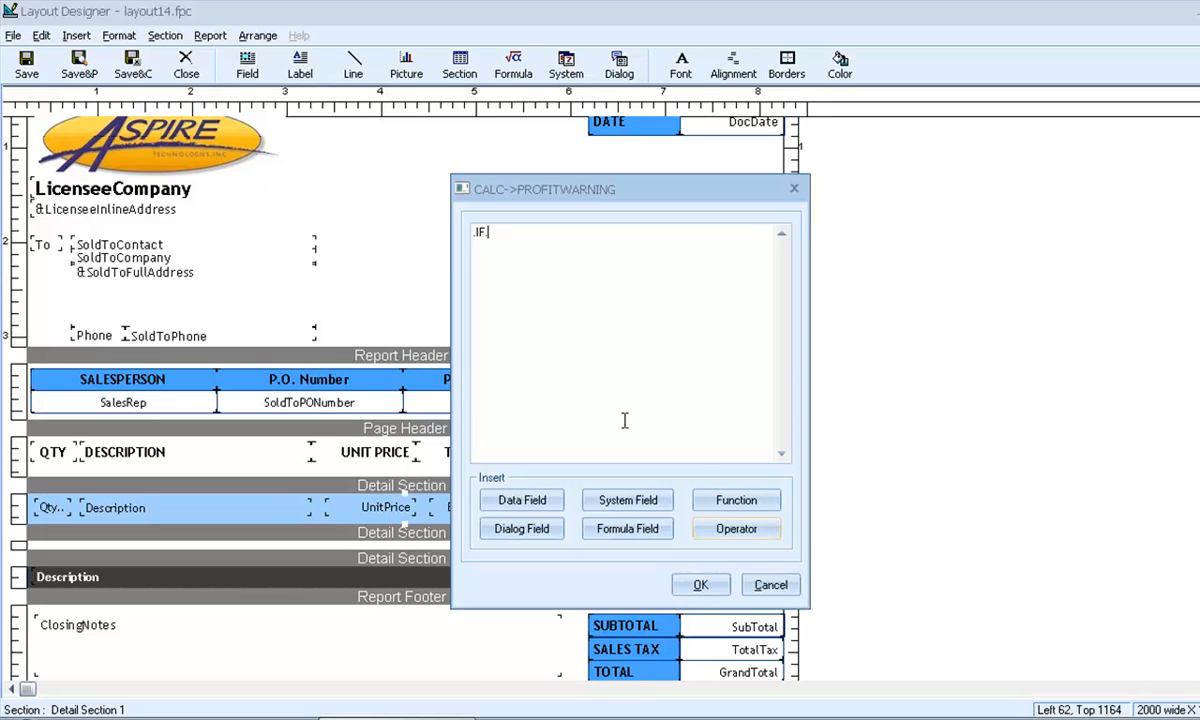
left_click(627, 528)
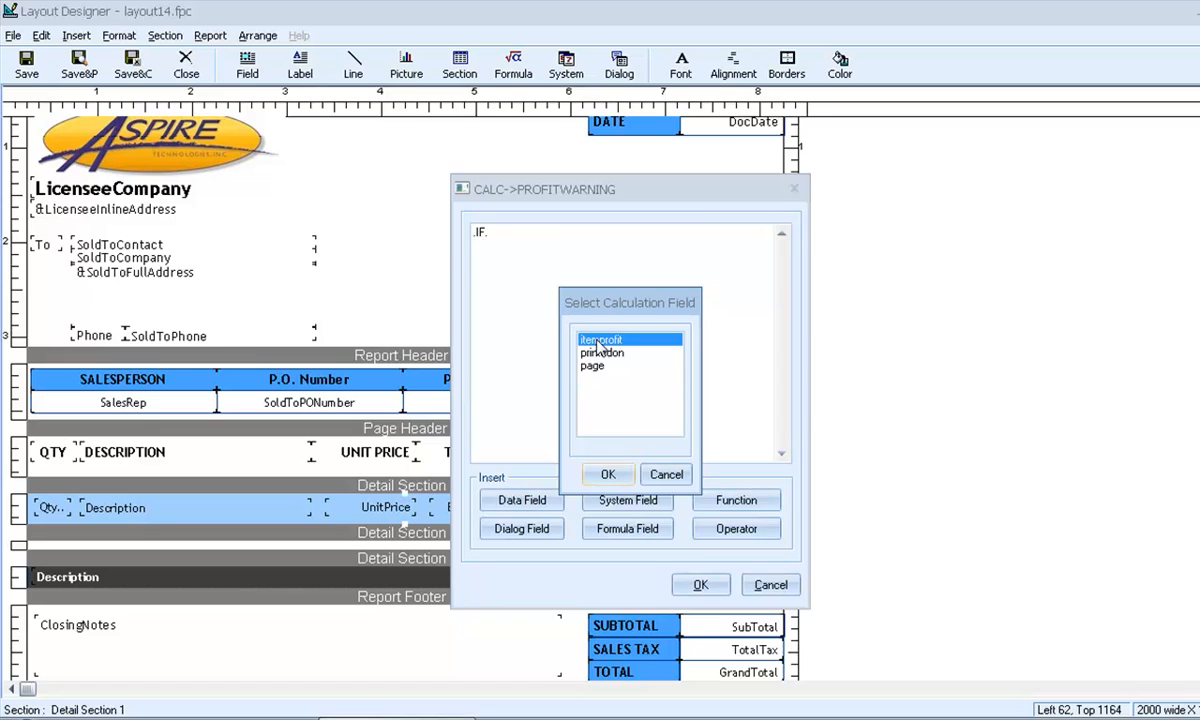
left_click(607, 473)
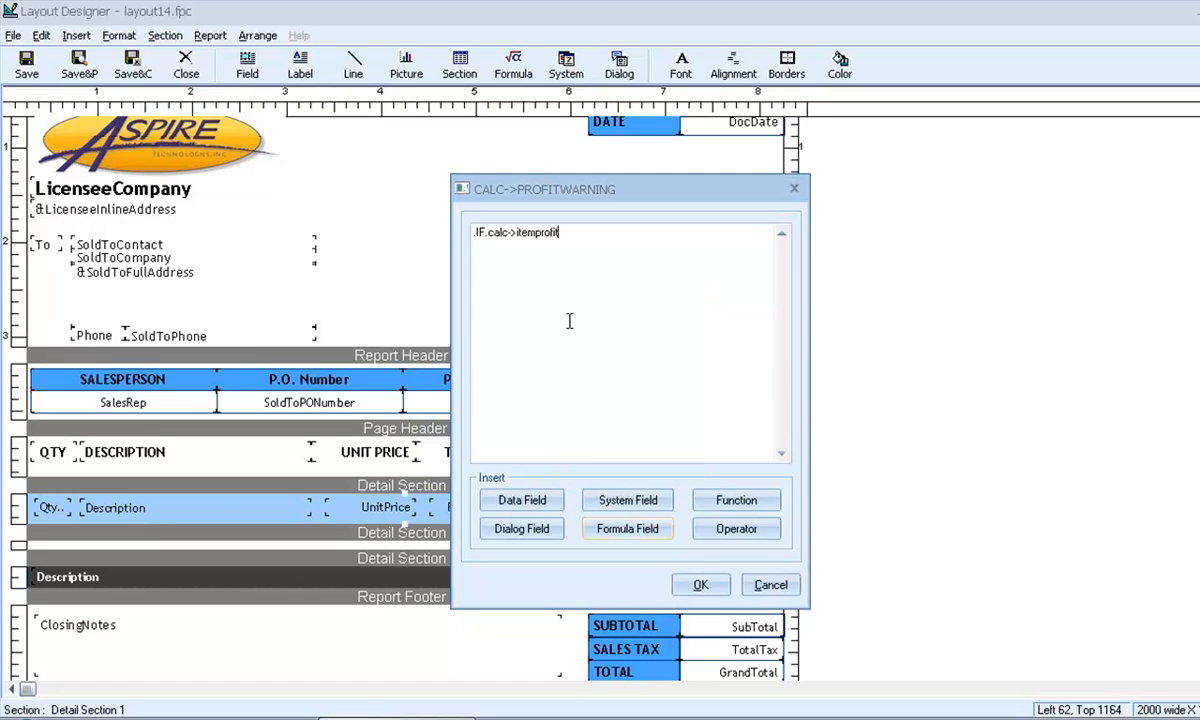
mouse_move(545, 232)
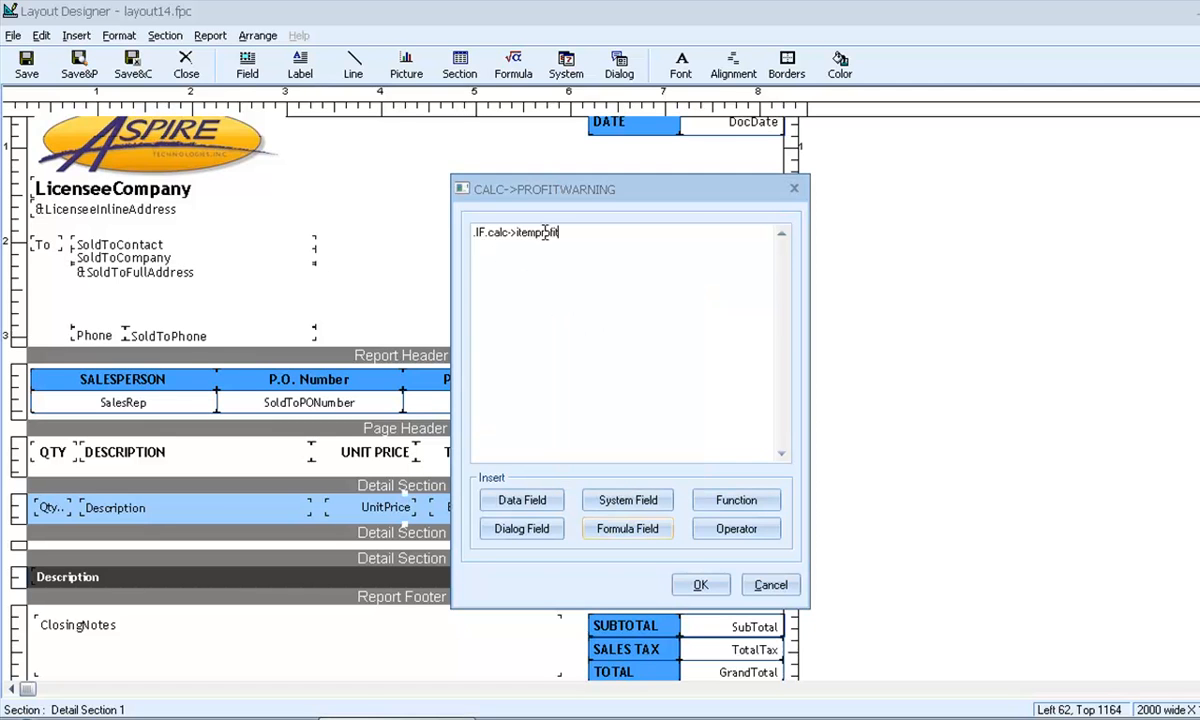
left_click(736, 528)
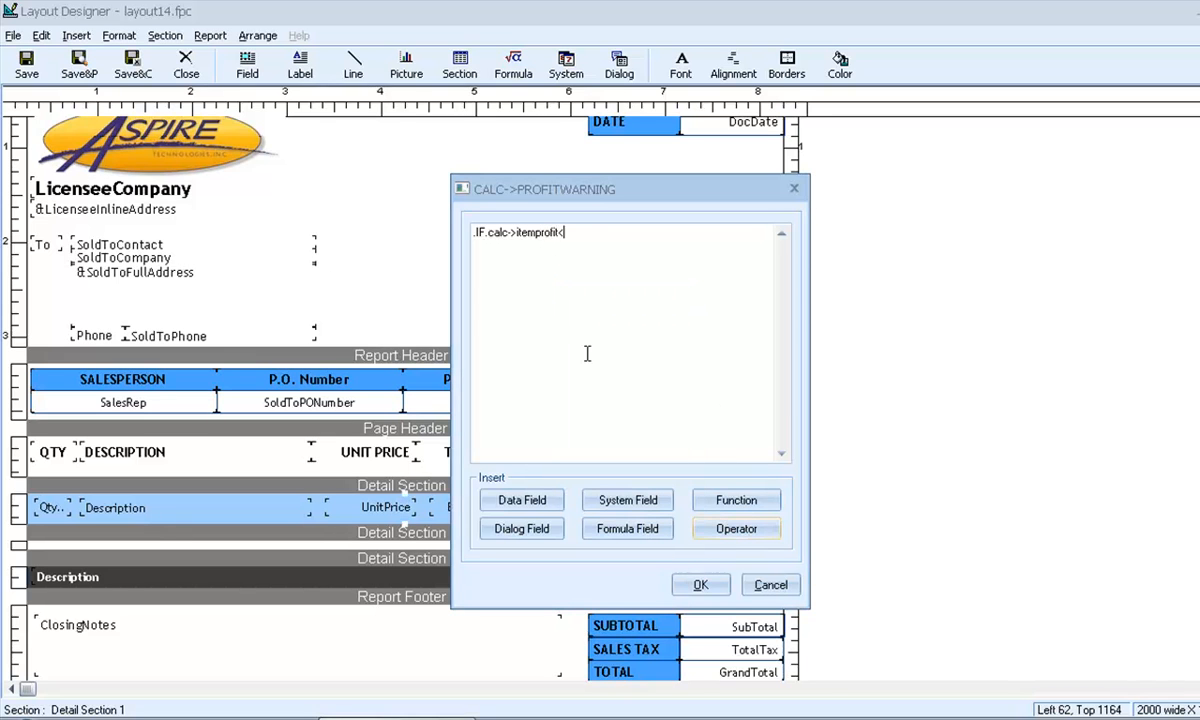
type("0")
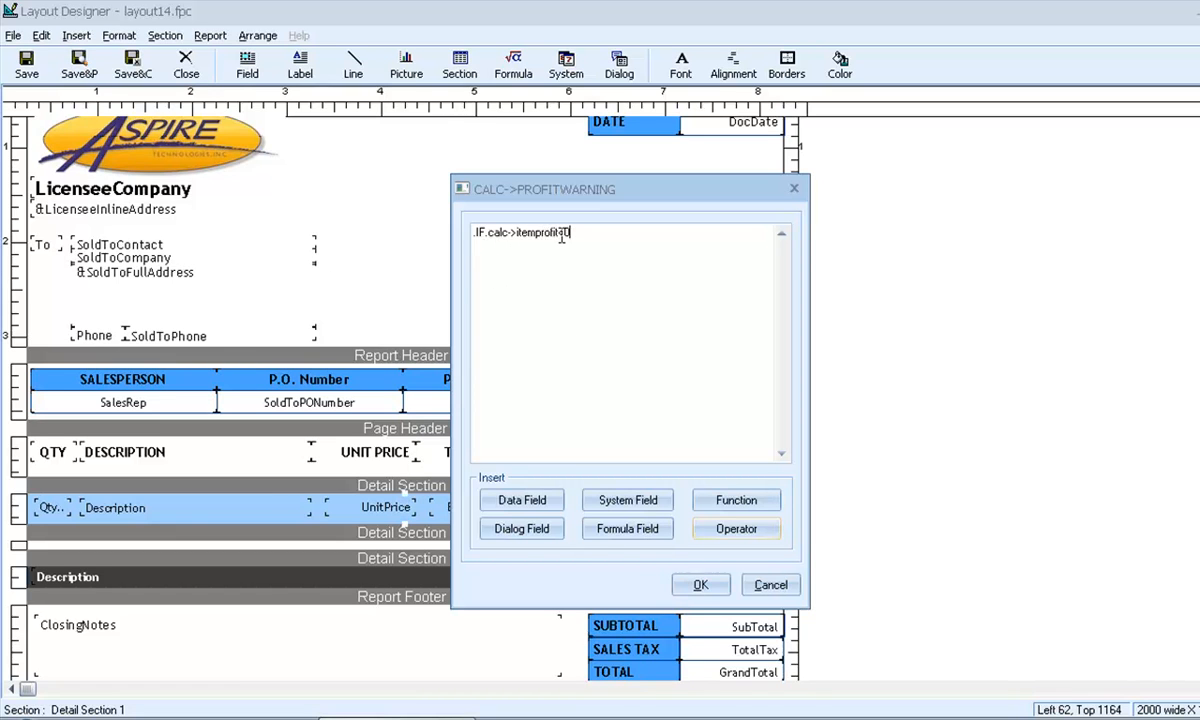
type("<0")
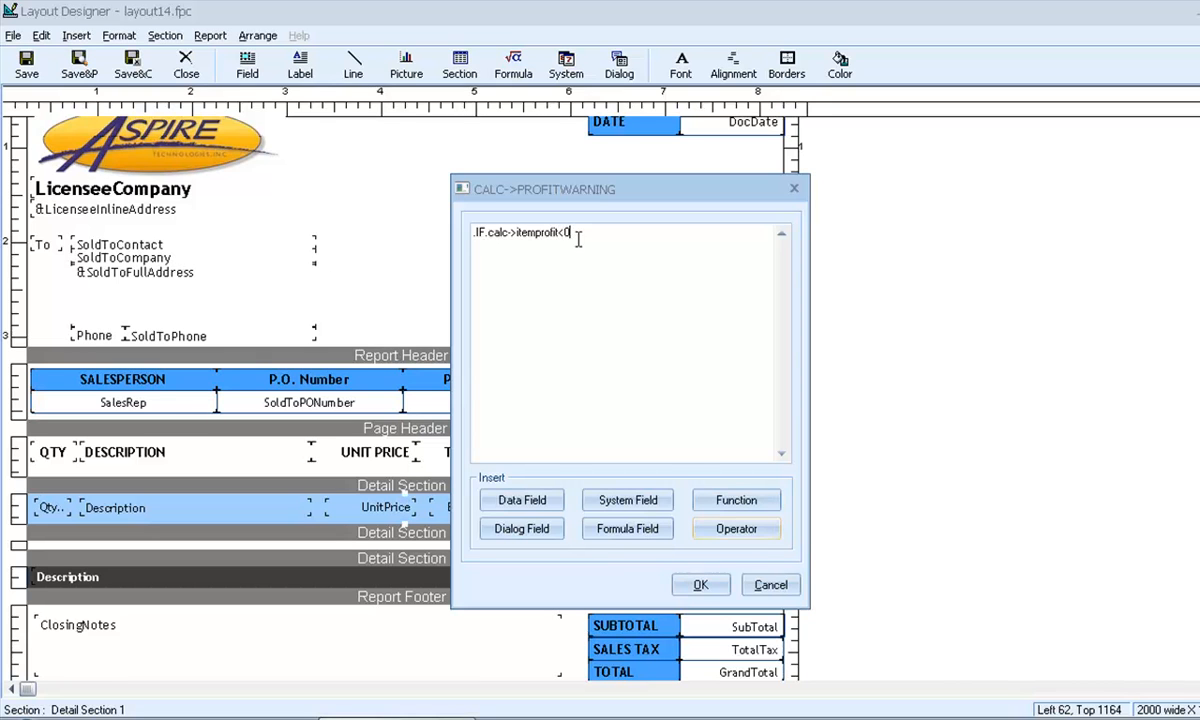
left_click(736, 528)
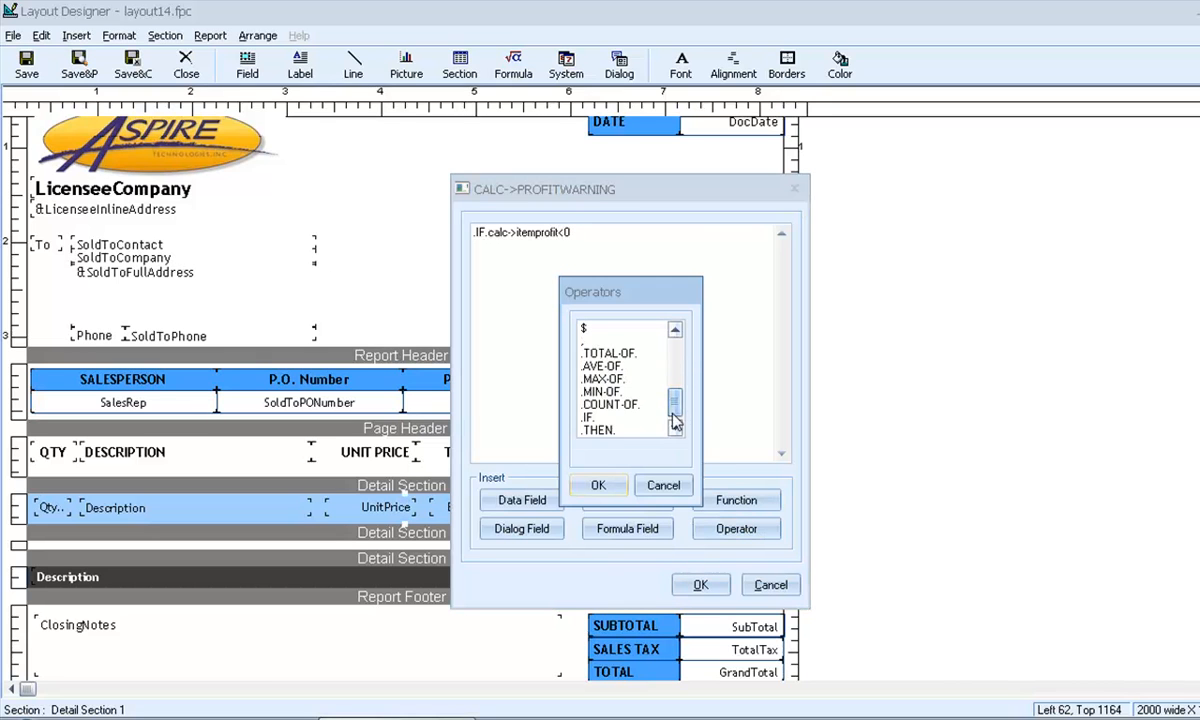
left_click(598, 485)
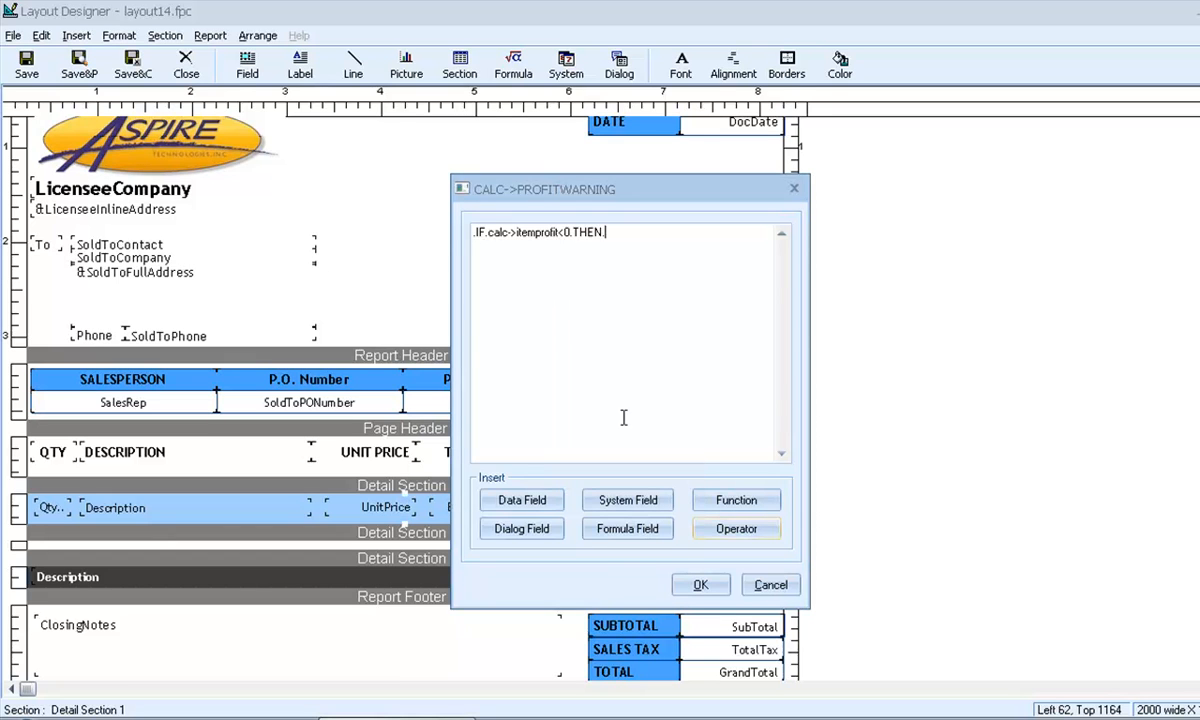
mouse_move(545, 232)
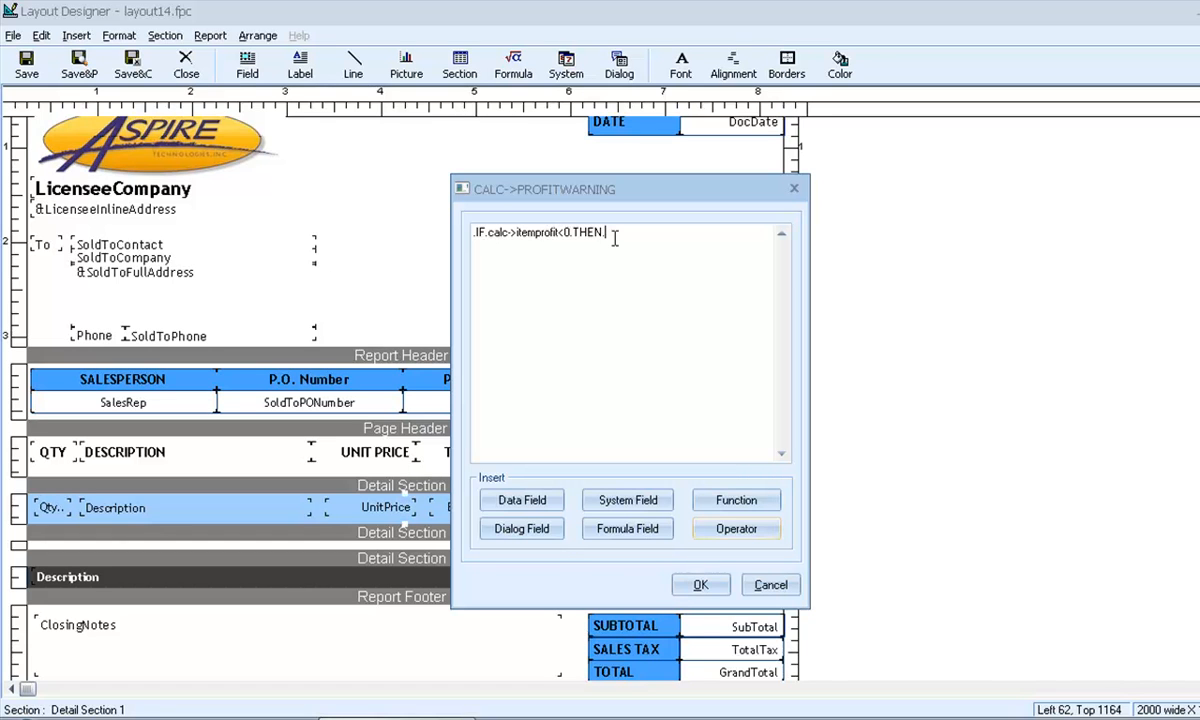
mouse_move(632, 263)
type("\"WARNING!")
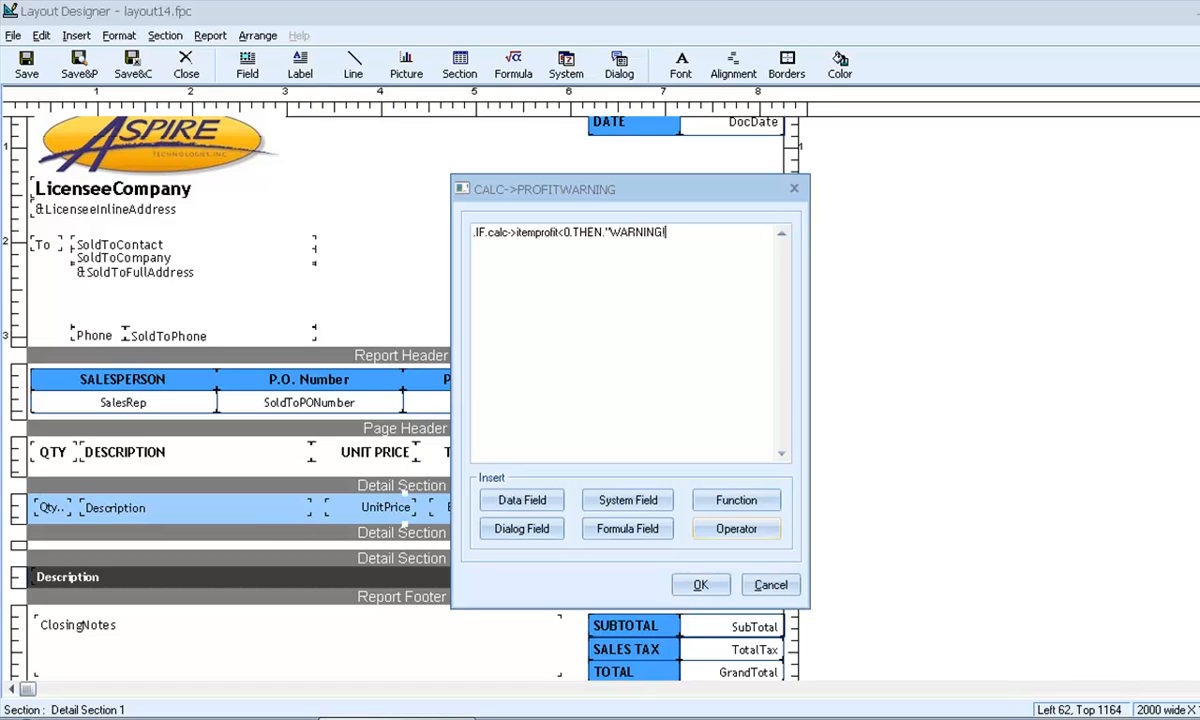
type("\"")
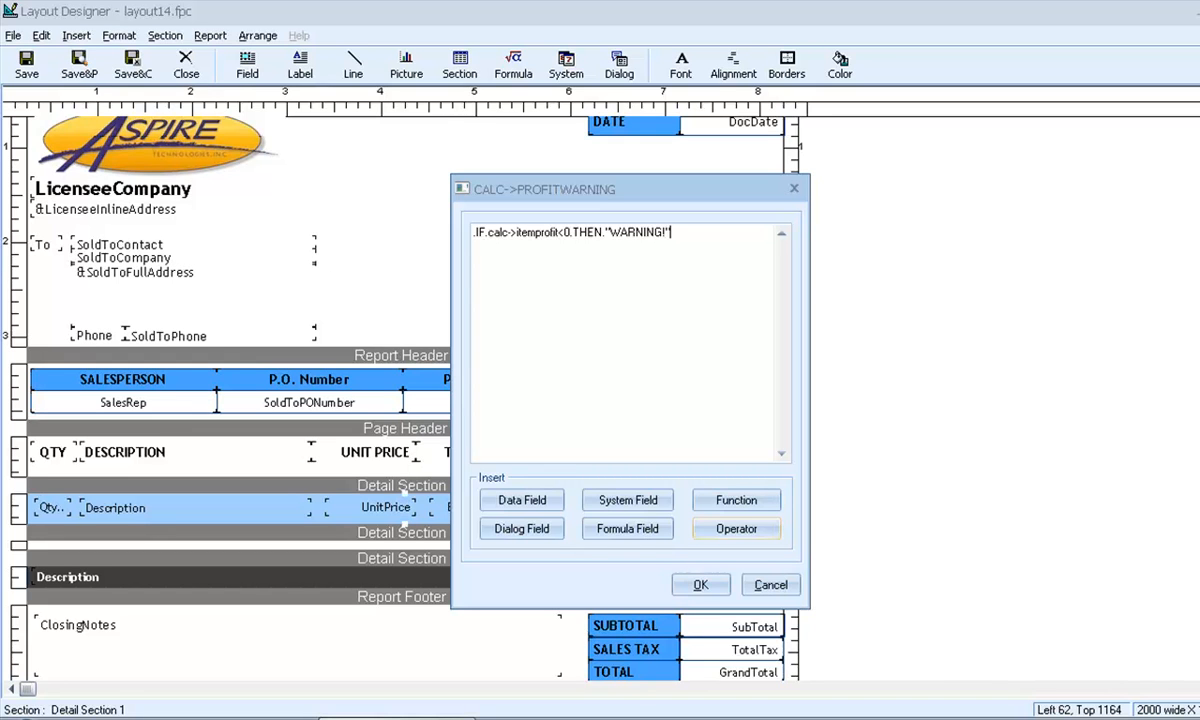
mouse_move(654, 259)
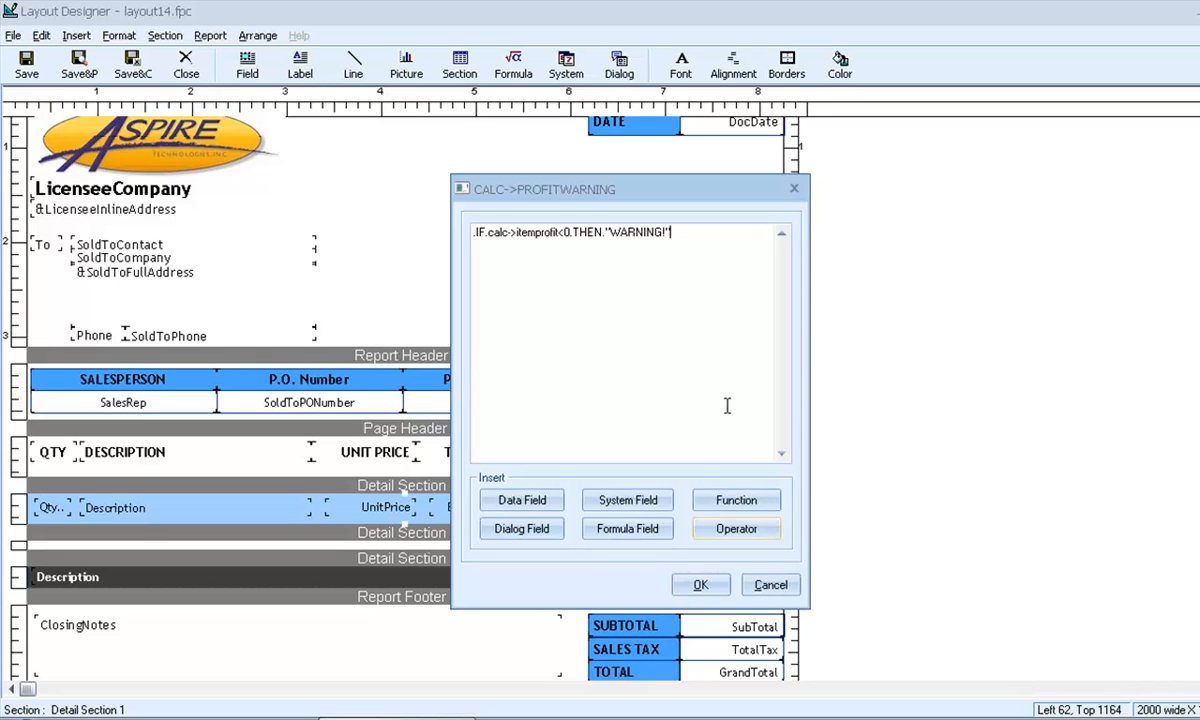
left_click(736, 528)
type(".ELSE.\"")
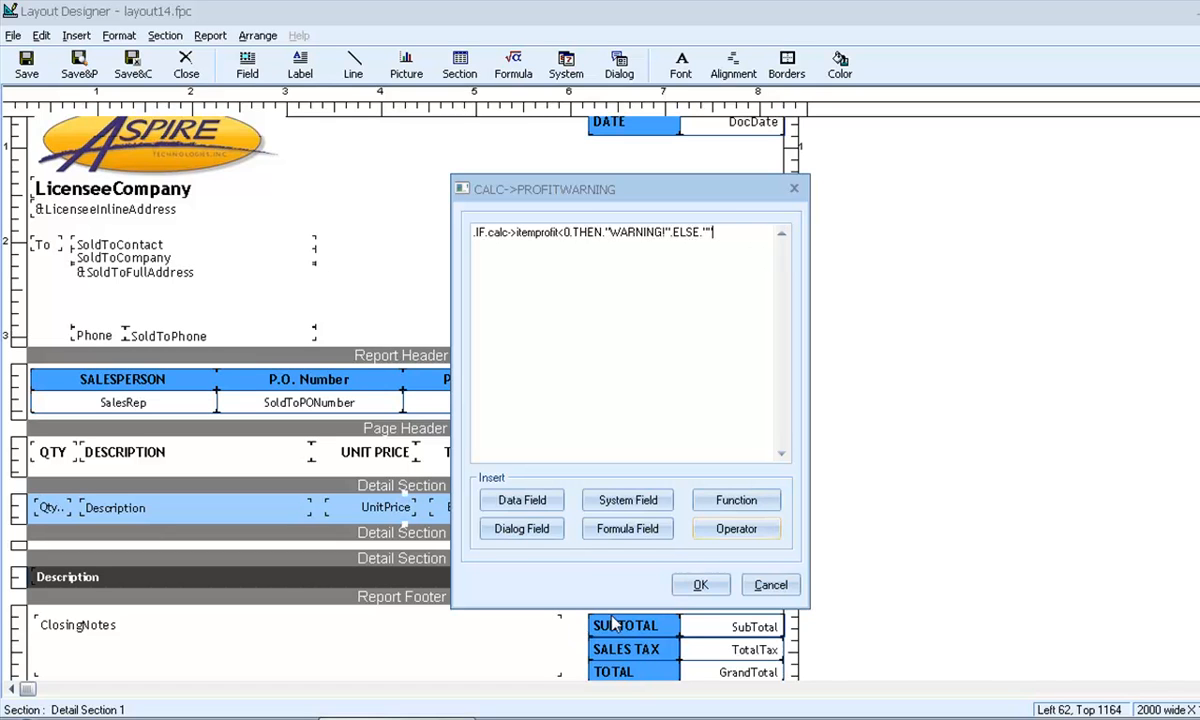
left_click(700, 584)
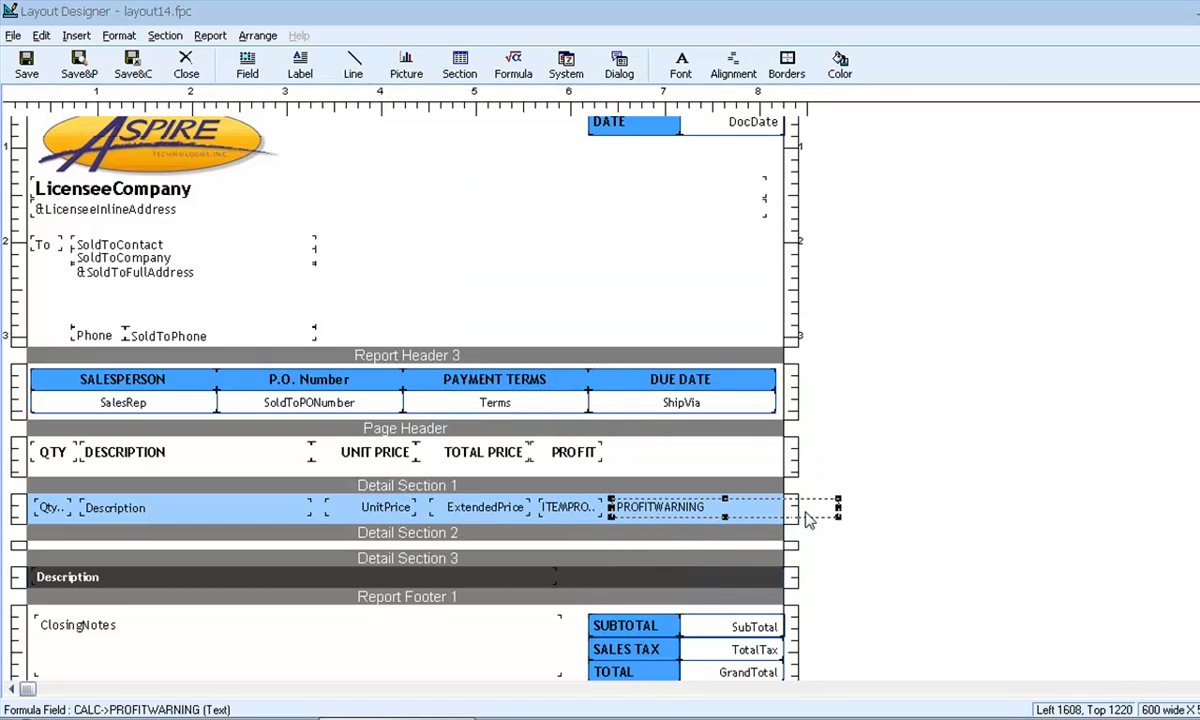
Fit ProfitWarning after ITEMPROFIT in the detail row, then save and preview.
left_click_drag(835, 507, 720, 507)
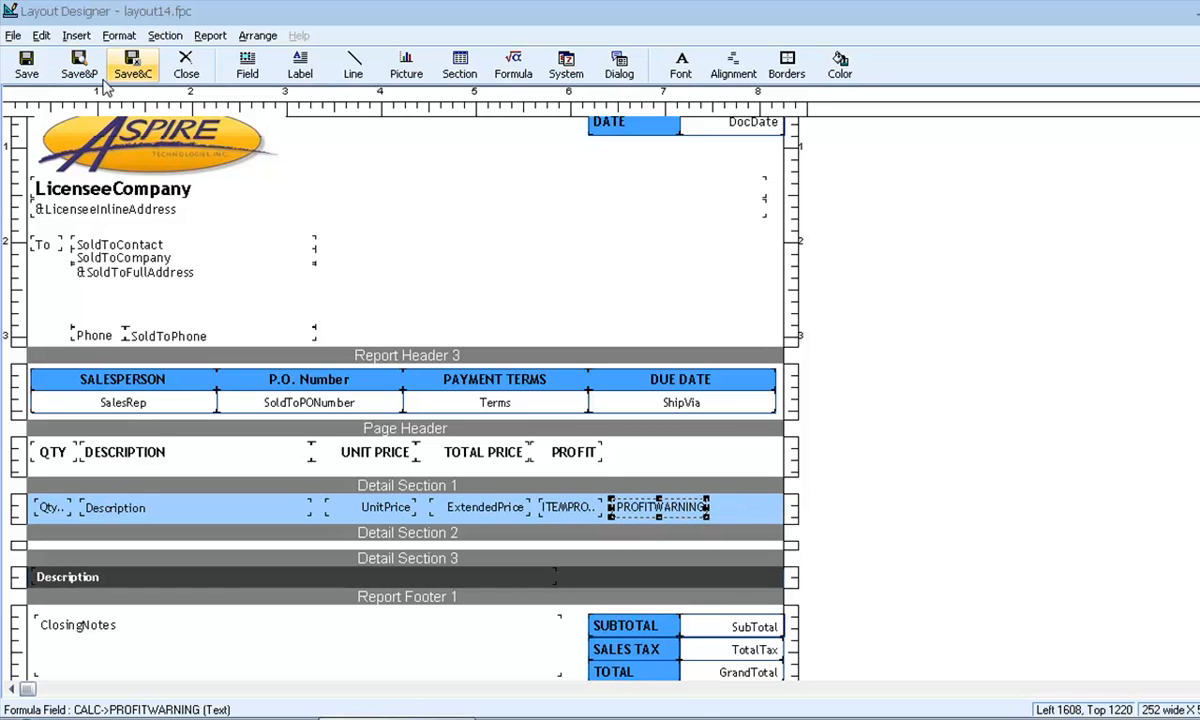
mouse_move(78, 65)
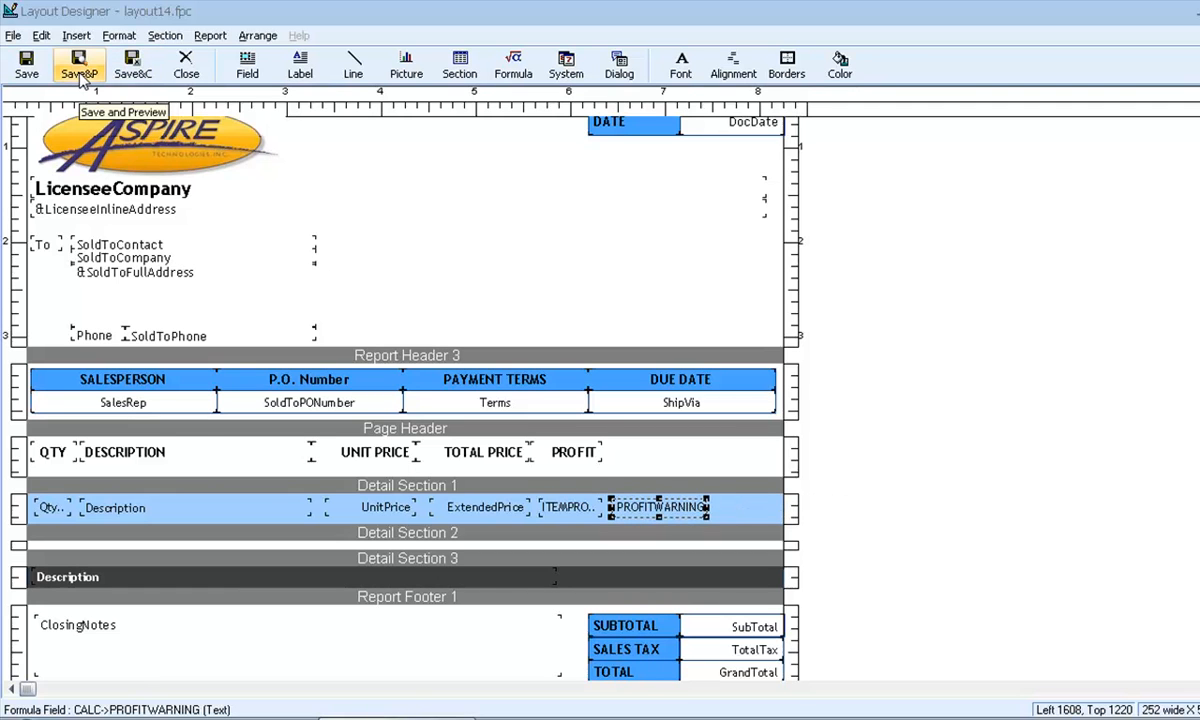
left_click(78, 63)
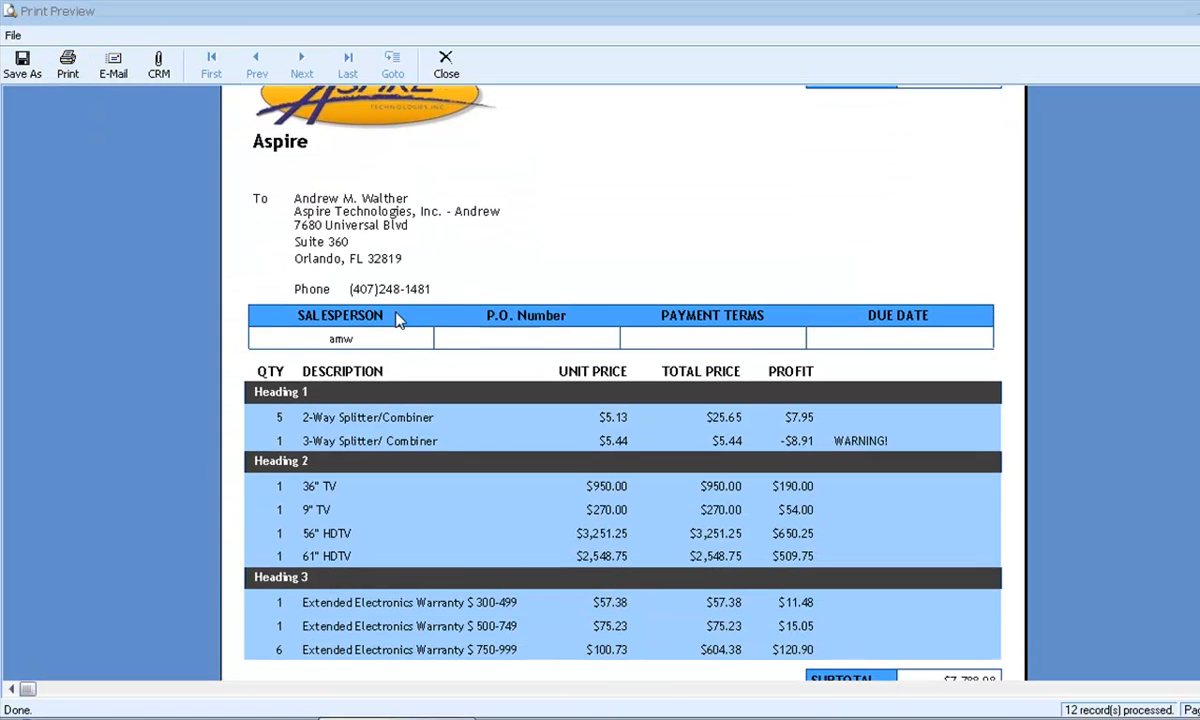
Scroll the print preview to check the WARNING! flag and quote total.
scroll("down", 3)
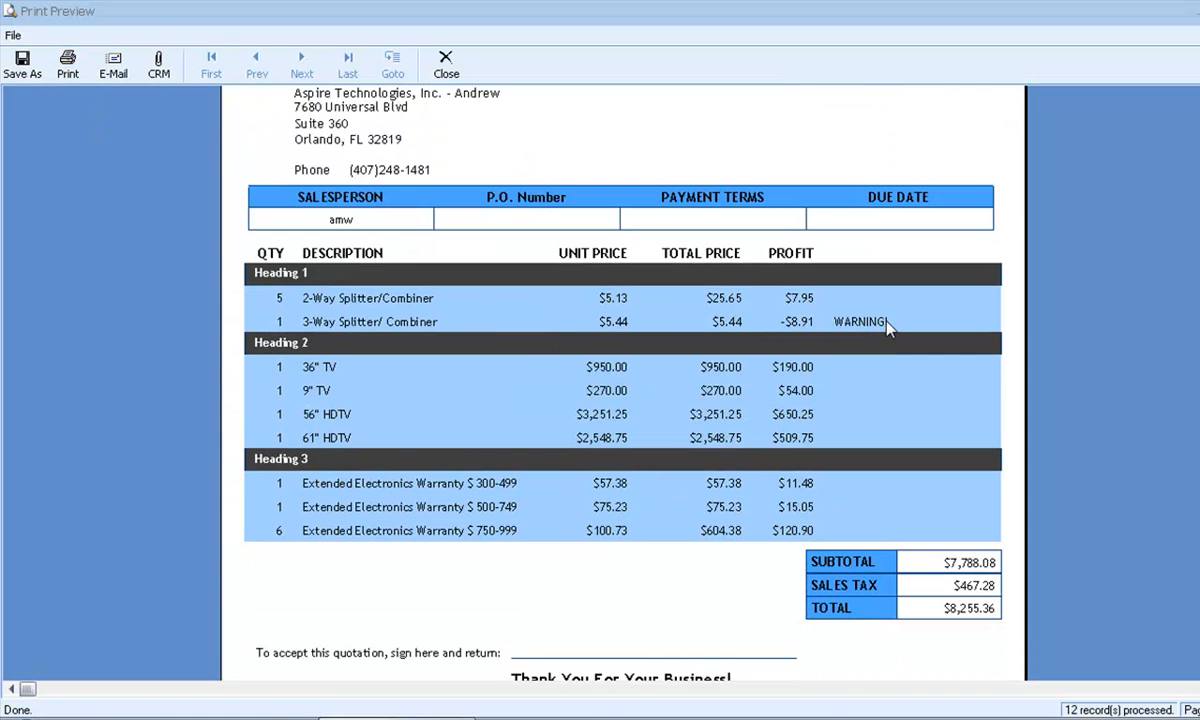
mouse_move(475, 320)
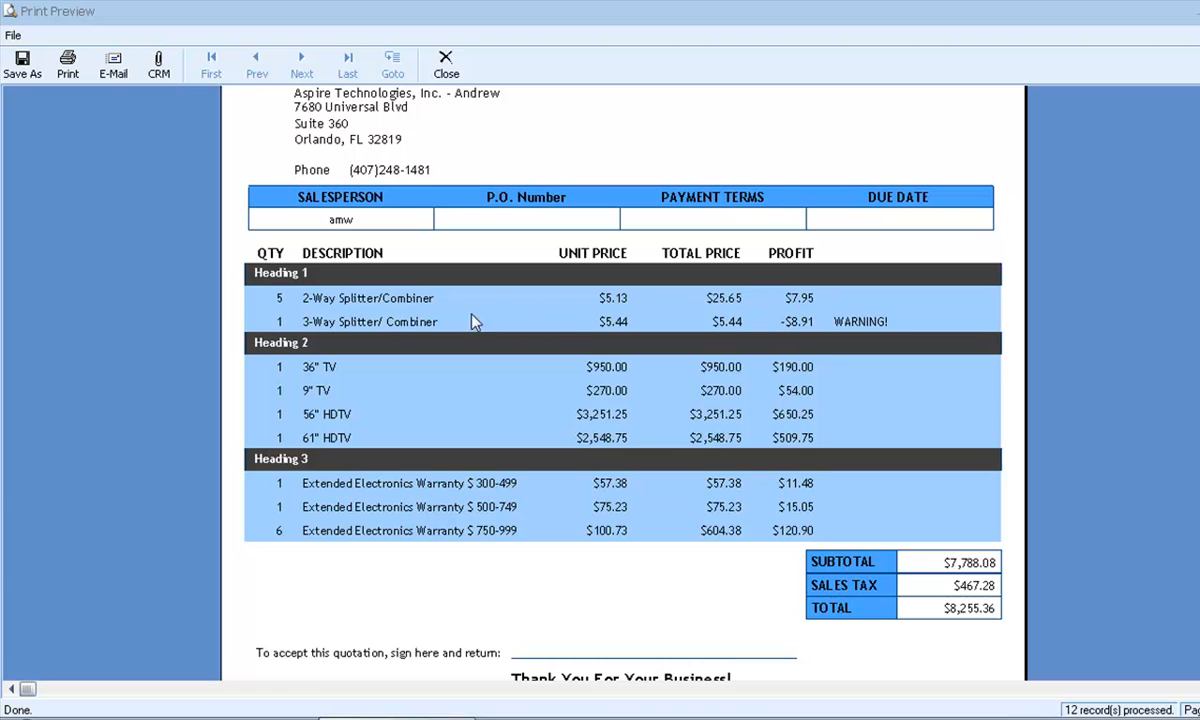
mouse_move(880, 325)
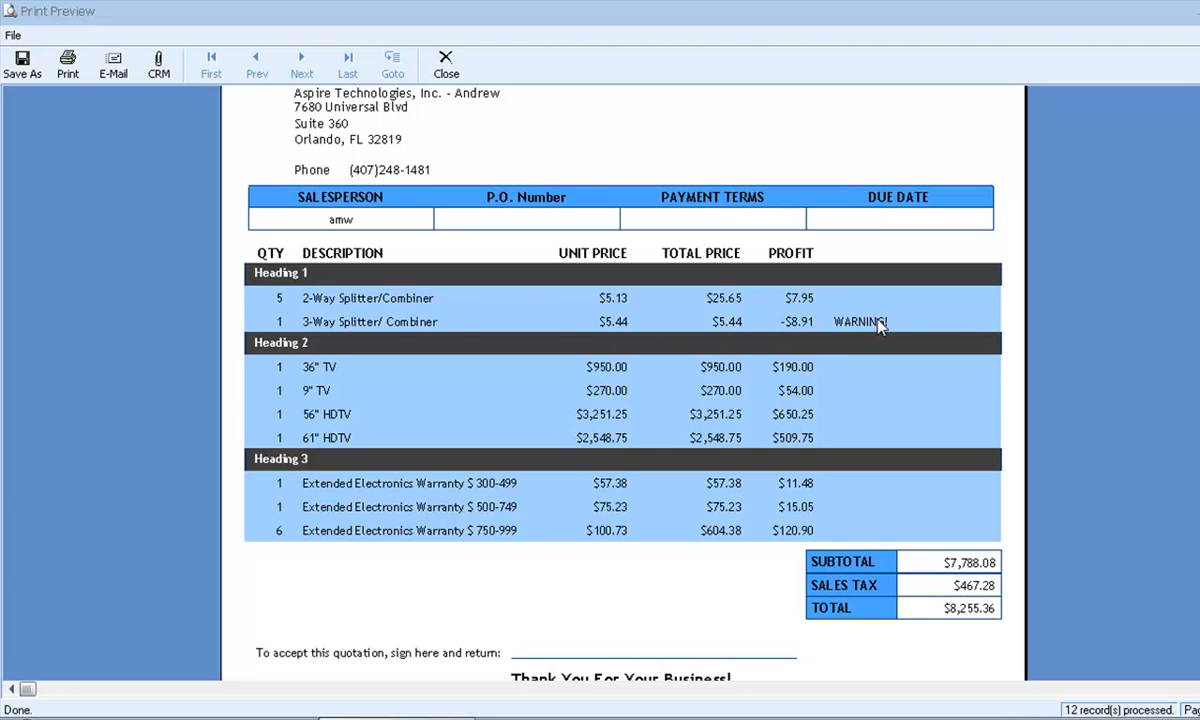
mouse_move(48, 112)
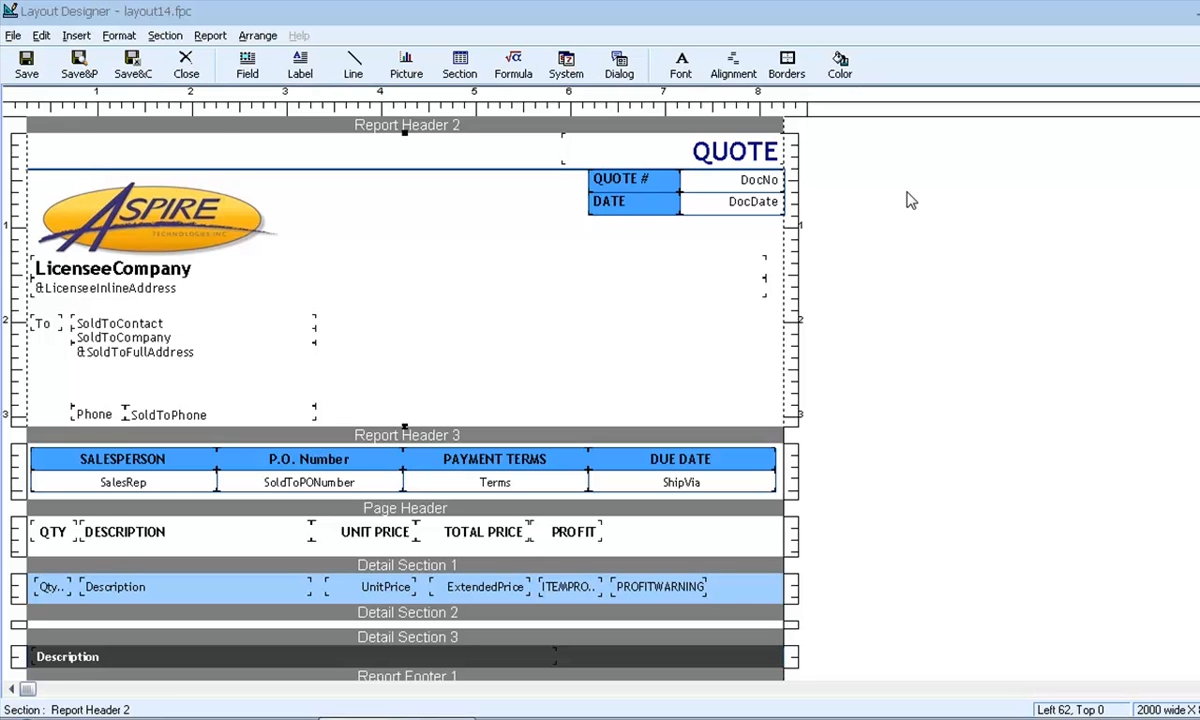
Drag the Report Footer 2 bar down to make Report Footer 1 taller.
scroll("down", 3)
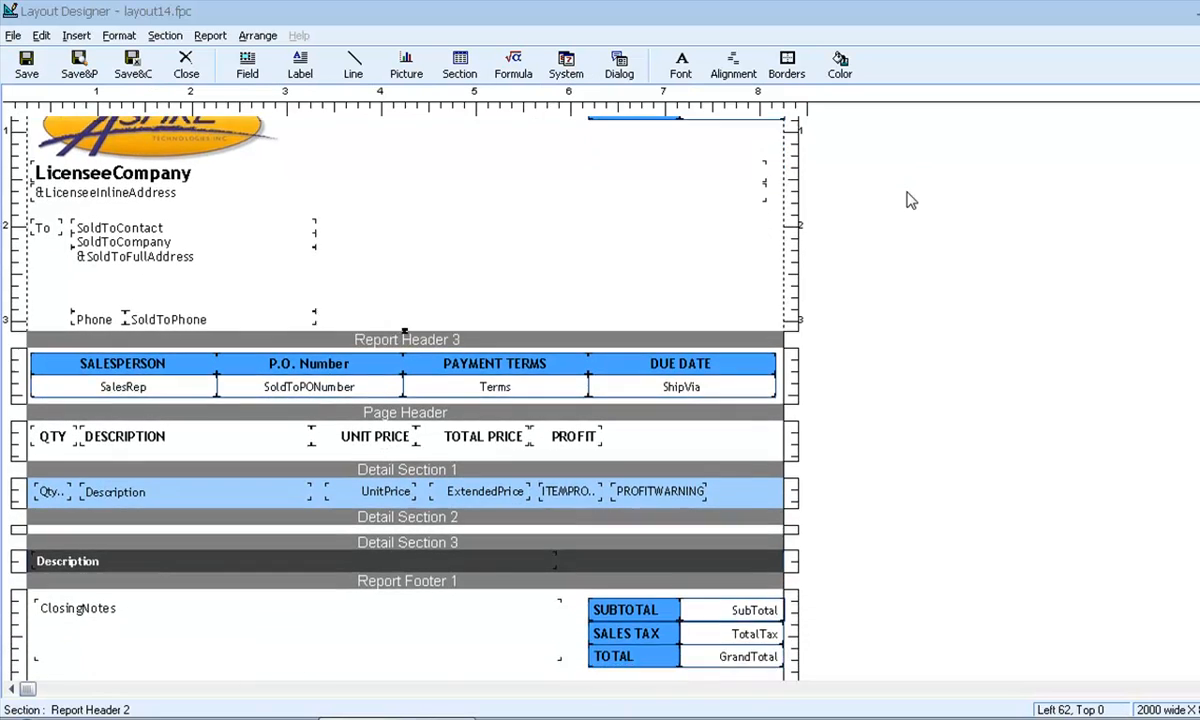
scroll("down", 3)
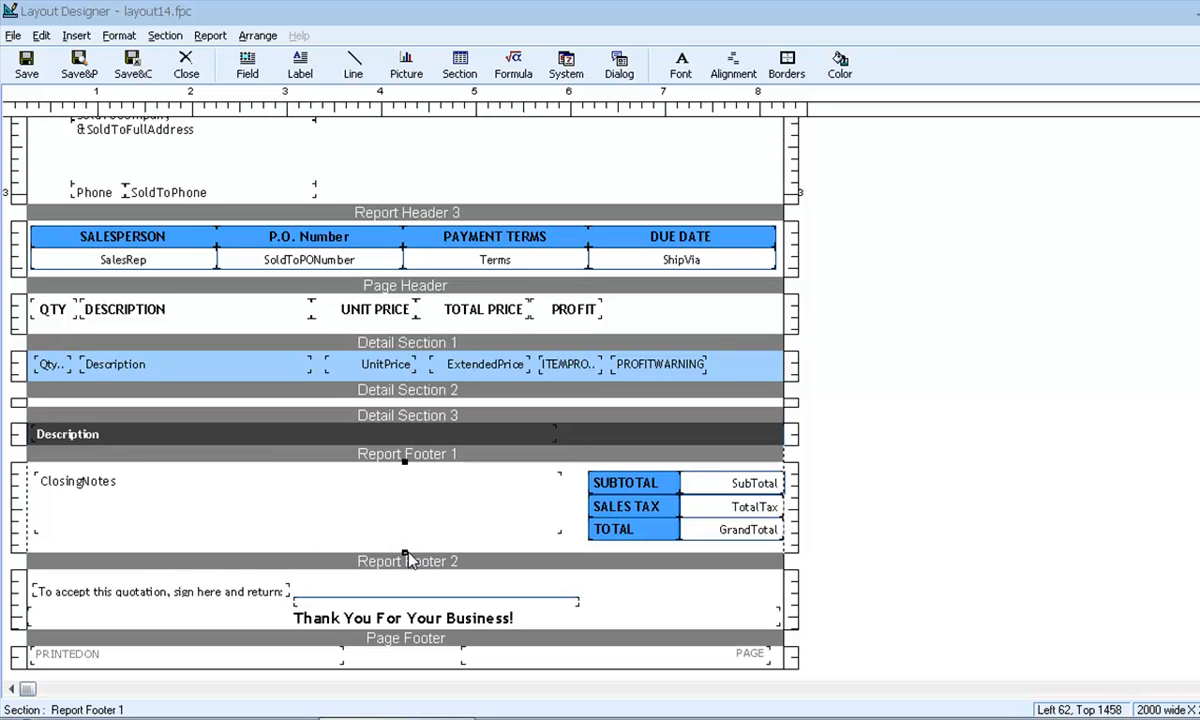
left_click_drag(405, 561, 405, 608)
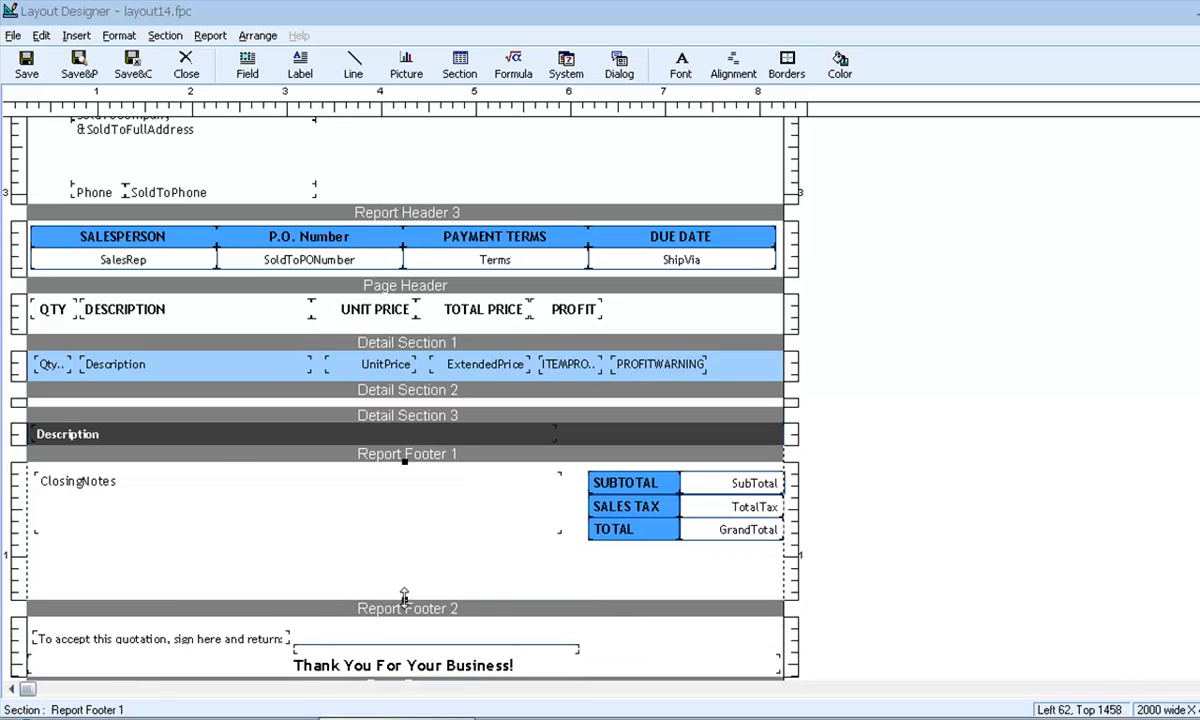
mouse_move(345, 590)
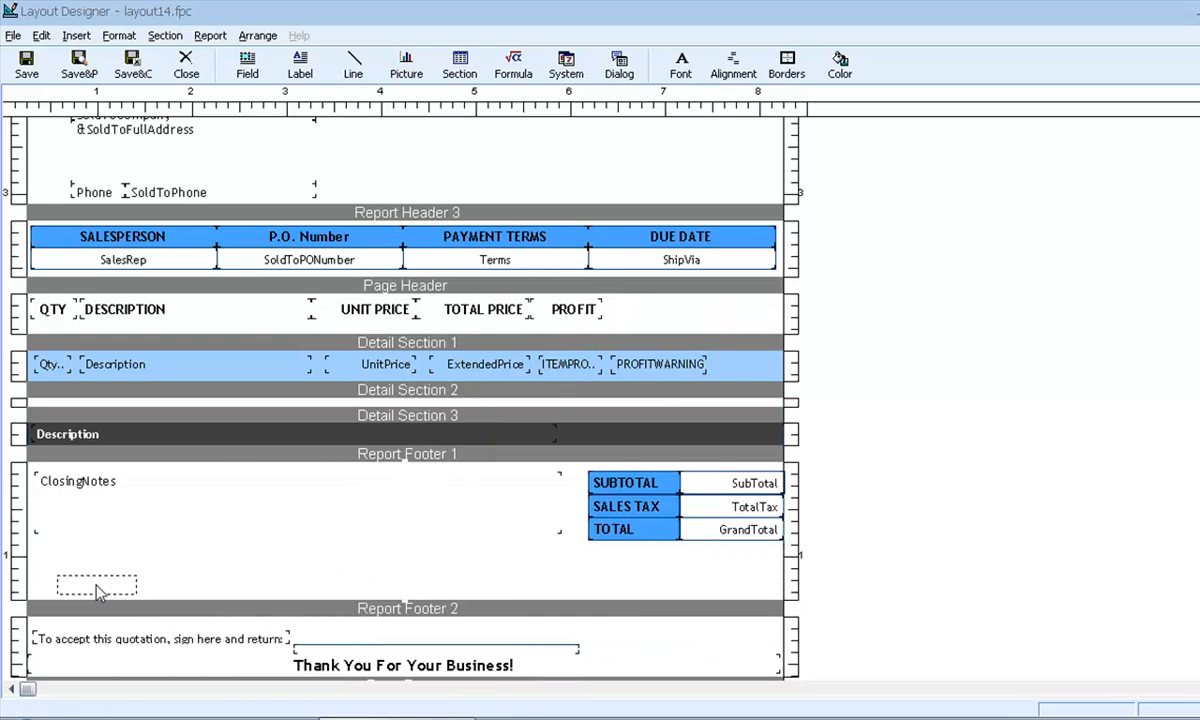
Add a DocumentItems->QtyTotal field with a Value label above it, then select both.
left_click(97, 584)
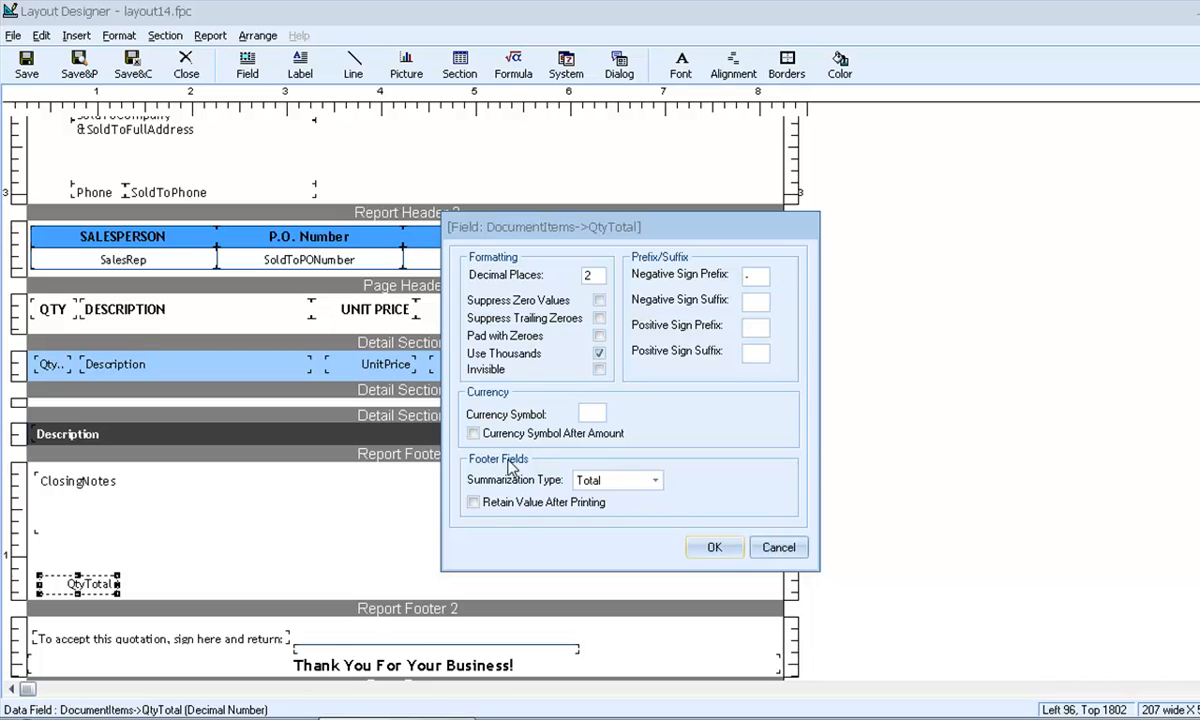
left_click(653, 480)
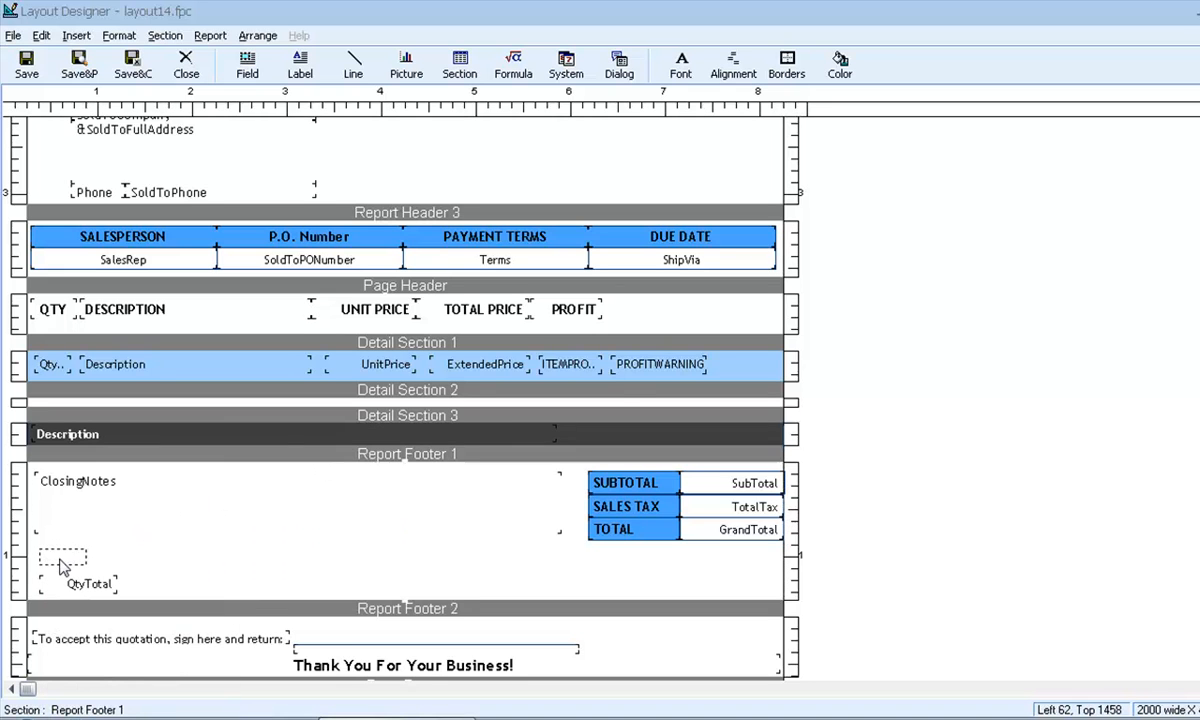
double_click(62, 558)
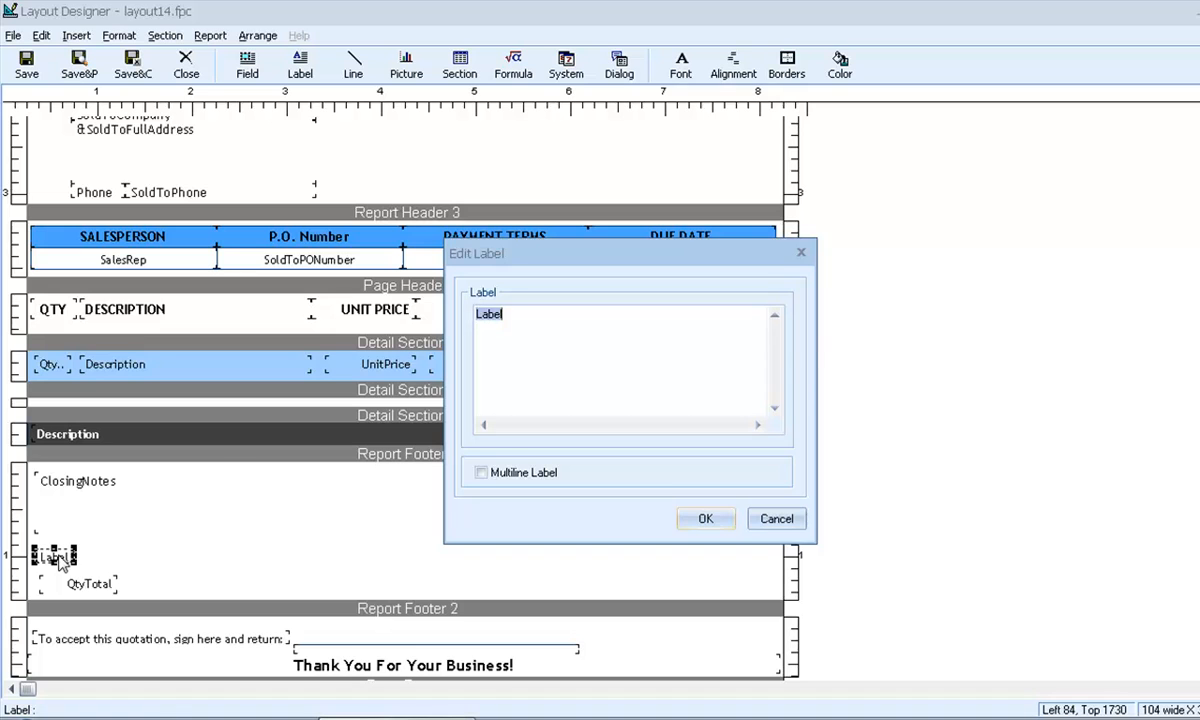
left_click(705, 518)
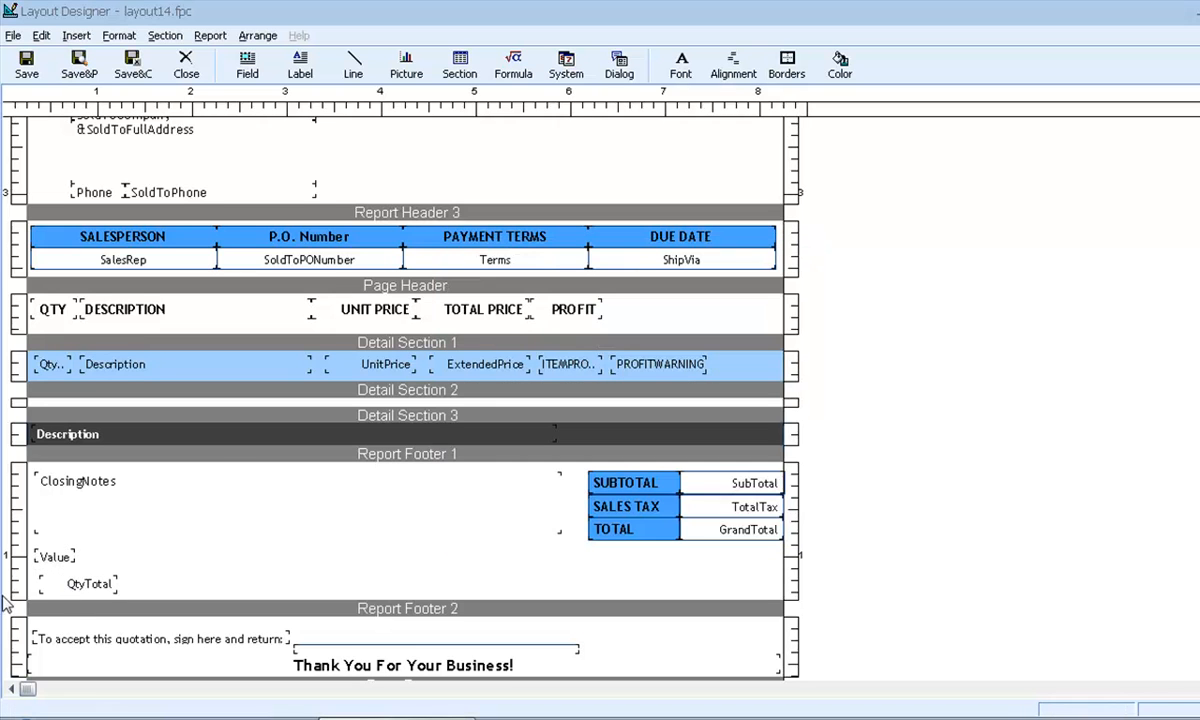
left_click_drag(115, 550, 200, 597)
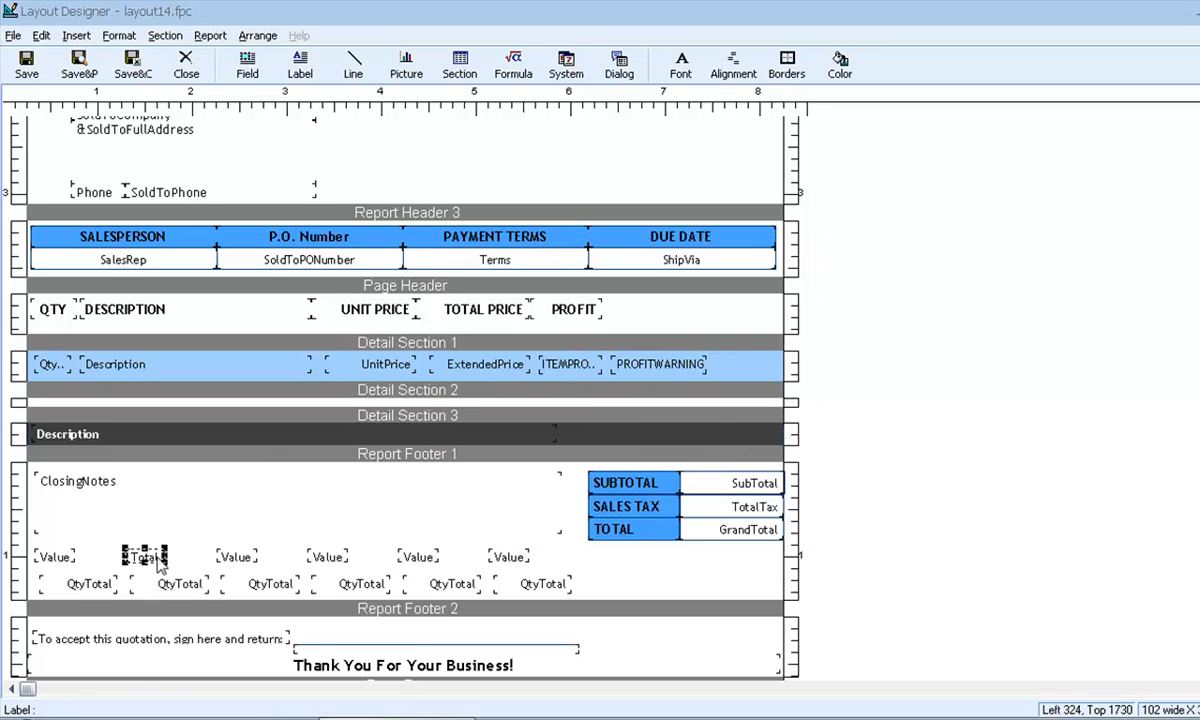
Set the third total to Avg and start labelling the fourth as Count.
double_click(268, 584)
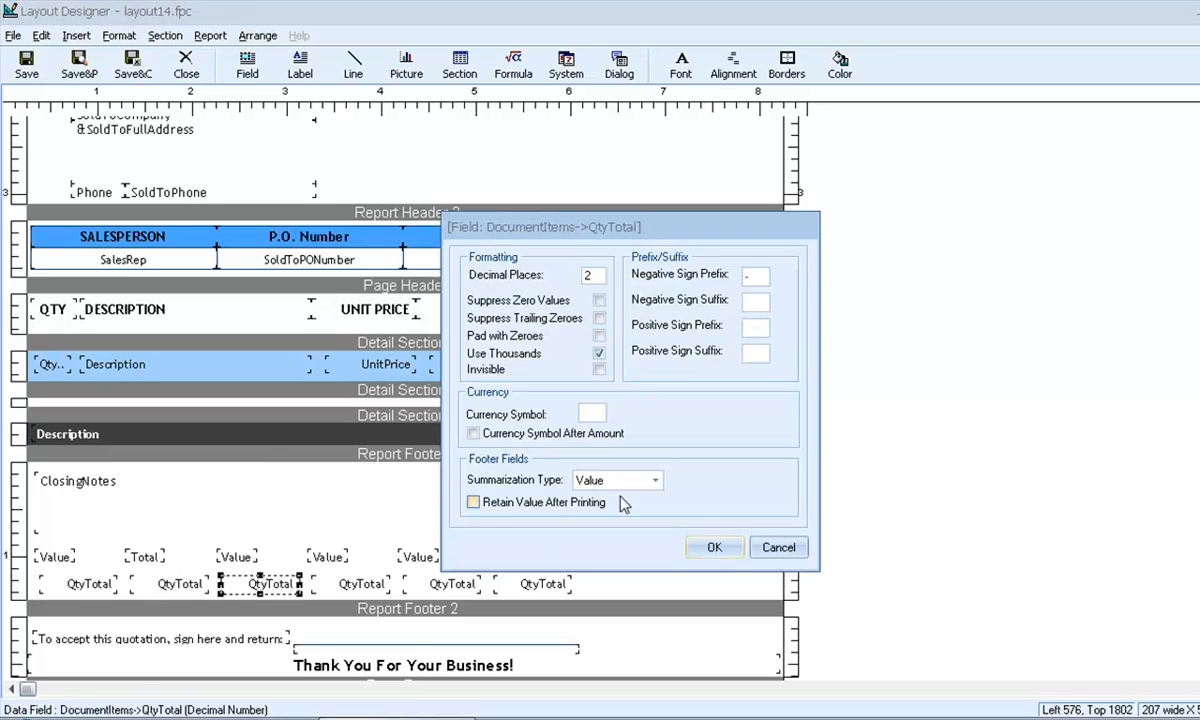
left_click(714, 547)
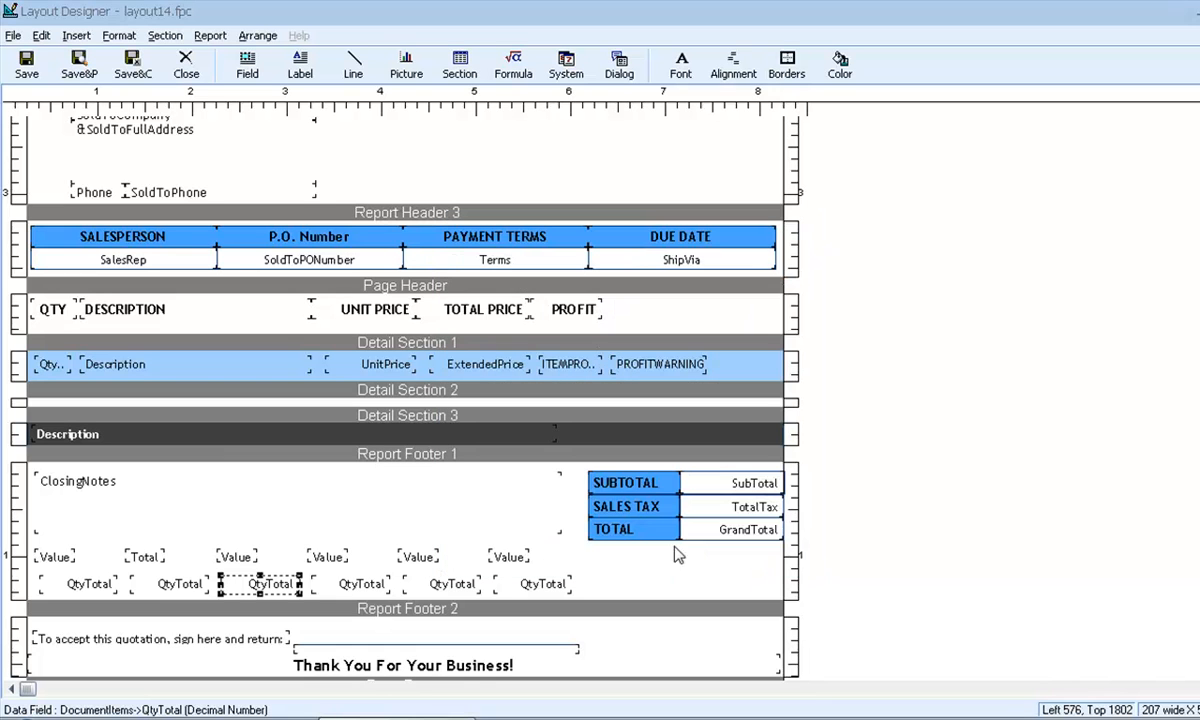
double_click(237, 556)
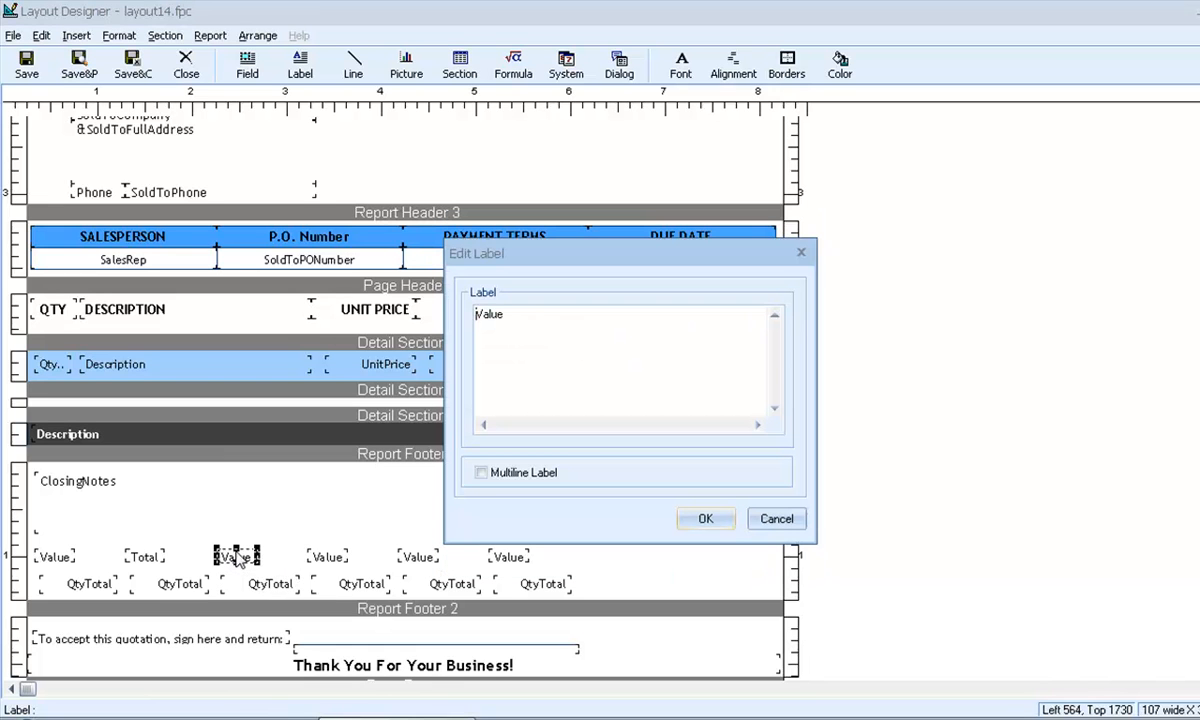
left_click(705, 518)
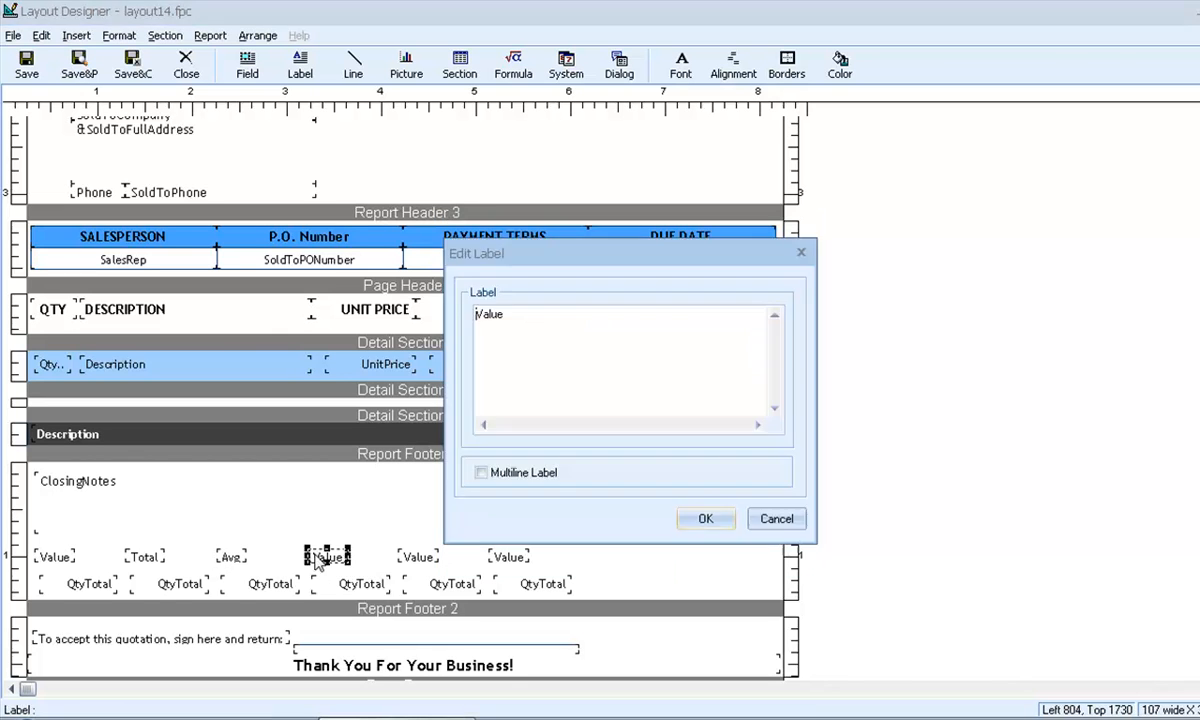
type("Count")
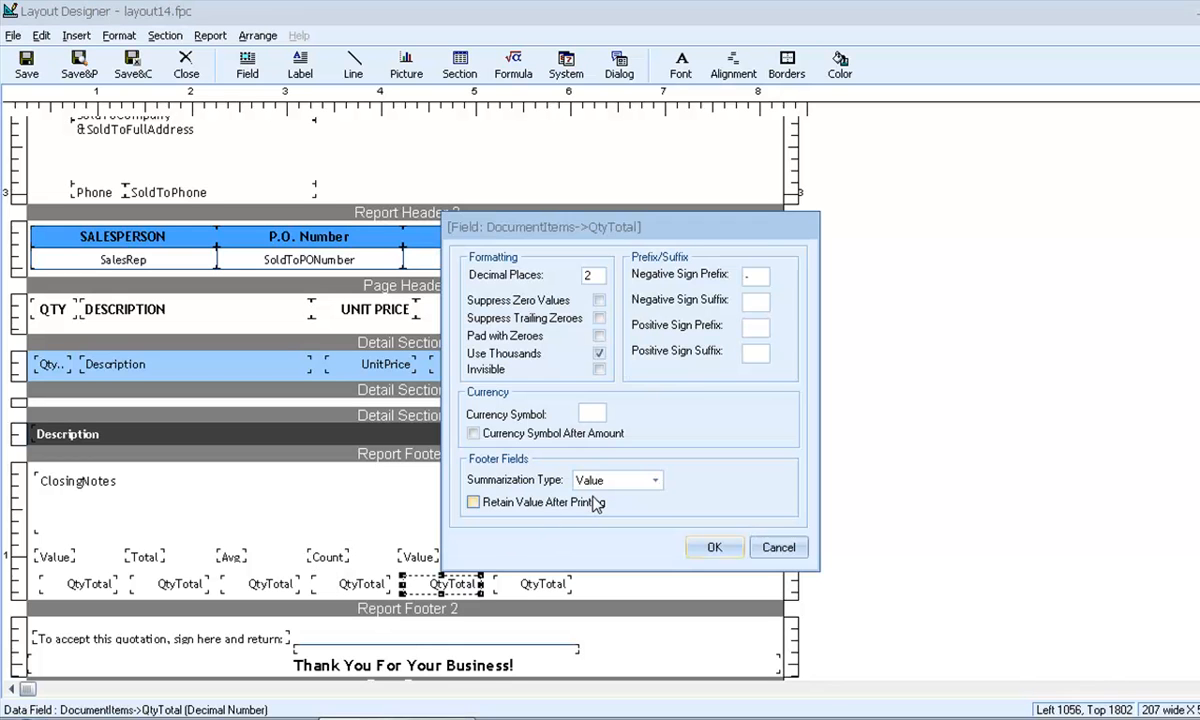
Set the fifth total to Max, edit the sixth label, then save and preview.
left_click(610, 480)
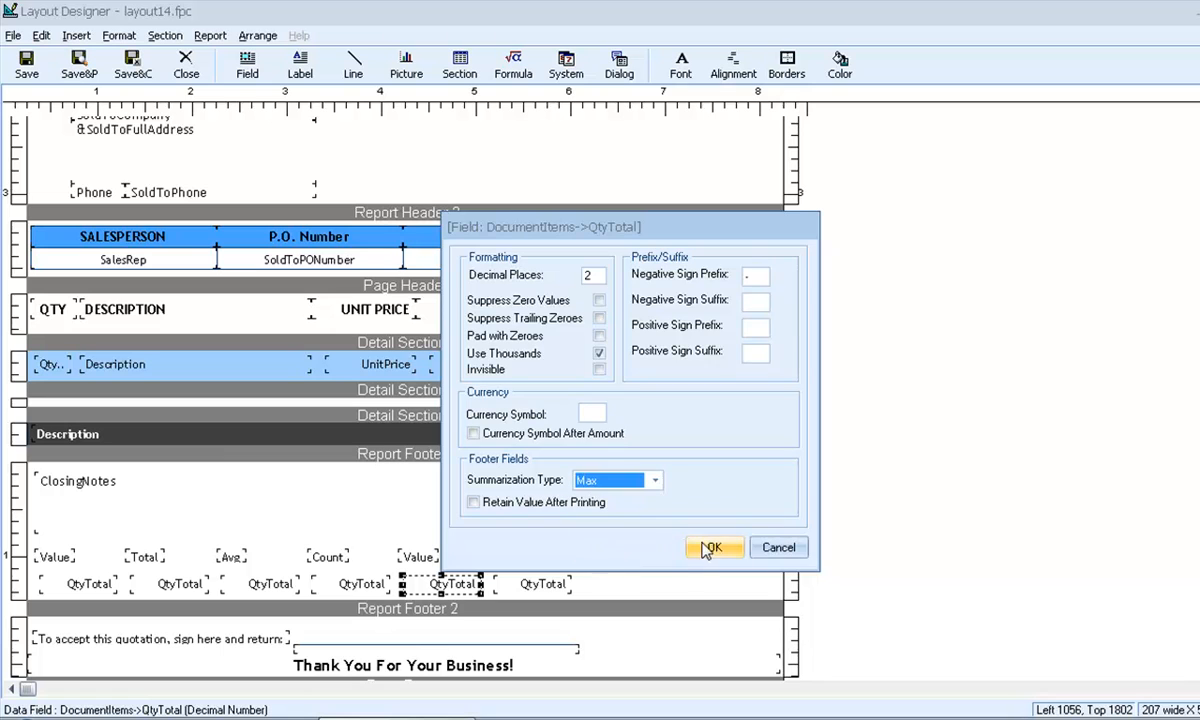
left_click(713, 547)
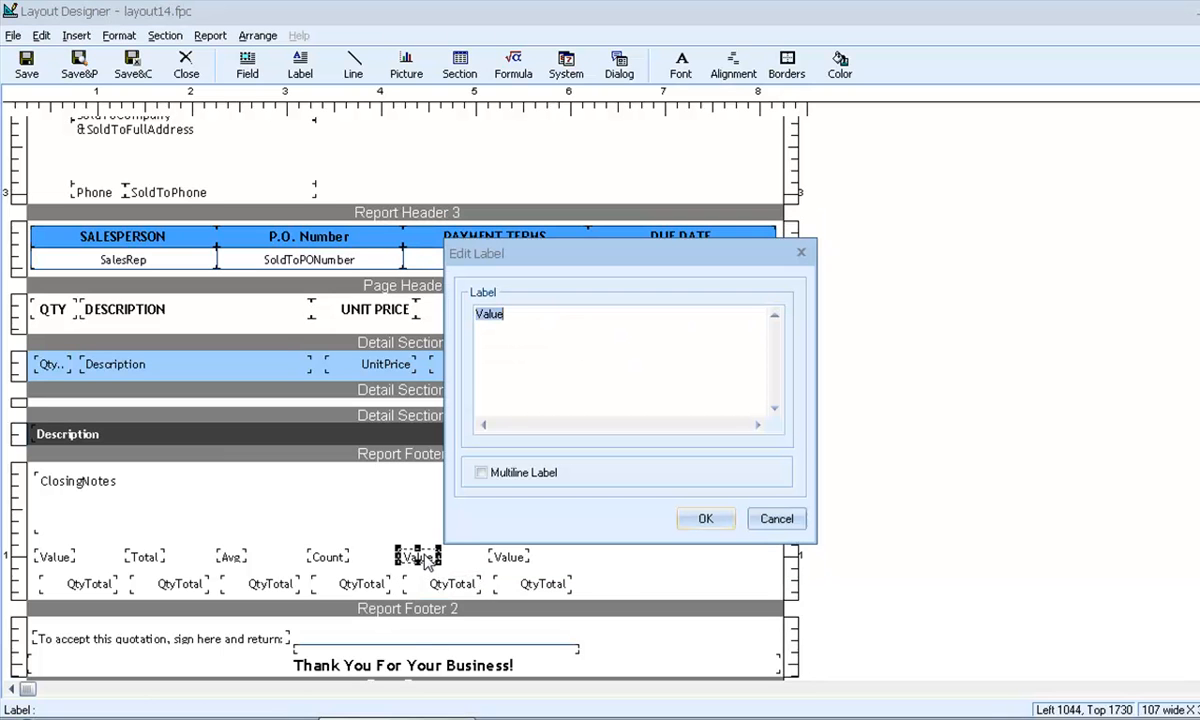
left_click(705, 518)
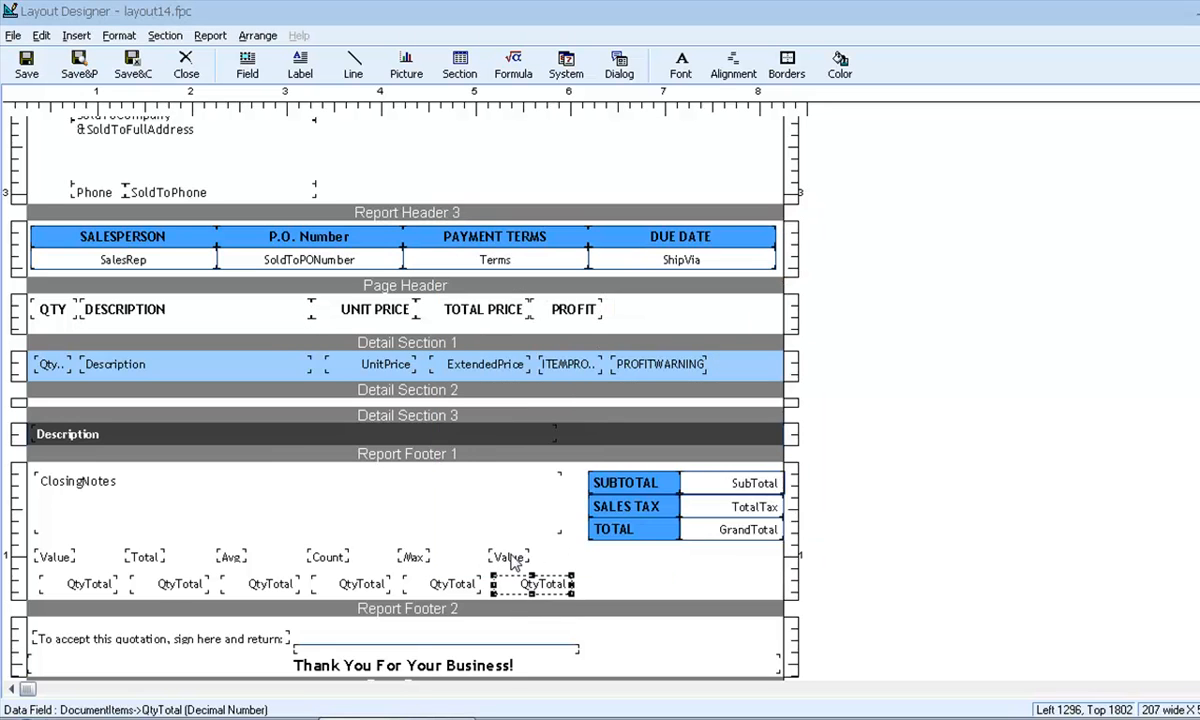
double_click(508, 557)
type("Min")
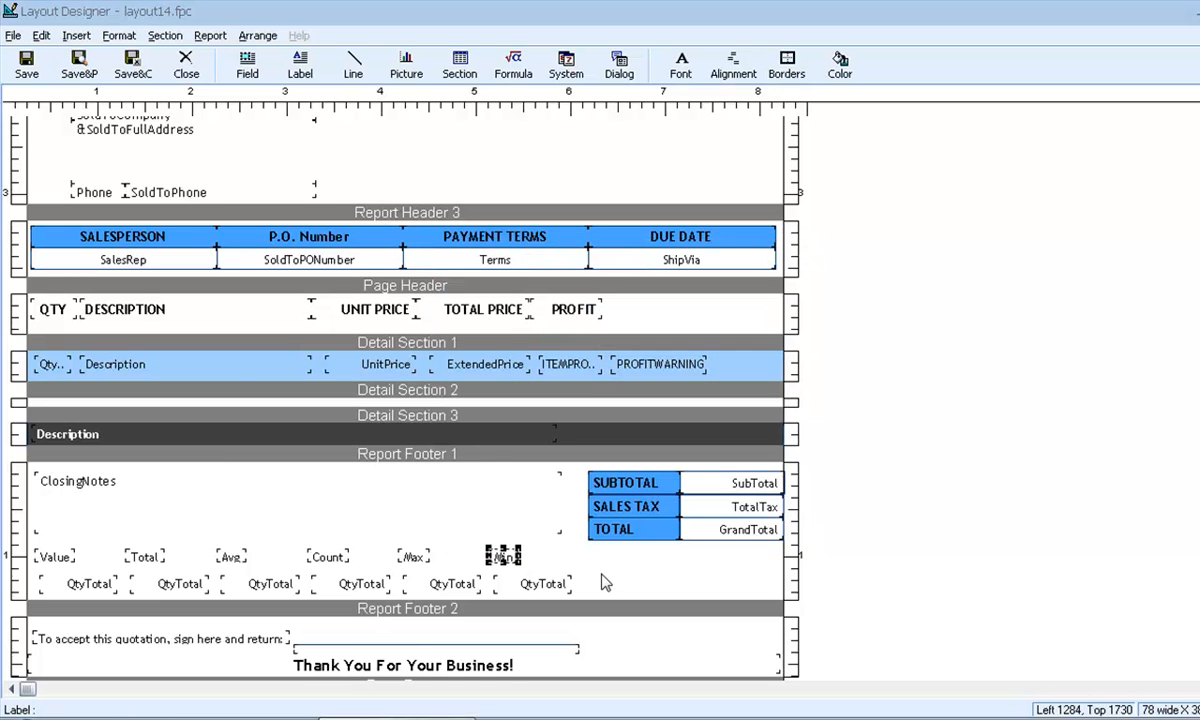
left_click(78, 64)
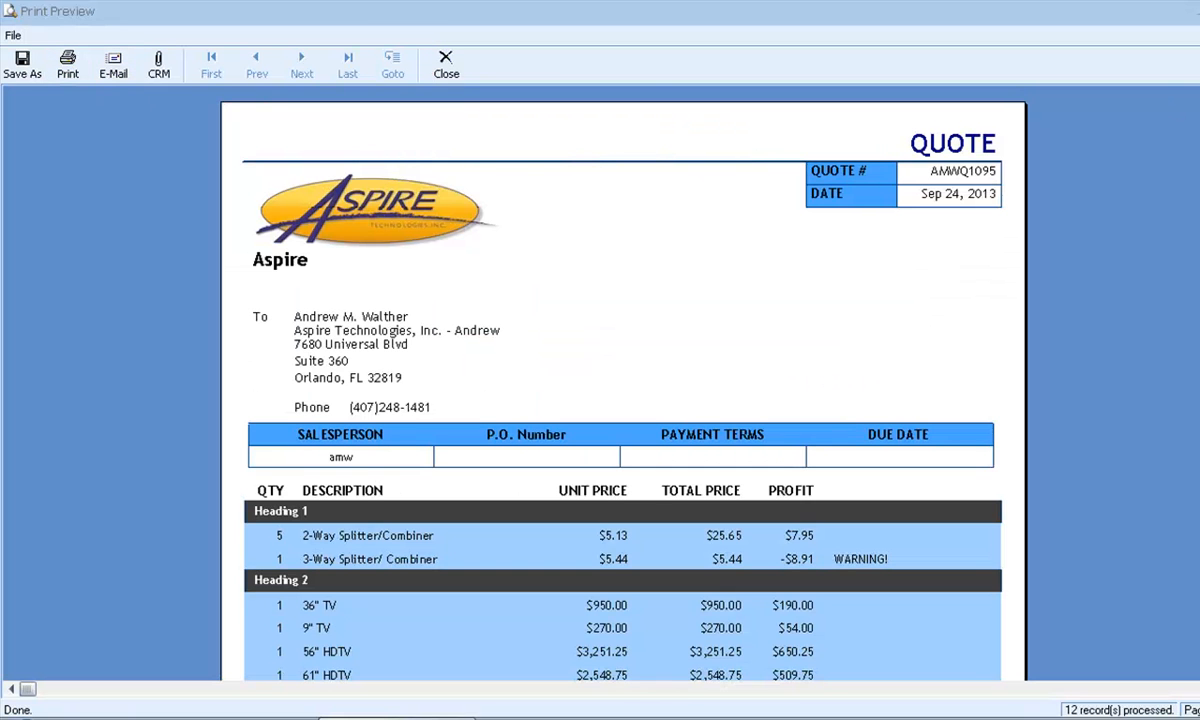
Scroll the preview to review footer summaries: Value 6.00, Total 18.00, Avg 1.50, Count 12.00.
scroll("down", 3)
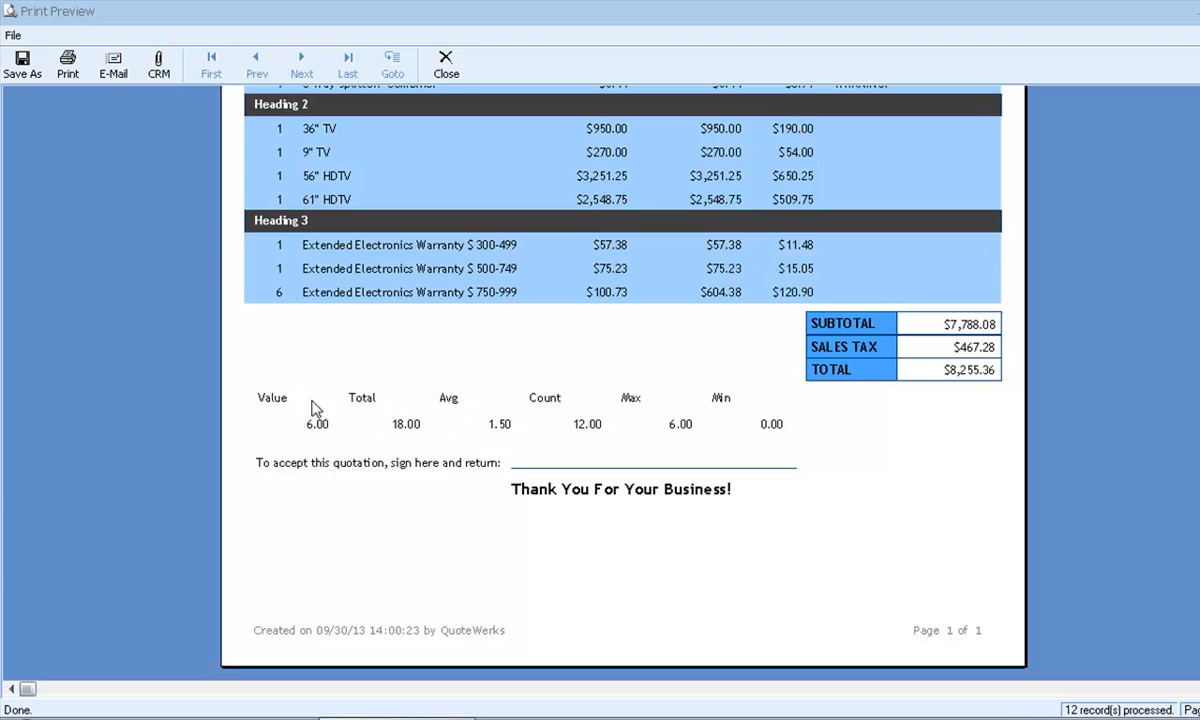
mouse_move(266, 408)
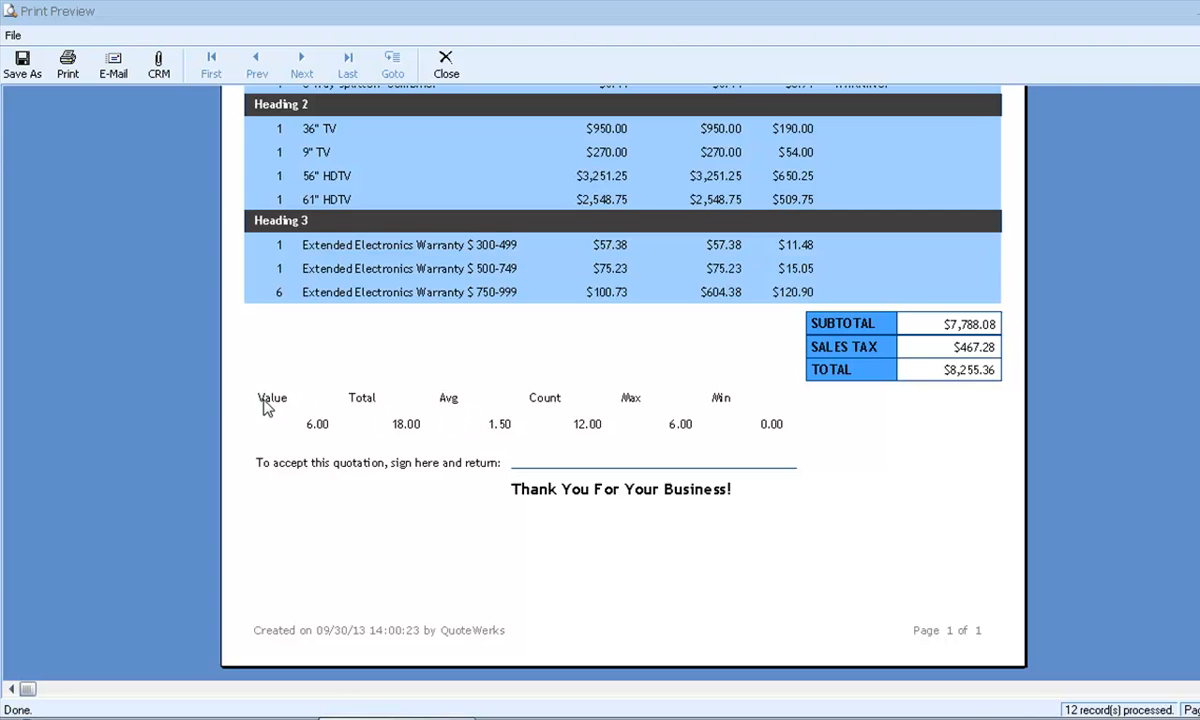
mouse_move(281, 437)
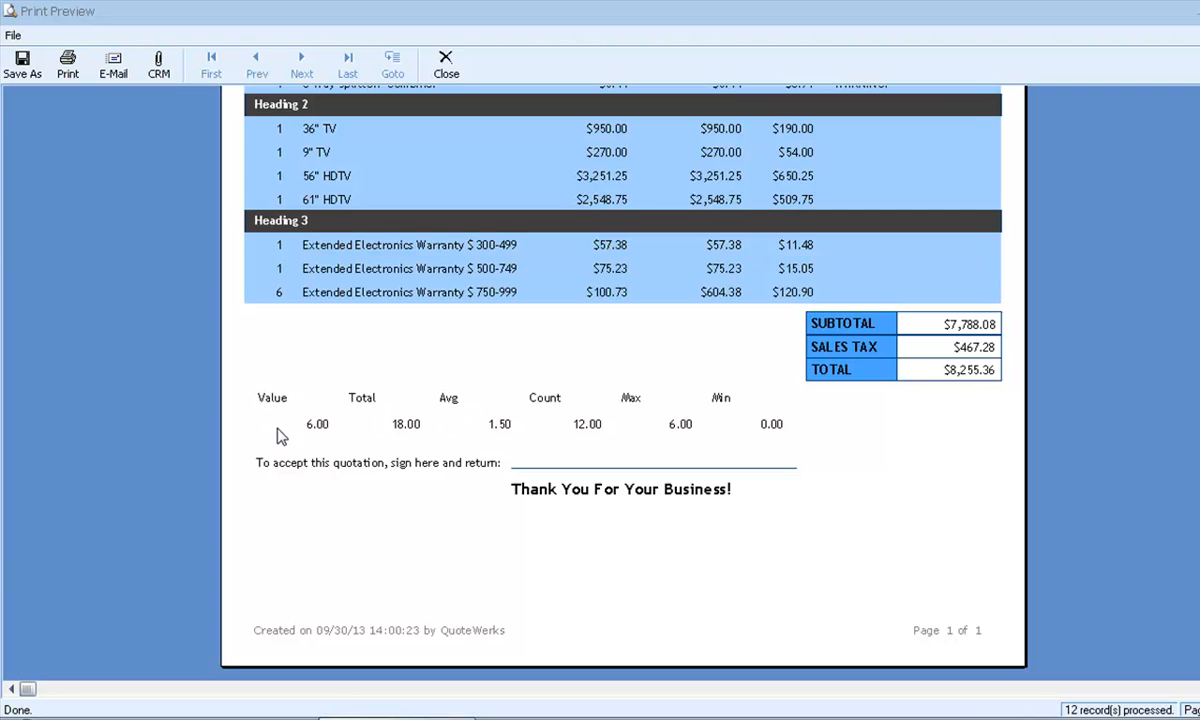
mouse_move(311, 441)
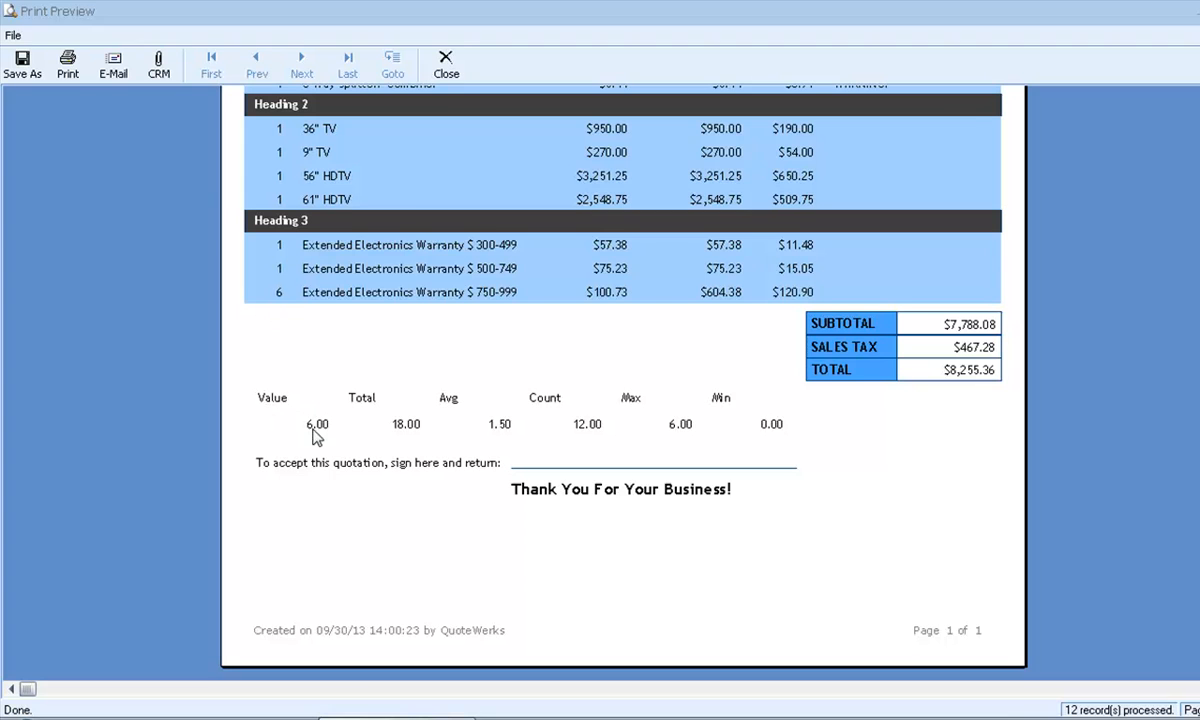
mouse_move(310, 428)
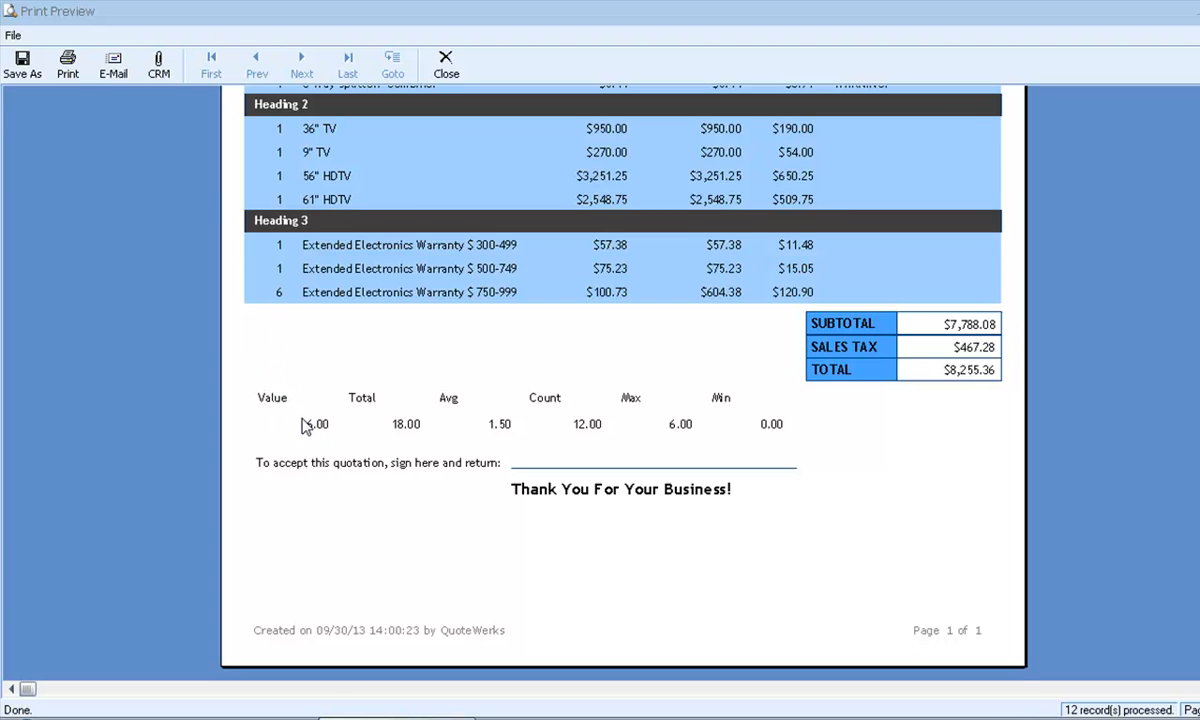
scroll("up", 3)
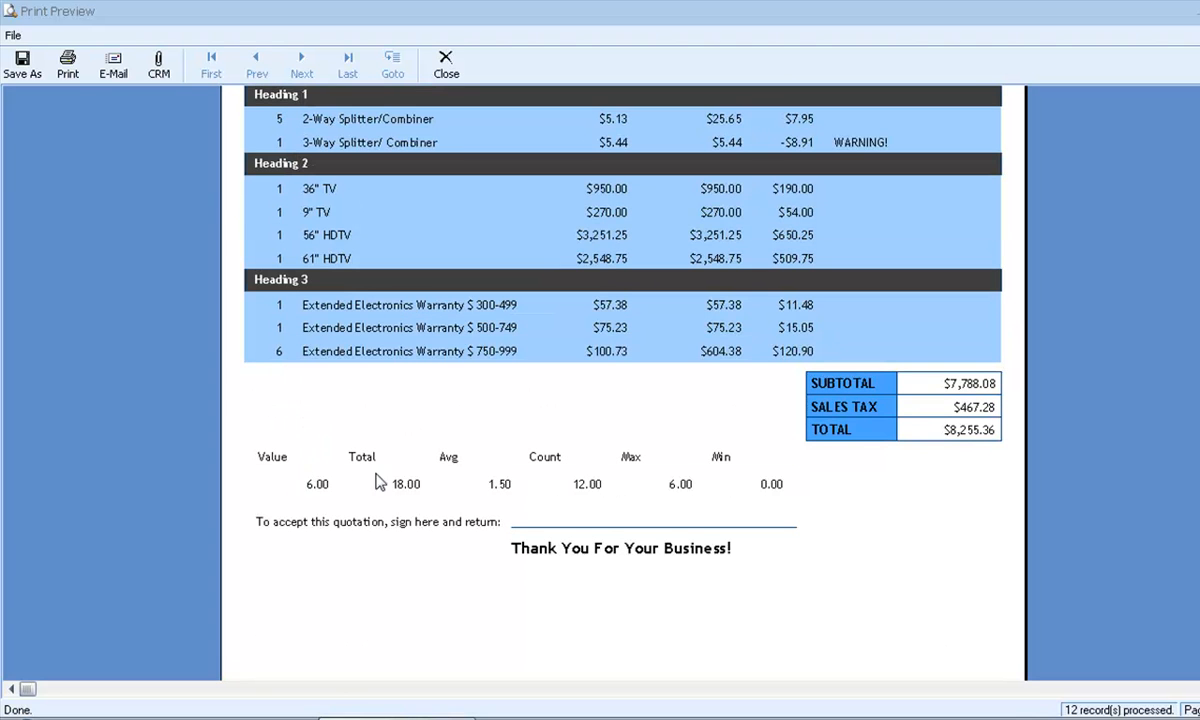
mouse_move(360, 478)
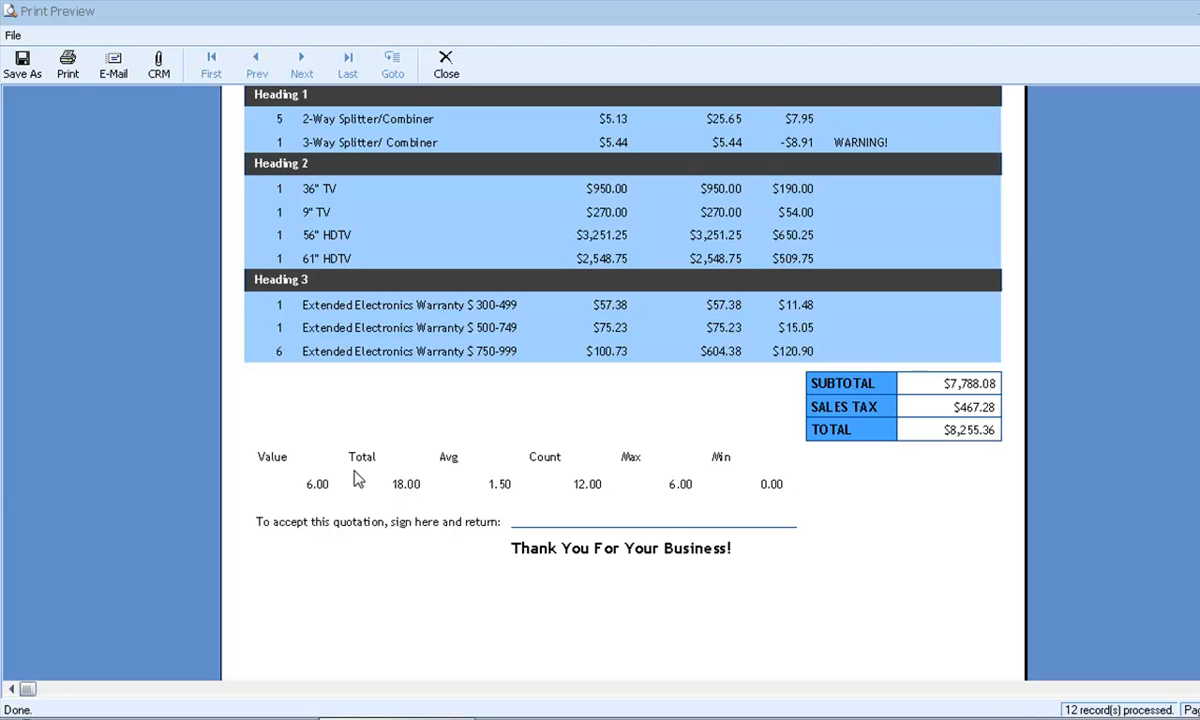
mouse_move(246, 233)
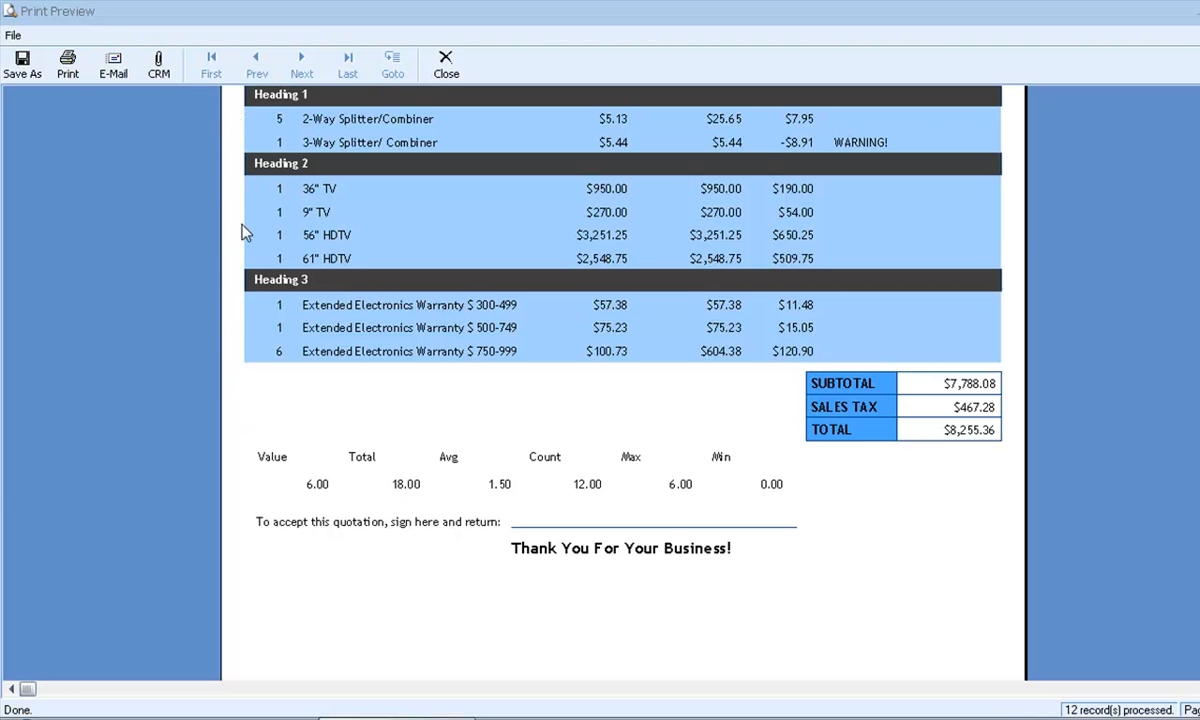
mouse_move(231, 340)
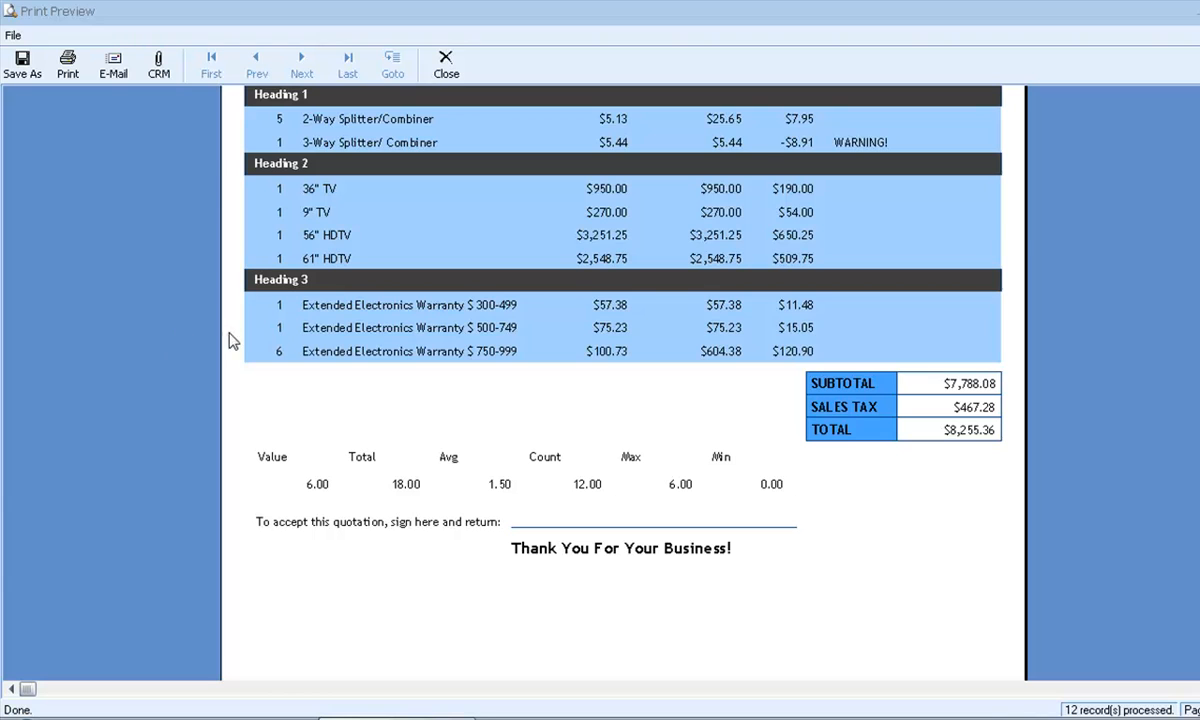
mouse_move(268, 234)
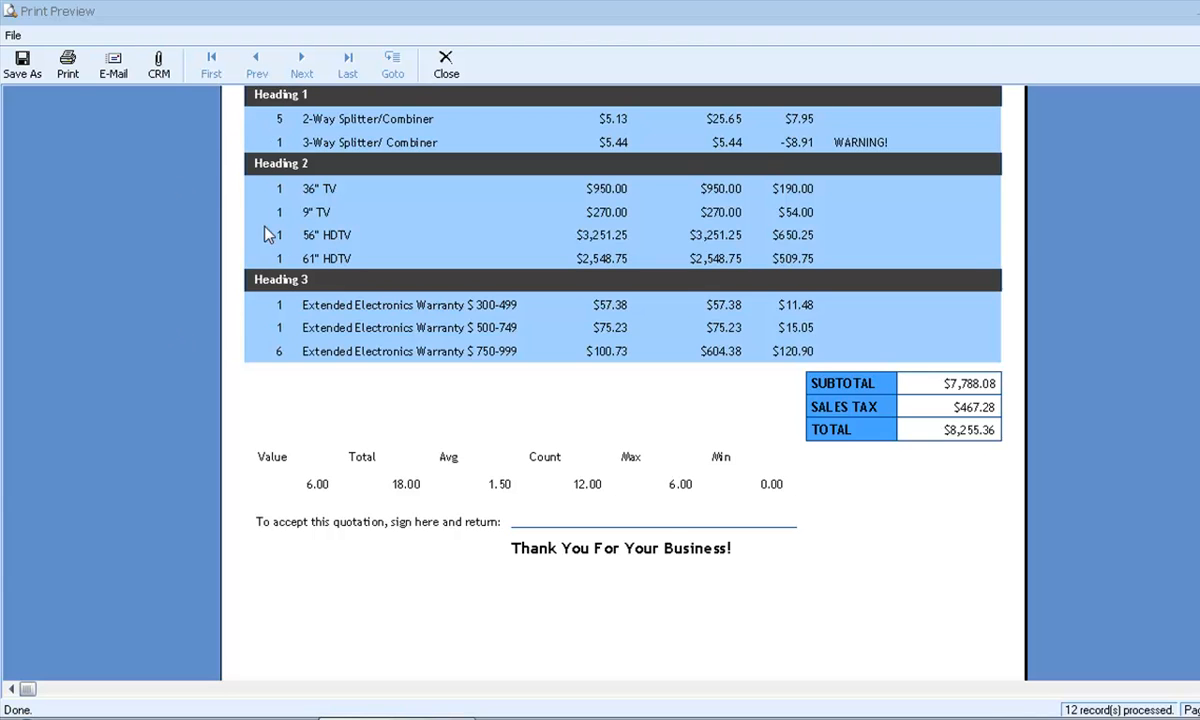
mouse_move(356, 455)
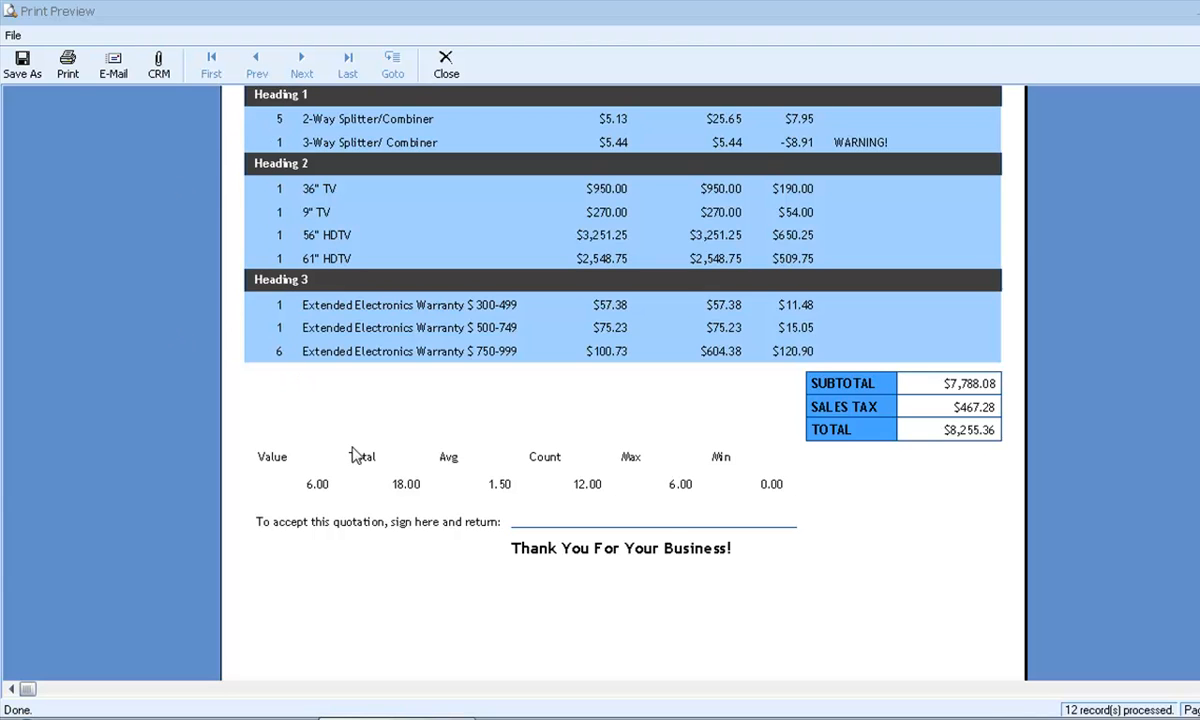
mouse_move(460, 490)
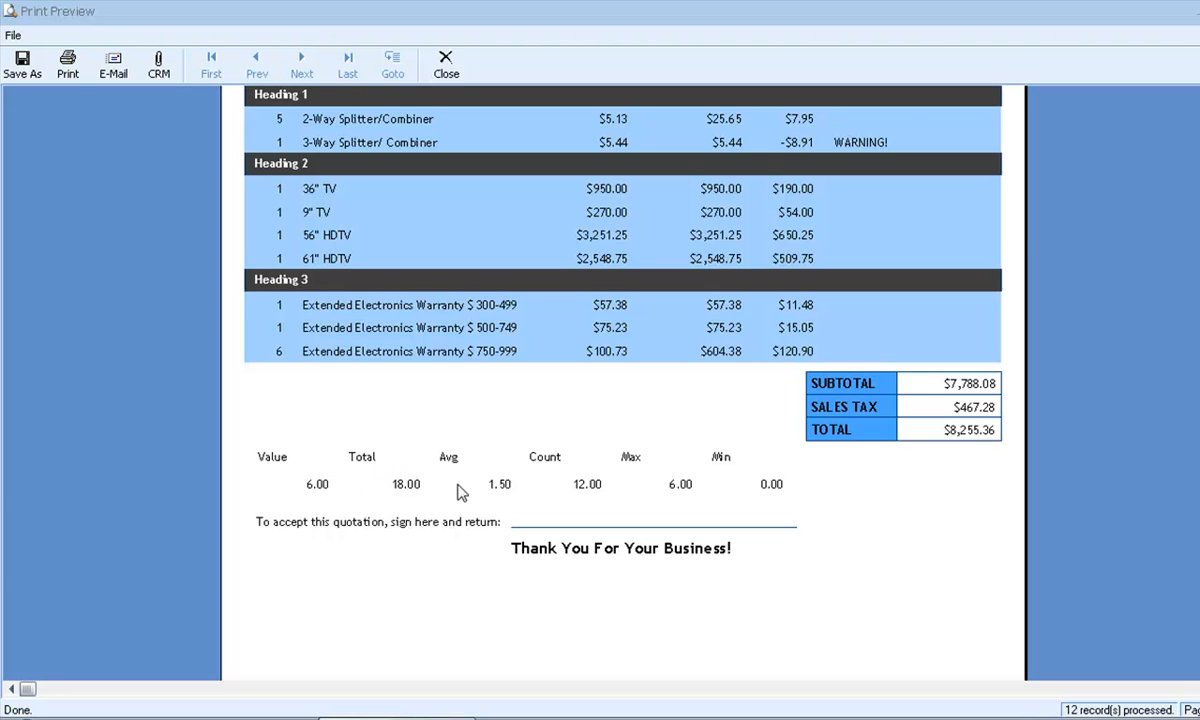
mouse_move(518, 492)
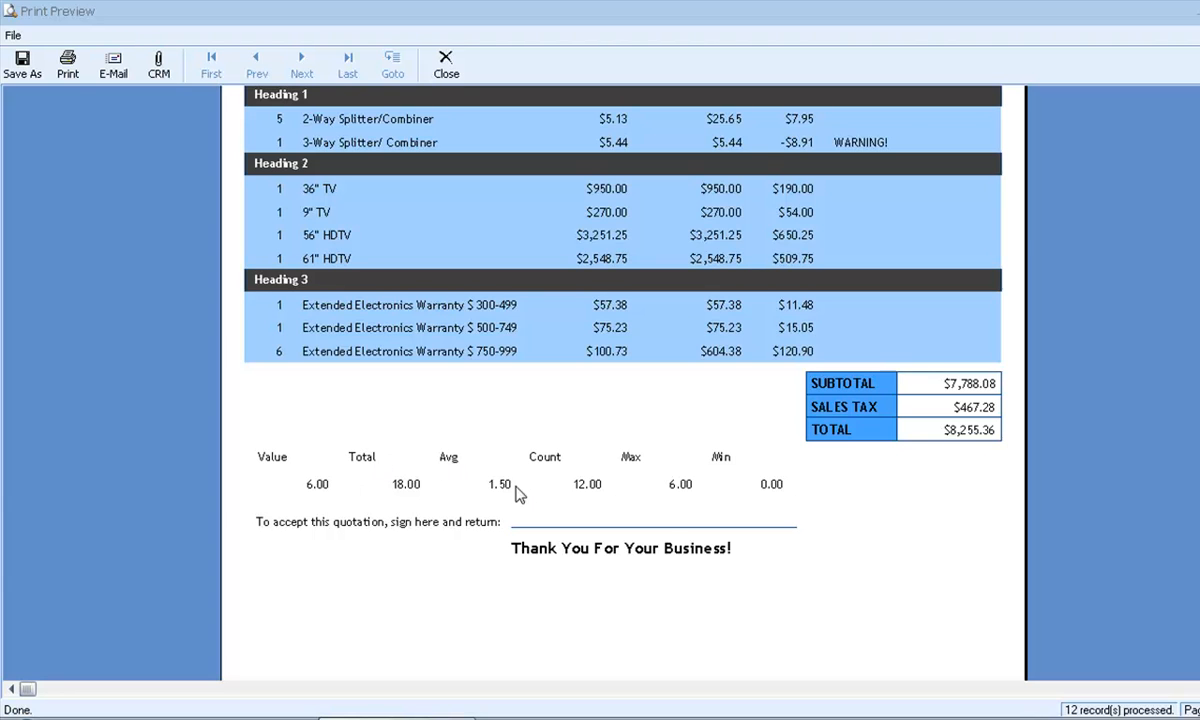
mouse_move(535, 481)
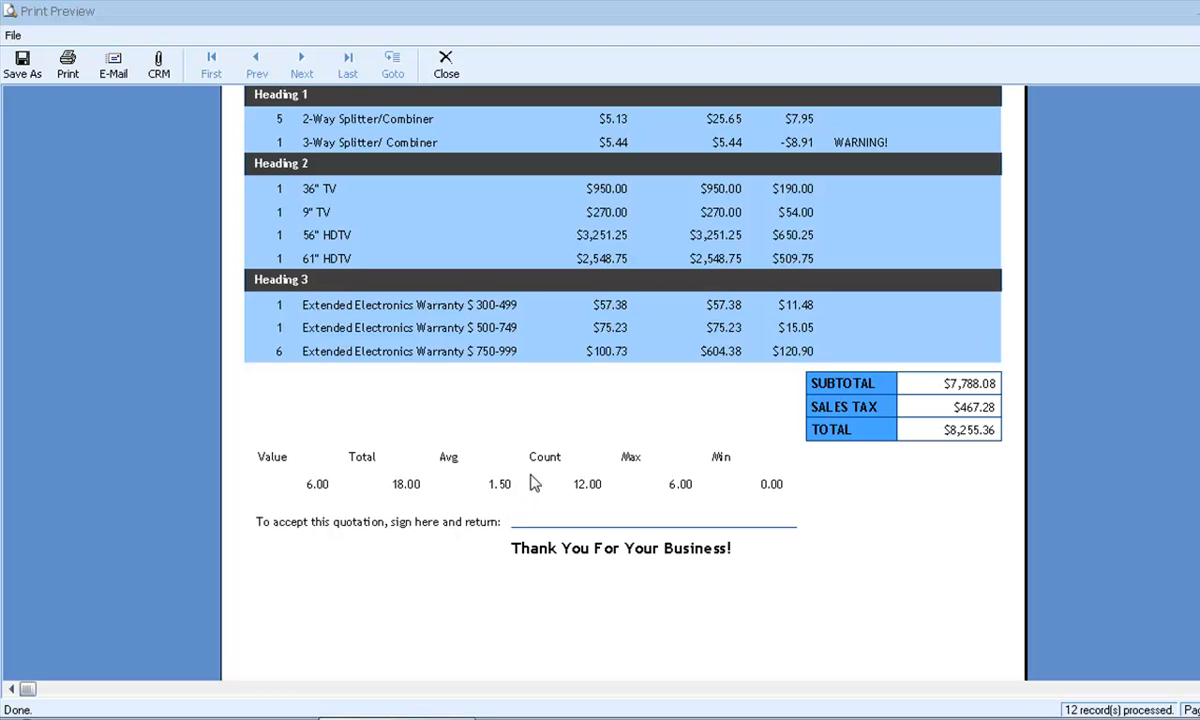
mouse_move(532, 459)
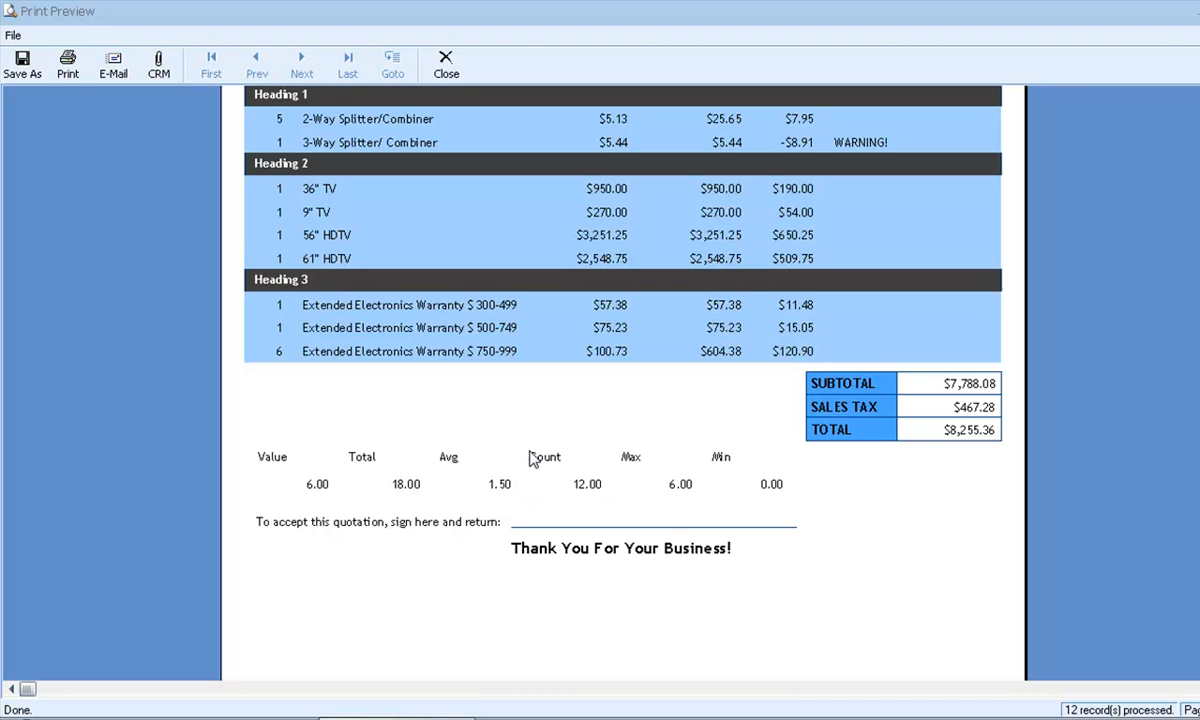
mouse_move(590, 478)
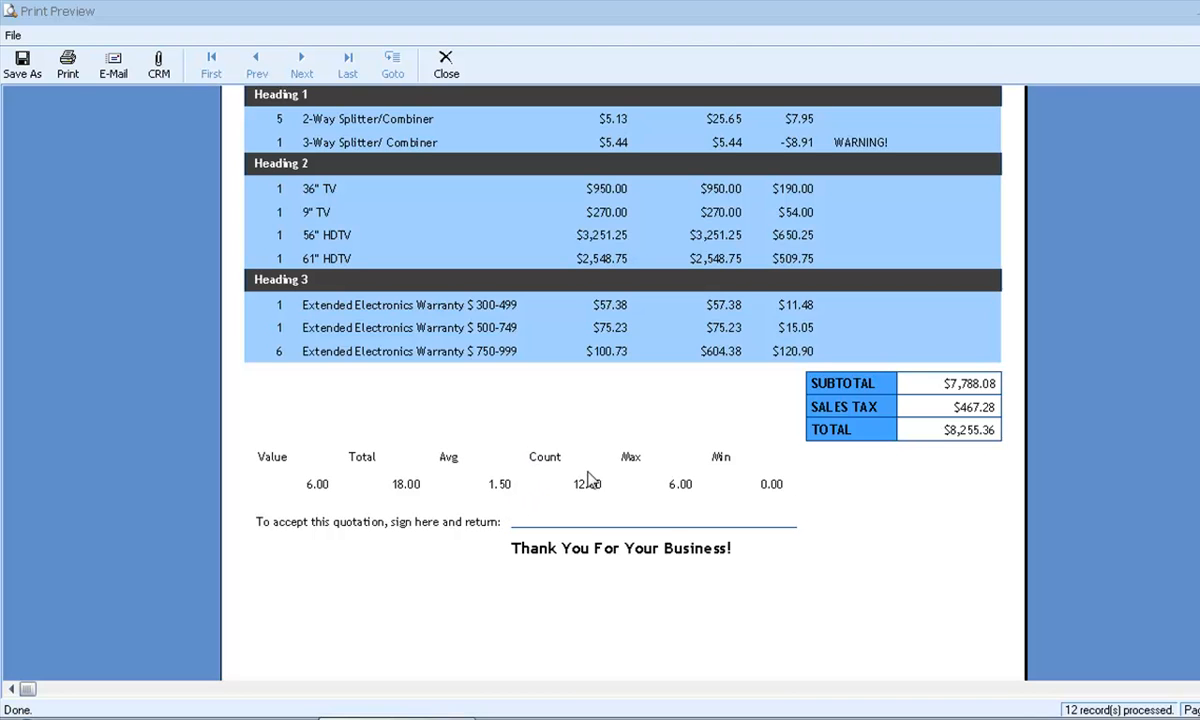
mouse_move(561, 514)
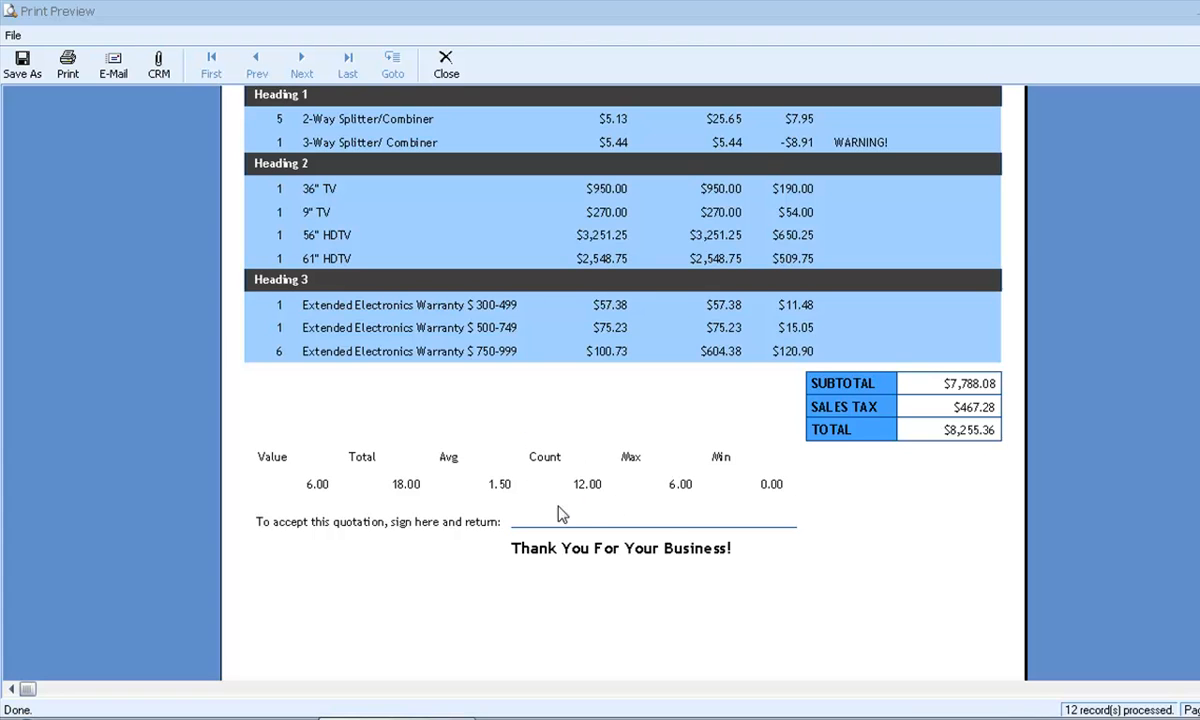
mouse_move(595, 492)
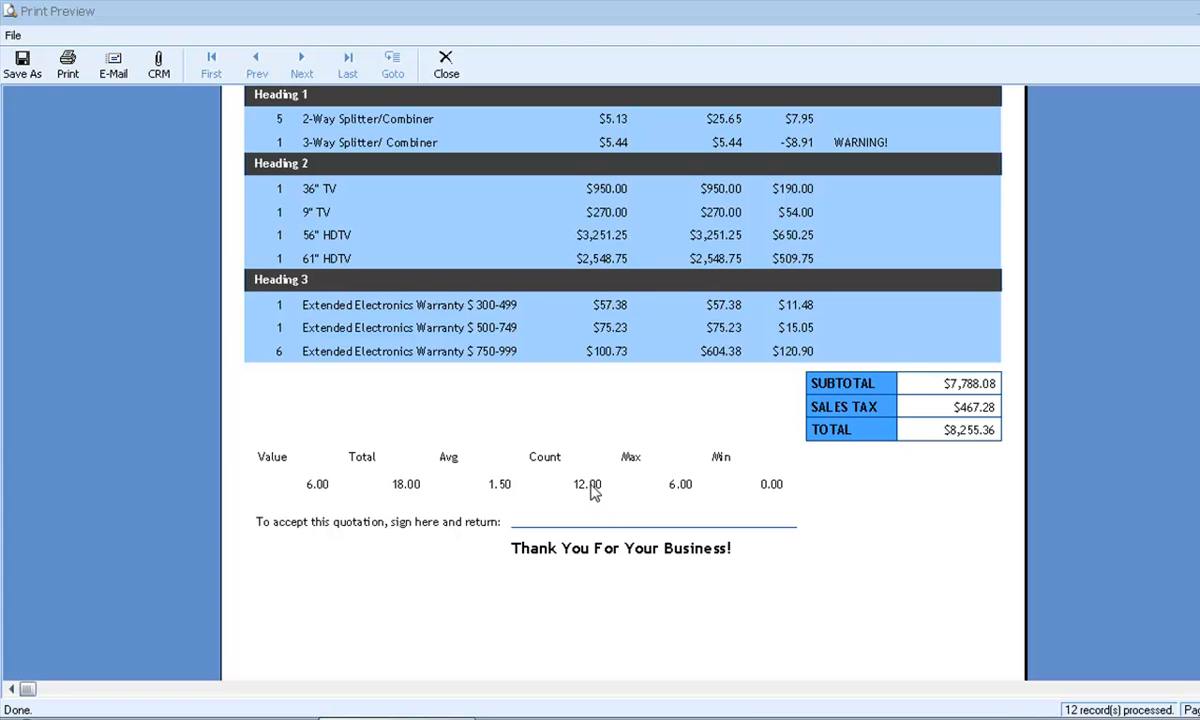
mouse_move(330, 205)
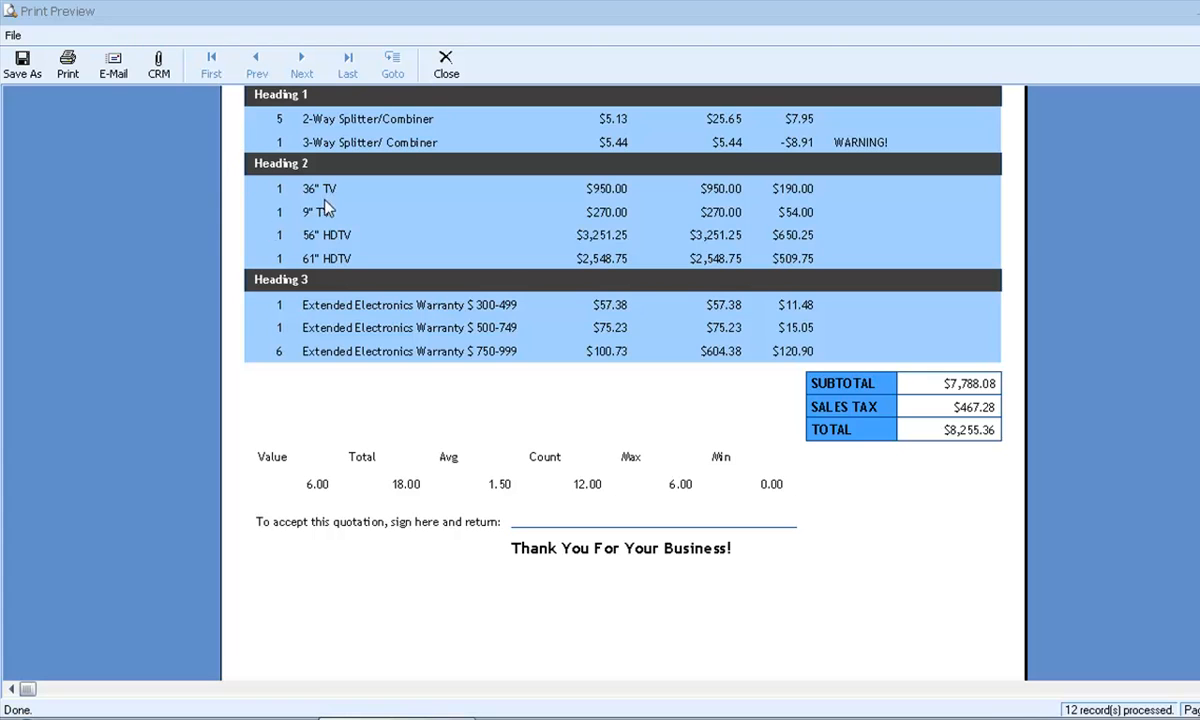
mouse_move(152, 236)
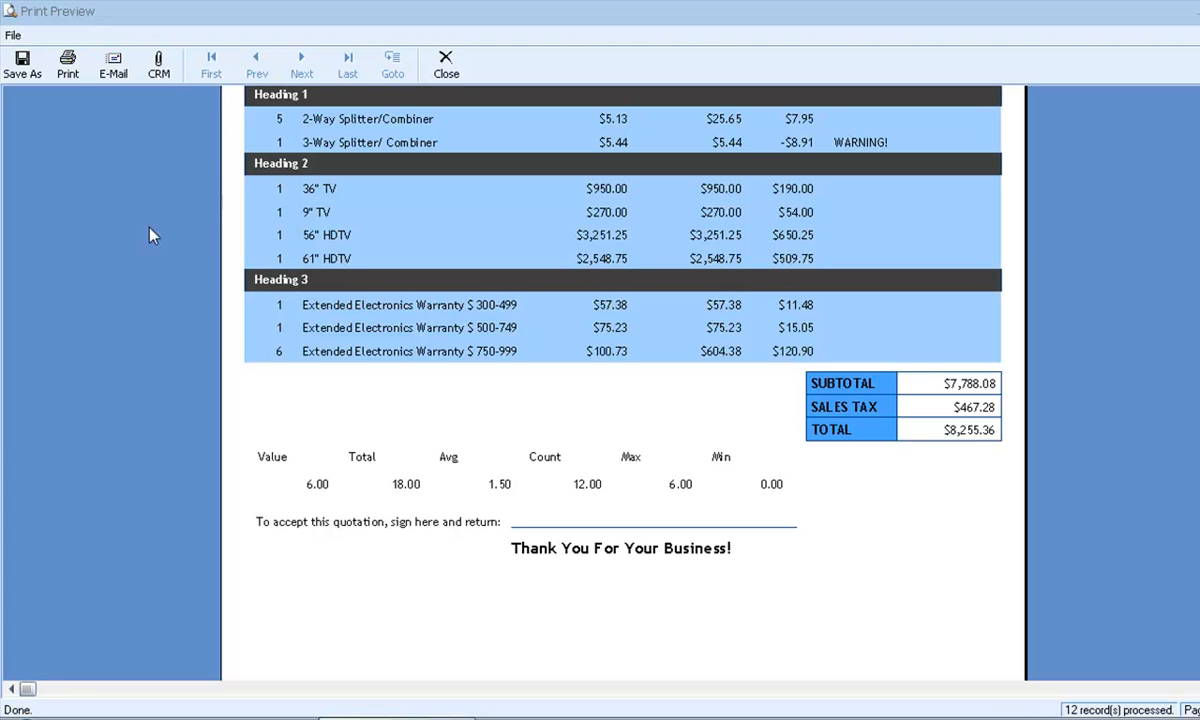
mouse_move(221, 287)
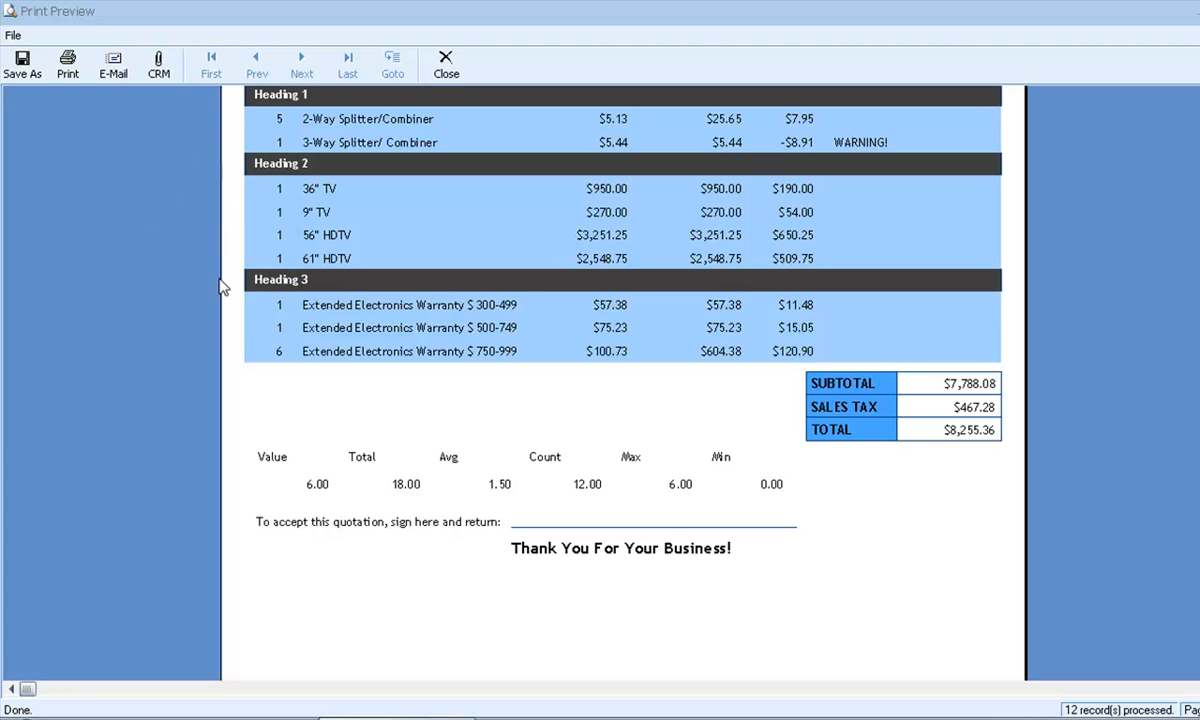
mouse_move(252, 293)
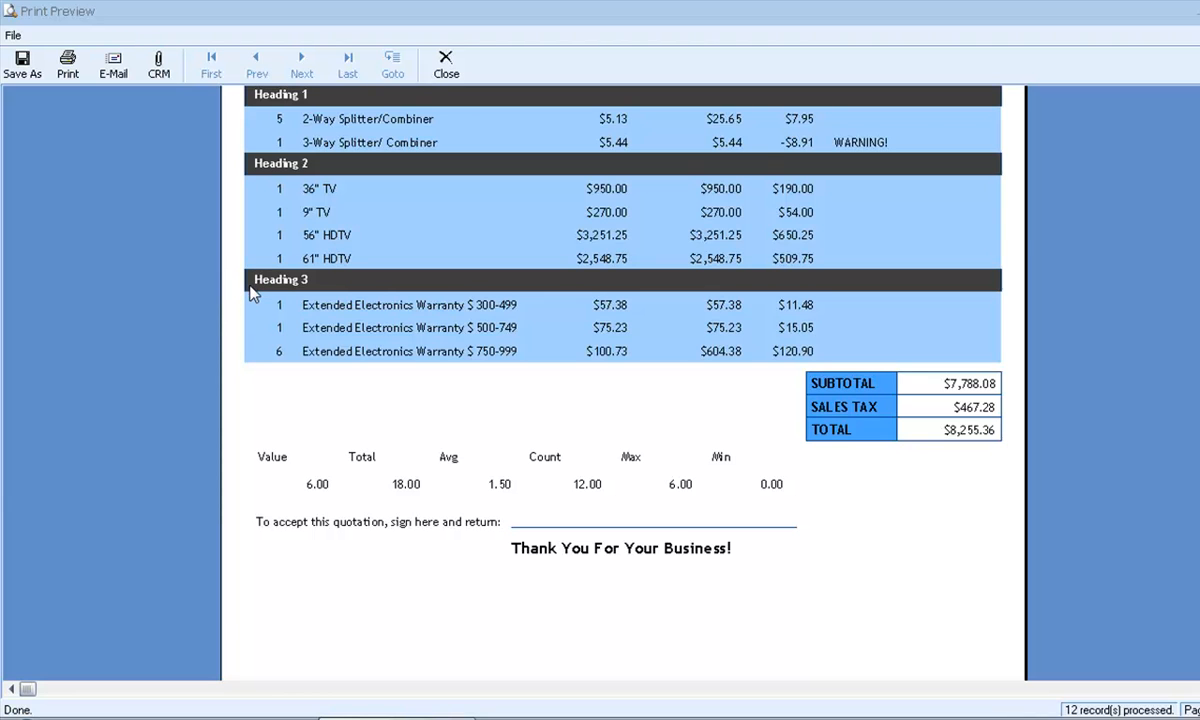
mouse_move(249, 303)
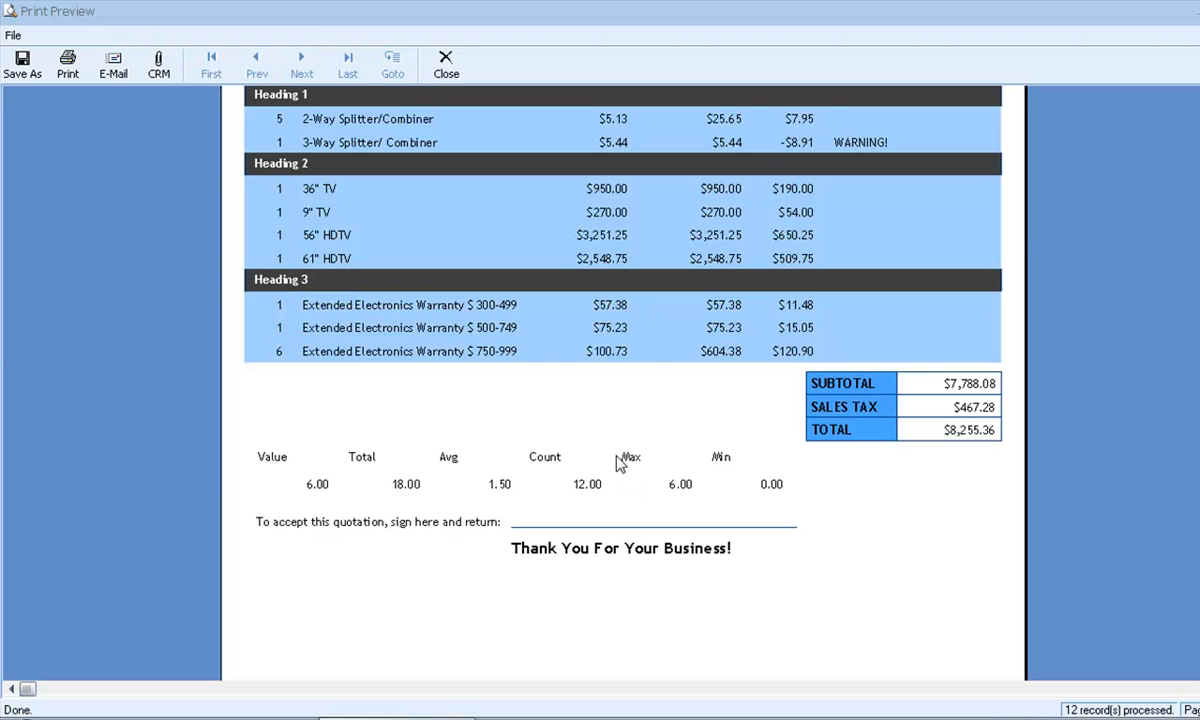
mouse_move(690, 500)
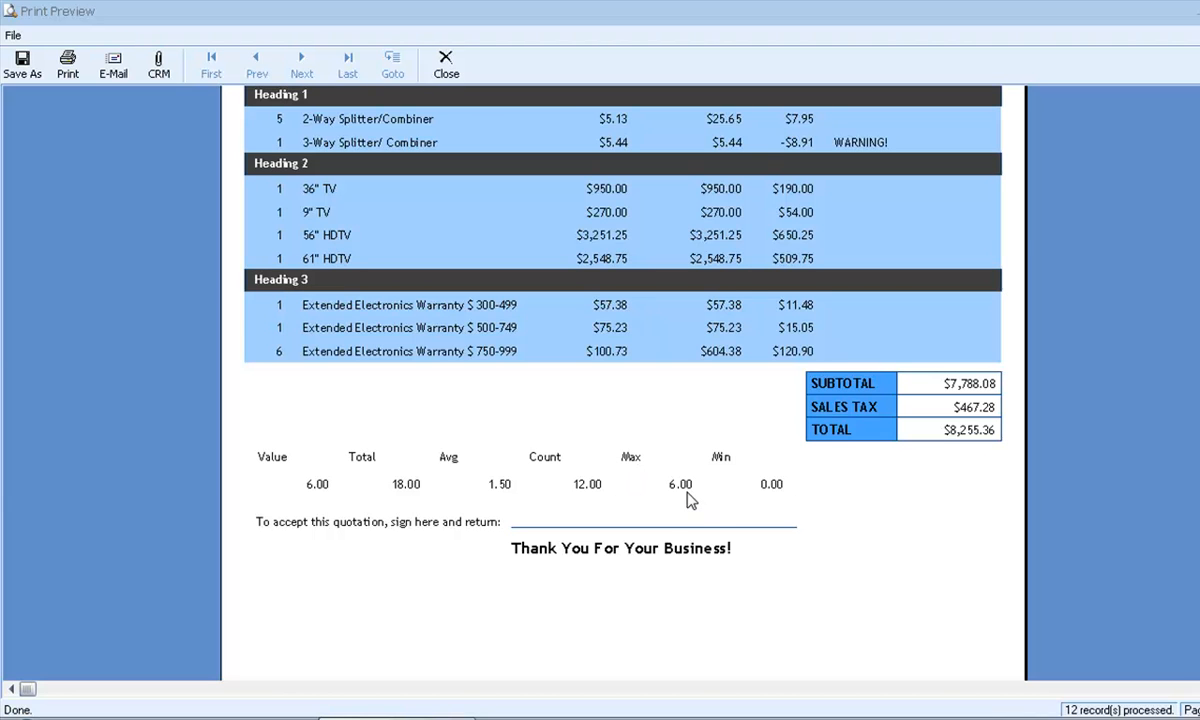
mouse_move(256, 360)
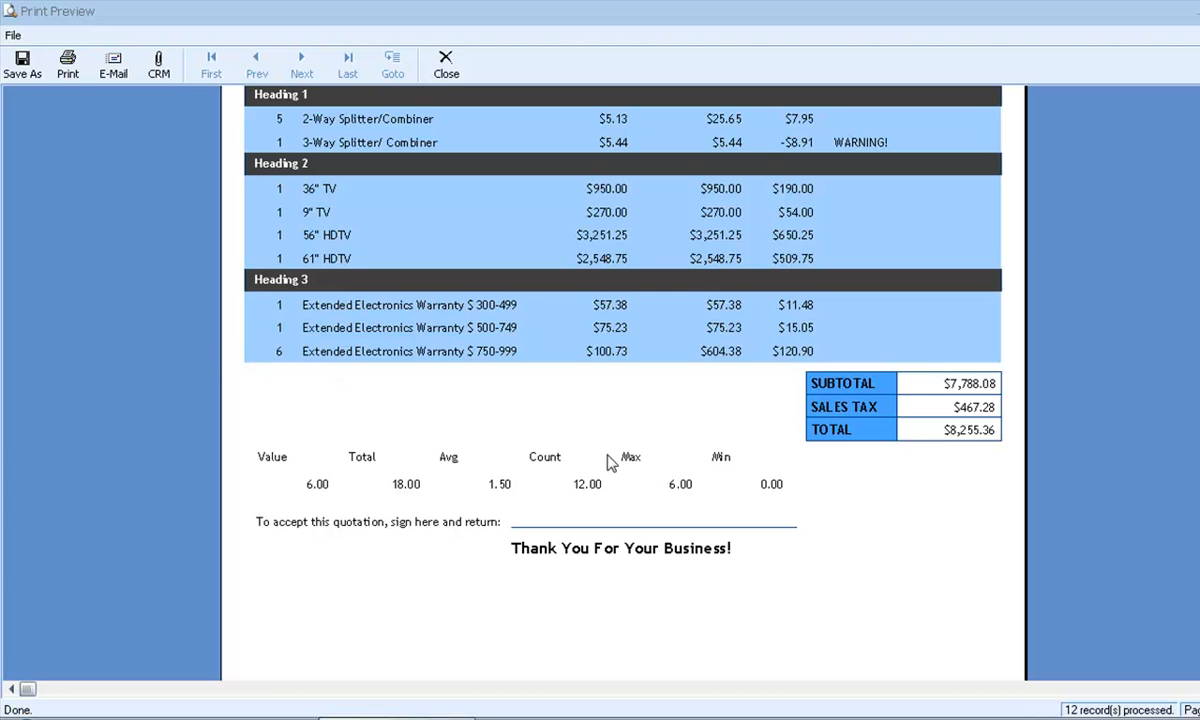
mouse_move(767, 476)
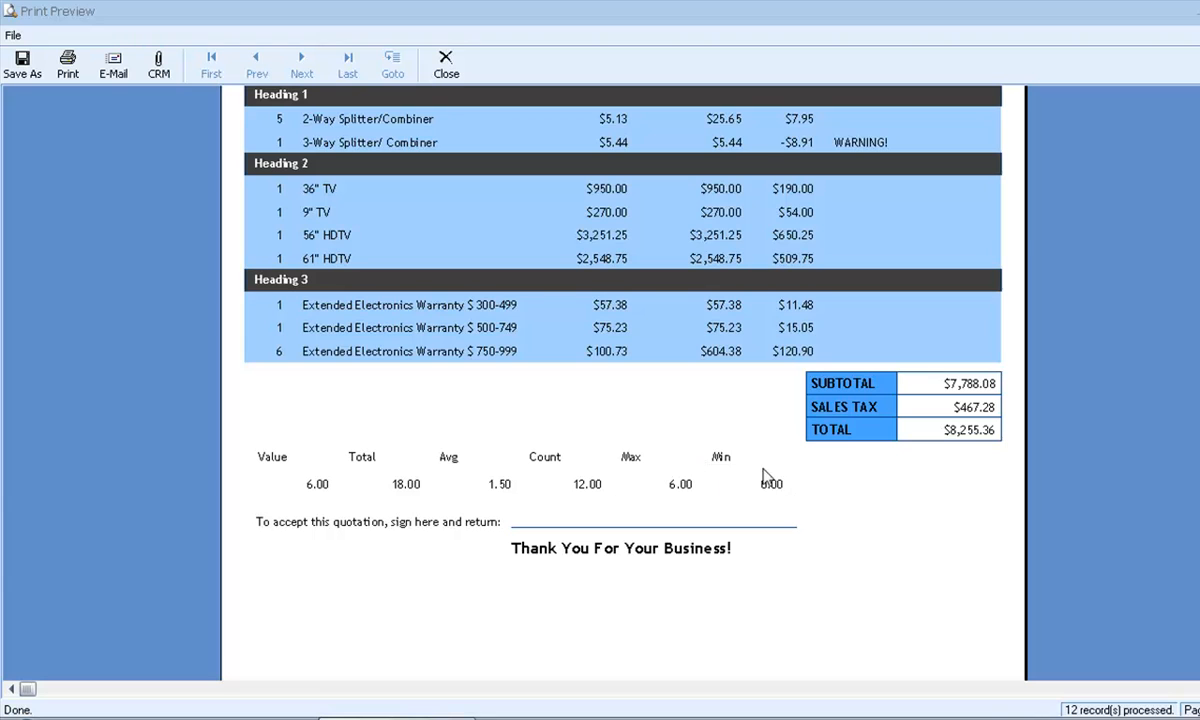
mouse_move(720, 480)
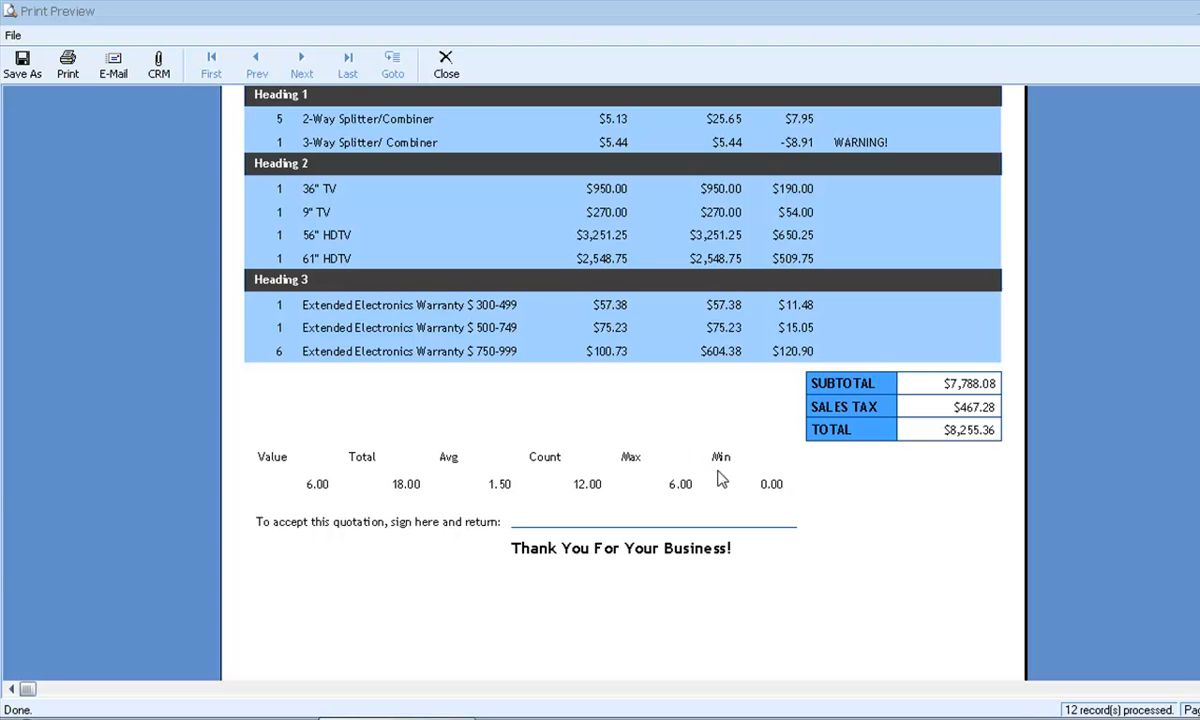
mouse_move(660, 461)
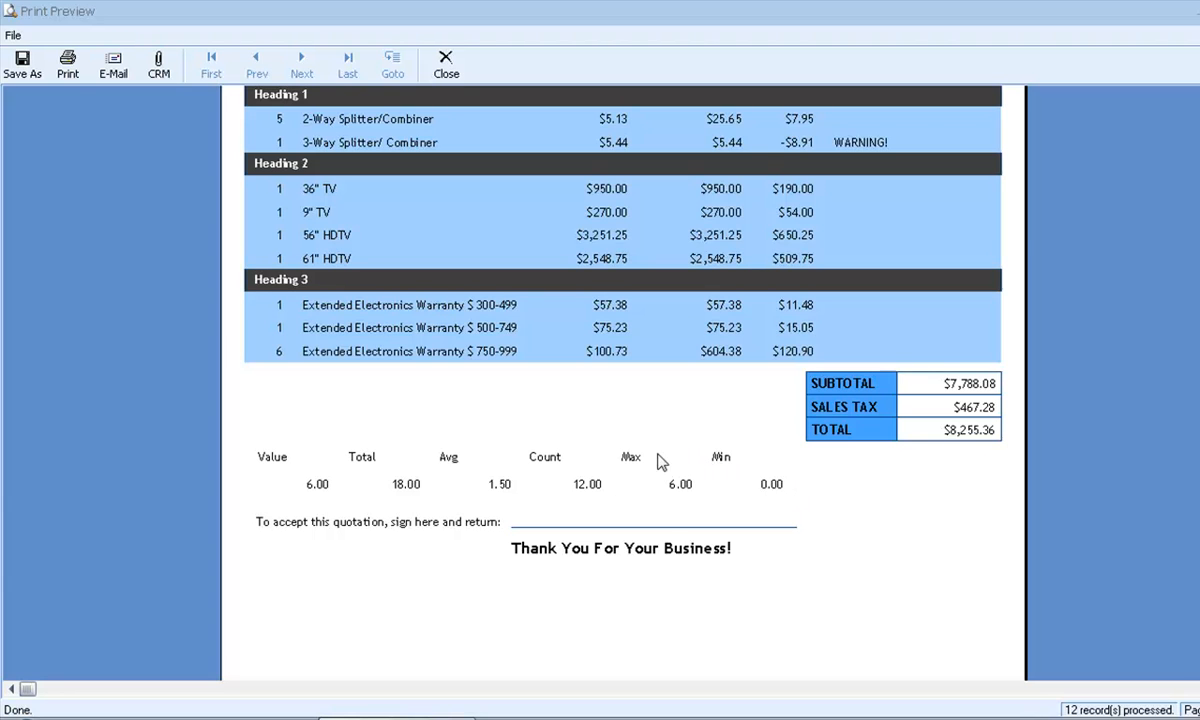
mouse_move(247, 294)
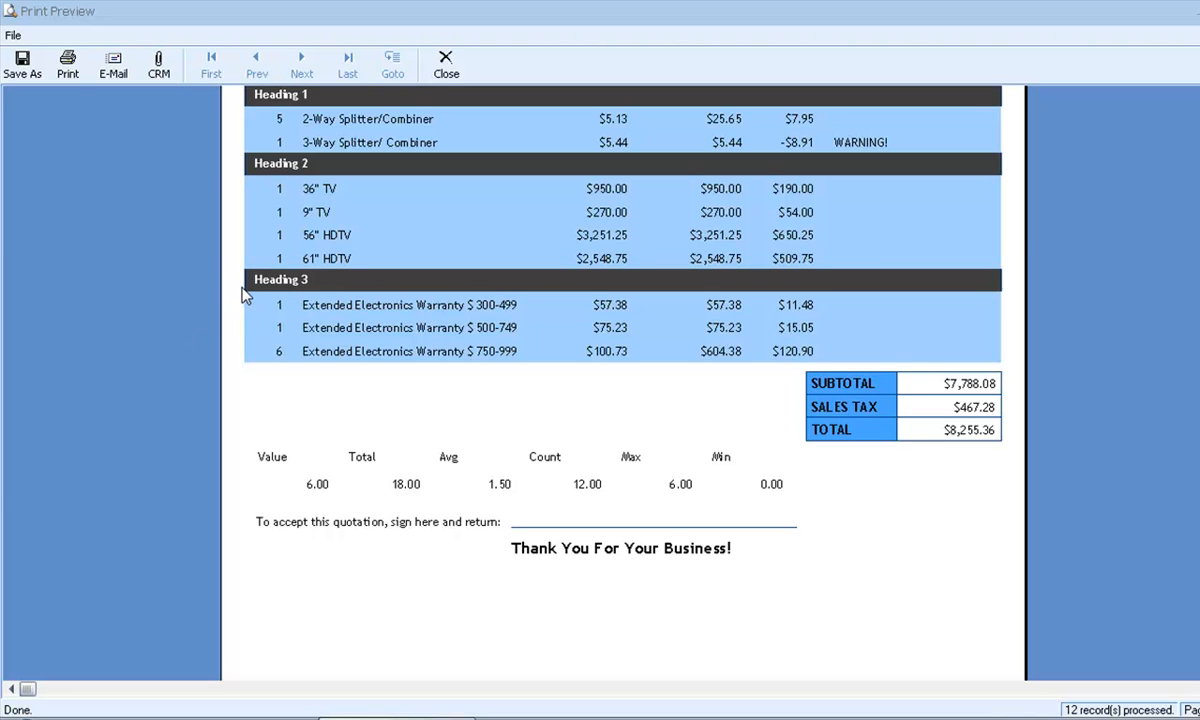
mouse_move(243, 298)
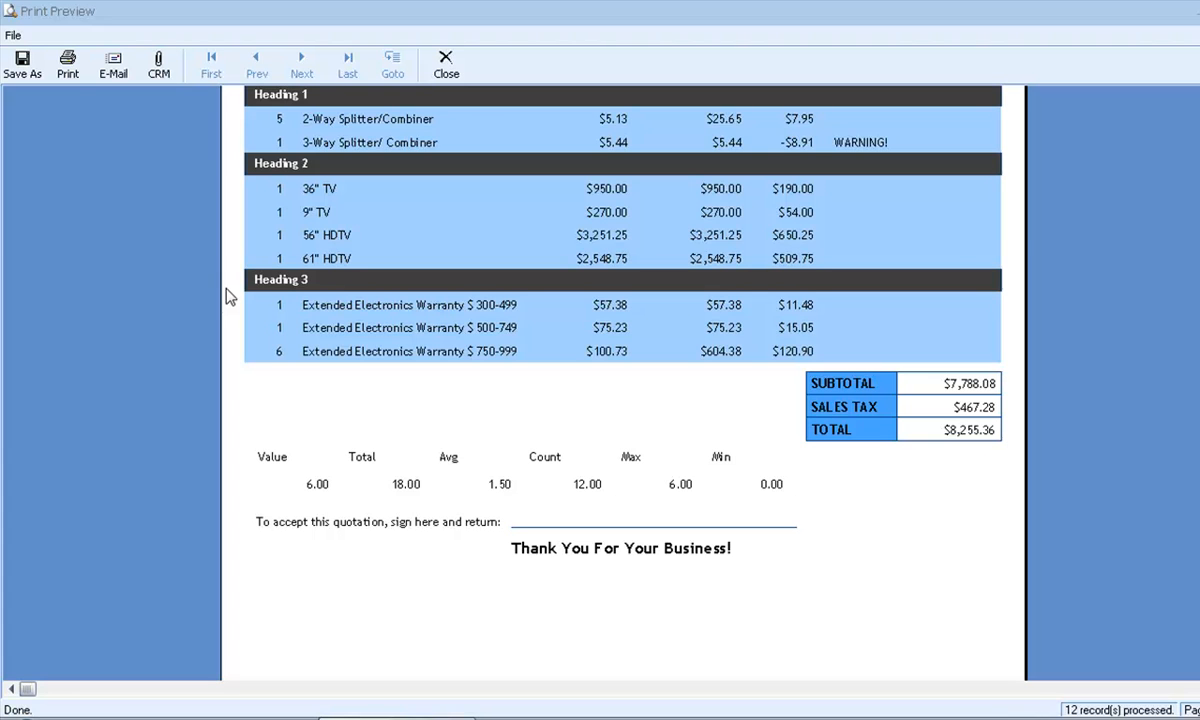
mouse_move(479, 315)
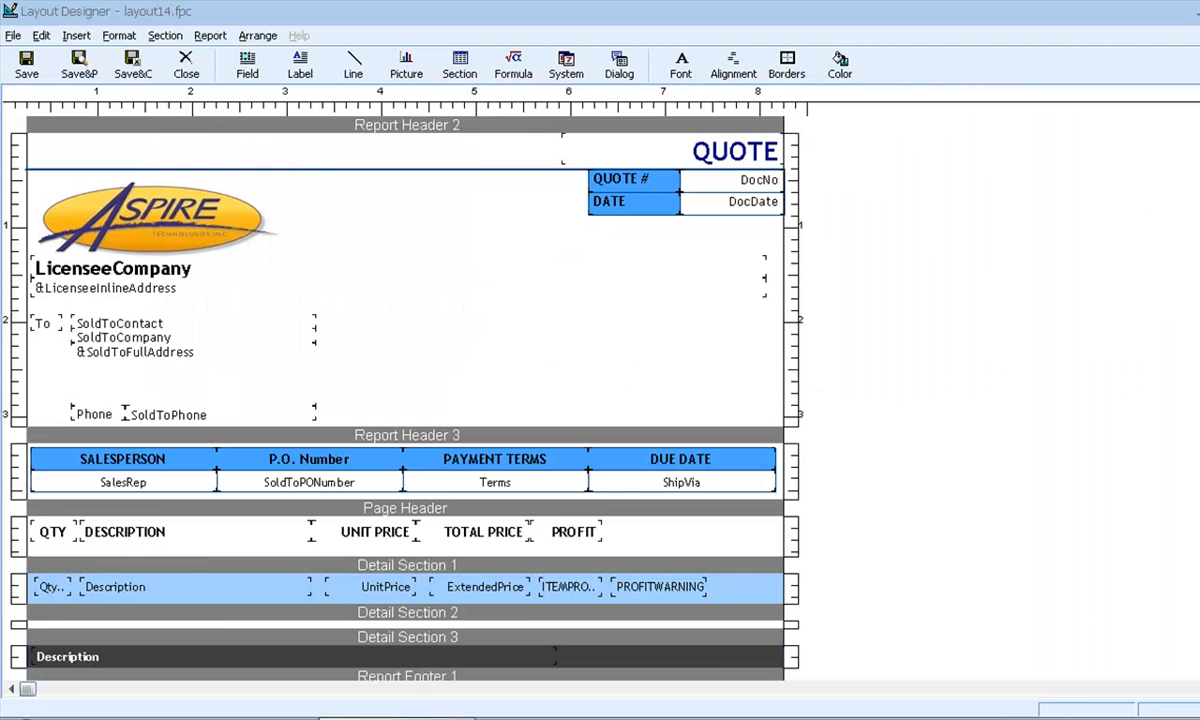
scroll("down", 3)
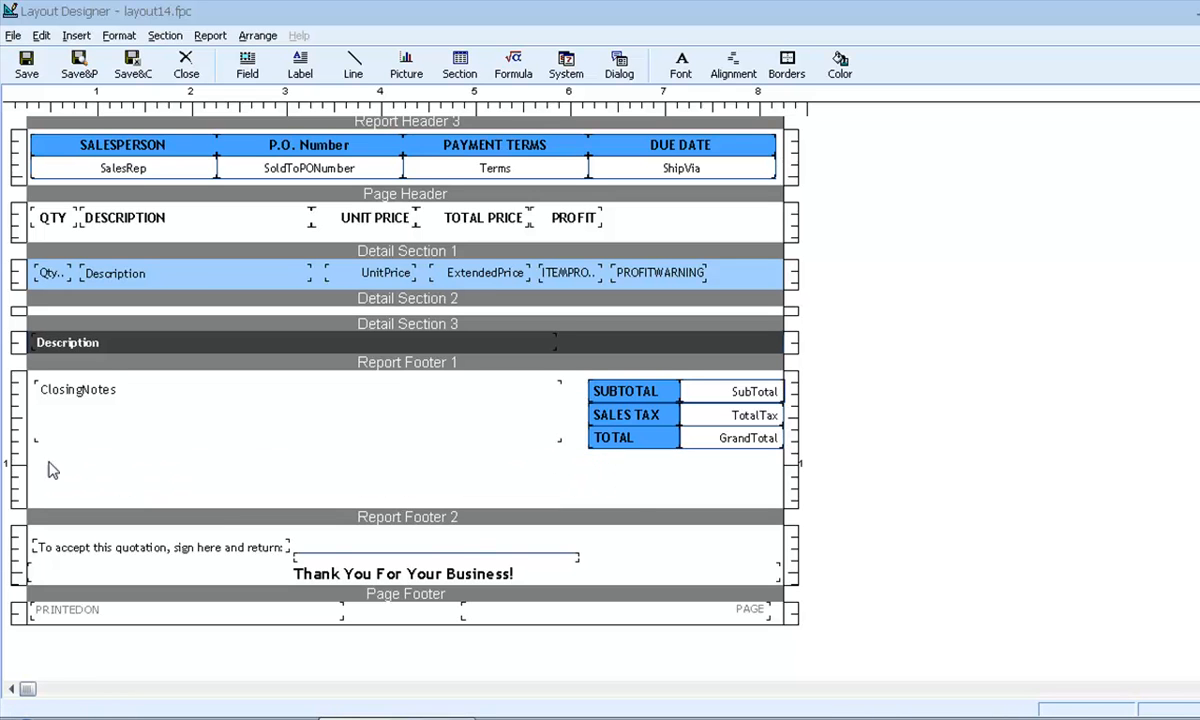
mouse_move(695, 377)
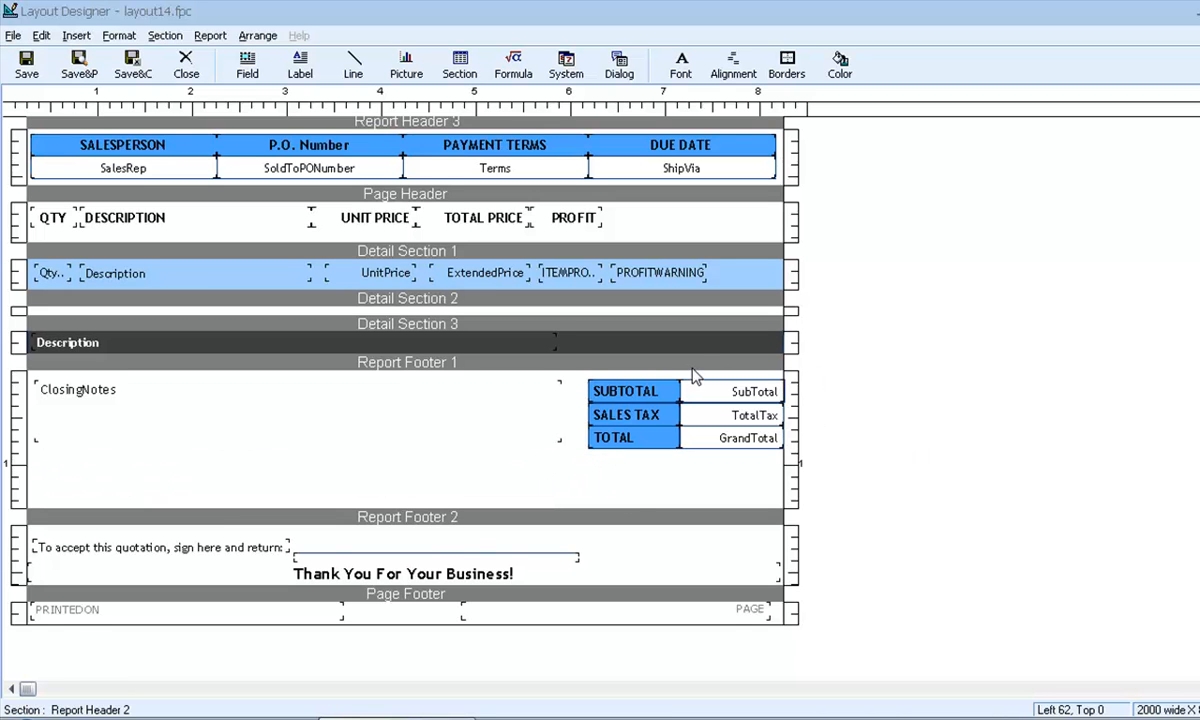
scroll("up", 3)
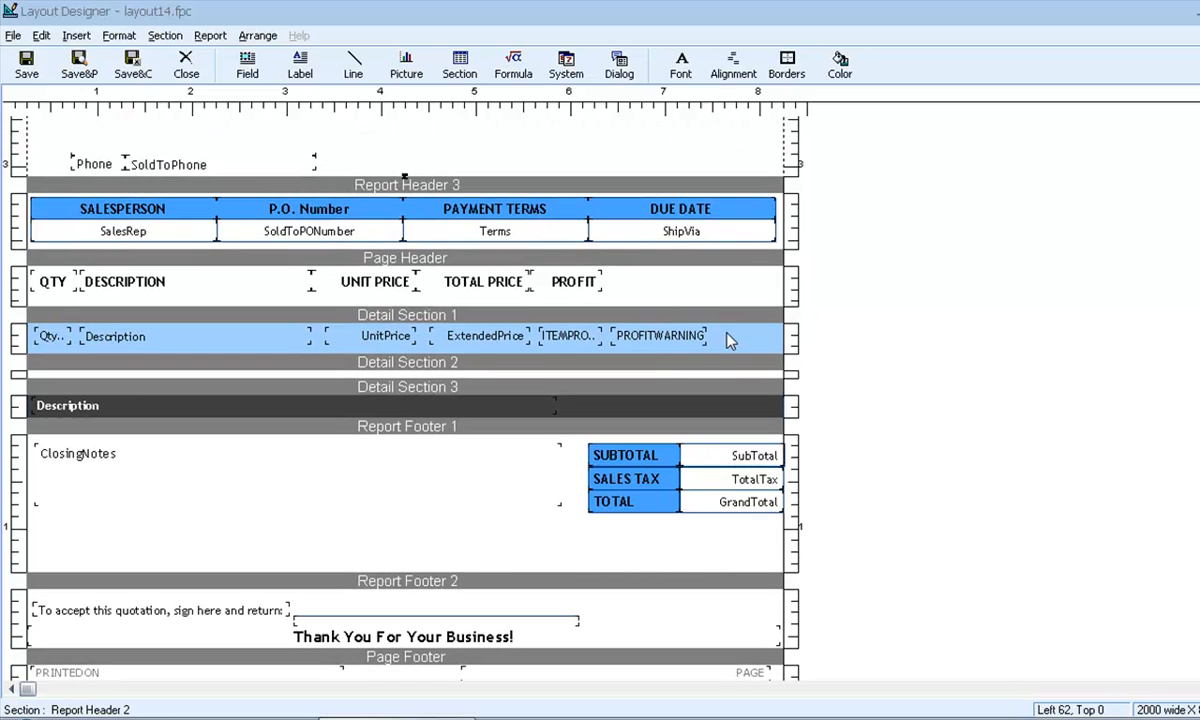
Insert a new formula field named ProductCounter into Detail Section 1.
right_click(730, 340)
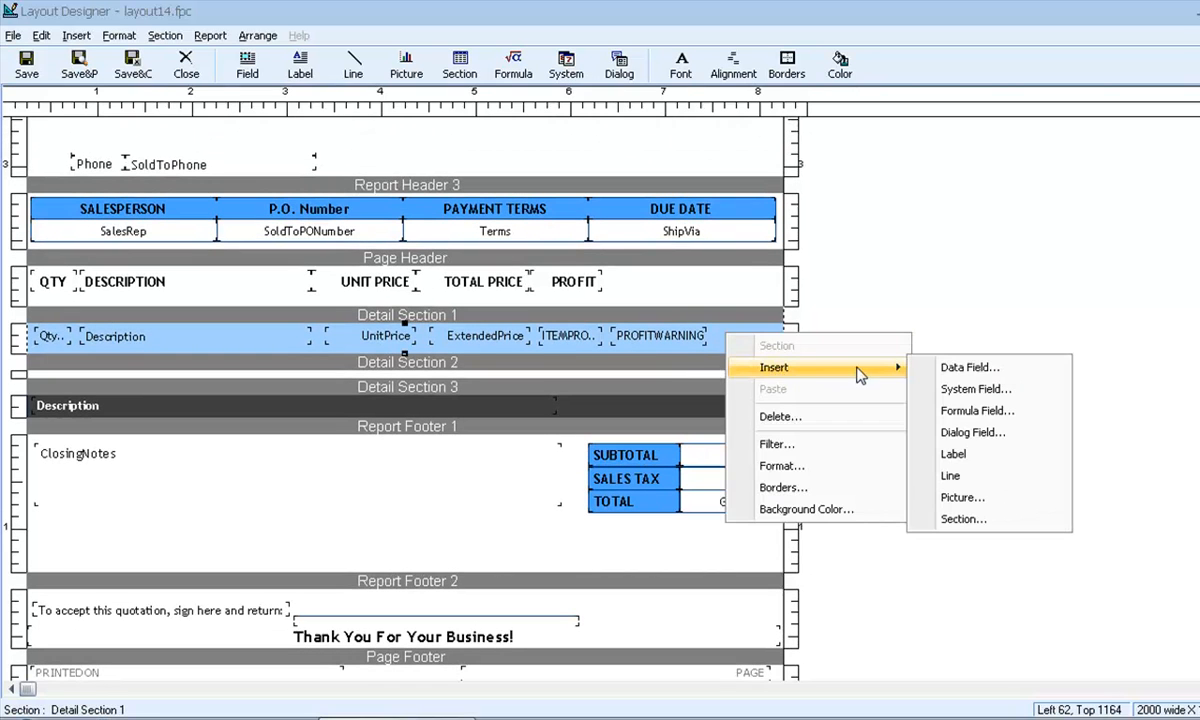
left_click(977, 410)
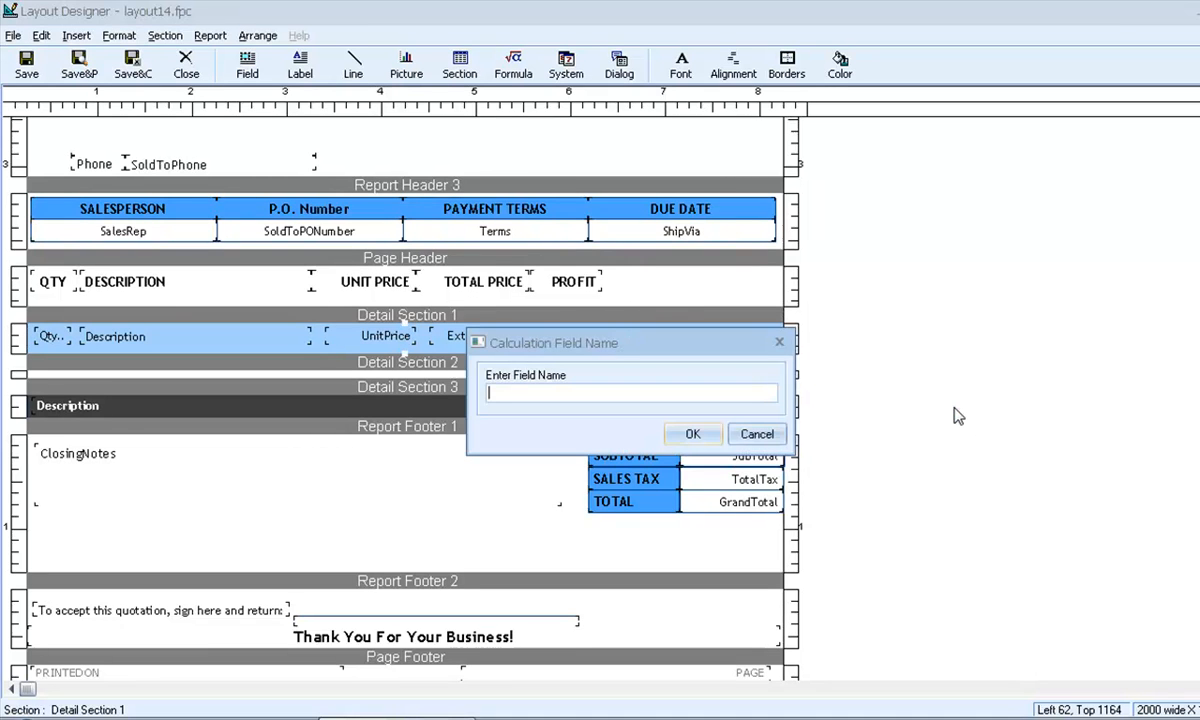
type("Pro")
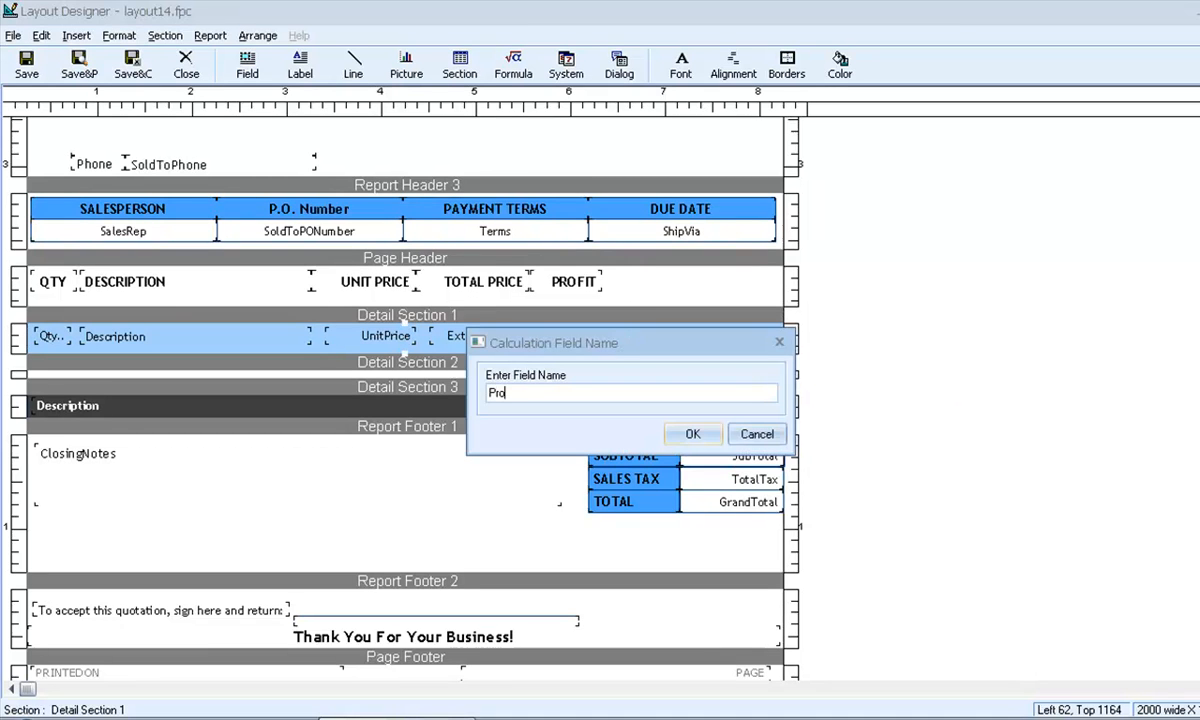
left_click(692, 433)
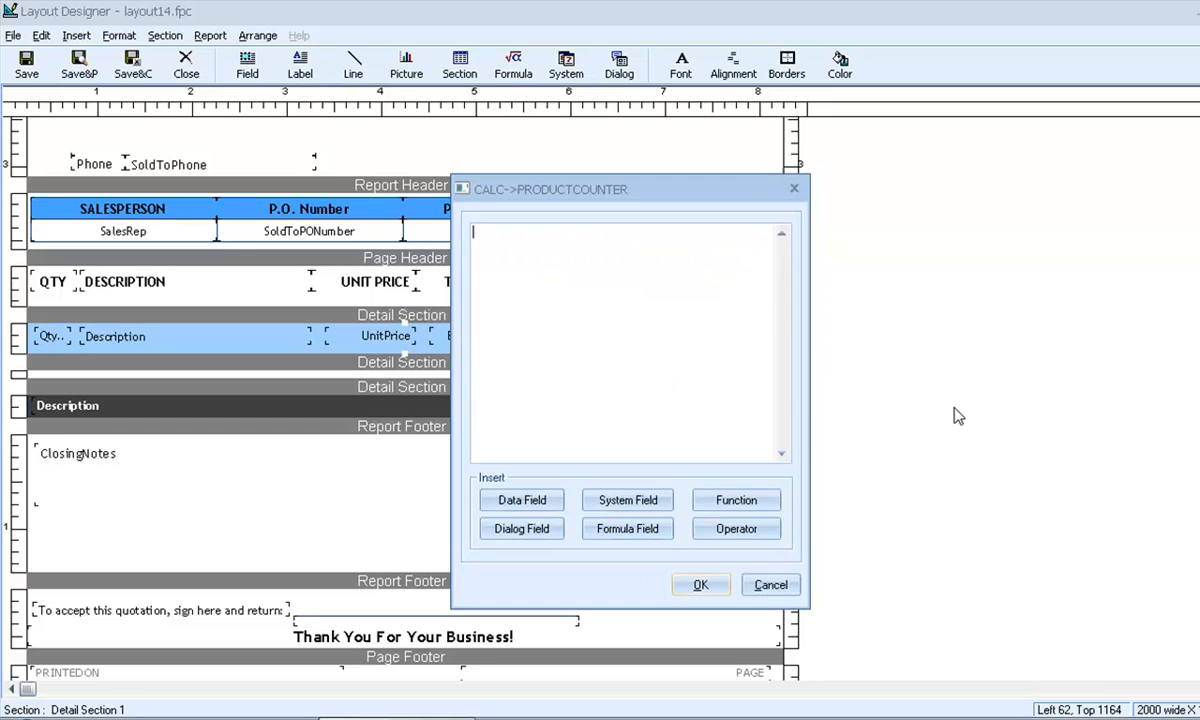
mouse_move(685, 265)
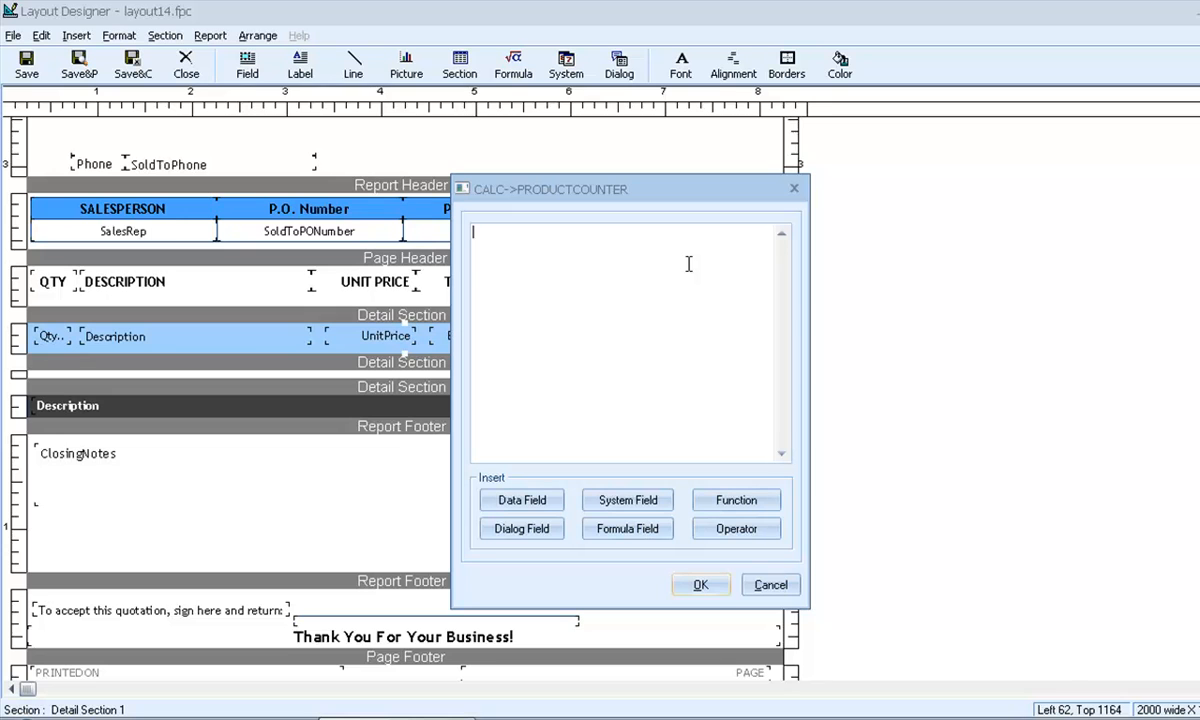
mouse_move(700, 451)
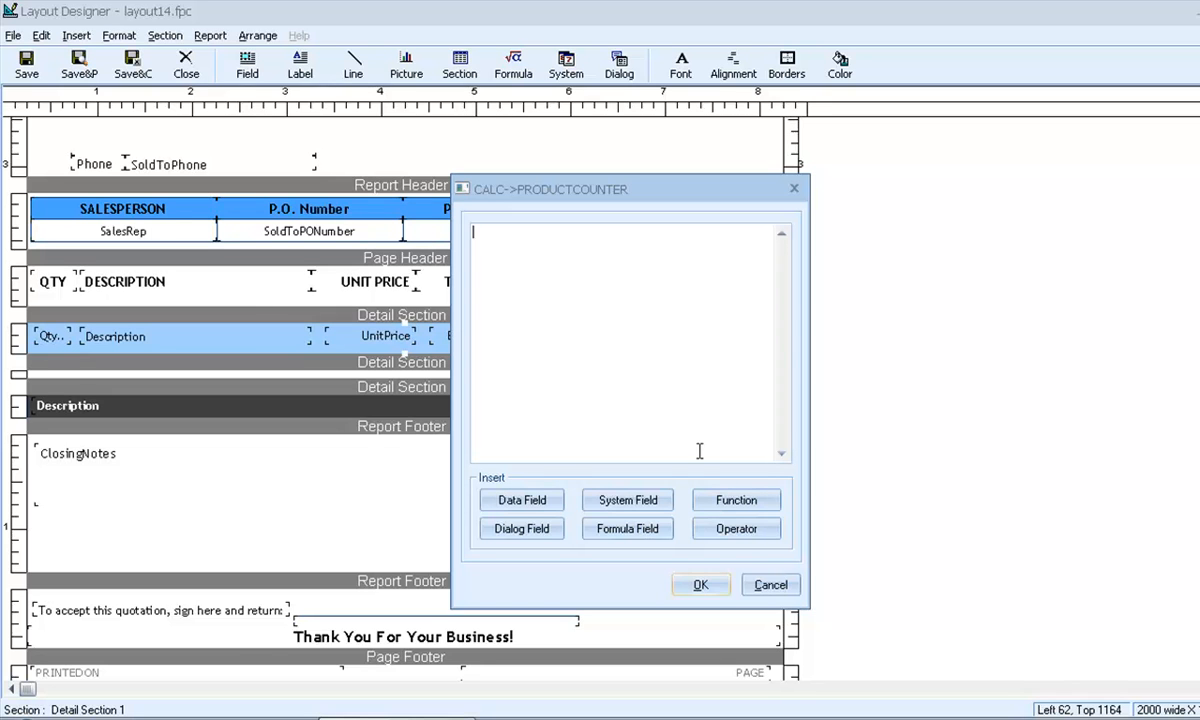
Define it as .IF.DocumentItems->LineType=1.THEN.1.ELSE.0 and confirm.
left_click(736, 528)
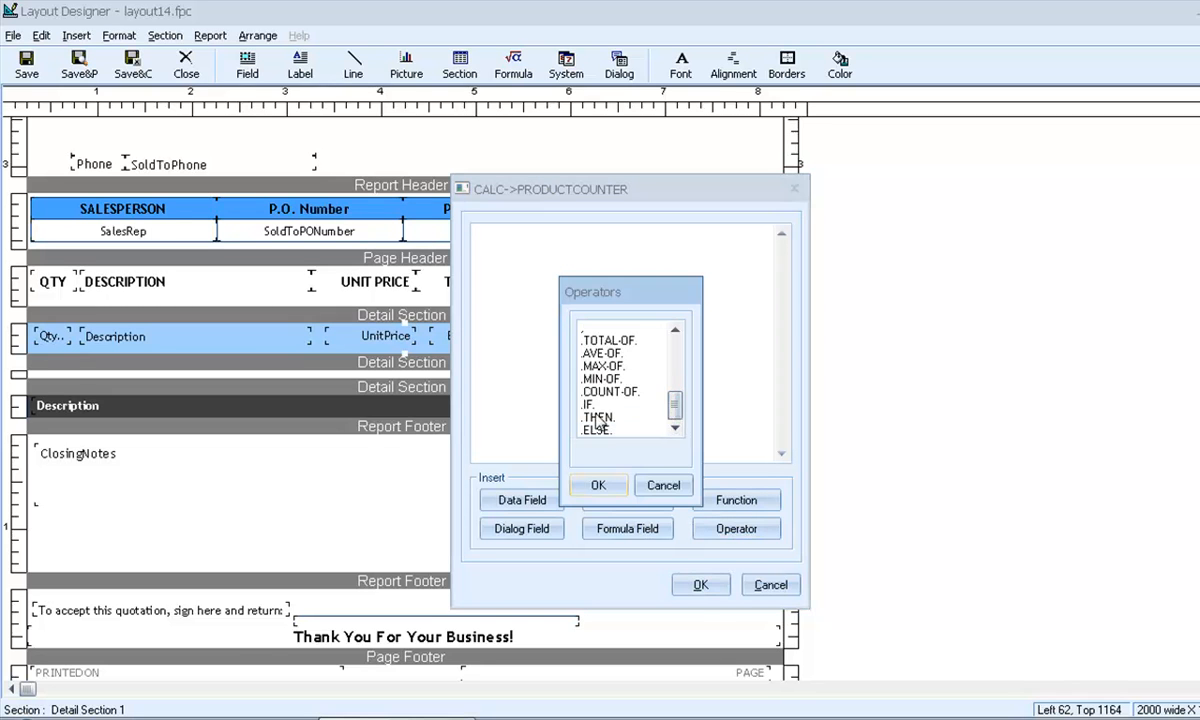
left_click(520, 500)
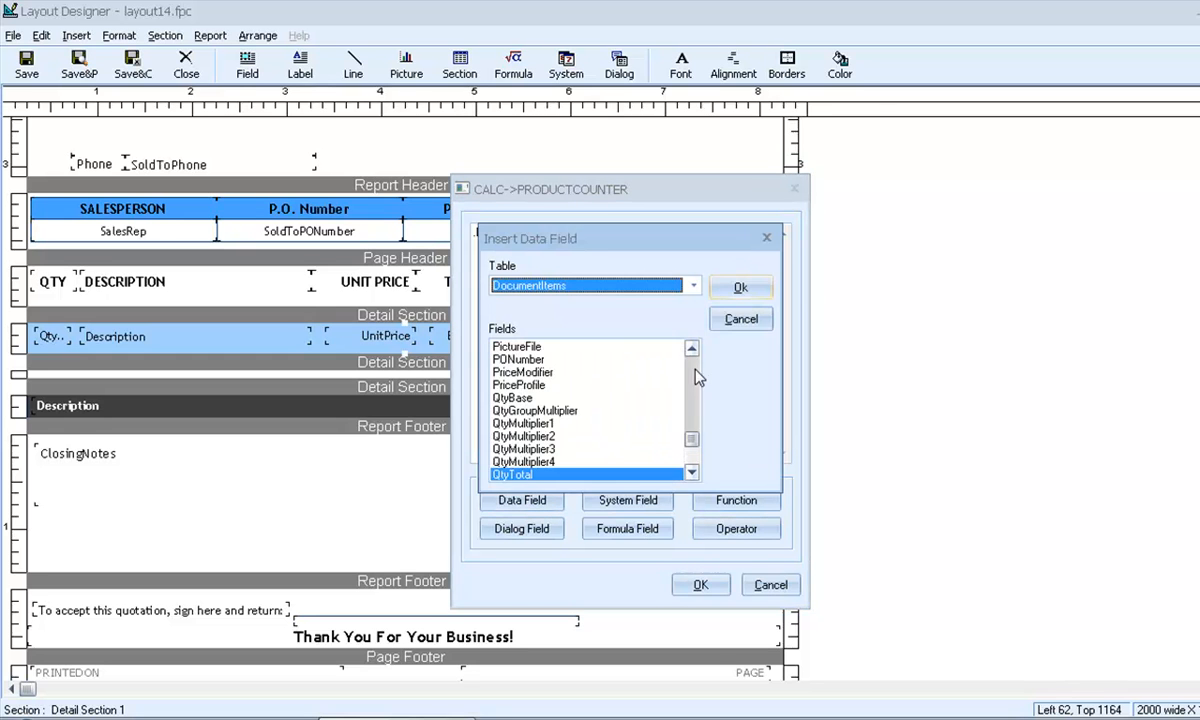
left_click(740, 287)
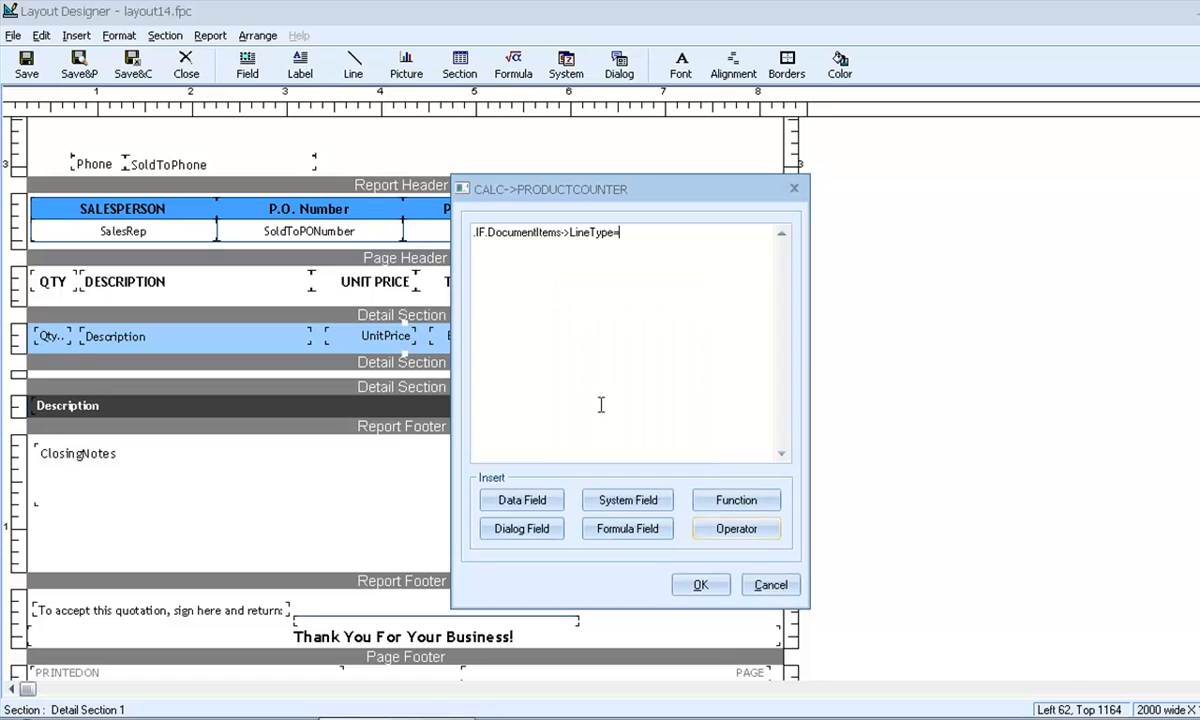
left_click(736, 528)
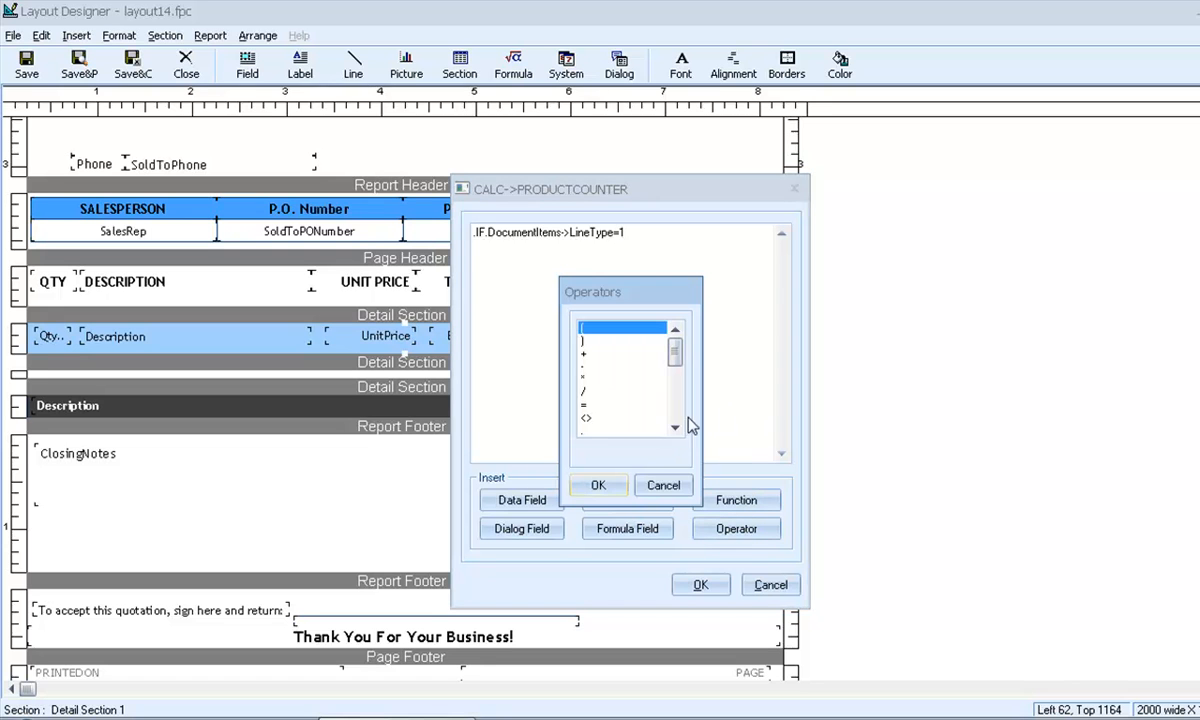
left_click(598, 485)
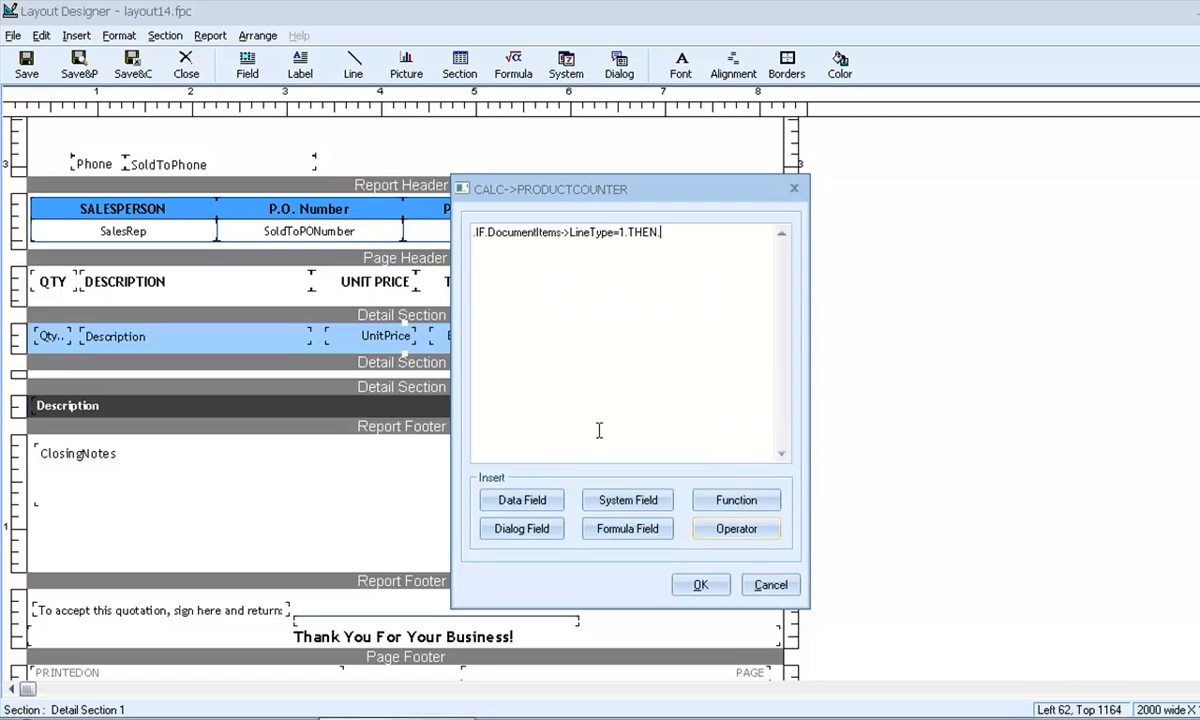
type("1")
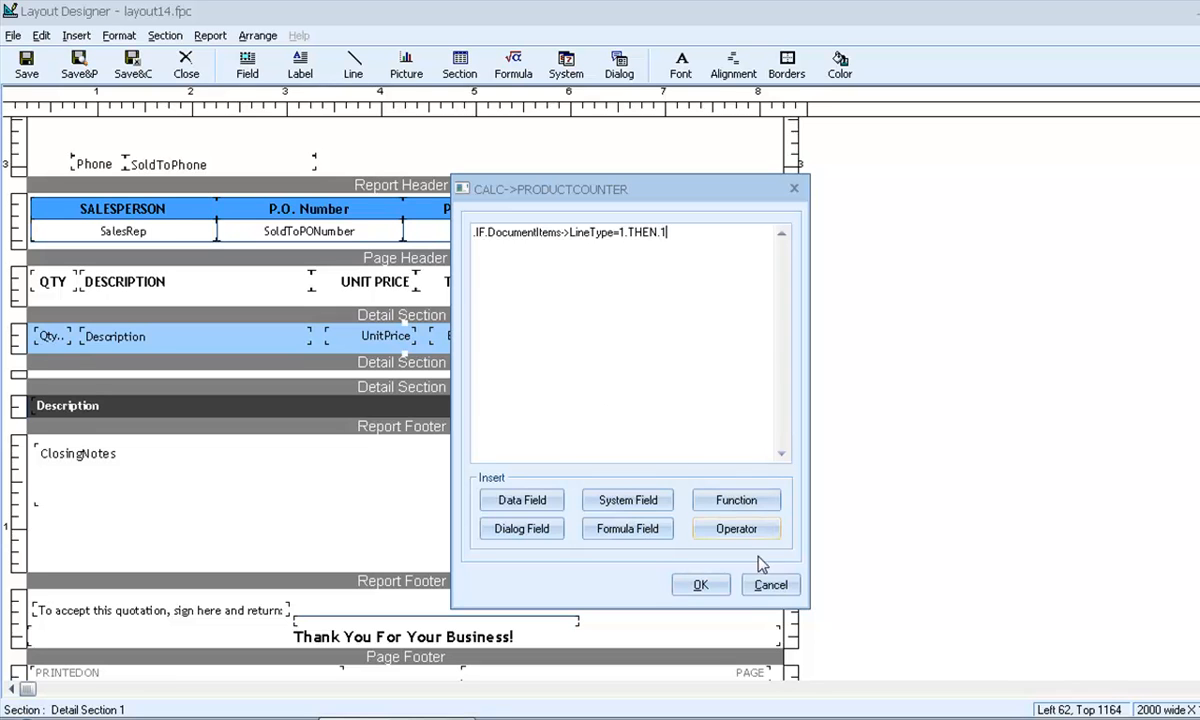
left_click(736, 528)
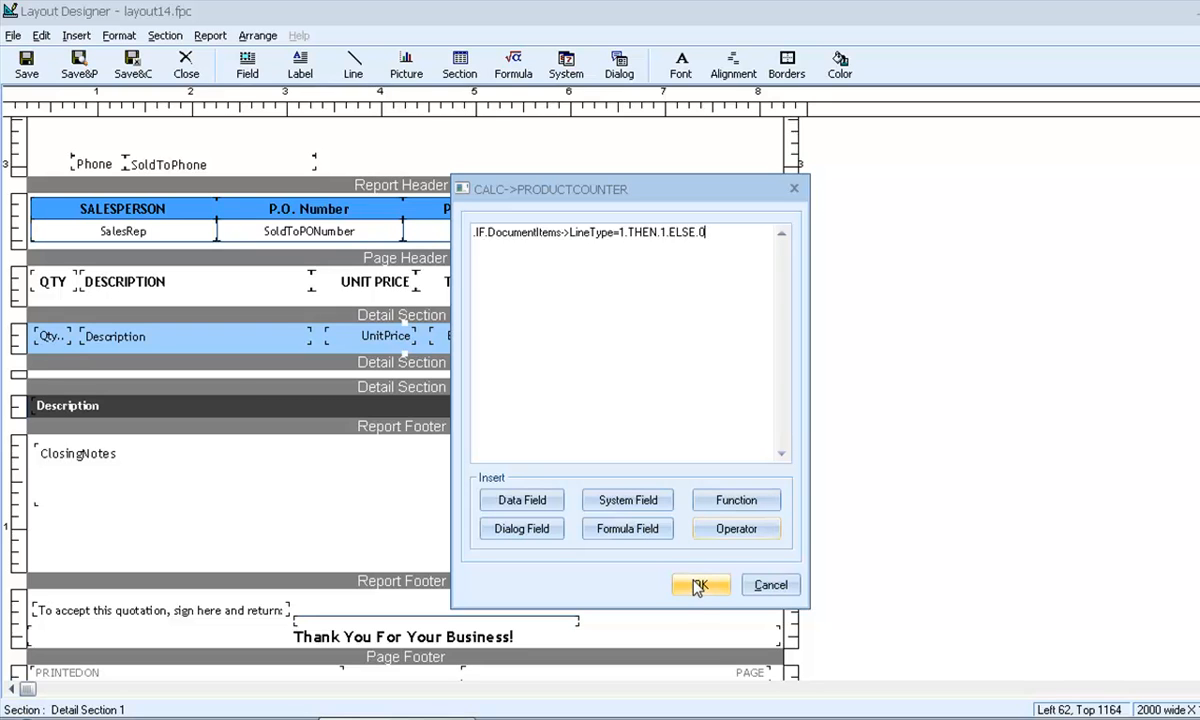
left_click(700, 585)
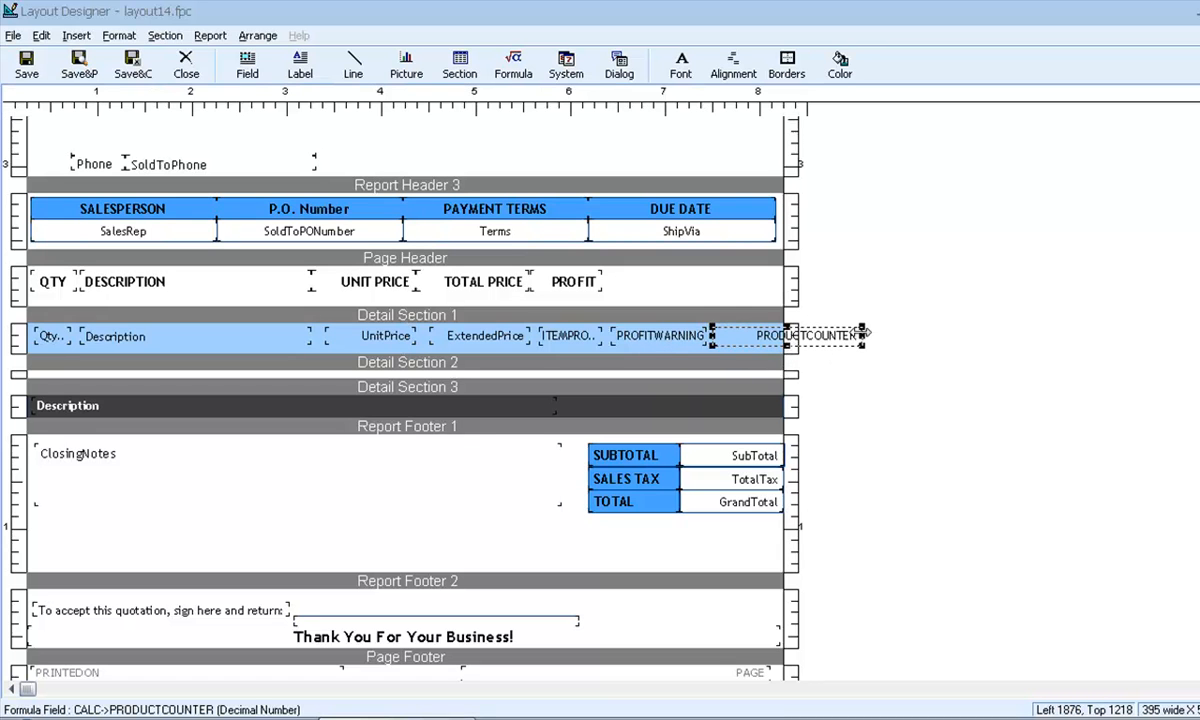
Narrow the PRODUCTCOUNTER field in Detail Section 1 and add a counter to Detail Section 3.
left_click_drag(868, 335, 720, 335)
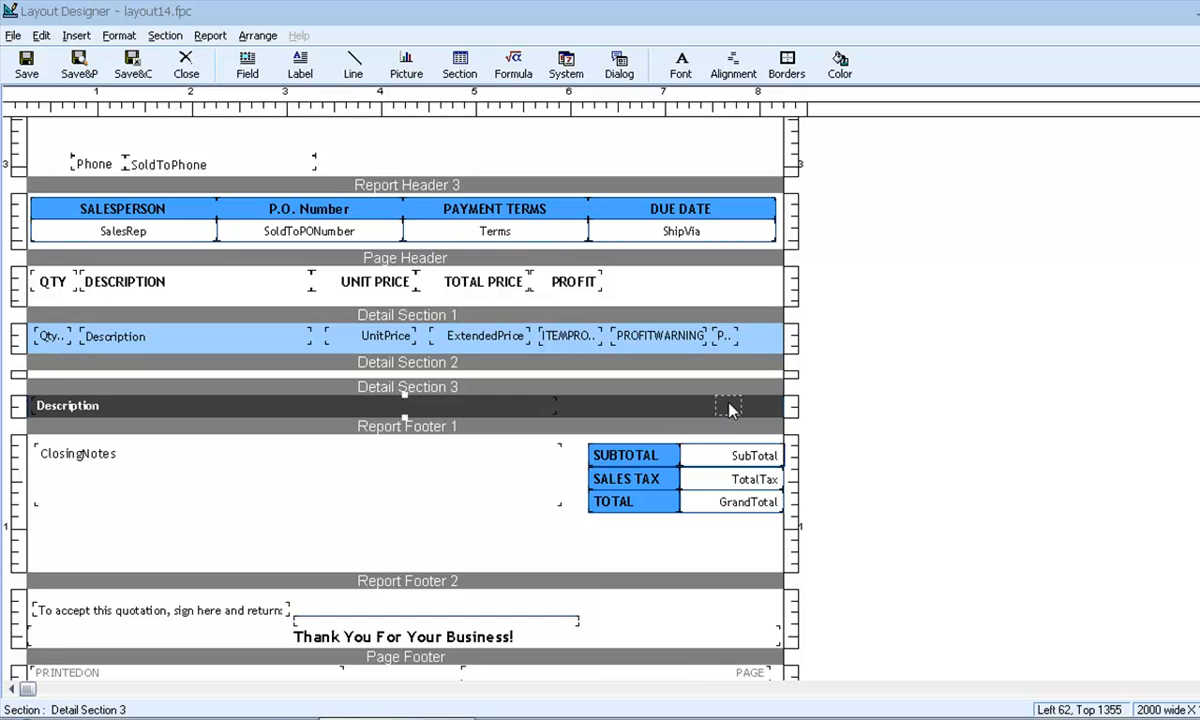
left_click(725, 405)
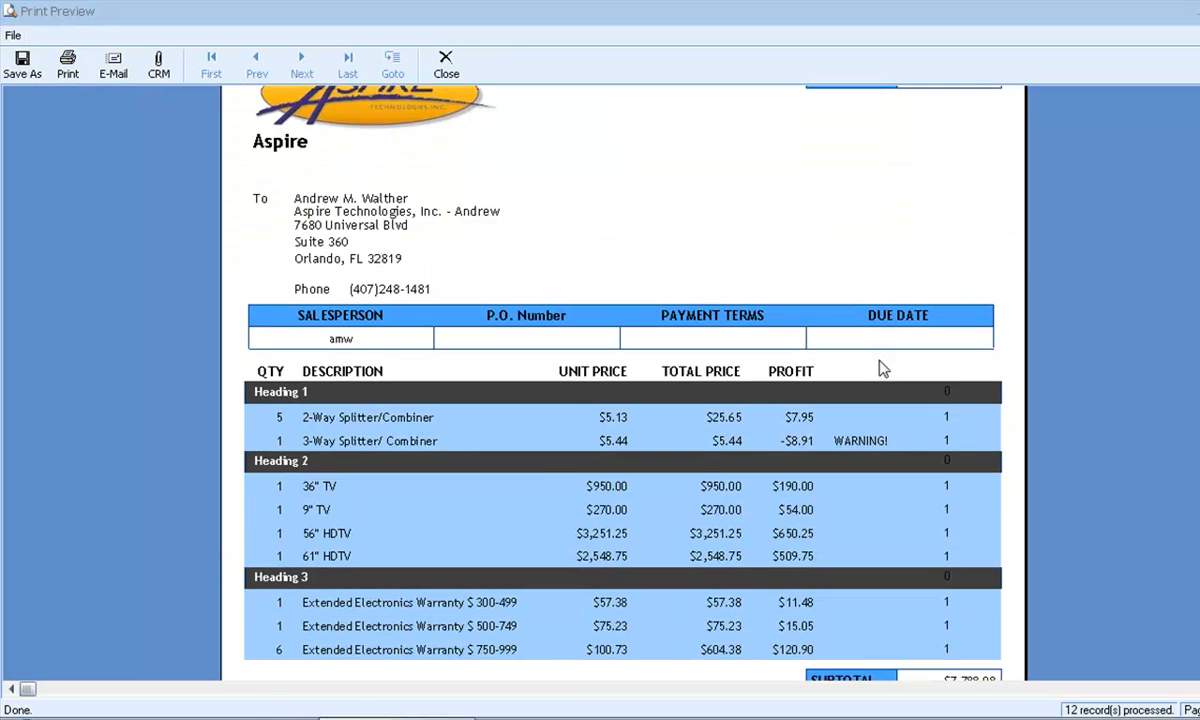
Scroll the print preview to check per-line counts and the $8,255.36 totals block.
scroll("down", 3)
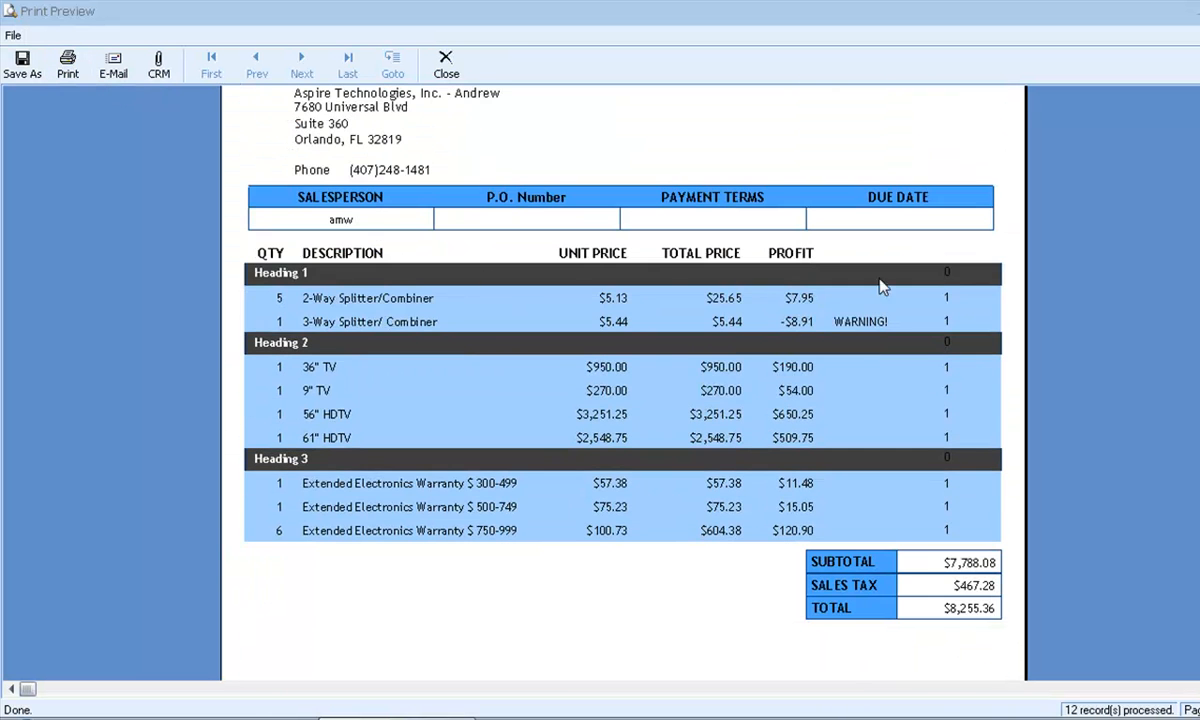
mouse_move(588, 311)
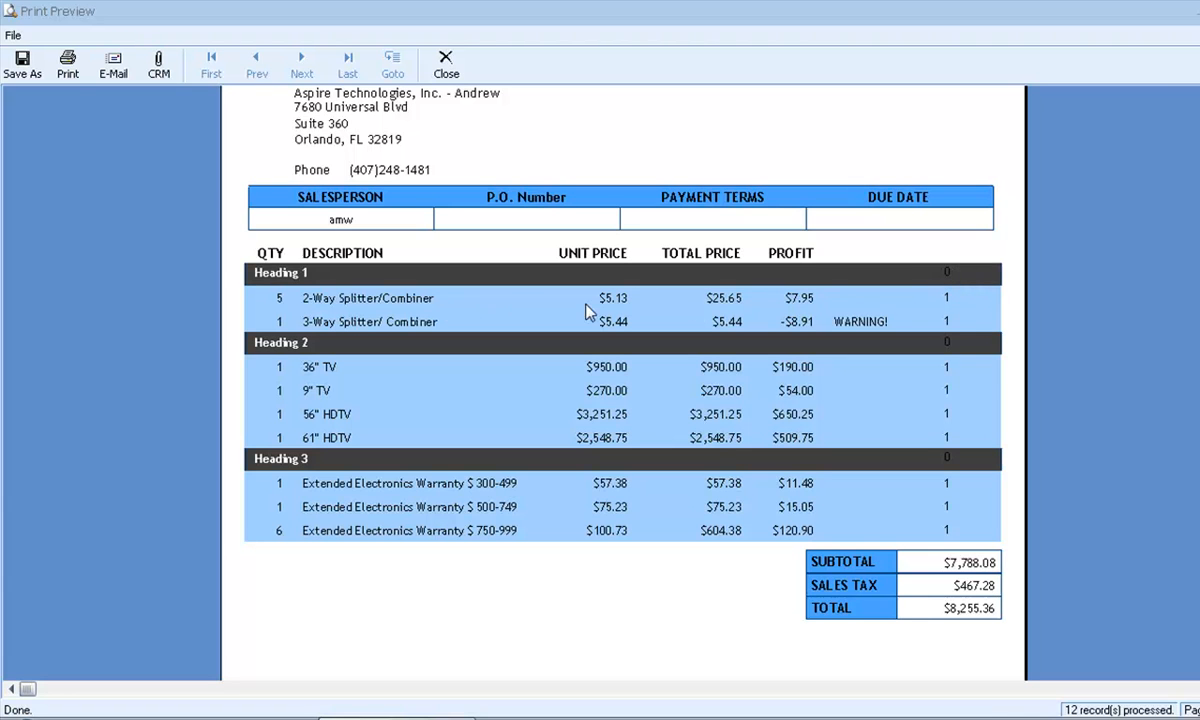
mouse_move(956, 328)
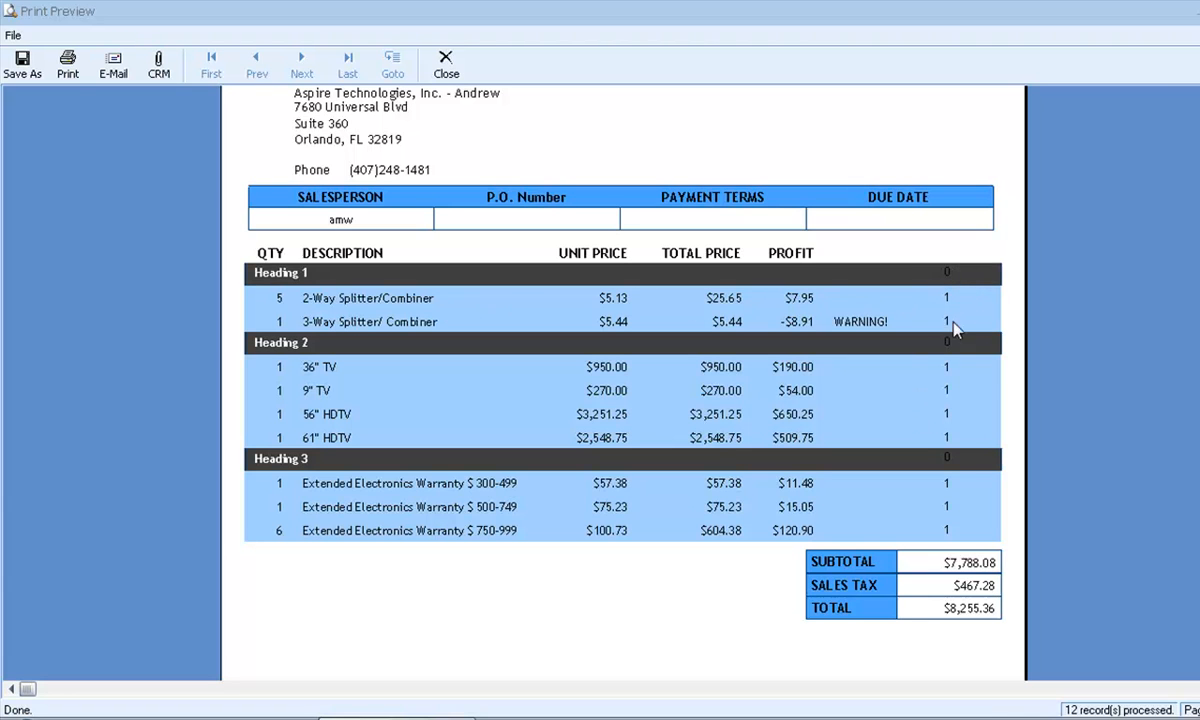
mouse_move(947, 541)
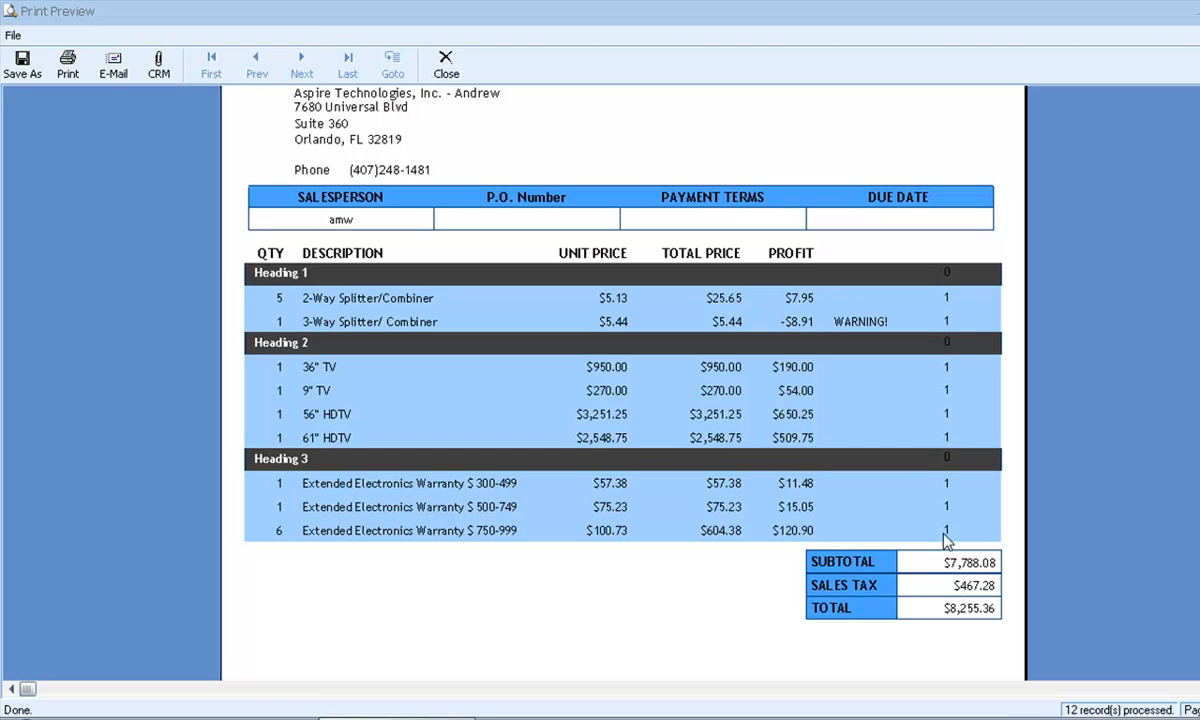
mouse_move(290, 305)
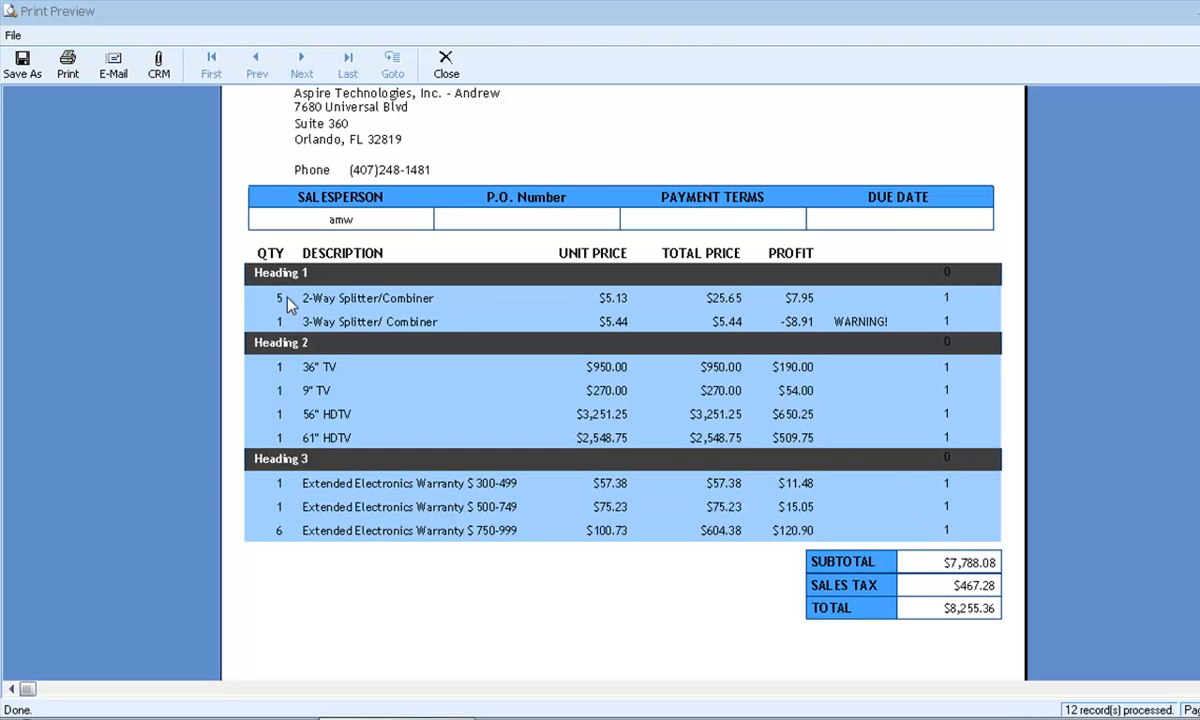
mouse_move(375, 425)
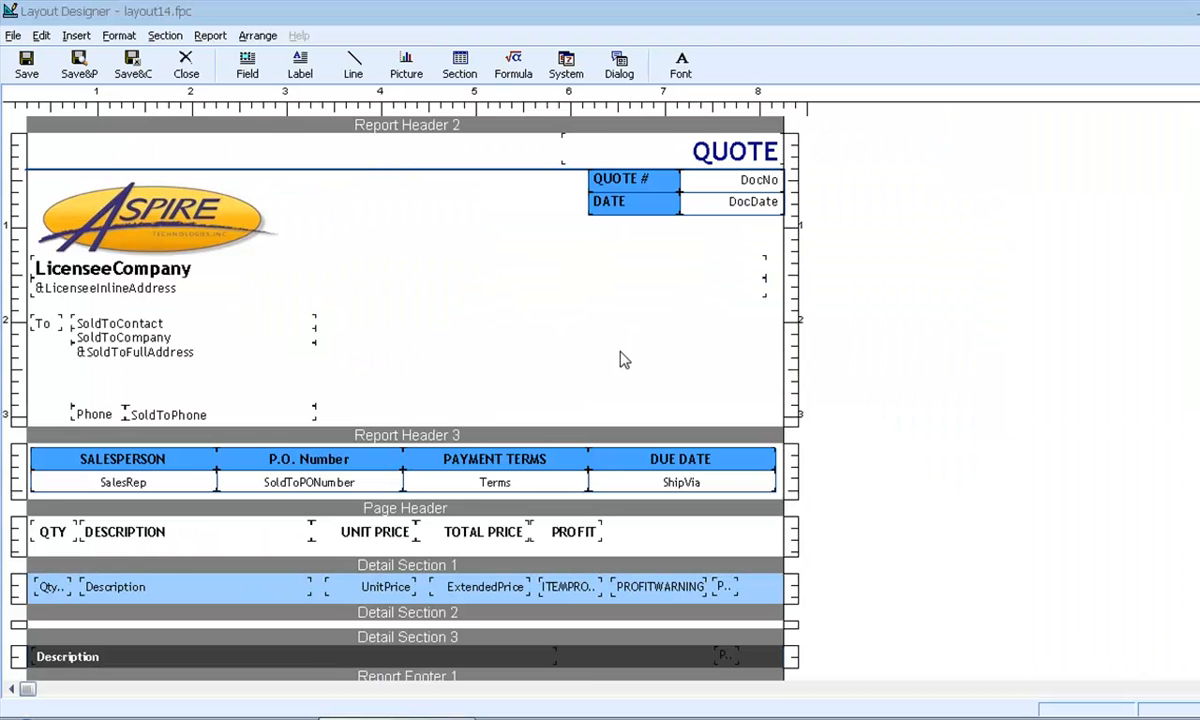
Insert a PRODUCTCOUNT formula field below the TOTAL row in Report Footer 1.
scroll("down", 3)
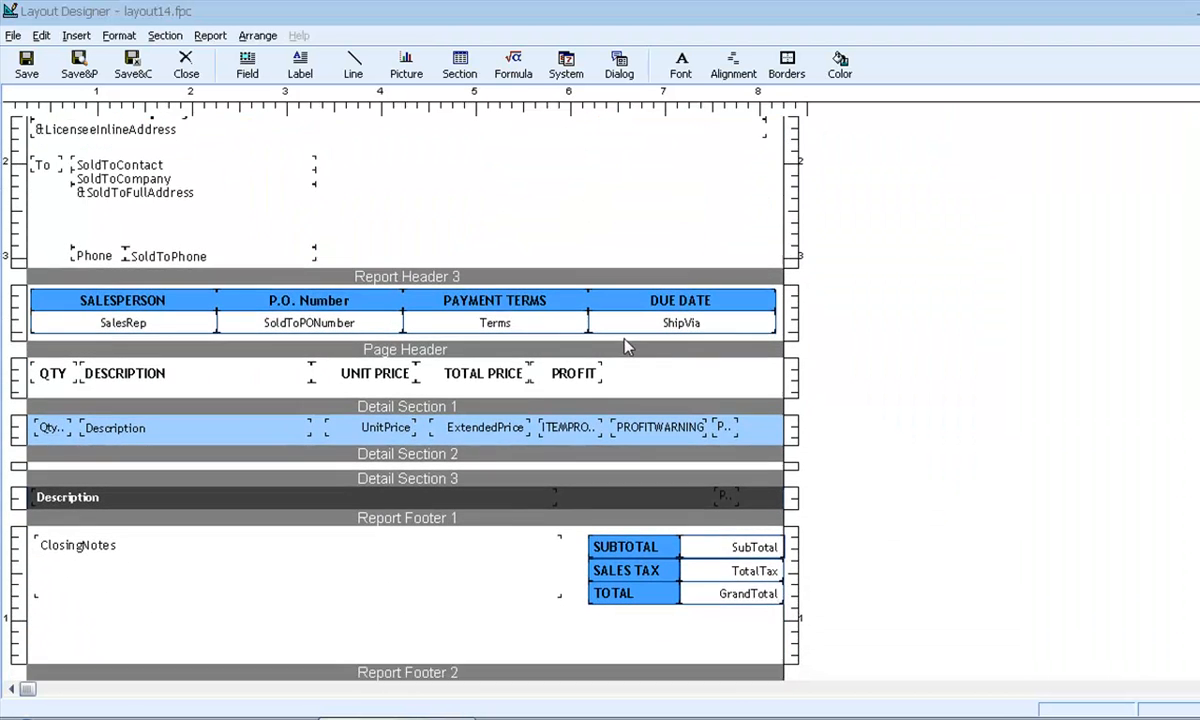
scroll("down", 3)
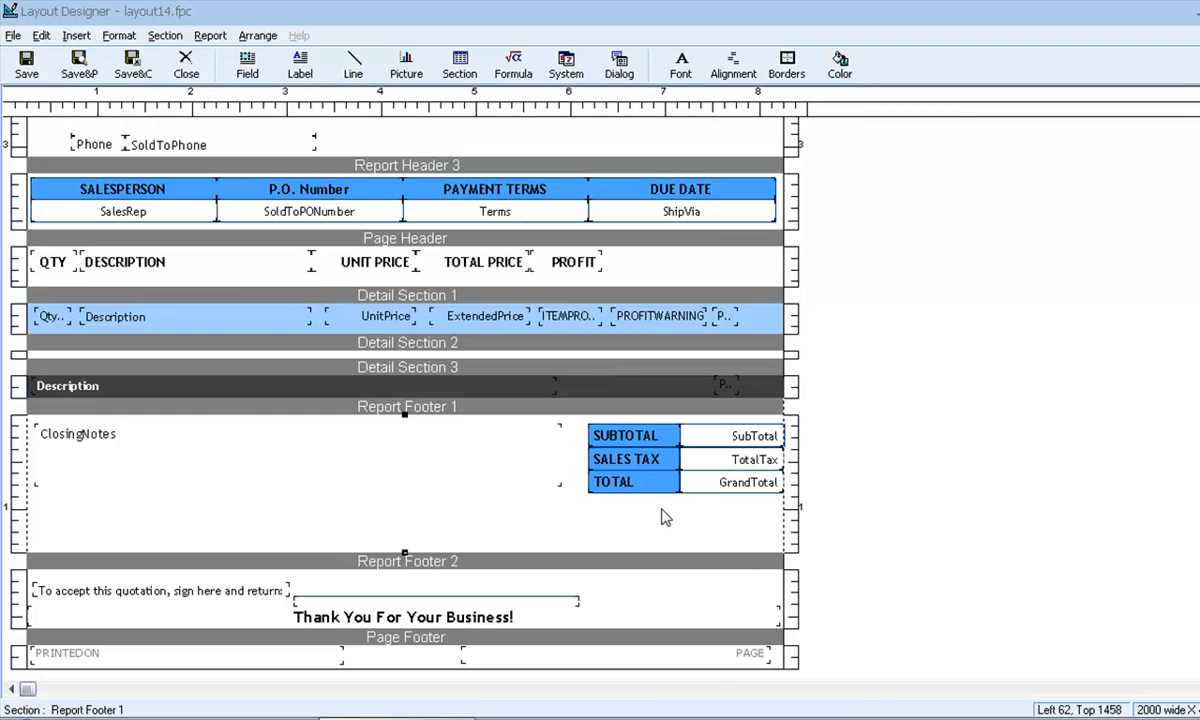
right_click(667, 517)
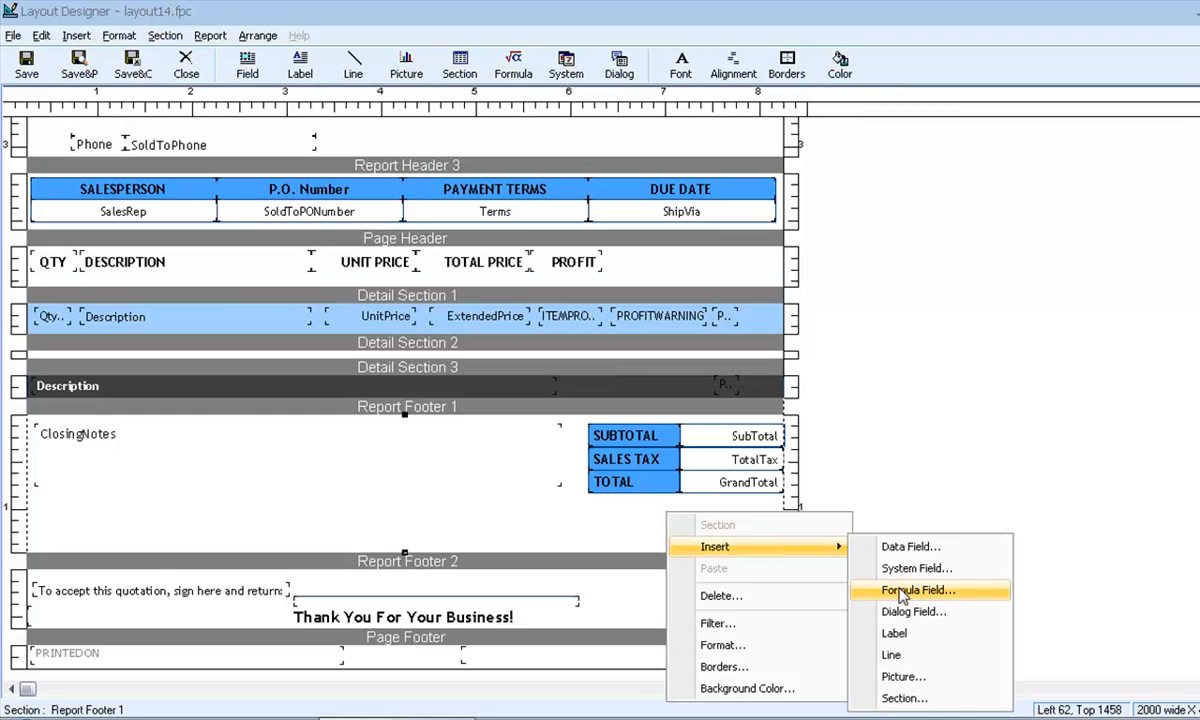
left_click(916, 590)
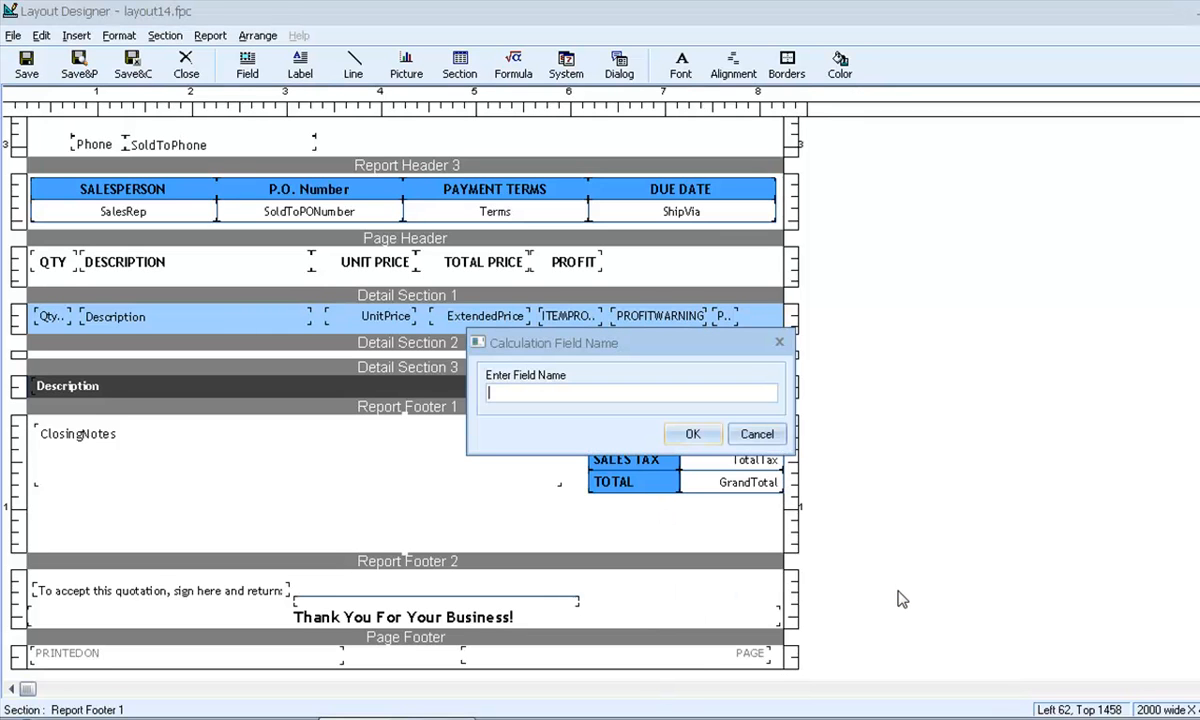
type("ProductCou")
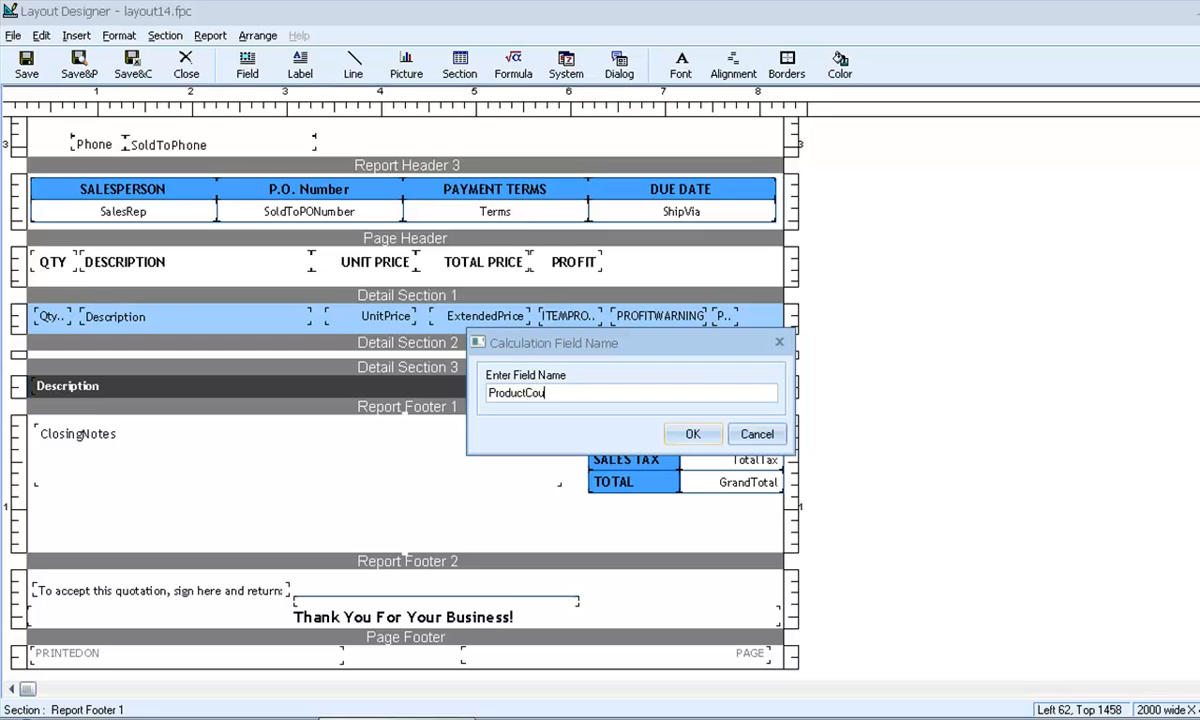
left_click(692, 433)
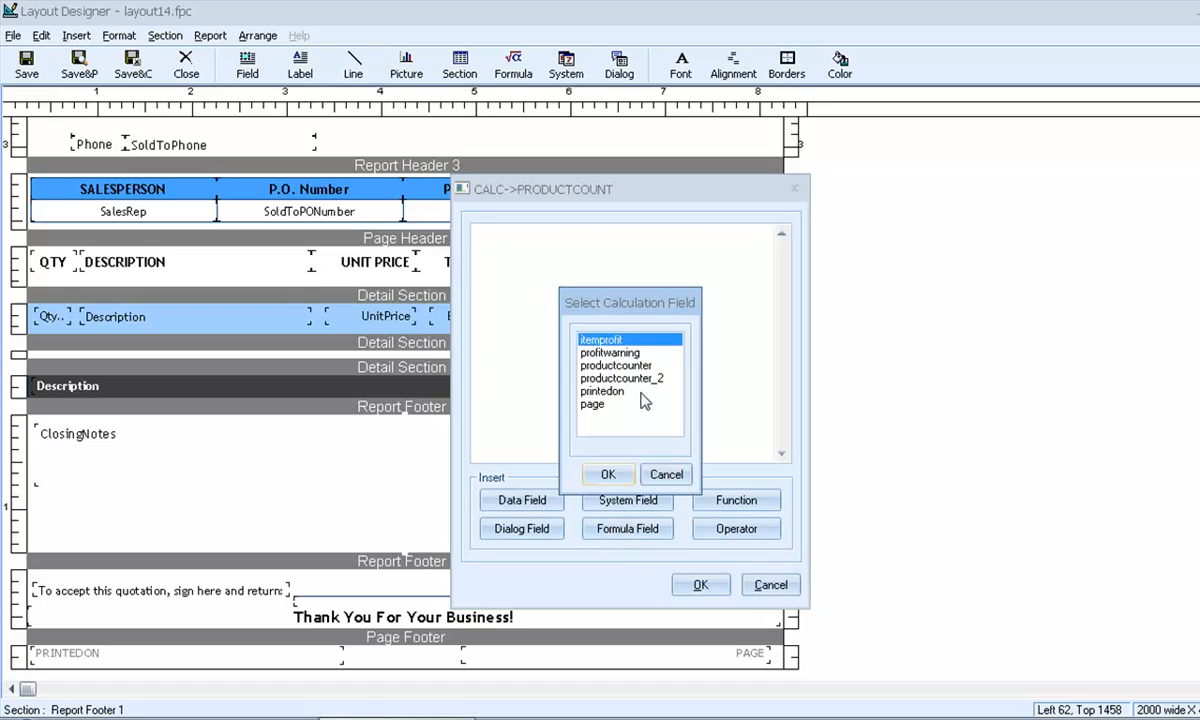
left_click(607, 474)
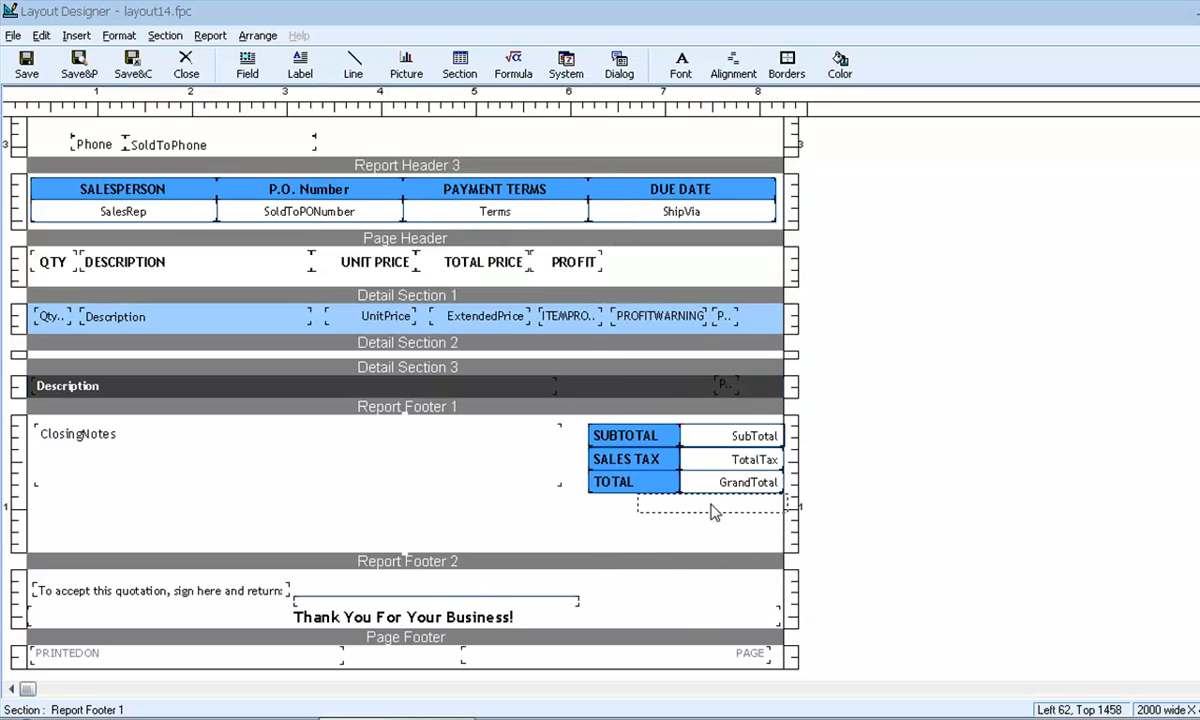
left_click(708, 501)
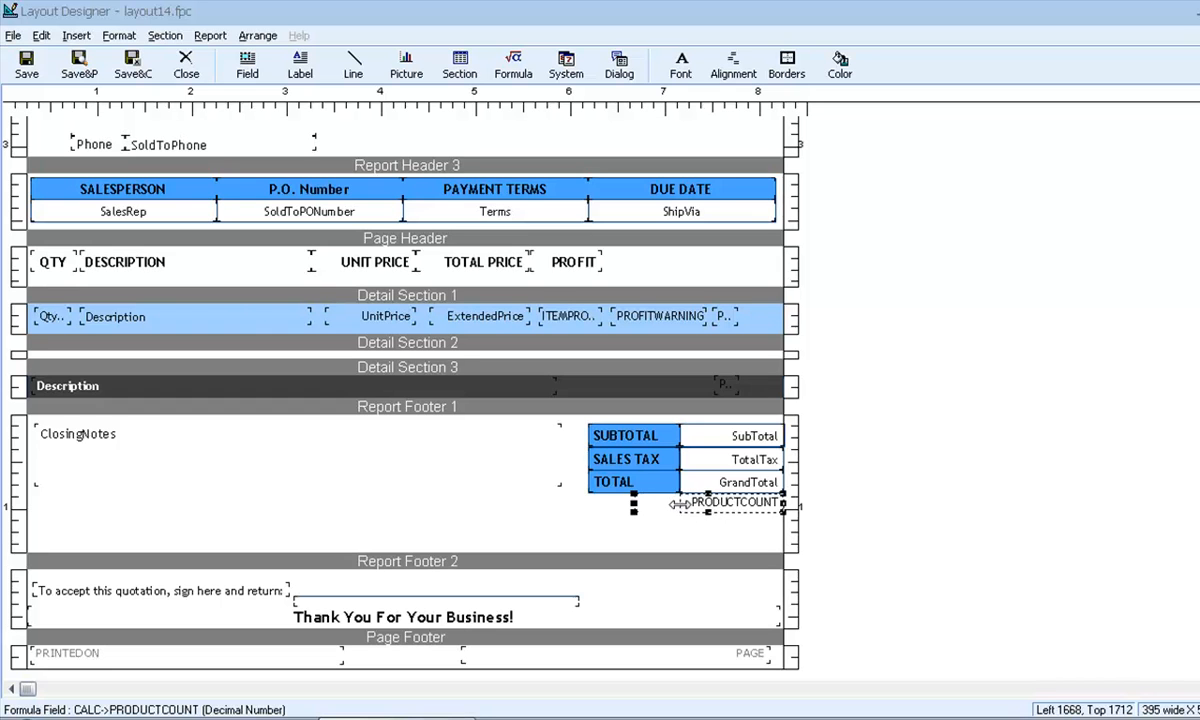
Set the PRODUCTCOUNT field's summarization type to Total.
double_click(735, 502)
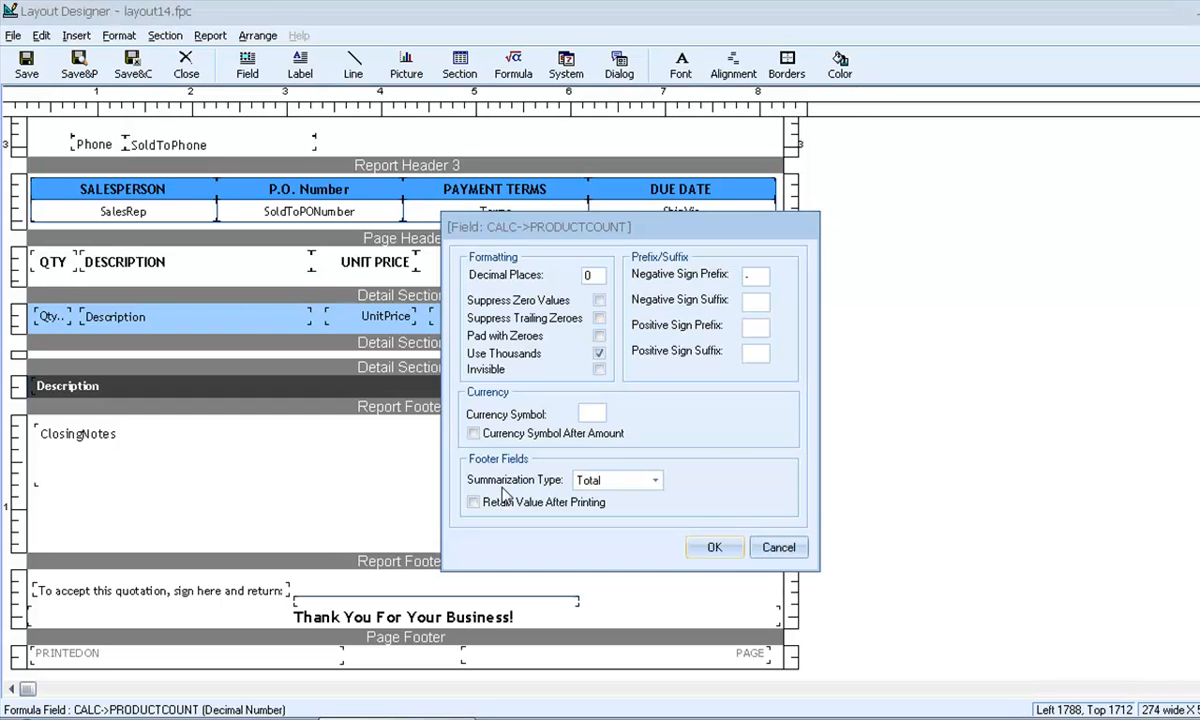
left_click(610, 480)
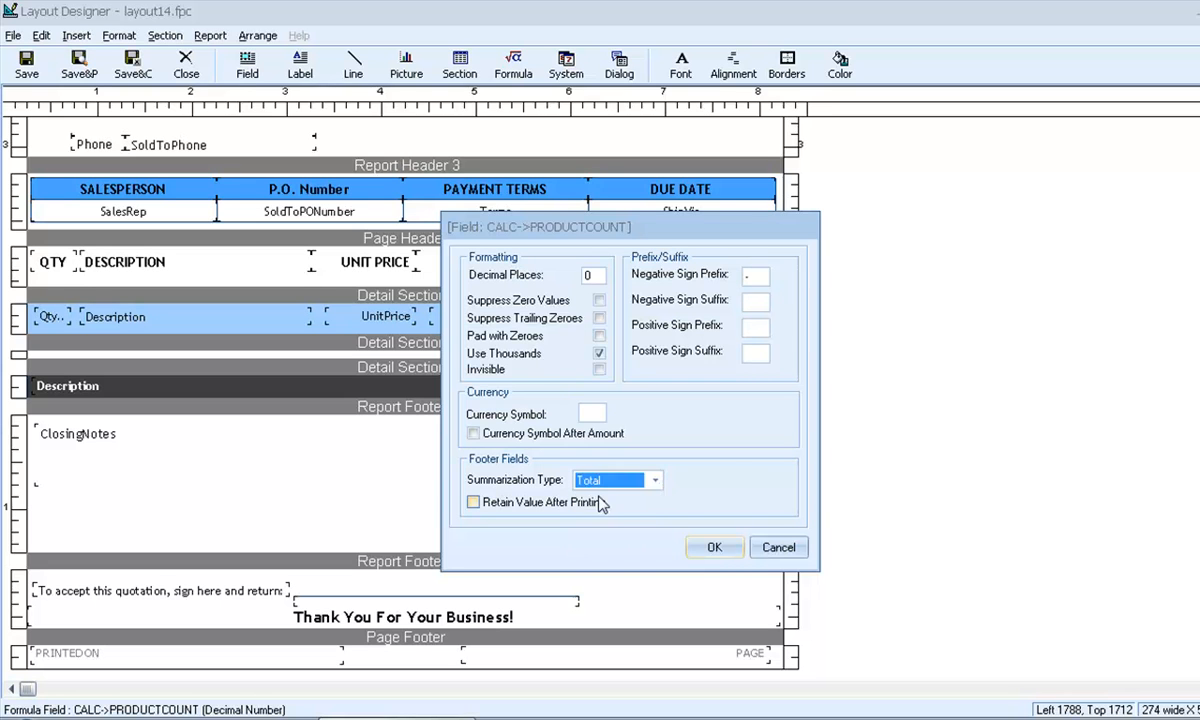
left_click(714, 547)
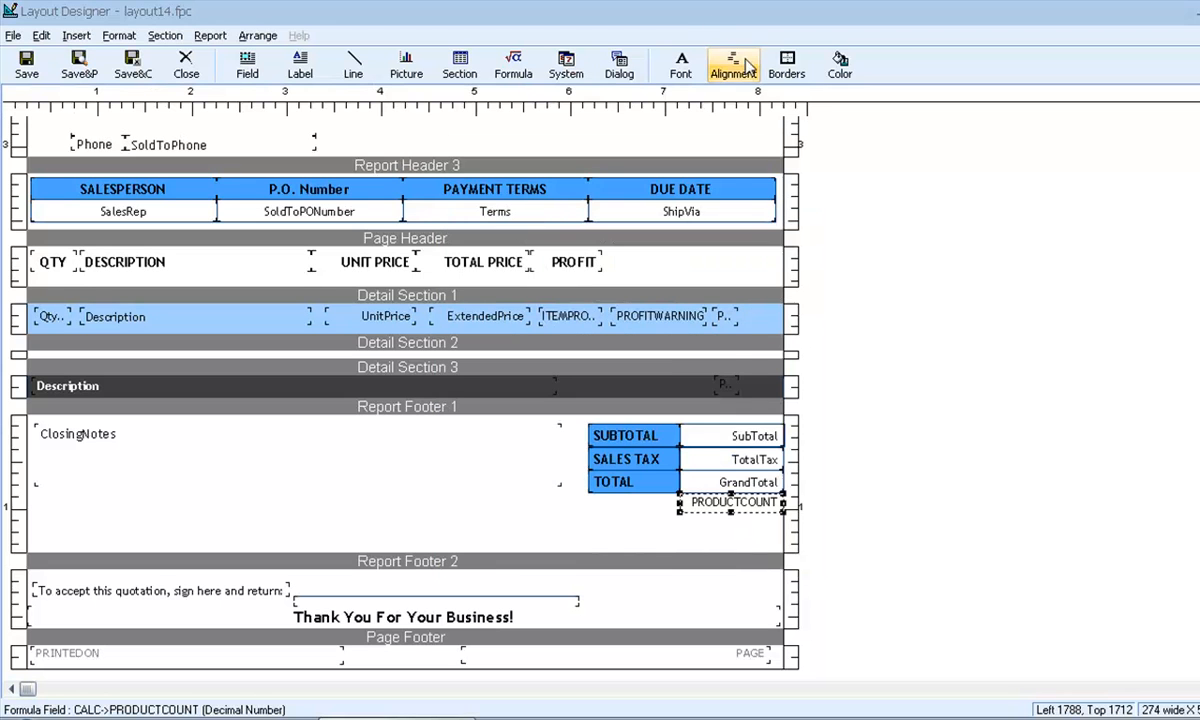
mouse_move(665, 500)
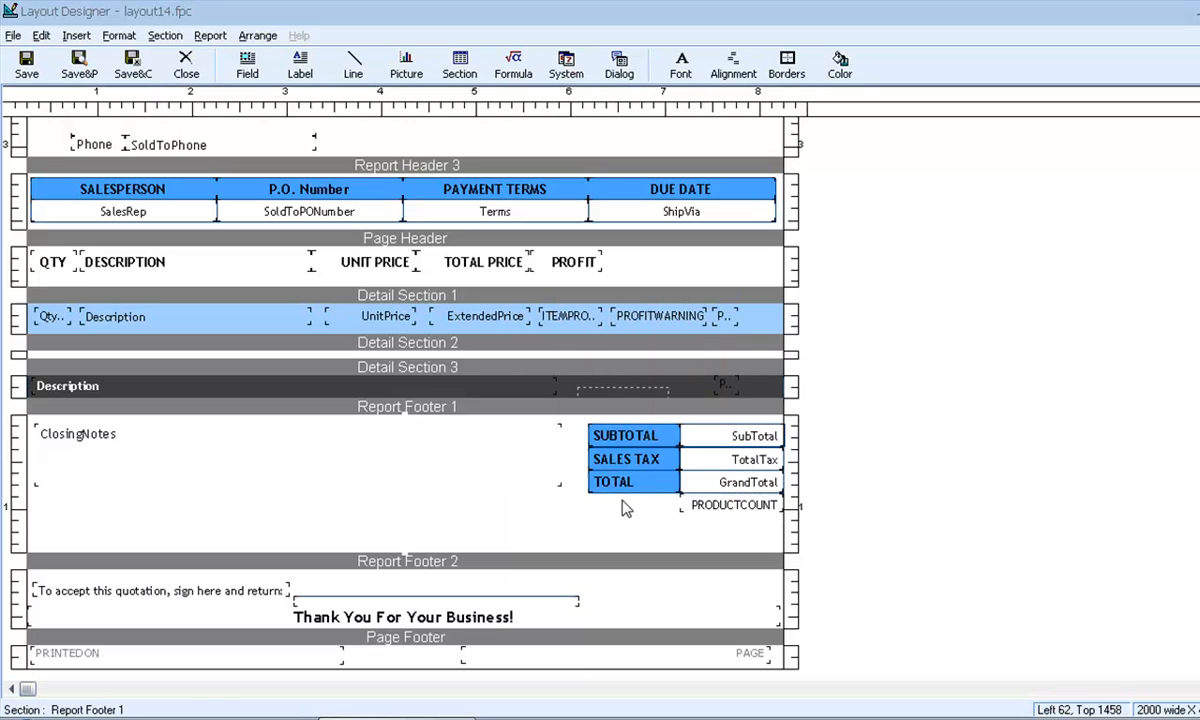
Relabel the copied label under TOTAL as 'PRODUCTS', then save and preview the quote.
left_click(628, 505)
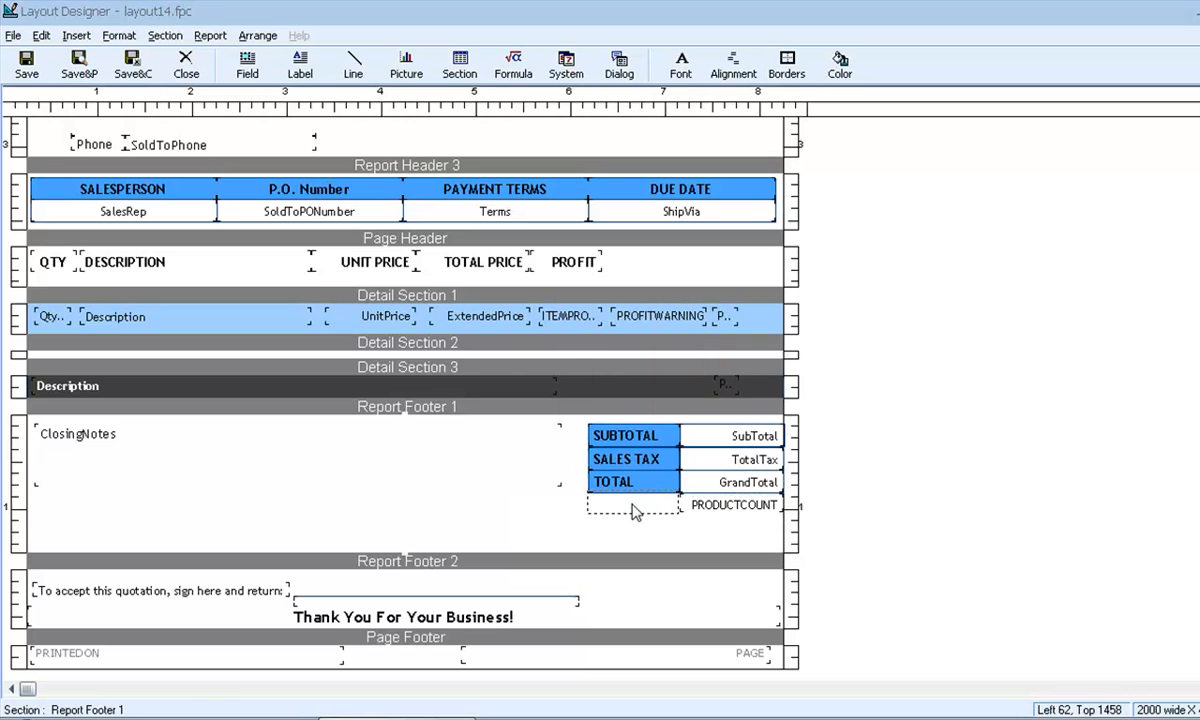
double_click(613, 481)
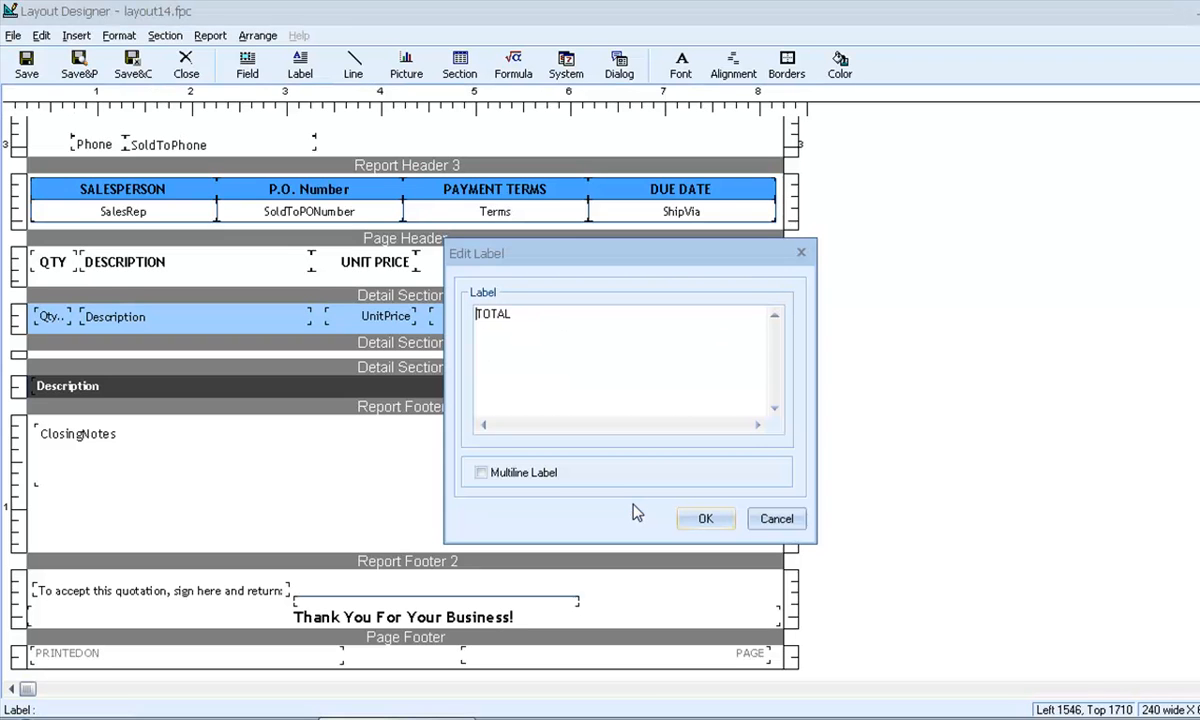
type("PR")
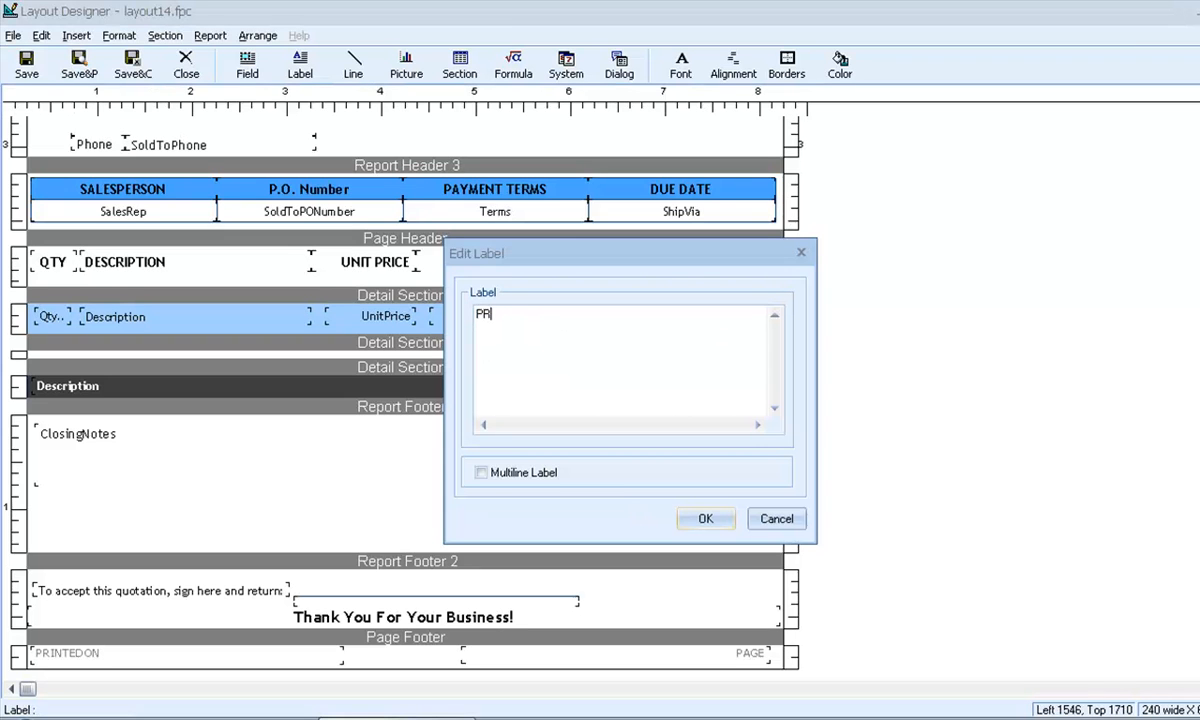
left_click(705, 518)
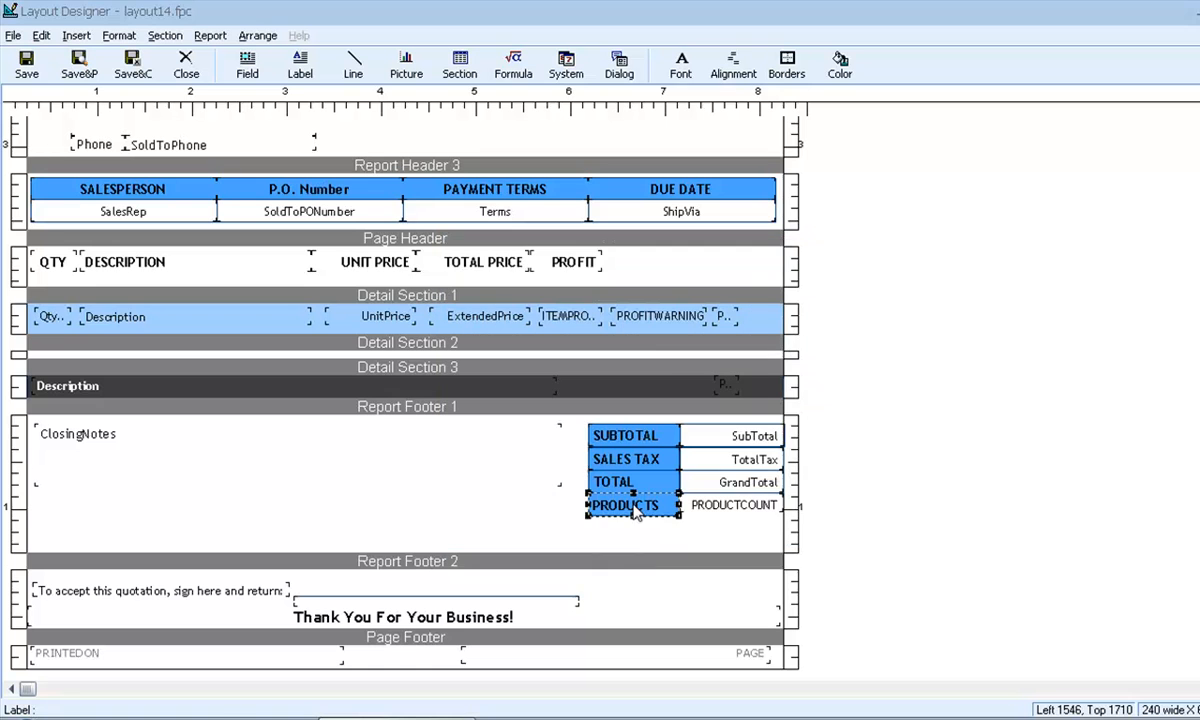
left_click(78, 433)
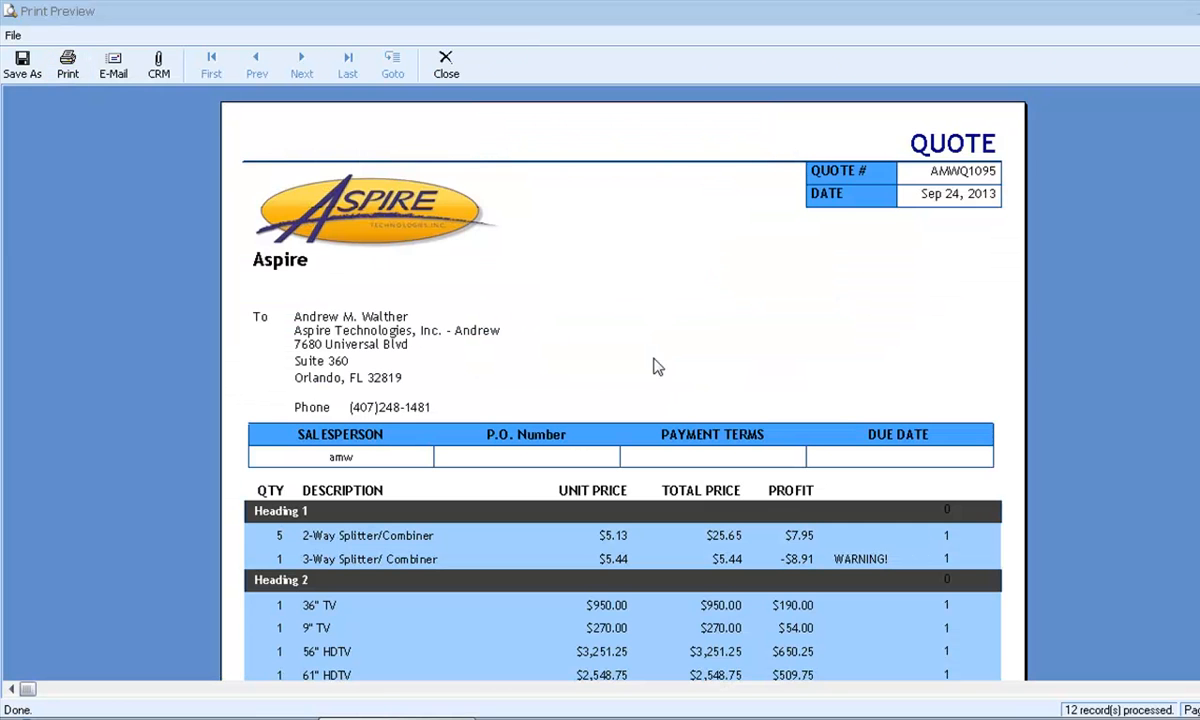
Confirm the preview's PRODUCTS row shows 9, then close the preview.
scroll("down", 3)
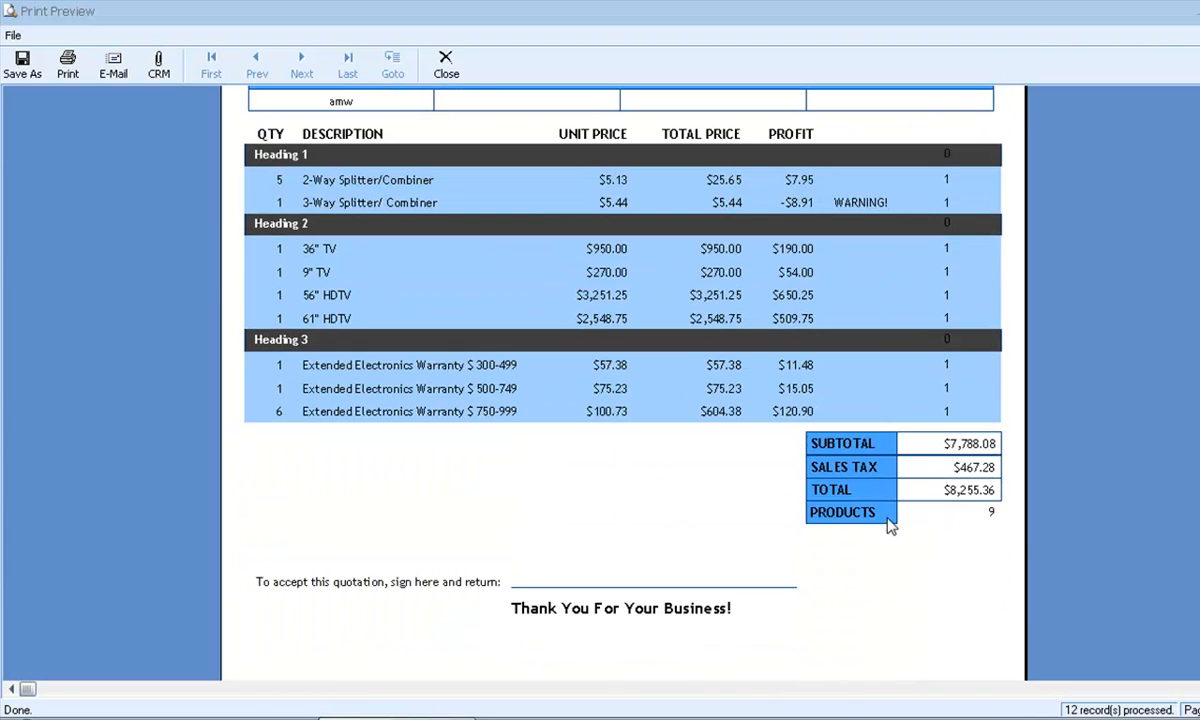
mouse_move(957, 513)
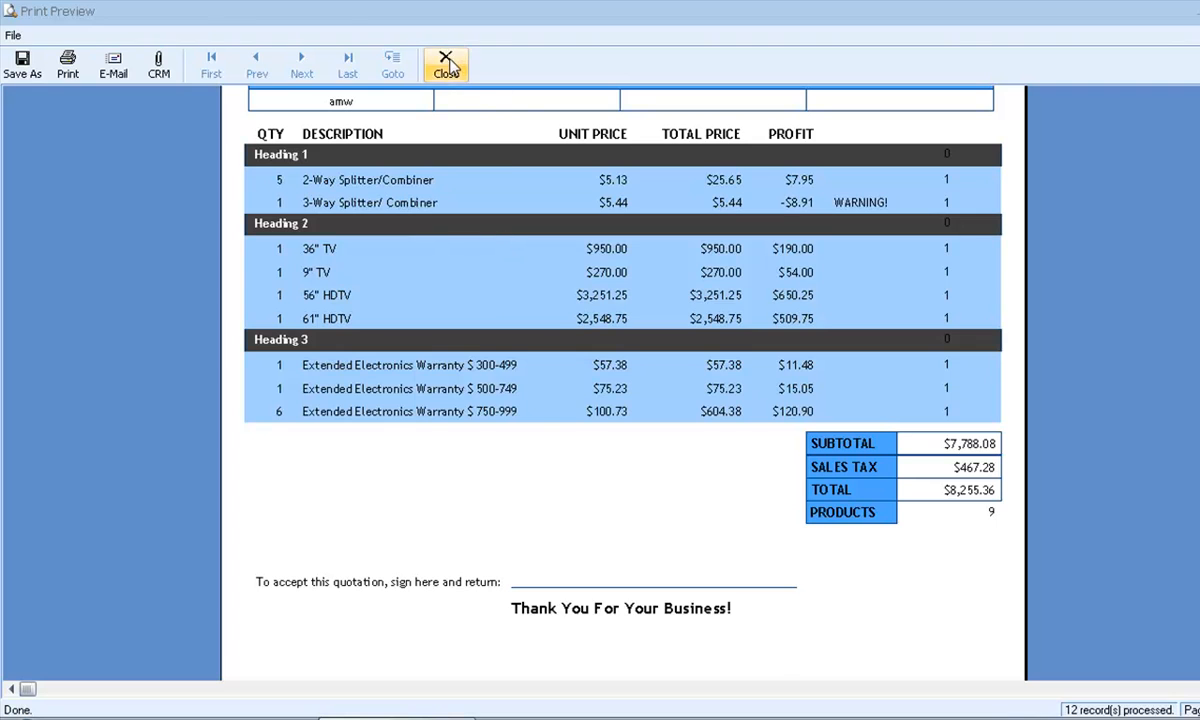
left_click(445, 64)
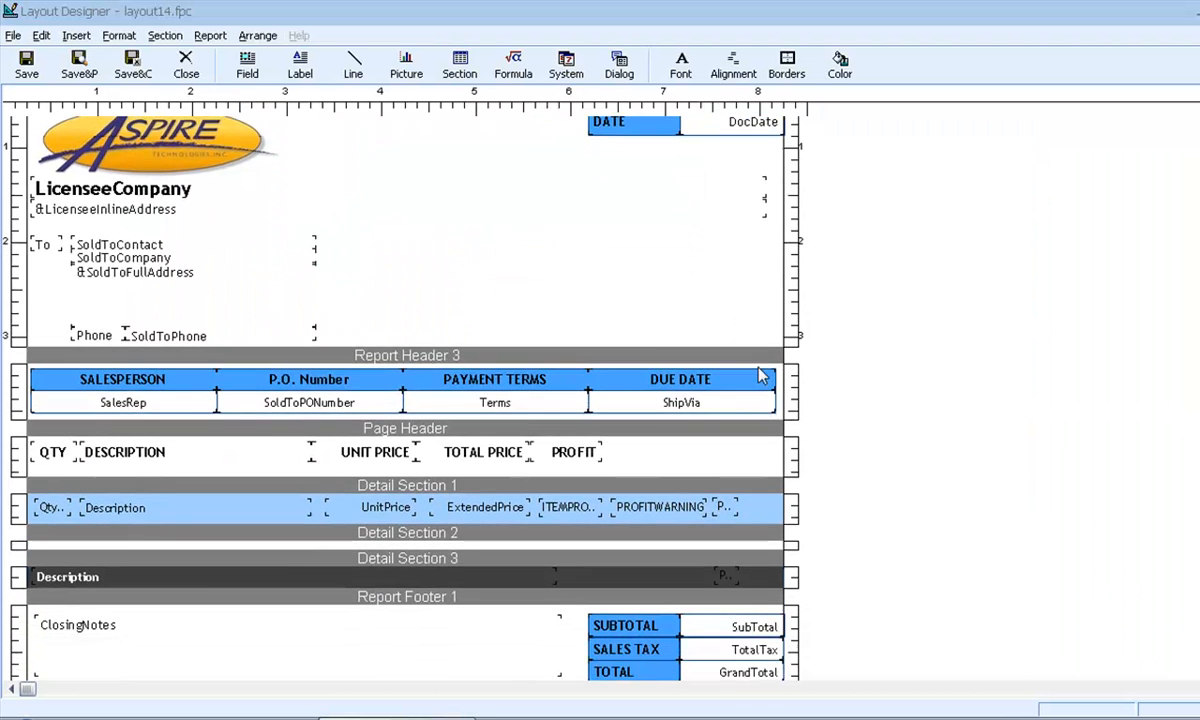
Make the Detail Section 1 PRODUCTCOUNTER field invisible and remove the heading-row counter.
scroll("down", 3)
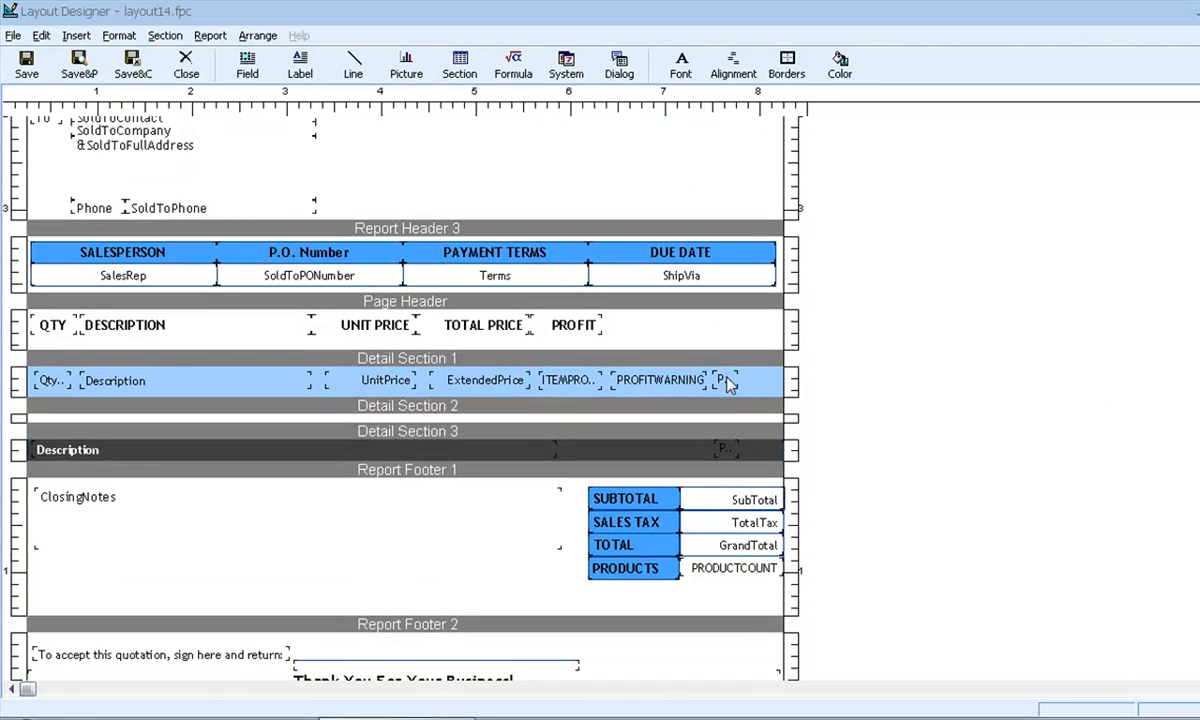
double_click(733, 567)
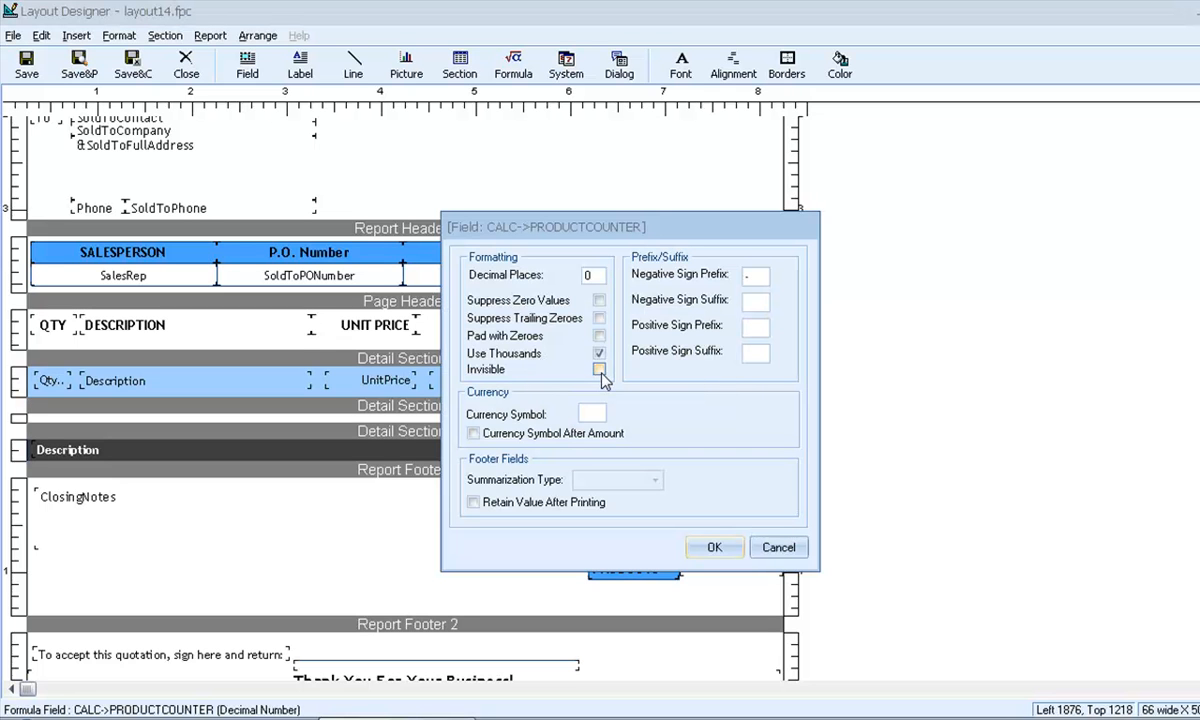
left_click(599, 369)
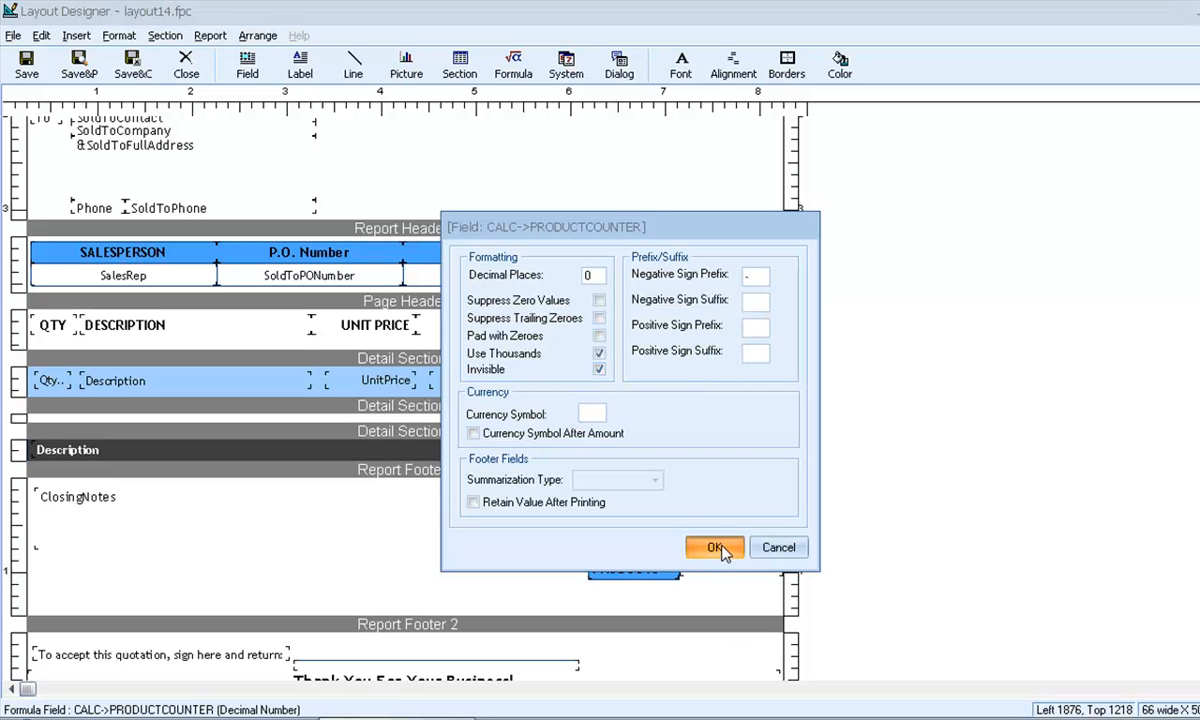
left_click(714, 547)
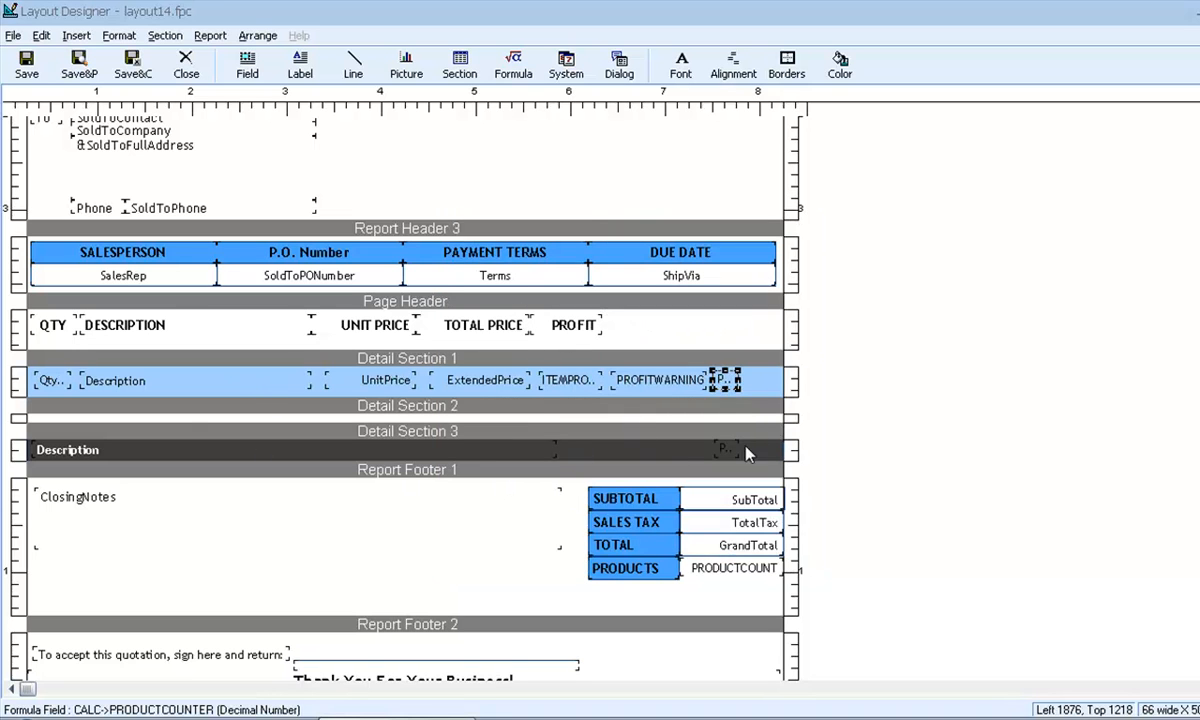
left_click(725, 449)
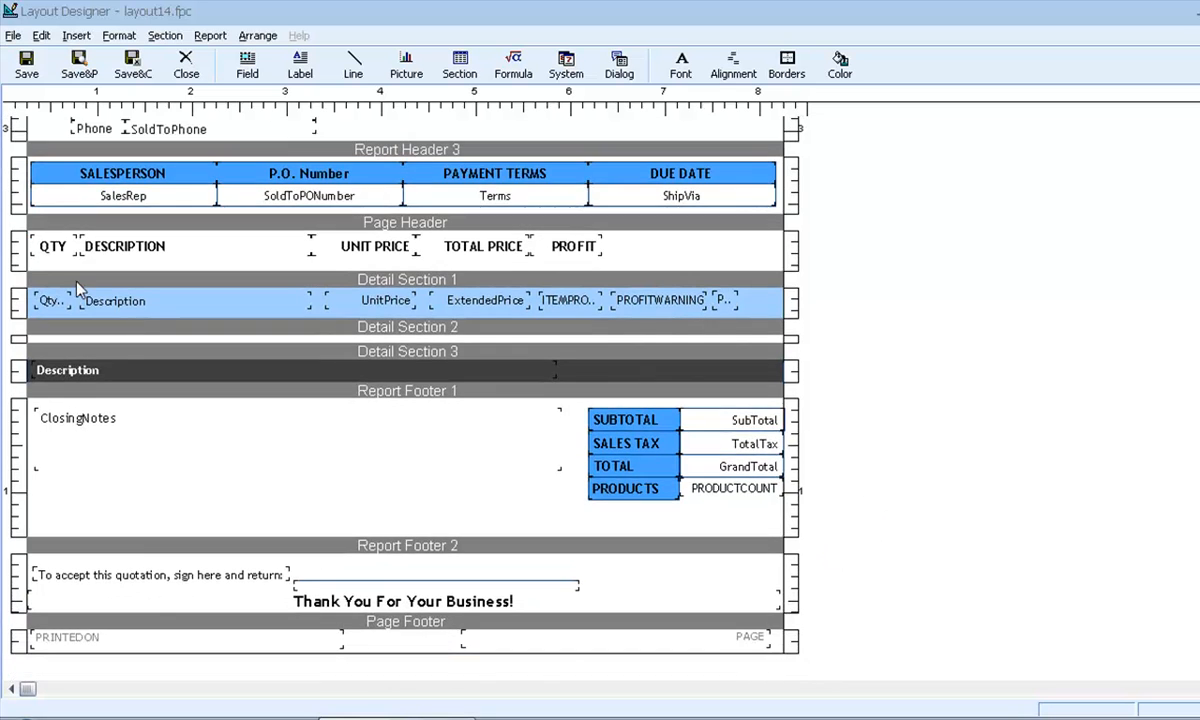
left_click(733, 488)
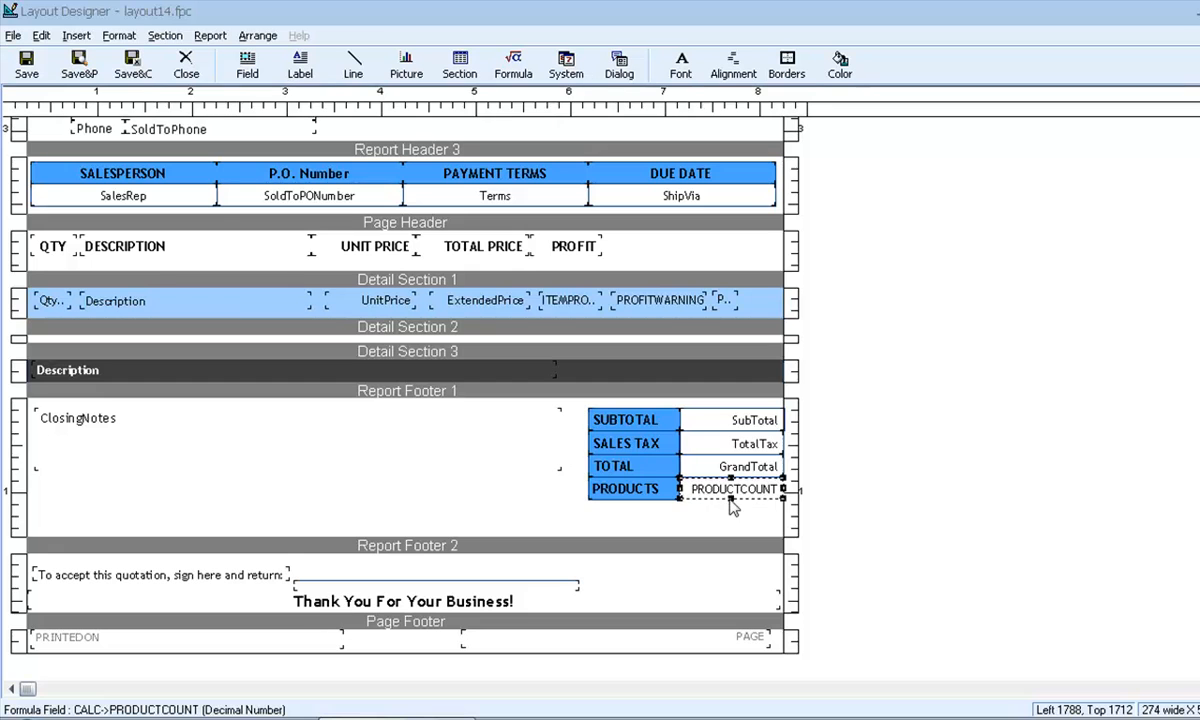
Give the PRODUCTCOUNT footer field a black left border.
left_click(787, 64)
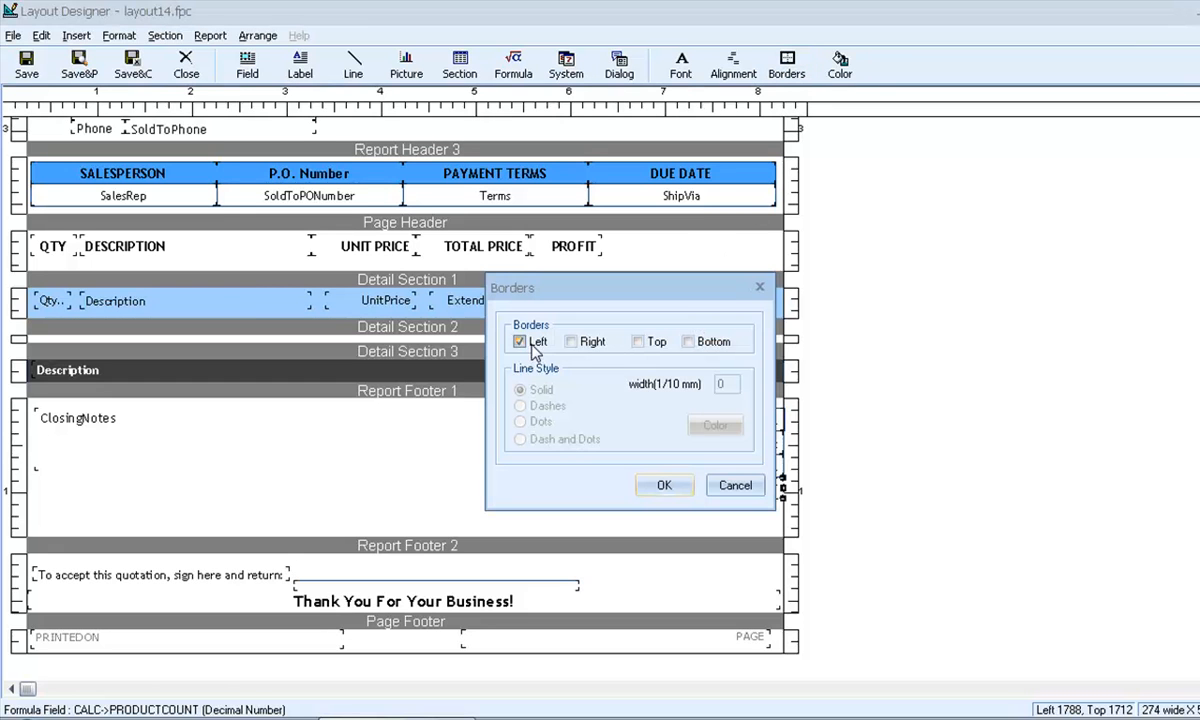
left_click(716, 425)
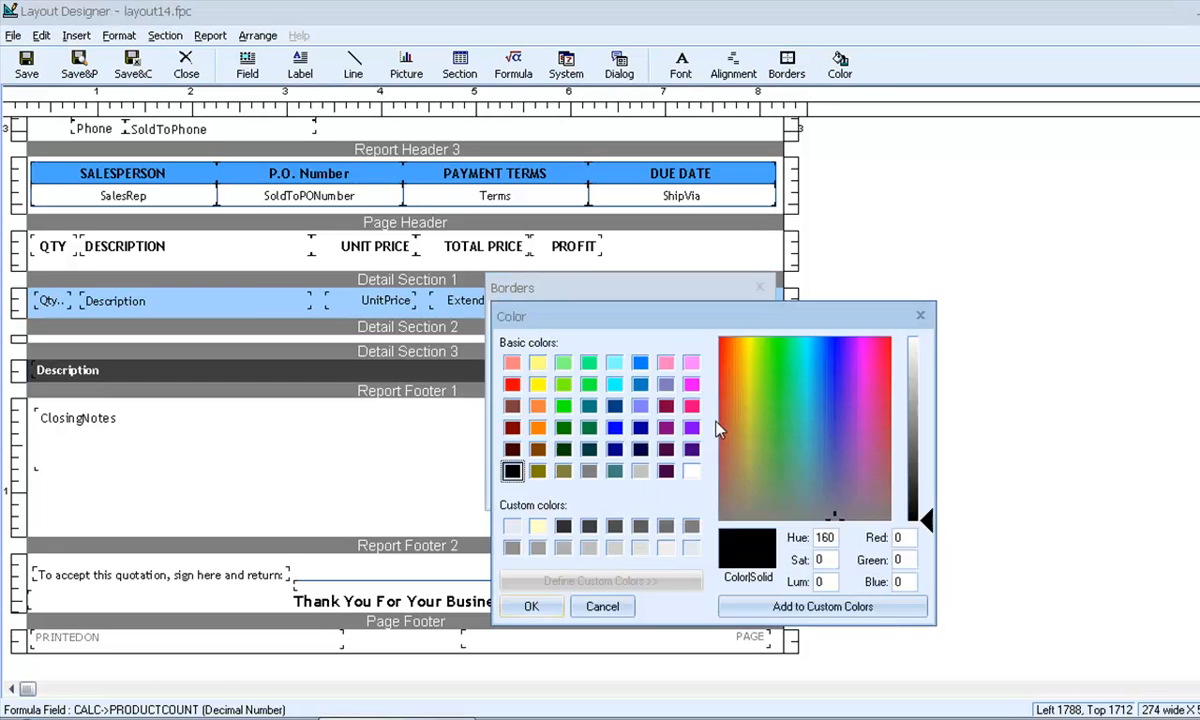
left_click(614, 405)
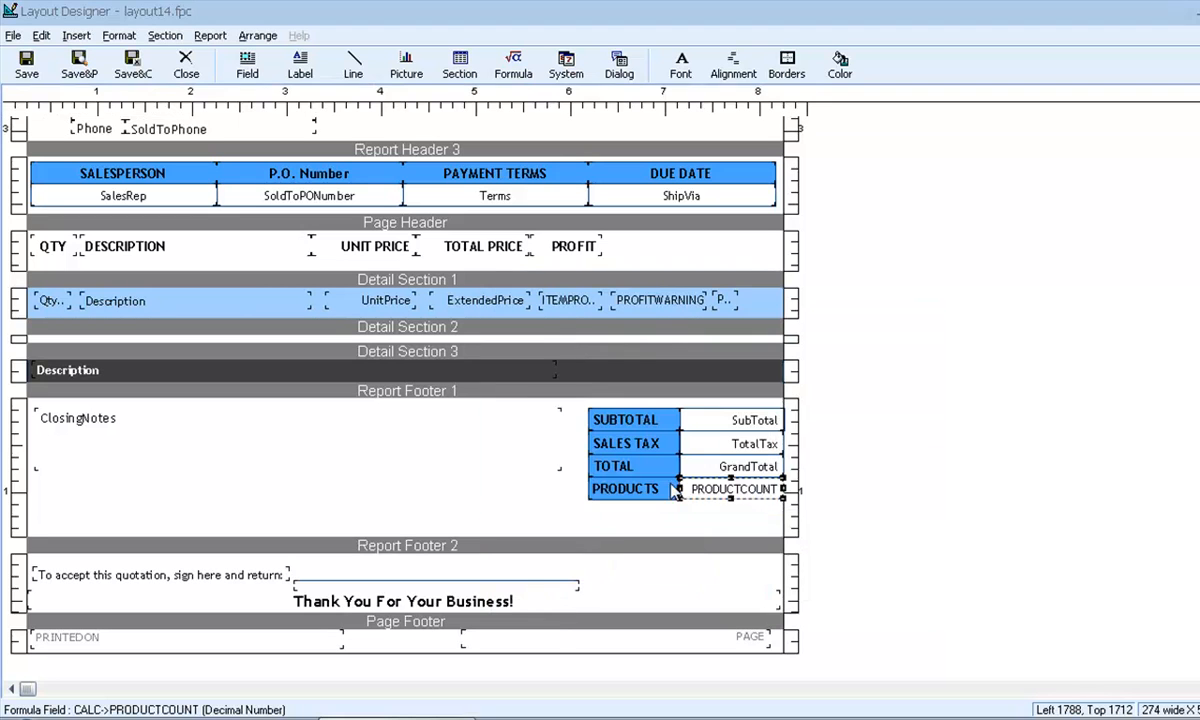
left_click(79, 64)
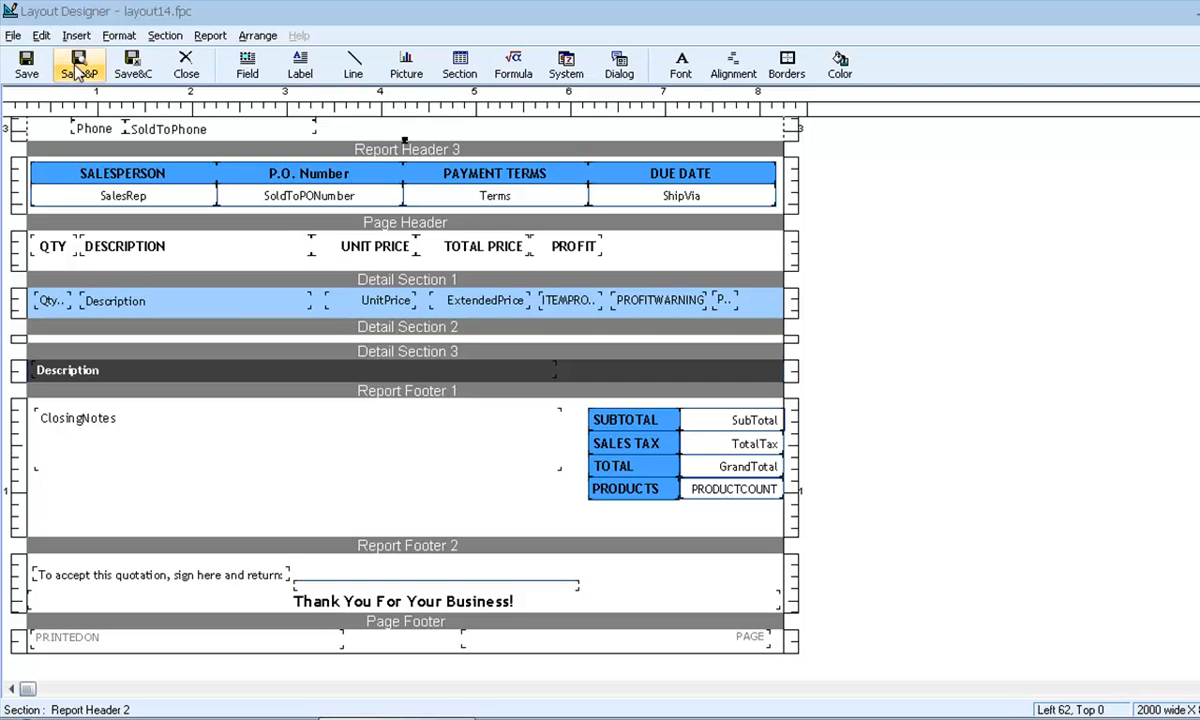
Save the layout and scroll the preview to the bordered PRODUCTS 9 row.
left_click(78, 64)
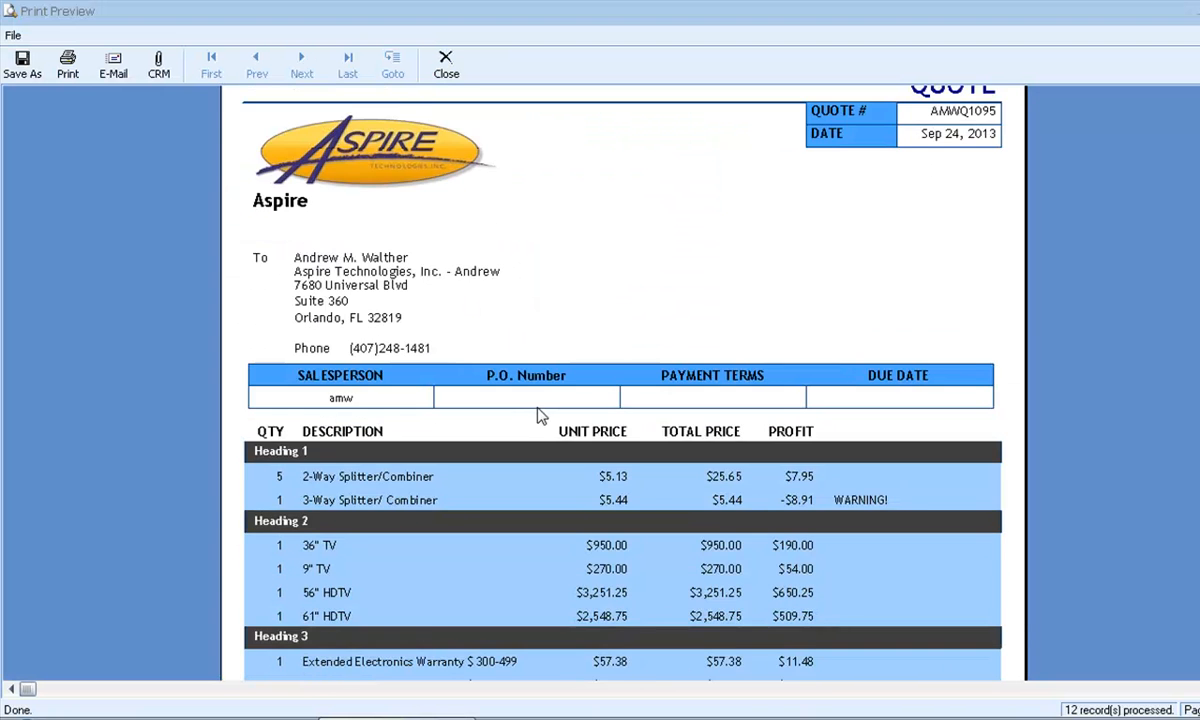
scroll("down", 3)
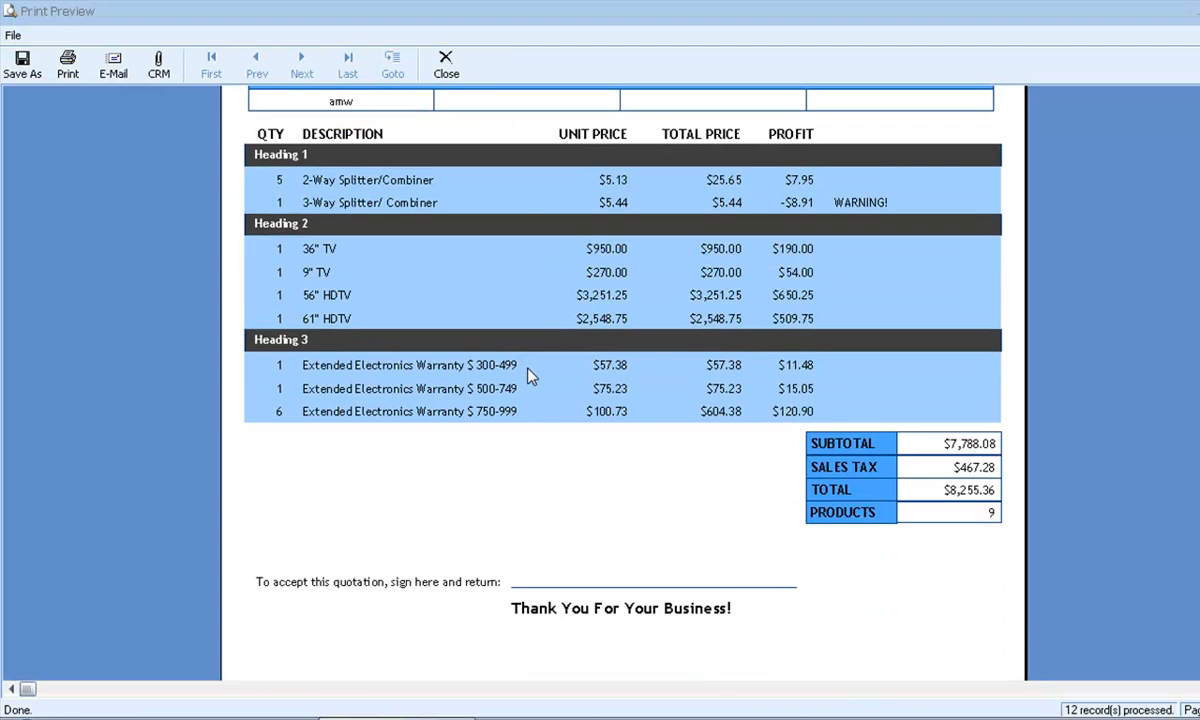
mouse_move(708, 483)
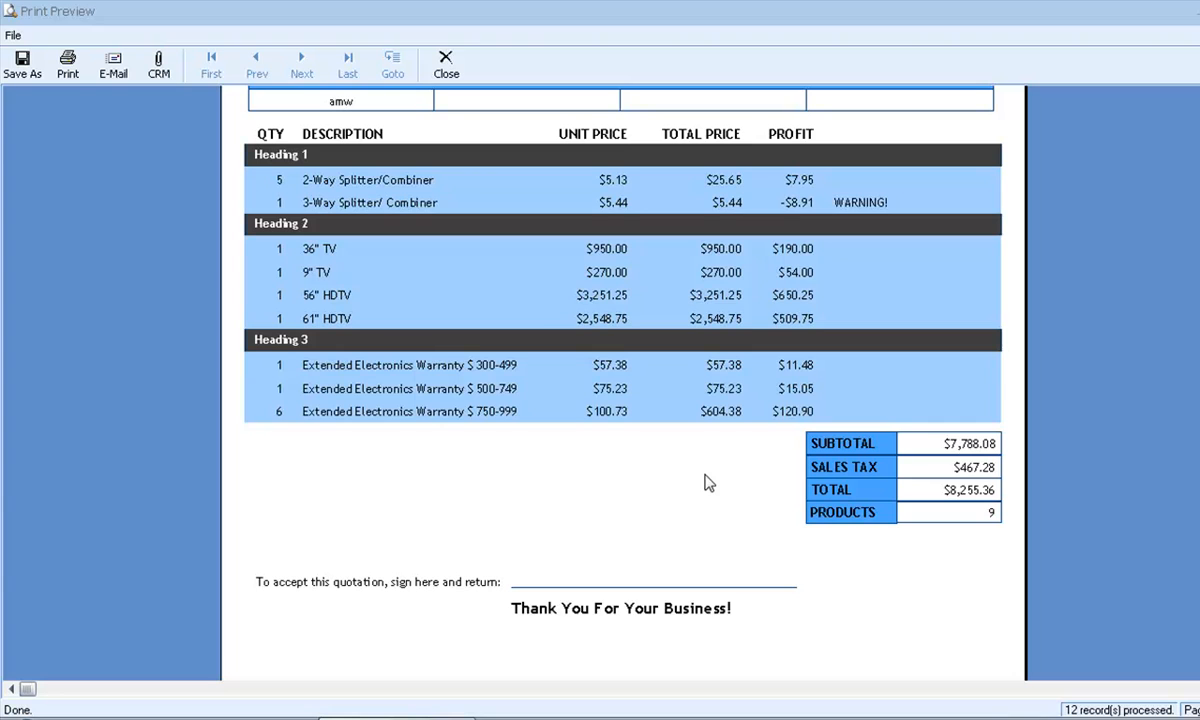
mouse_move(640, 467)
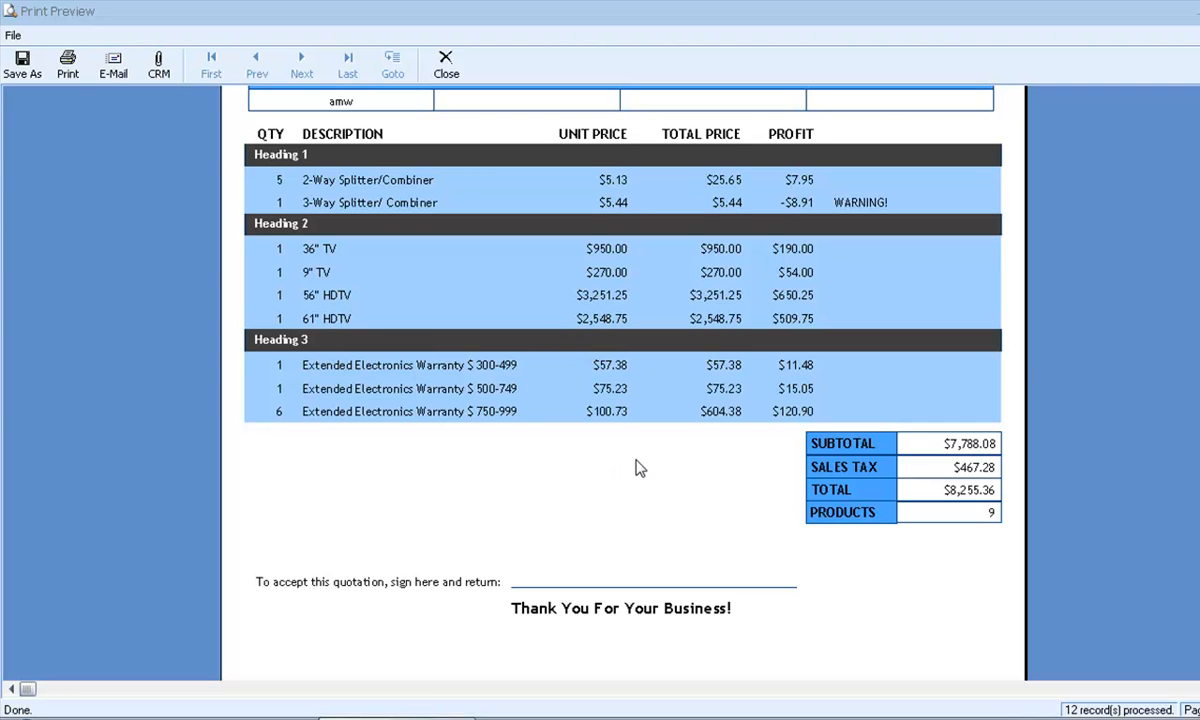